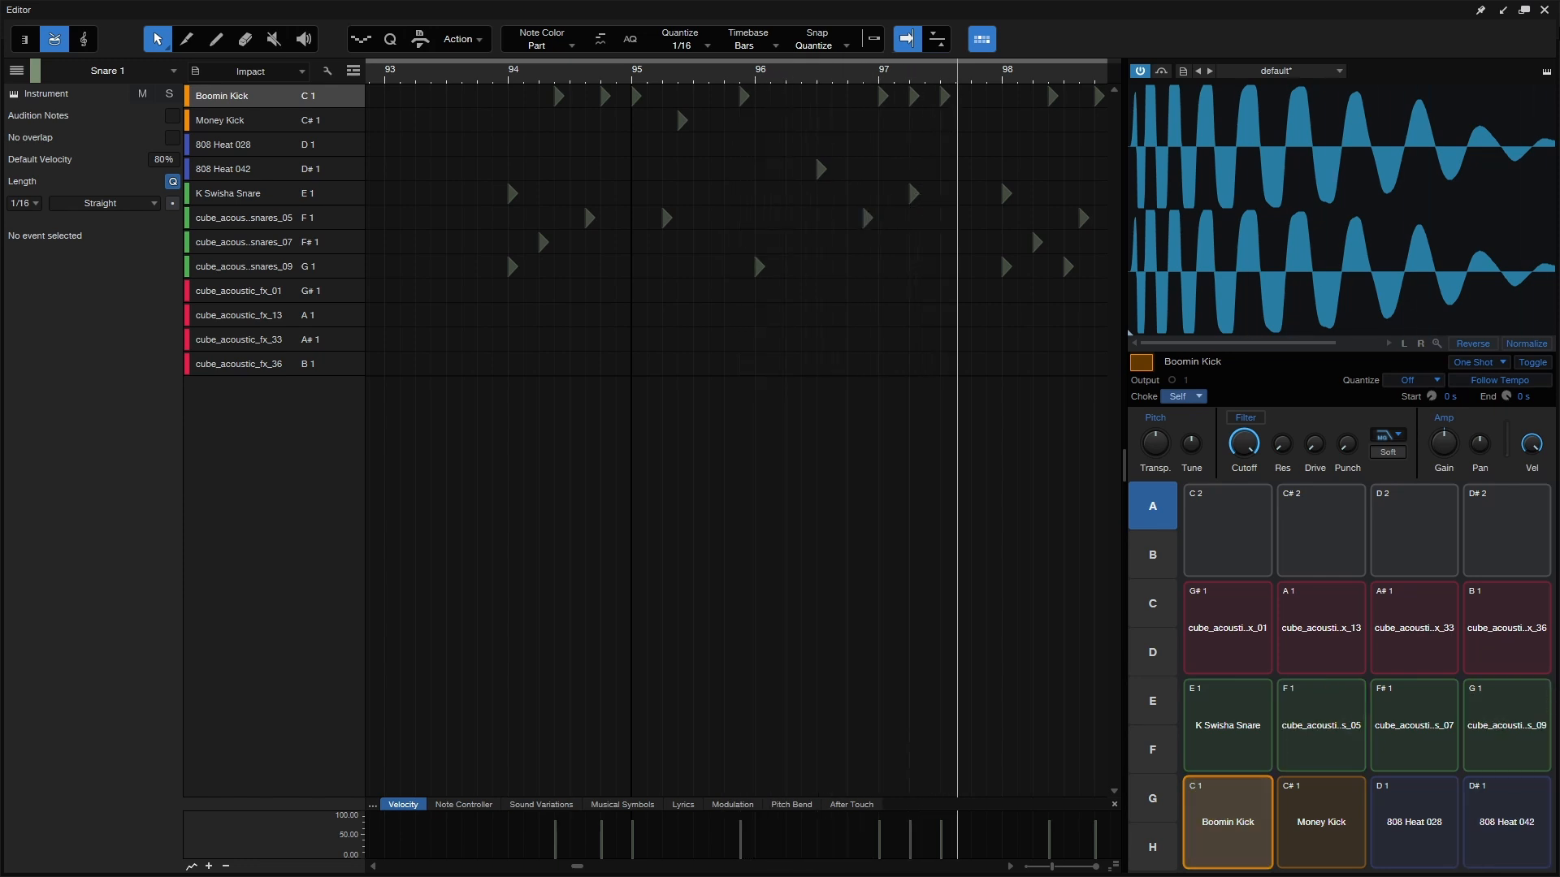
# Scroll rightward through the drum notes in the Editor.
pyautogui.hscroll(3)
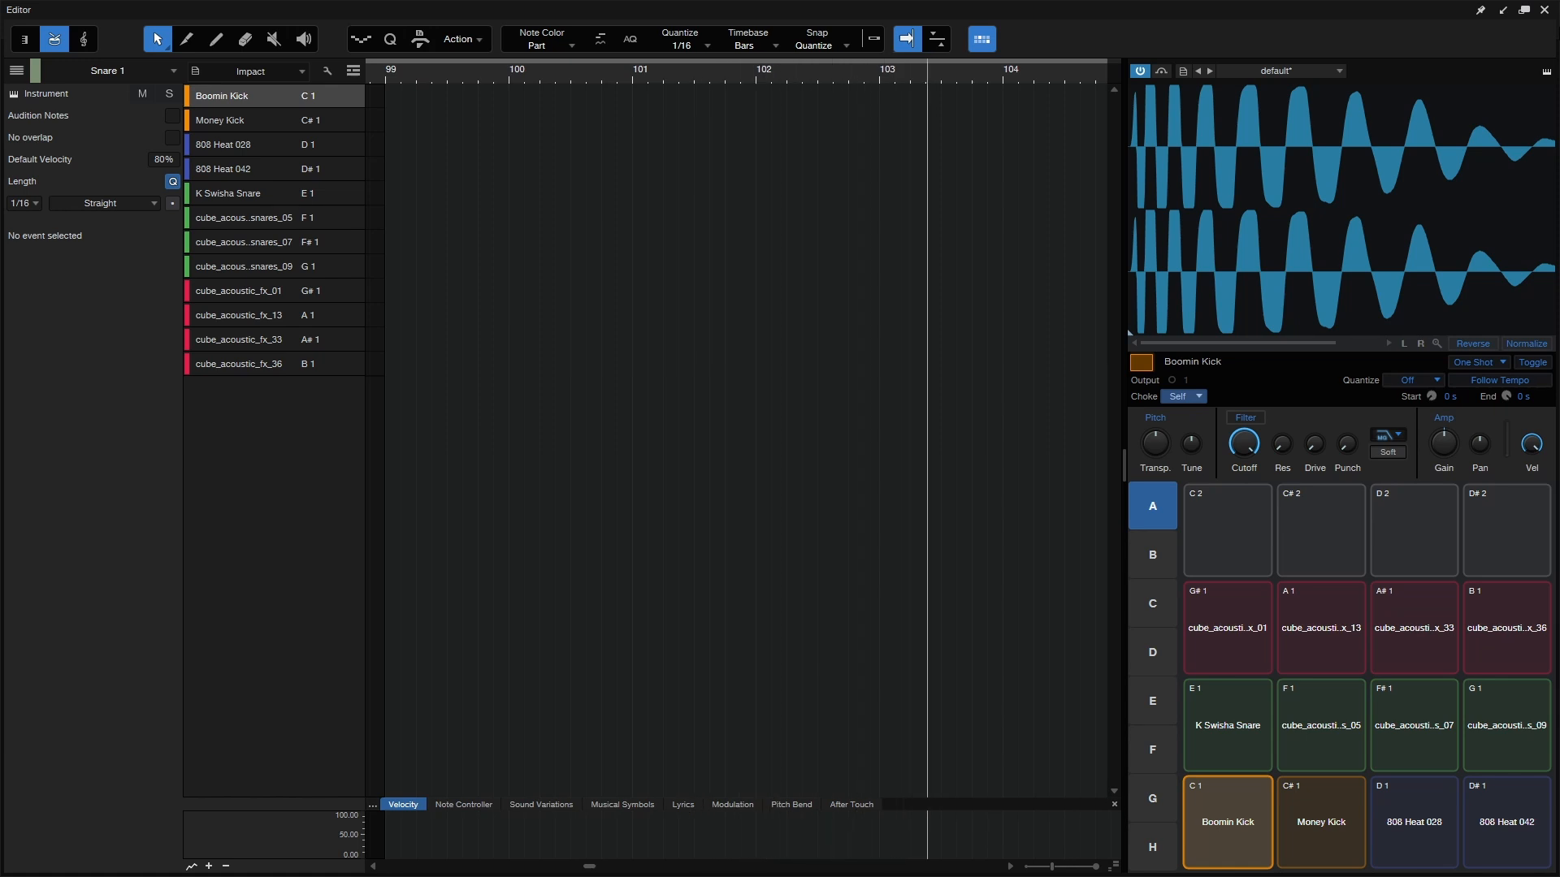
pyautogui.hscroll(3)
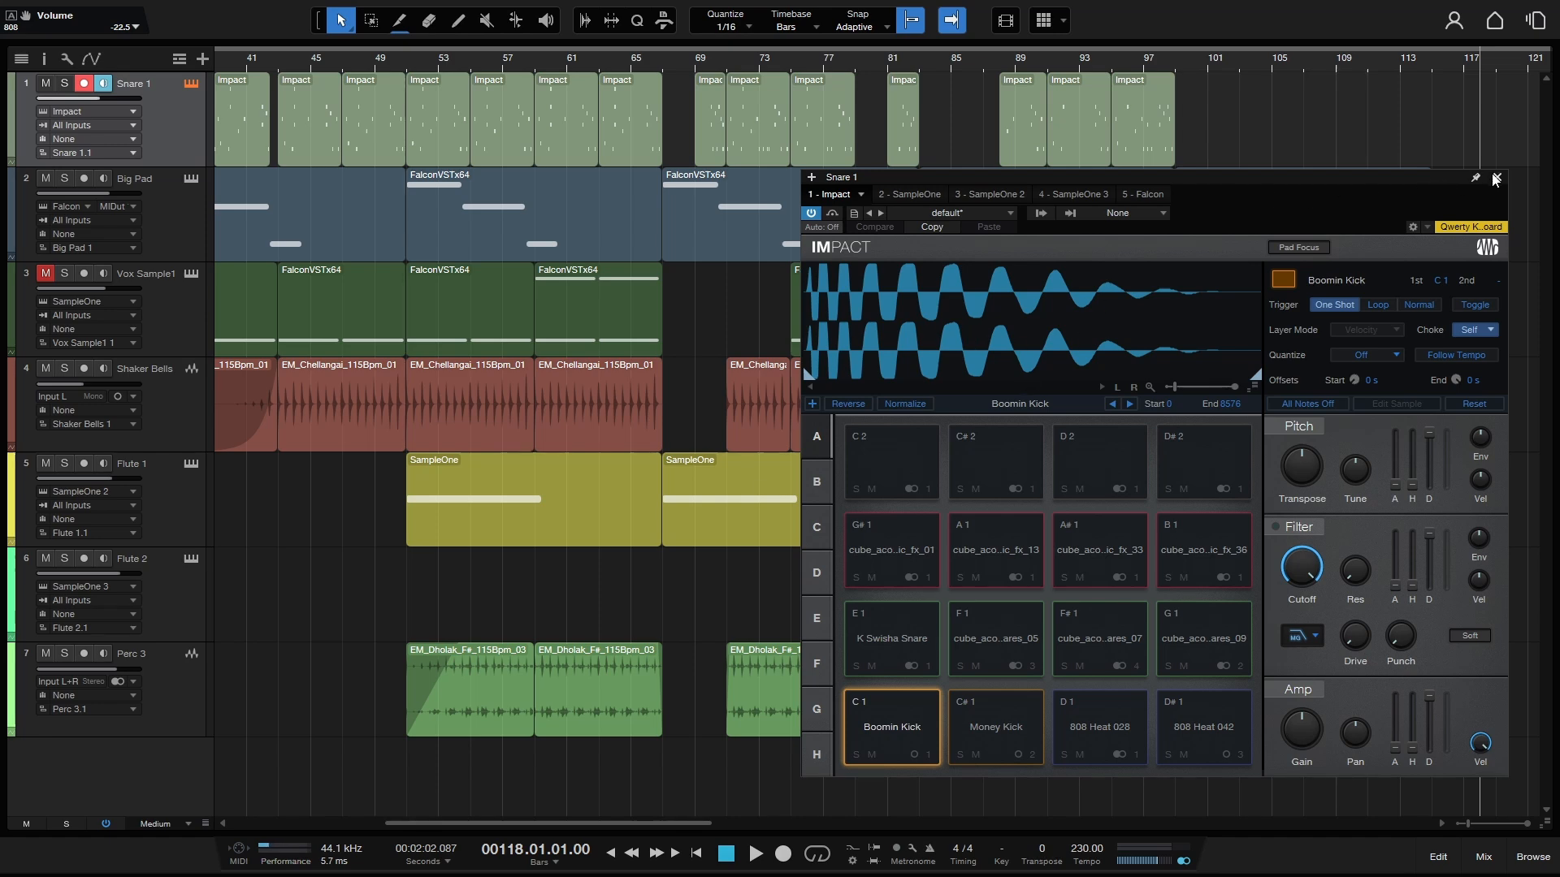
# Dock Impact XT beside the drum note editor via Show Instrument.
pyautogui.click(1495, 179)
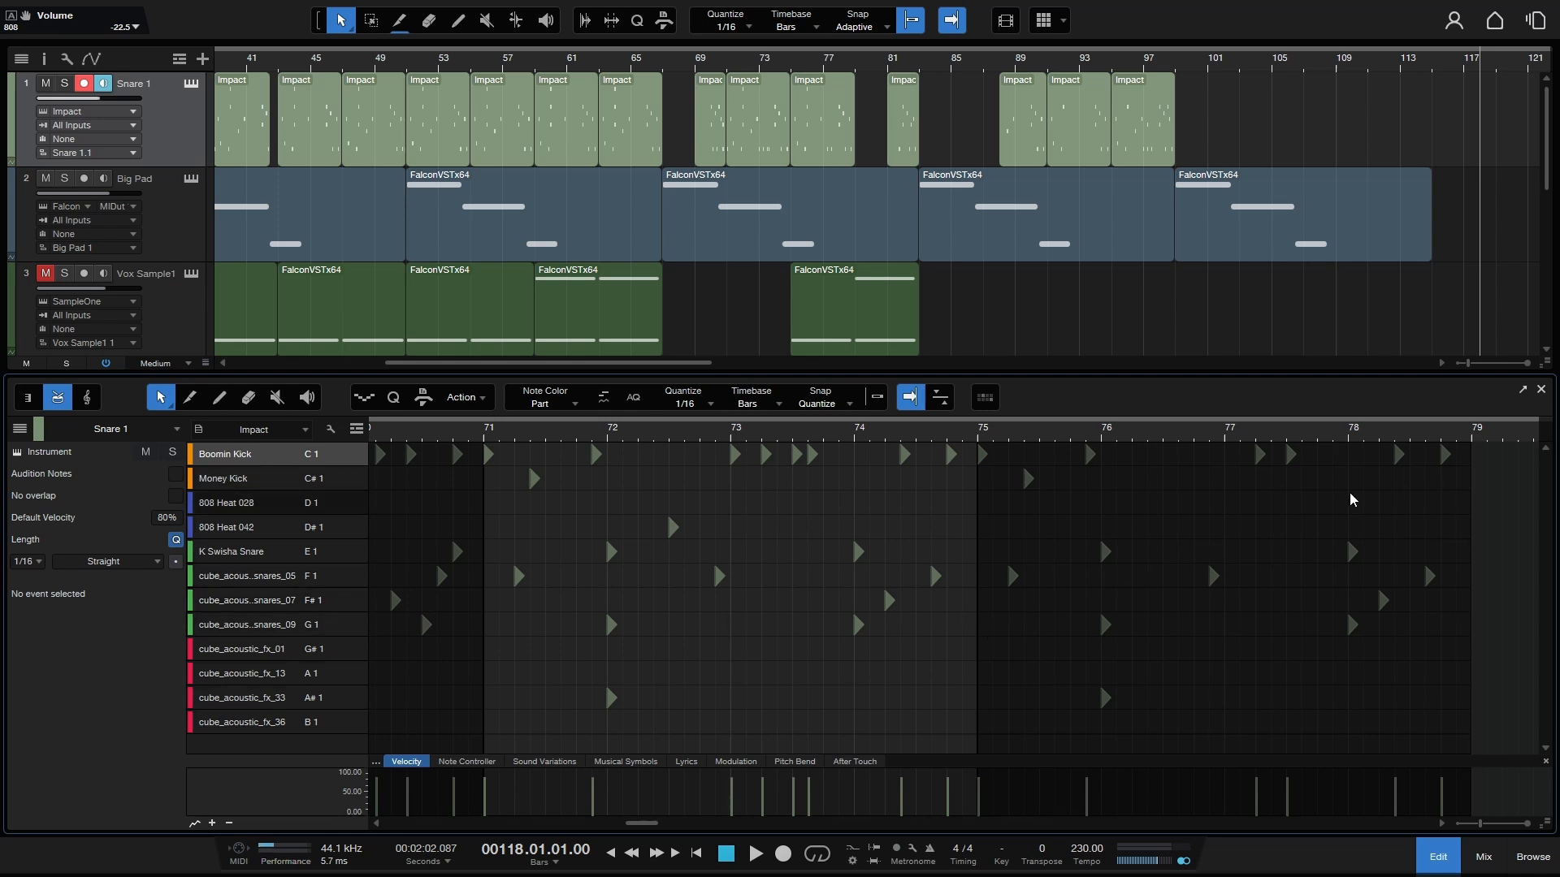
pyautogui.moveTo(944, 541)
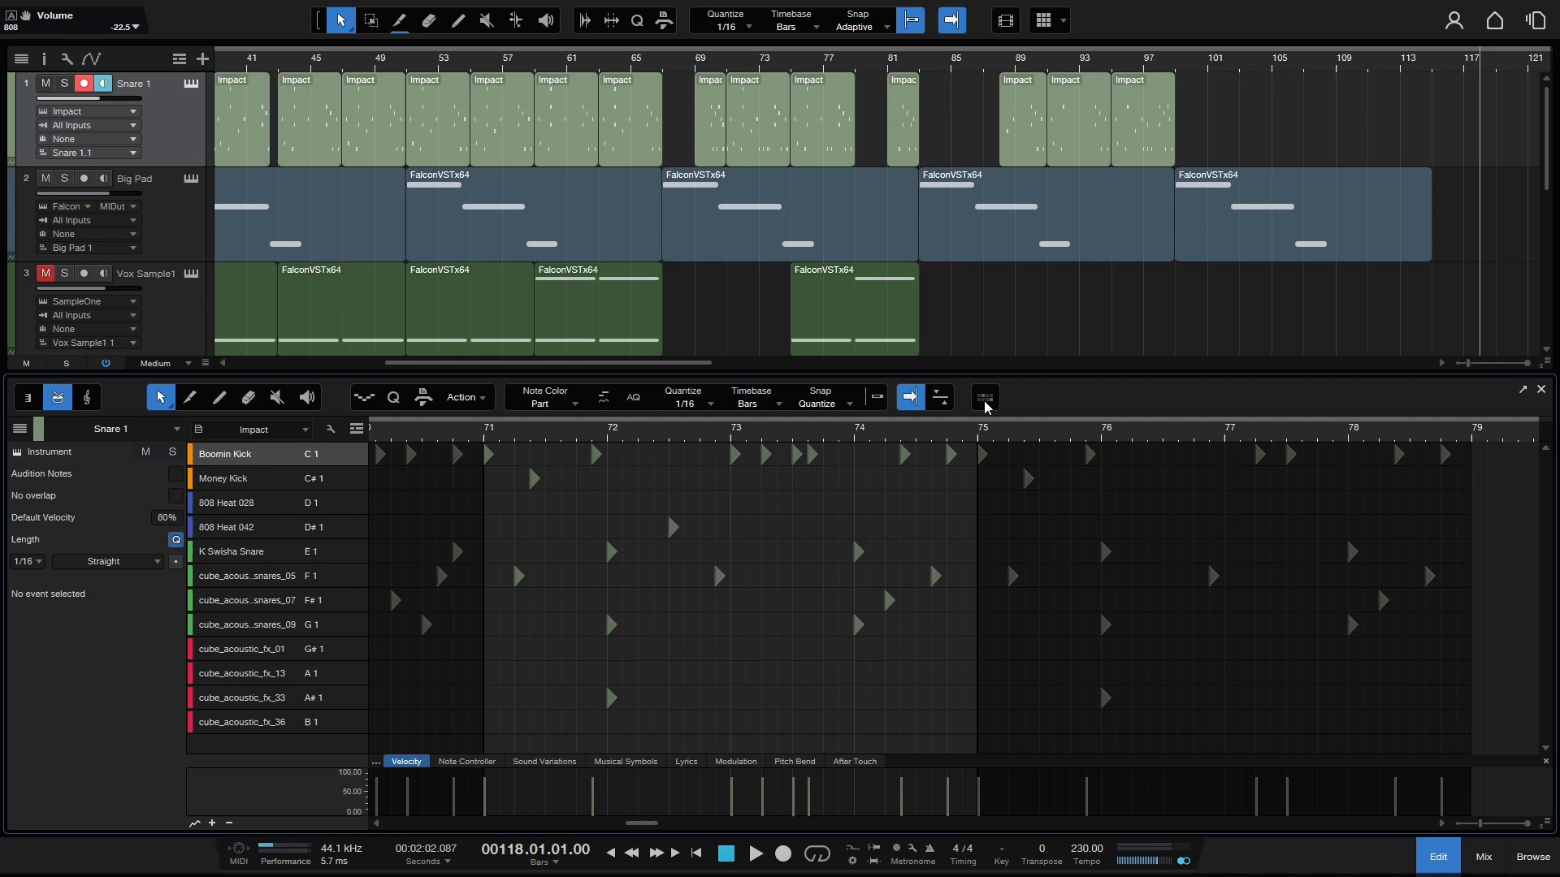
pyautogui.click(985, 397)
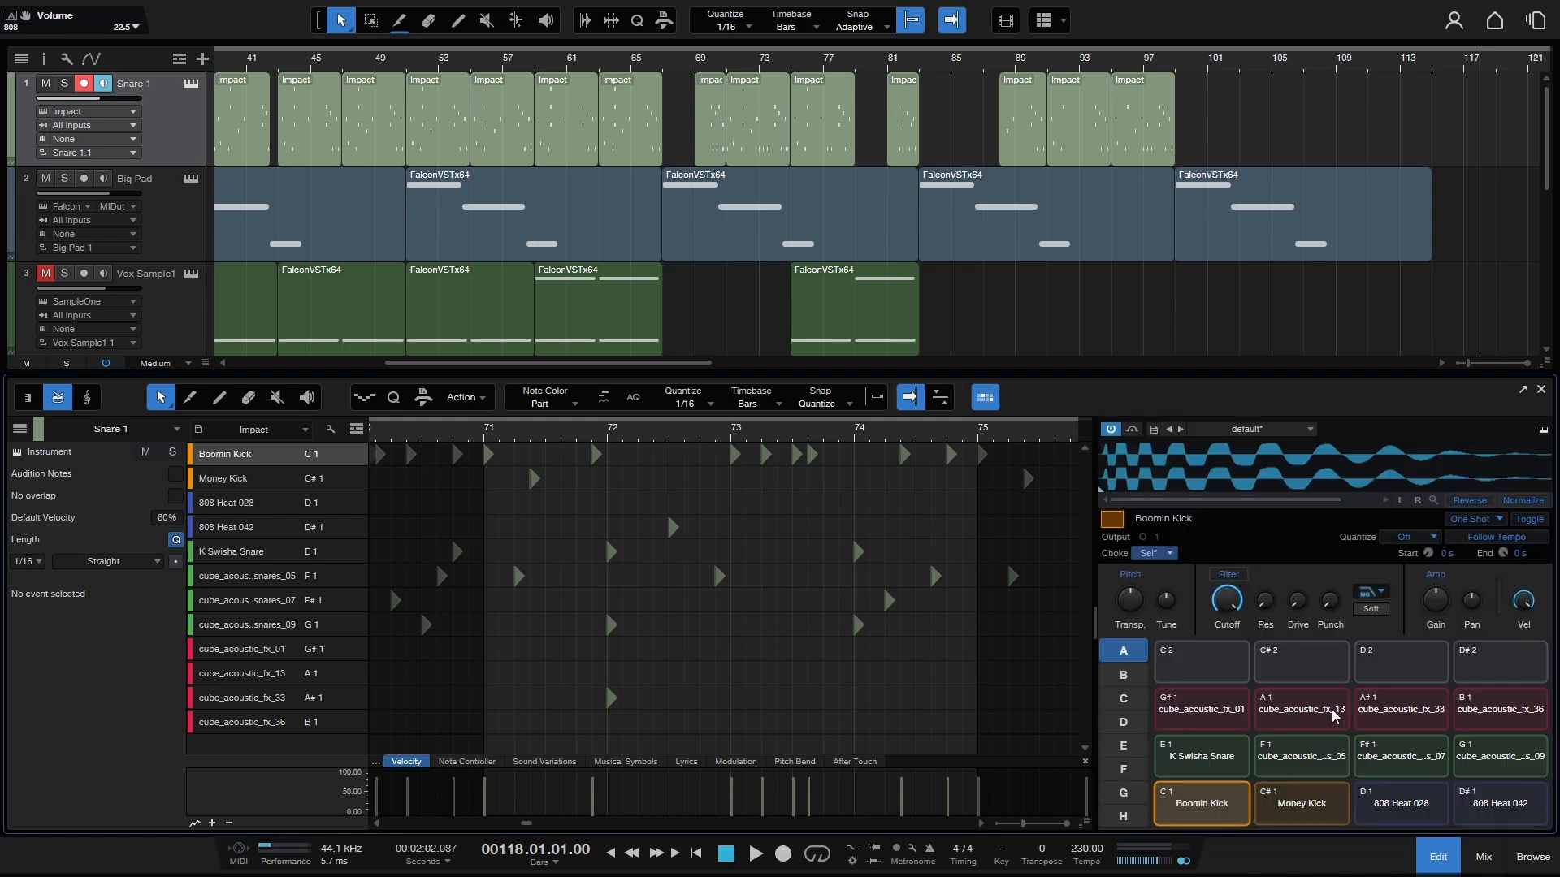
pyautogui.moveTo(1235, 777)
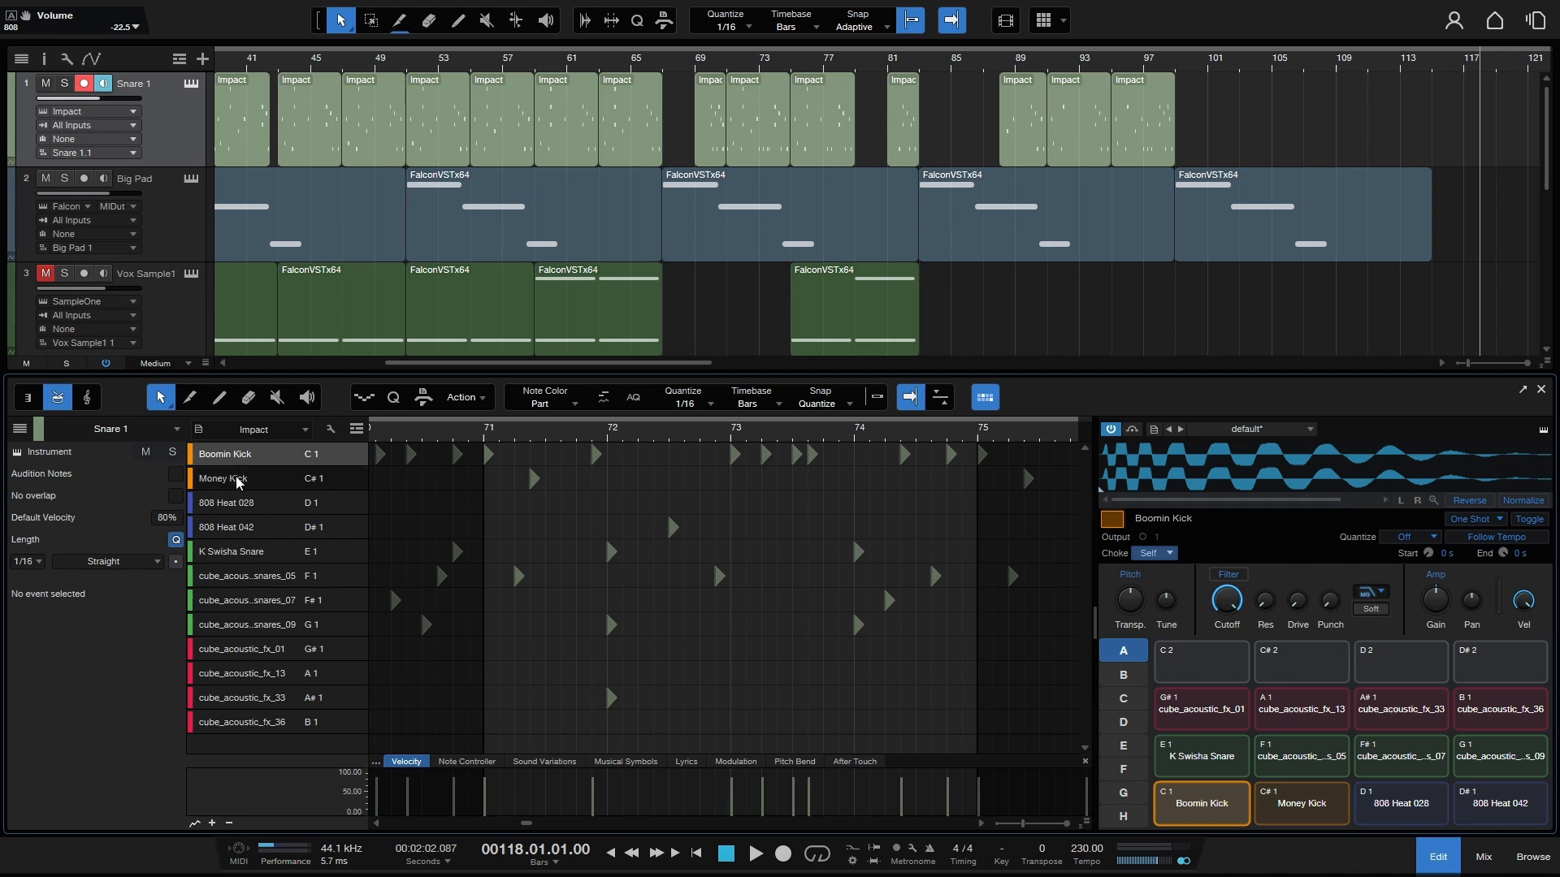
# Audition the Money Kick and 808 Heat 042 sounds from the drum list.
pyautogui.click(236, 478)
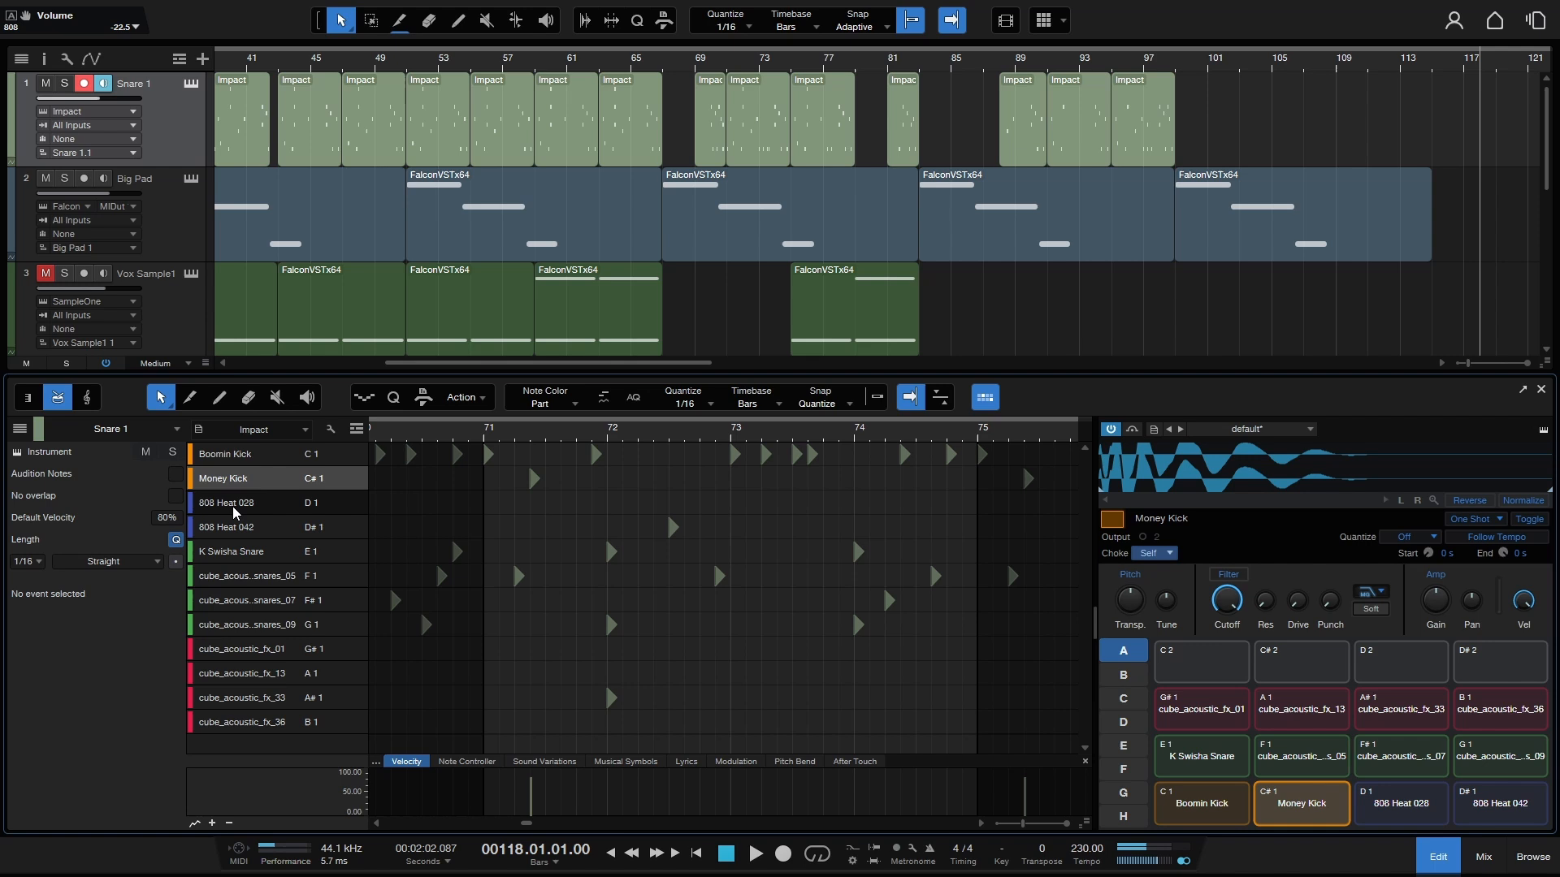
pyautogui.click(226, 526)
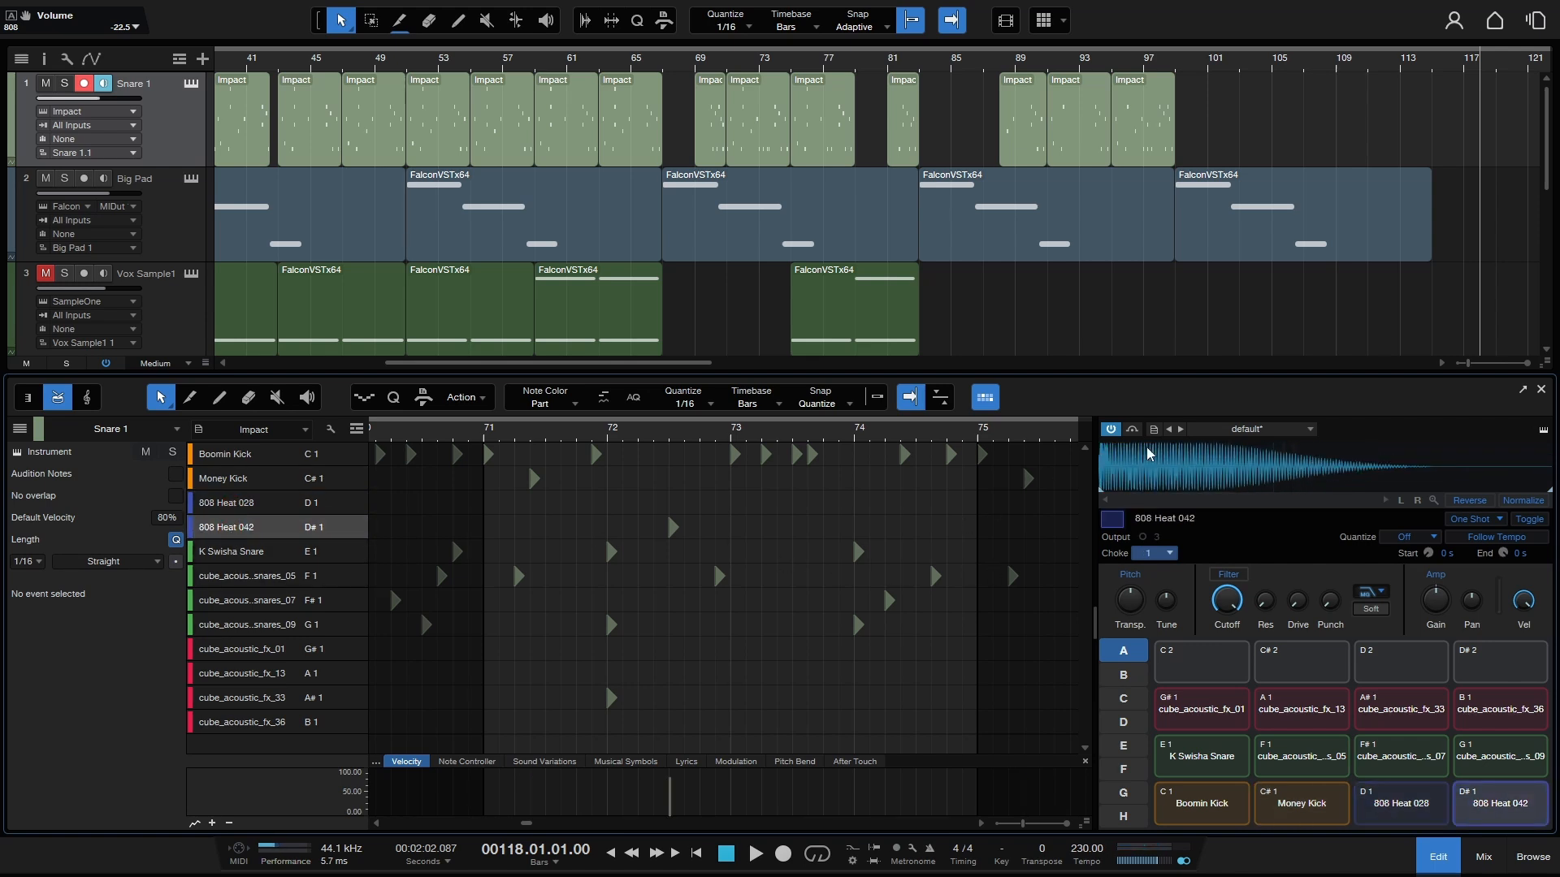
pyautogui.moveTo(1329, 601)
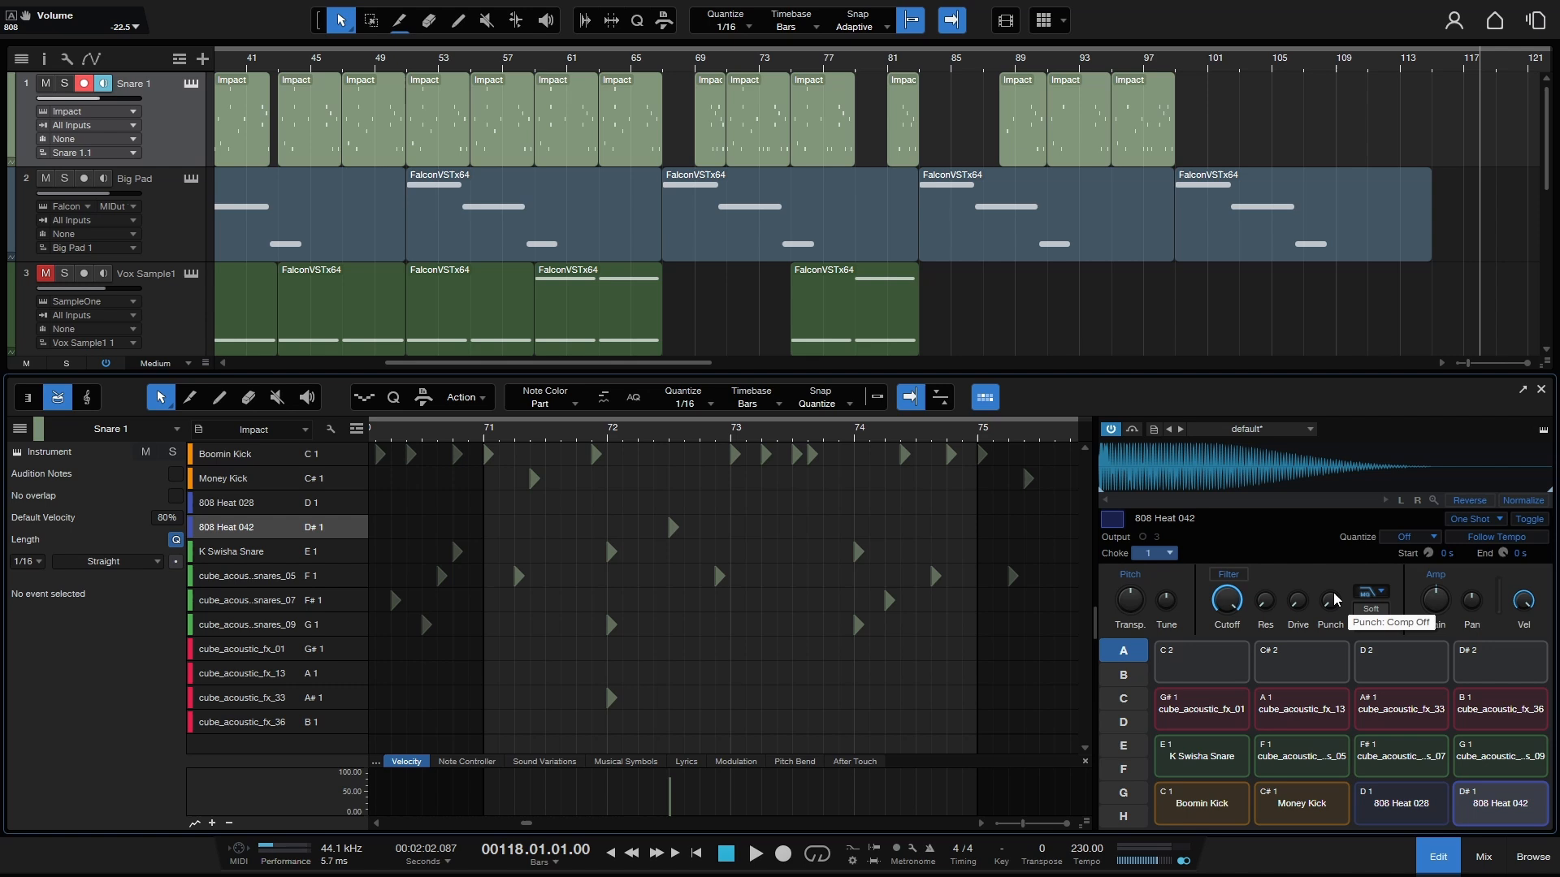
pyautogui.moveTo(1277, 425)
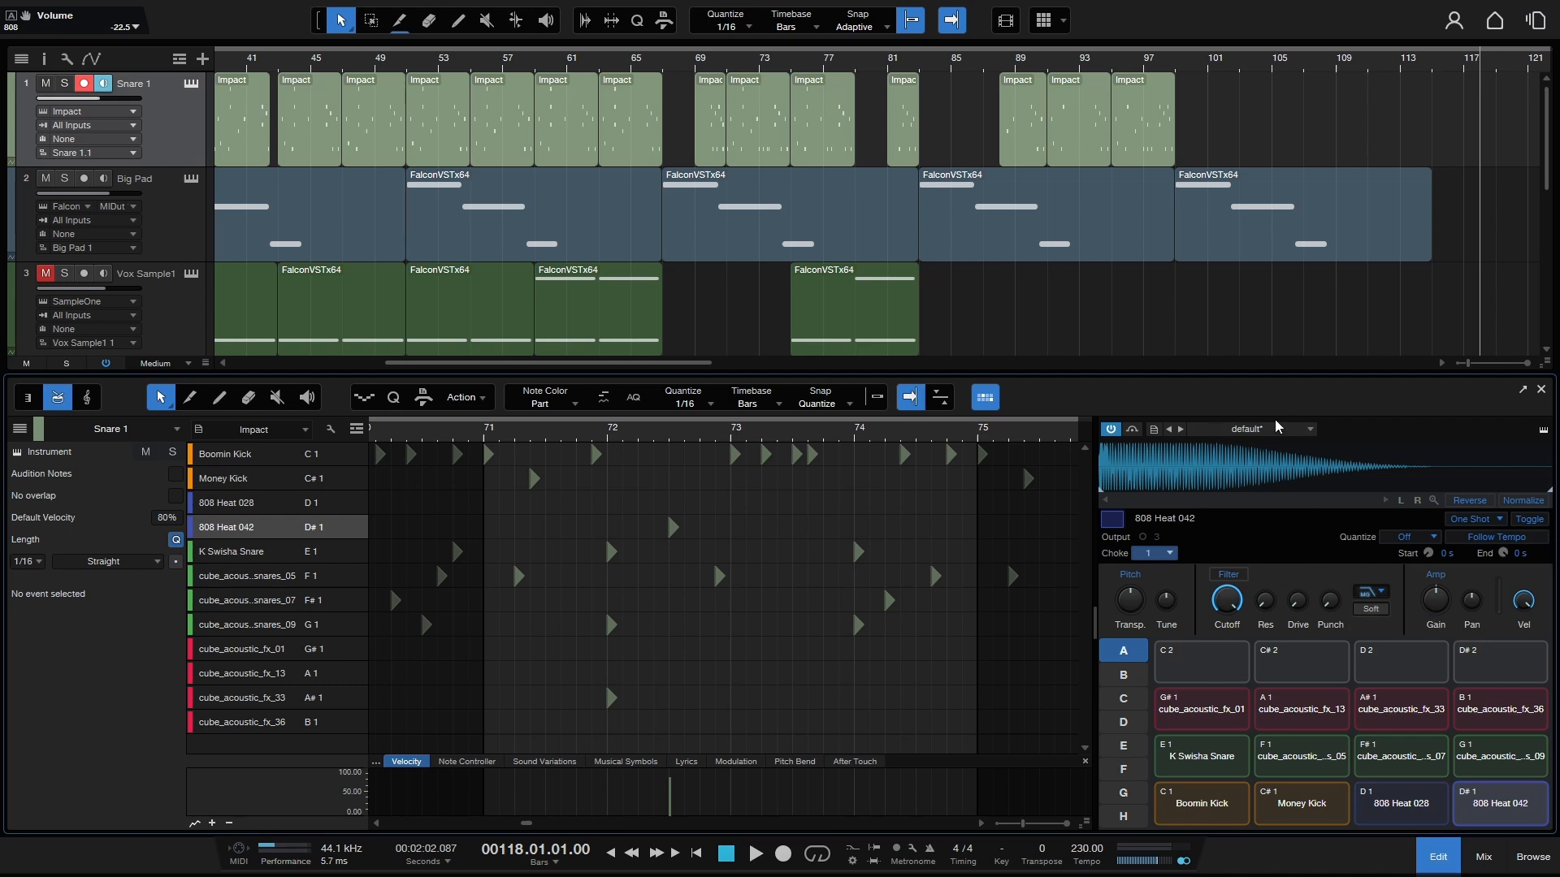
pyautogui.moveTo(1084, 624)
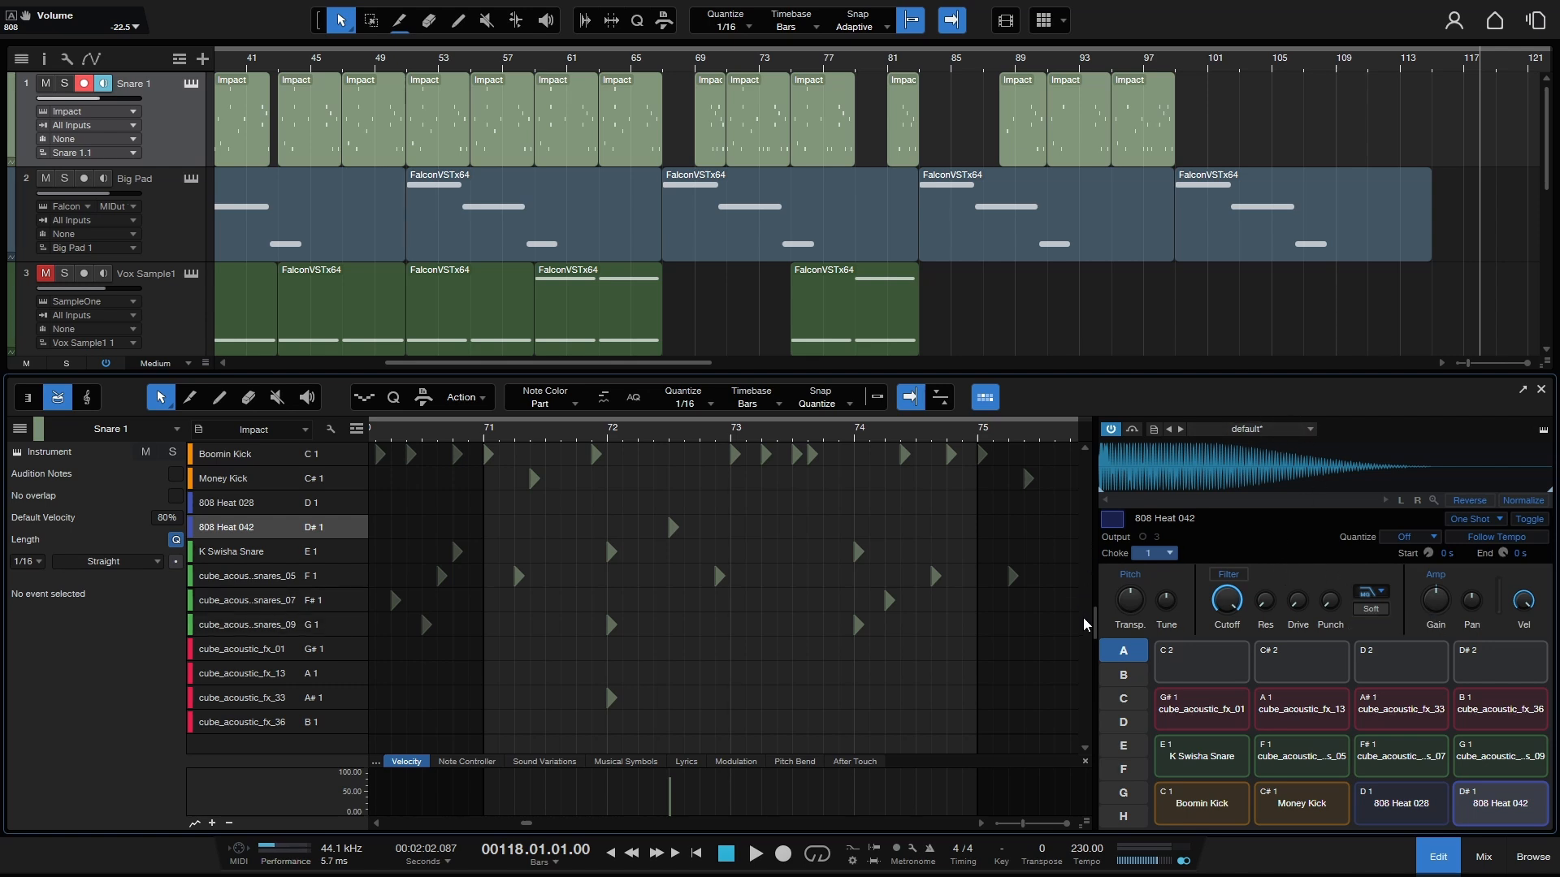
pyautogui.moveTo(1094, 619)
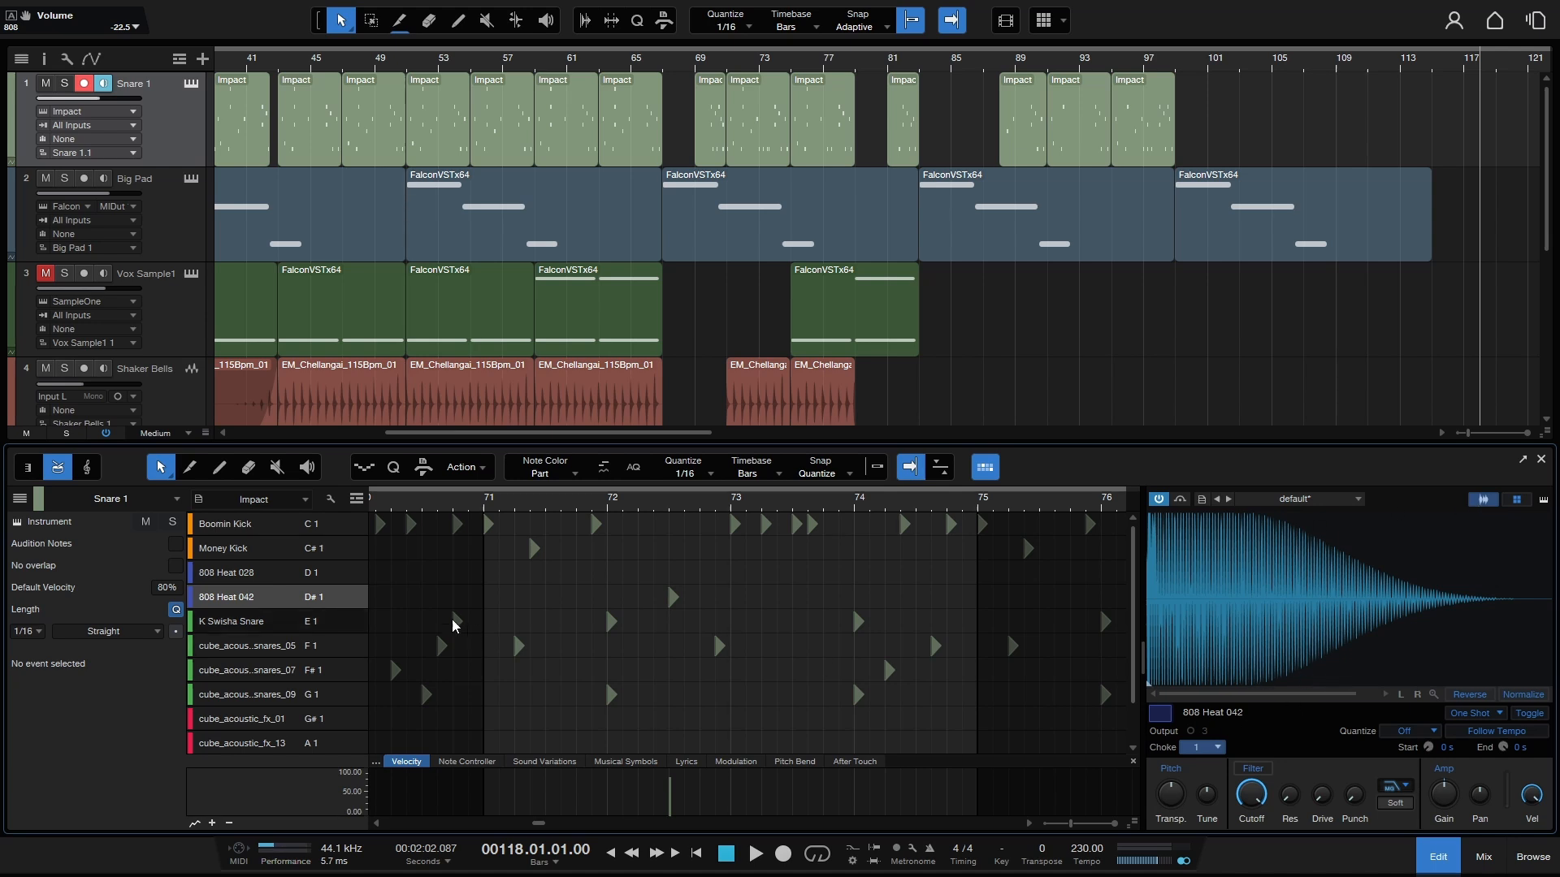
# Audition 808 Heat 028, Money Kick and cube_acoustic_fx_33 in the inline Impact XT.
pyautogui.click(225, 572)
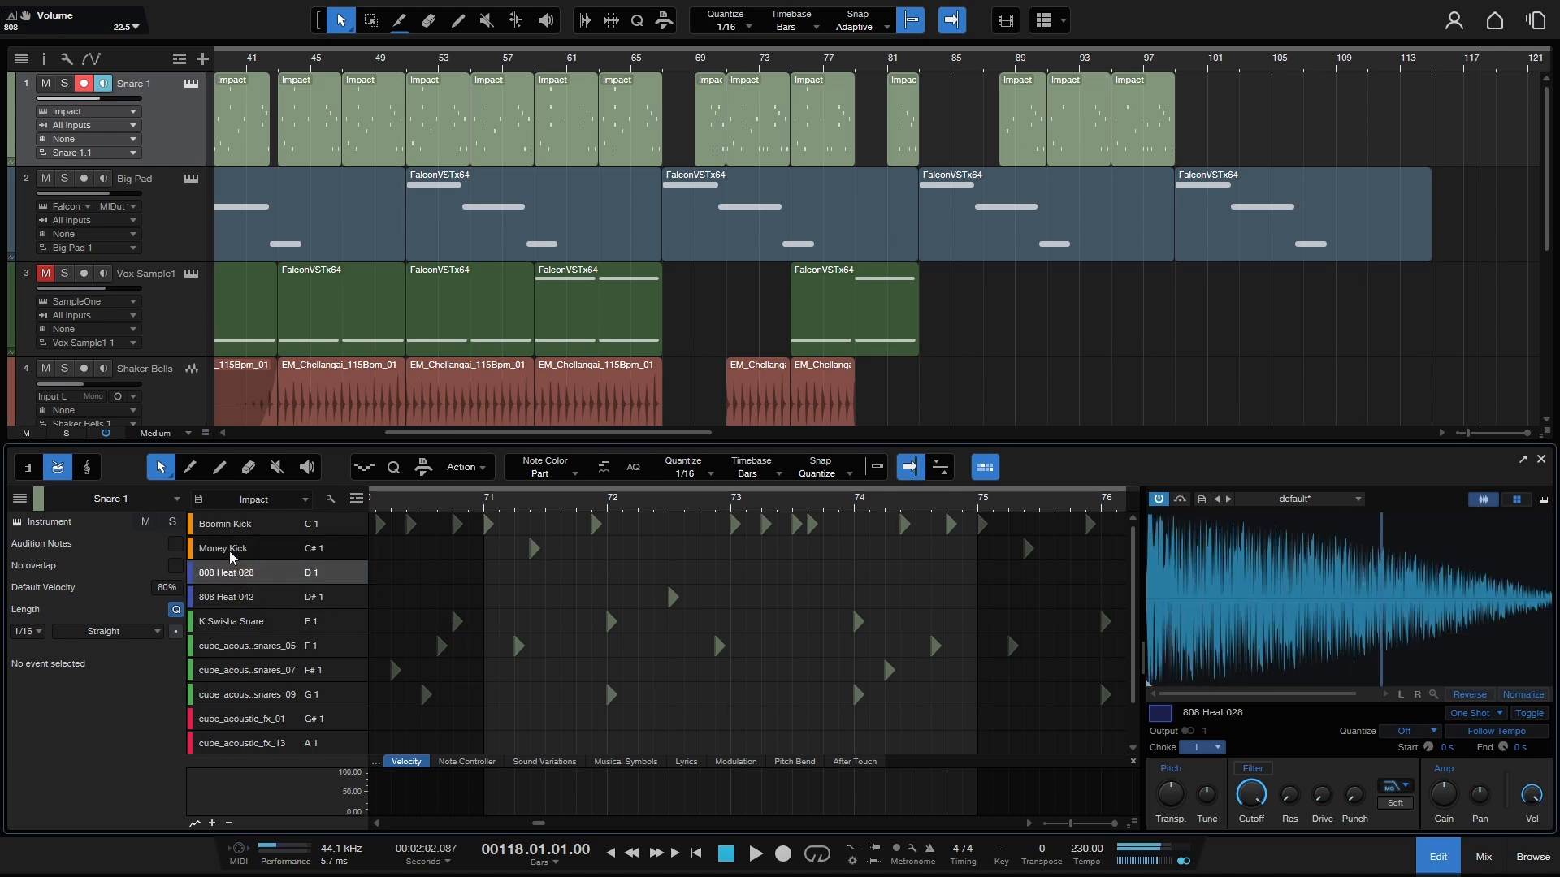
pyautogui.click(231, 549)
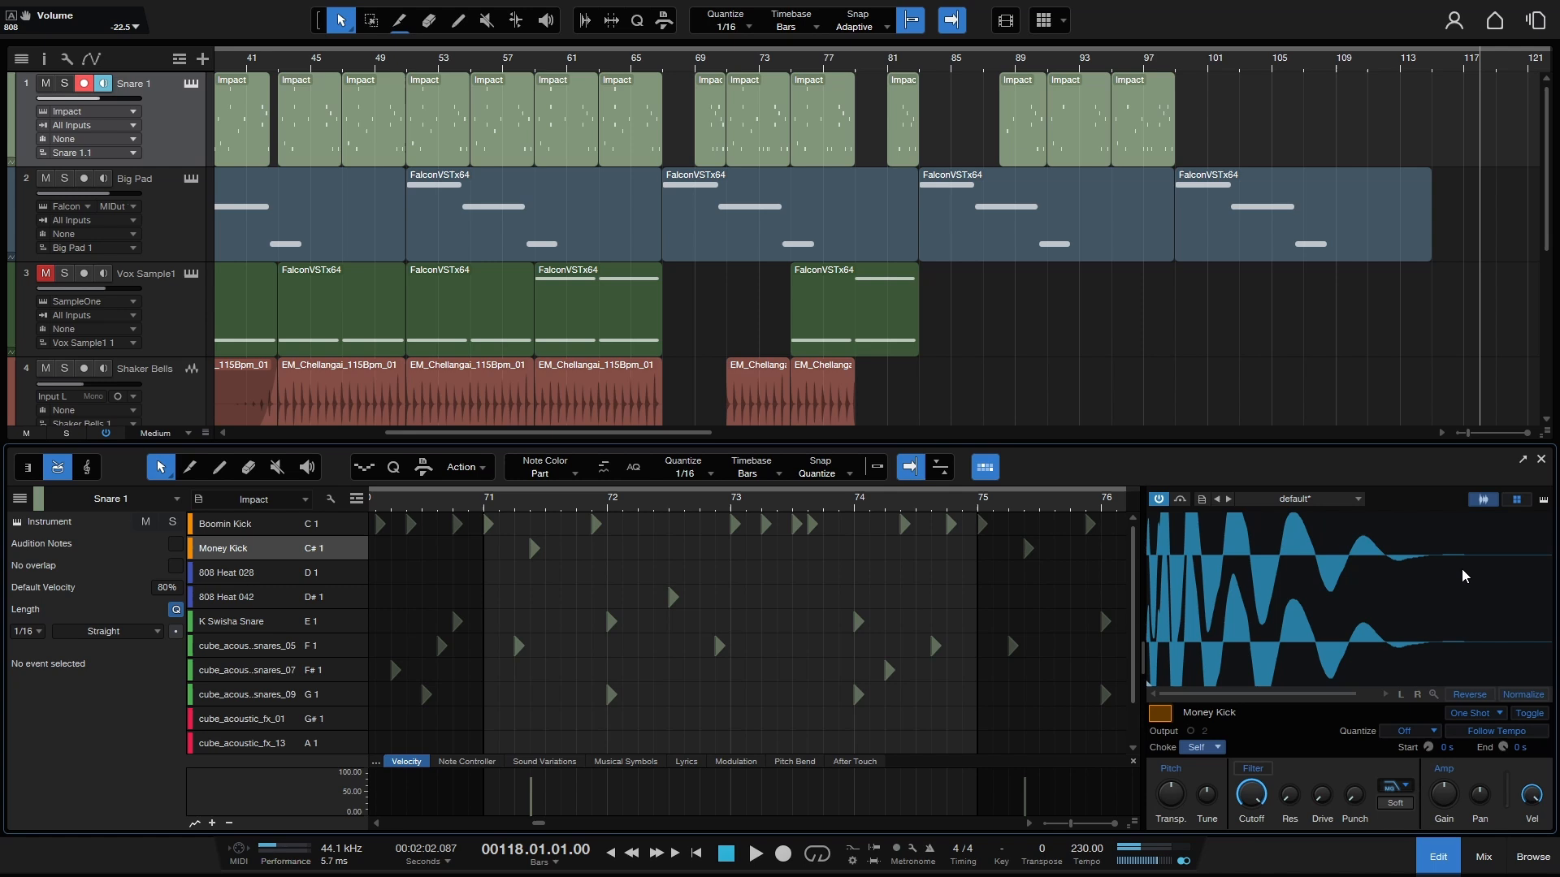
pyautogui.click(1515, 501)
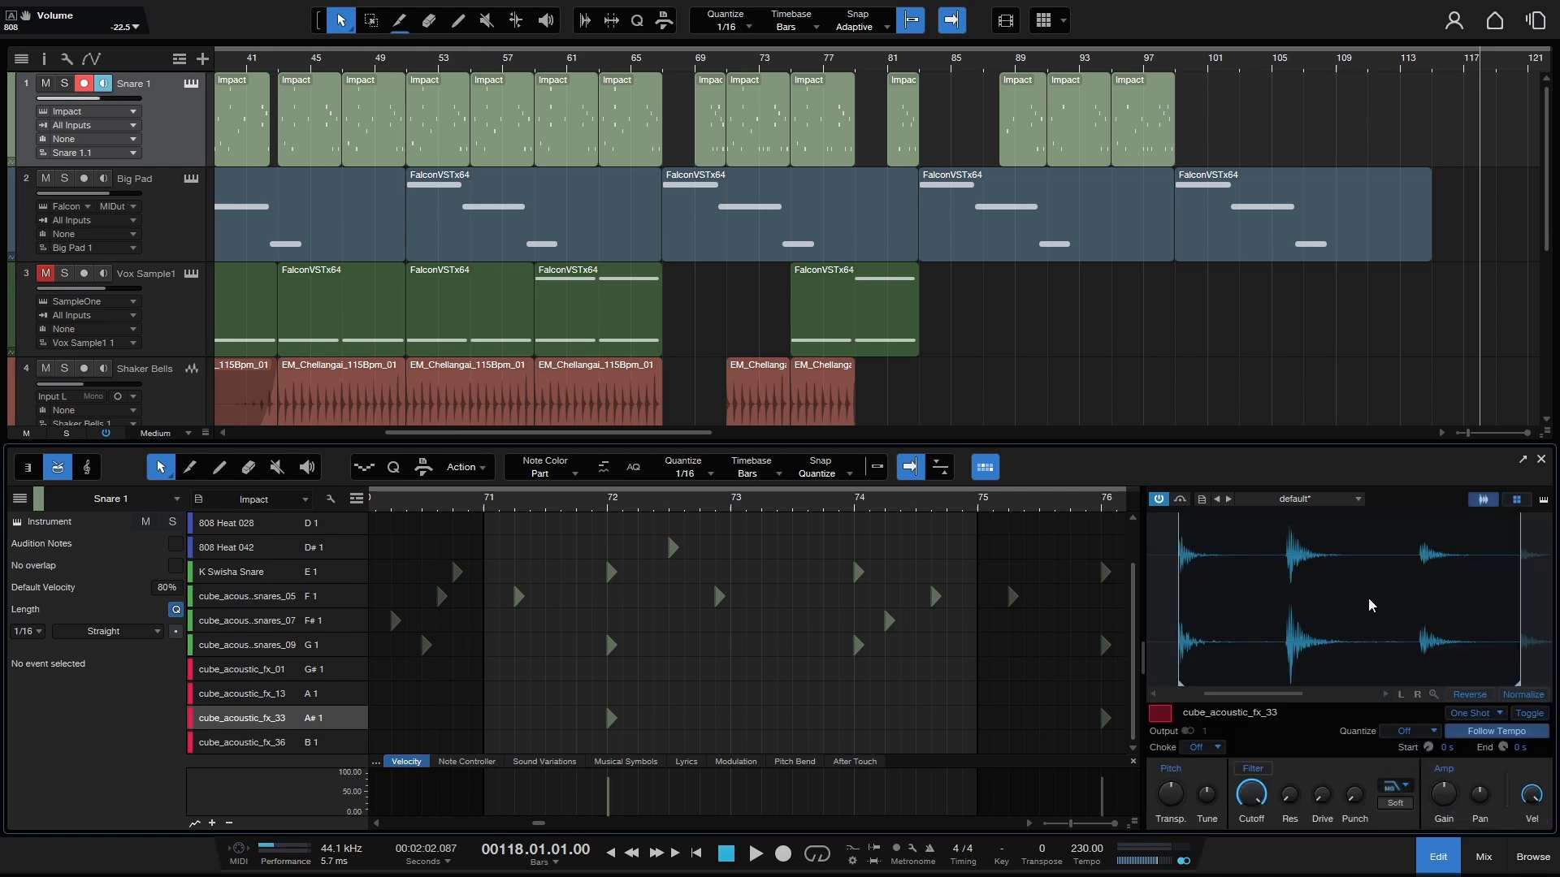
pyautogui.moveTo(1259, 455)
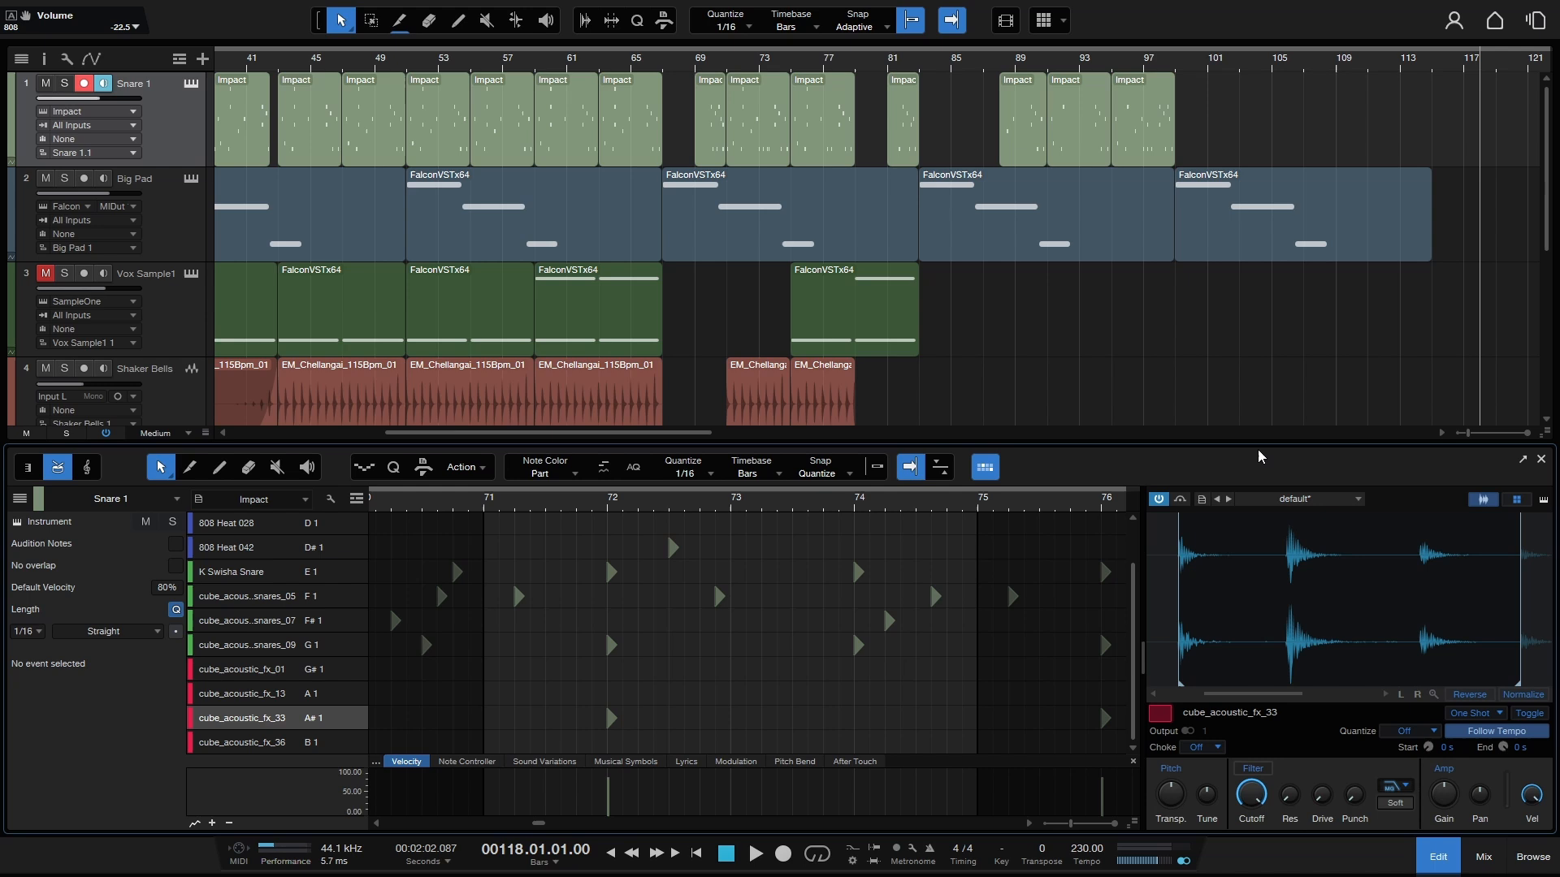
pyautogui.moveTo(1276, 443)
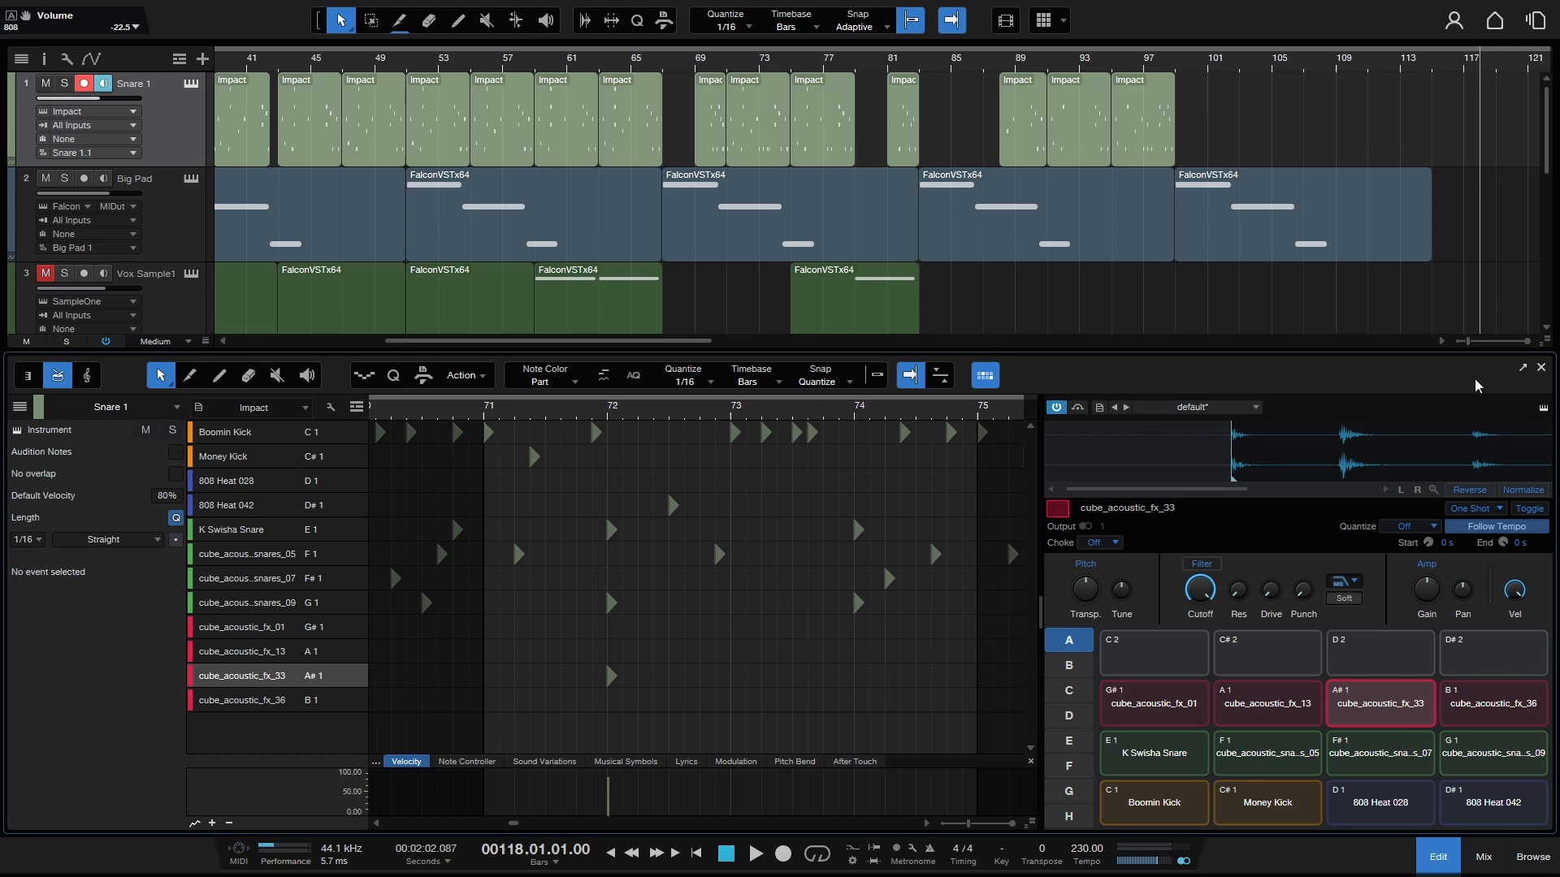
pyautogui.moveTo(1401, 390)
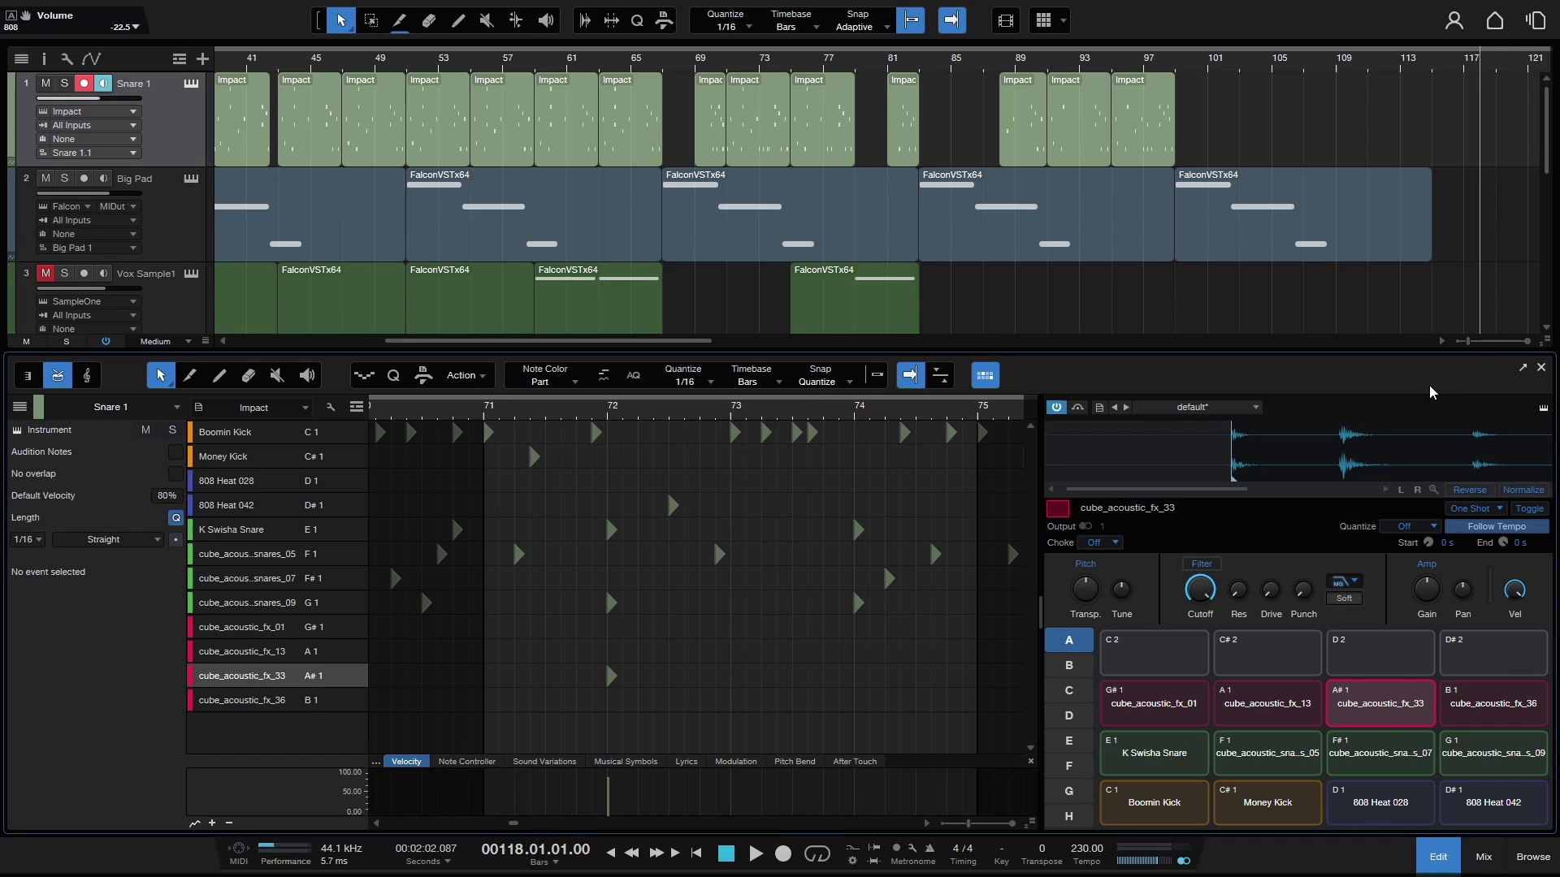
pyautogui.moveTo(1465, 395)
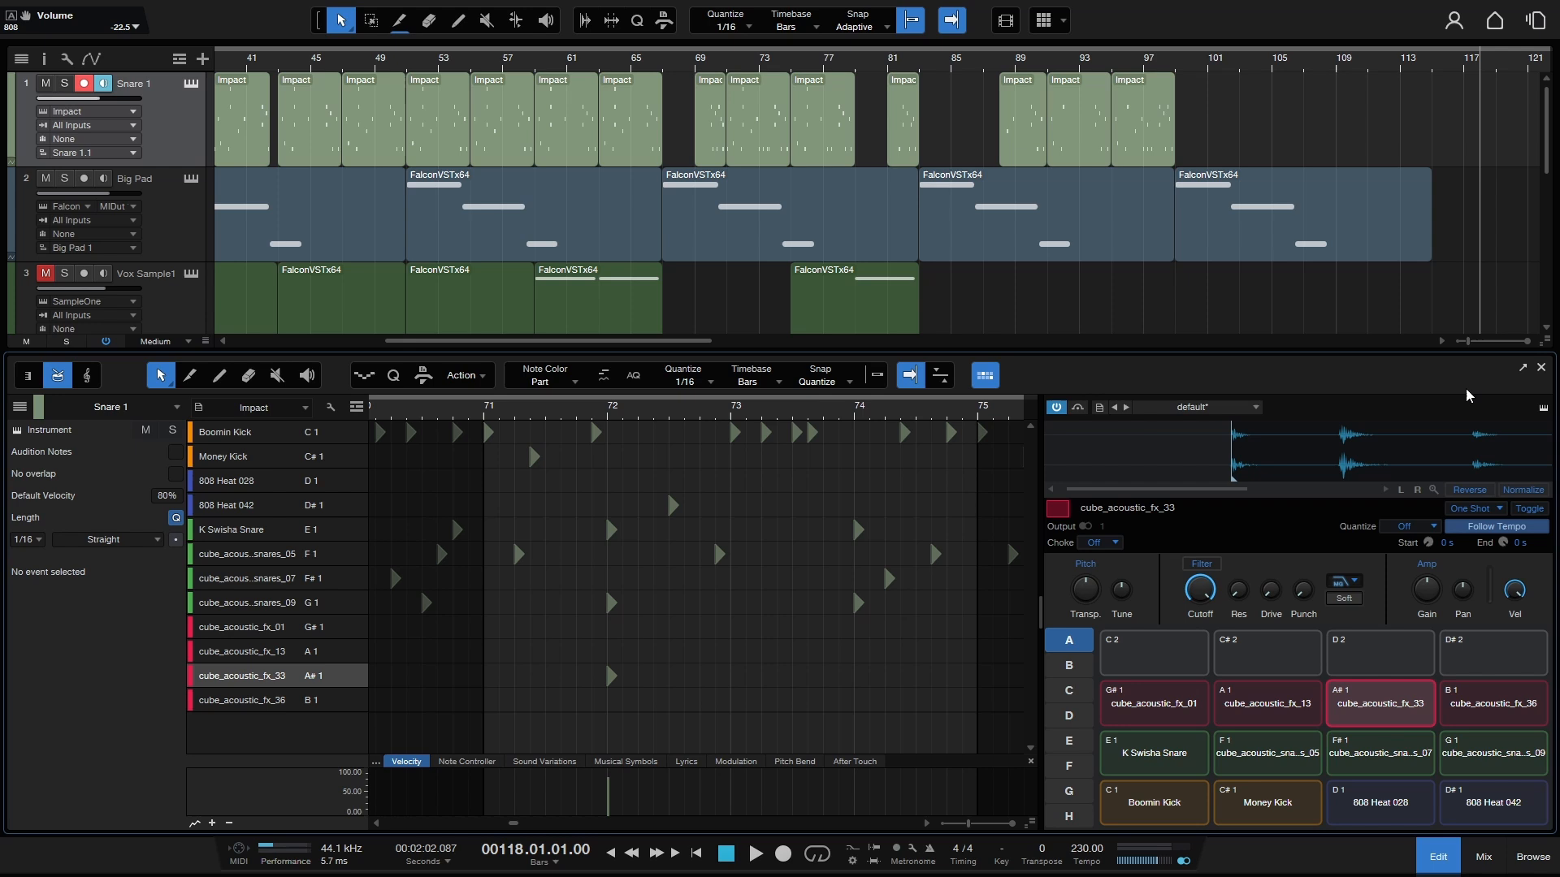
pyautogui.moveTo(1196, 689)
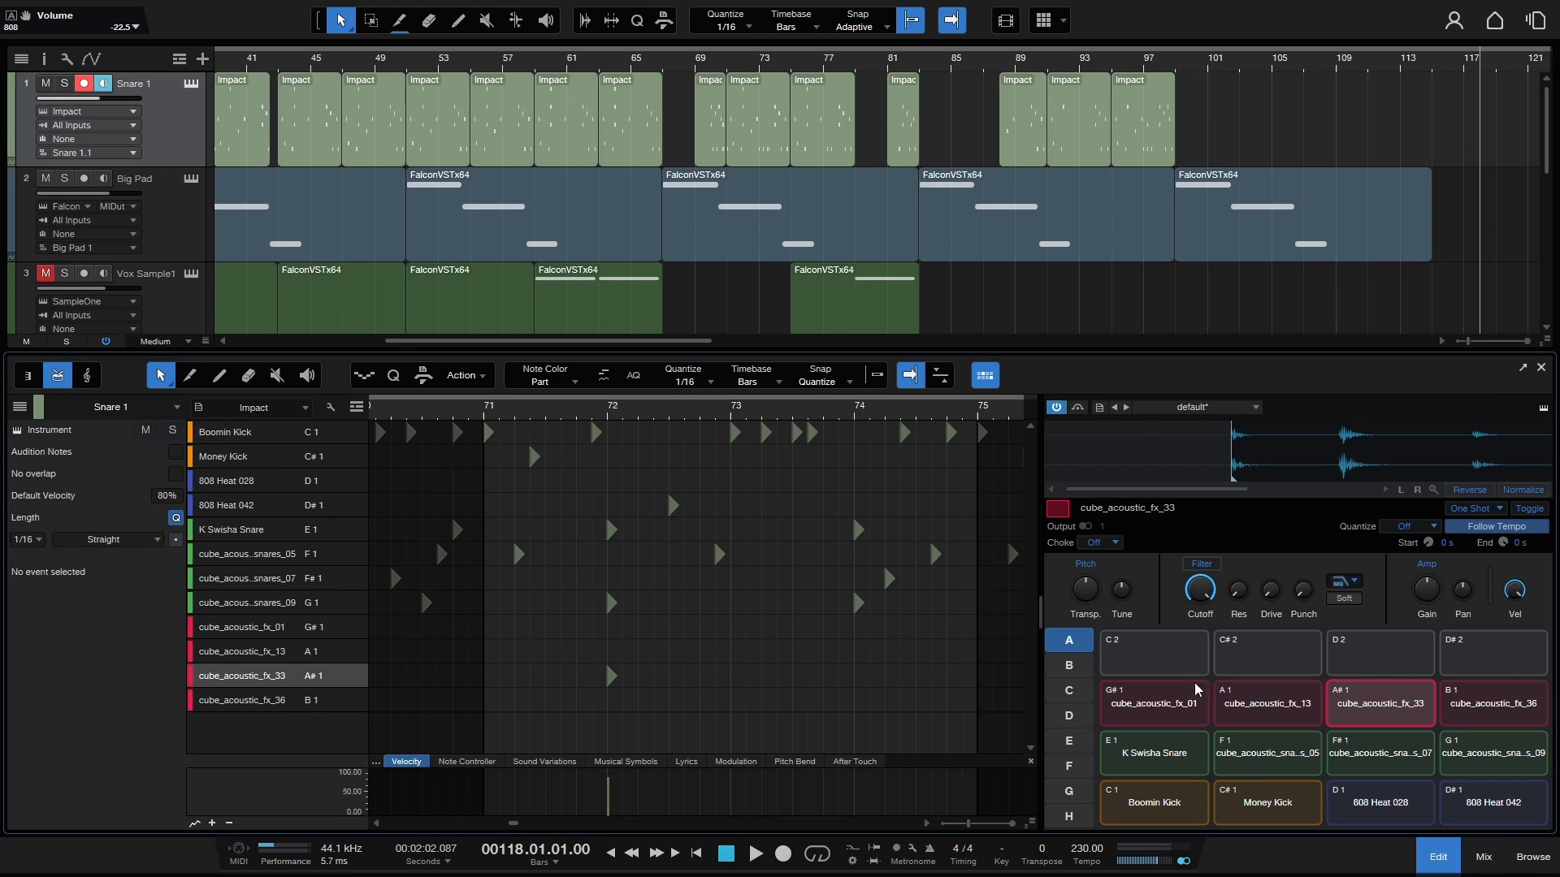
pyautogui.moveTo(1348, 267)
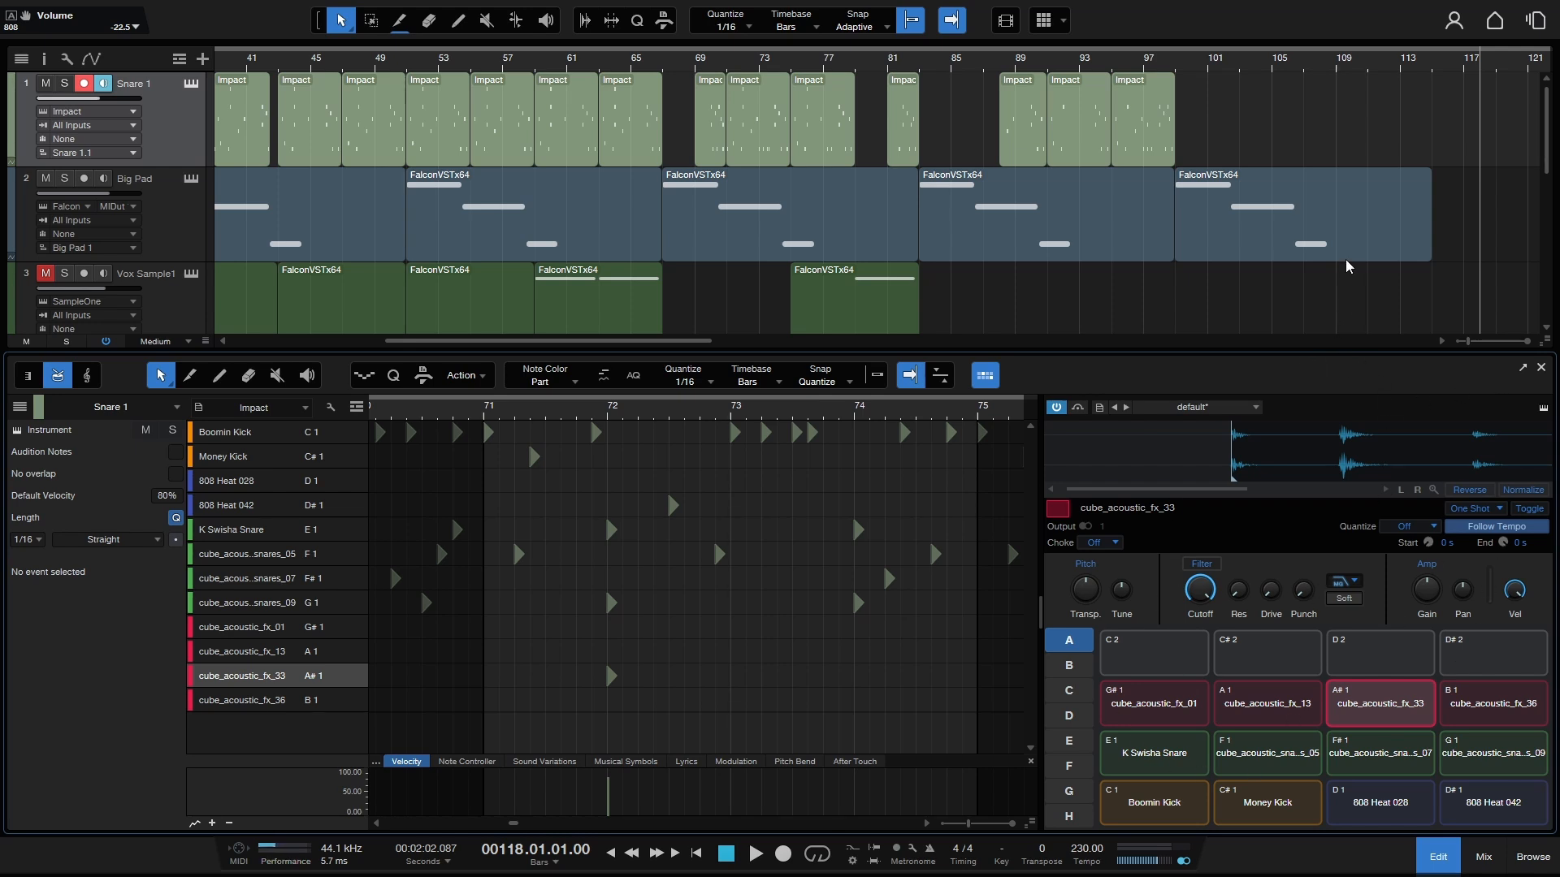
pyautogui.moveTo(1370, 465)
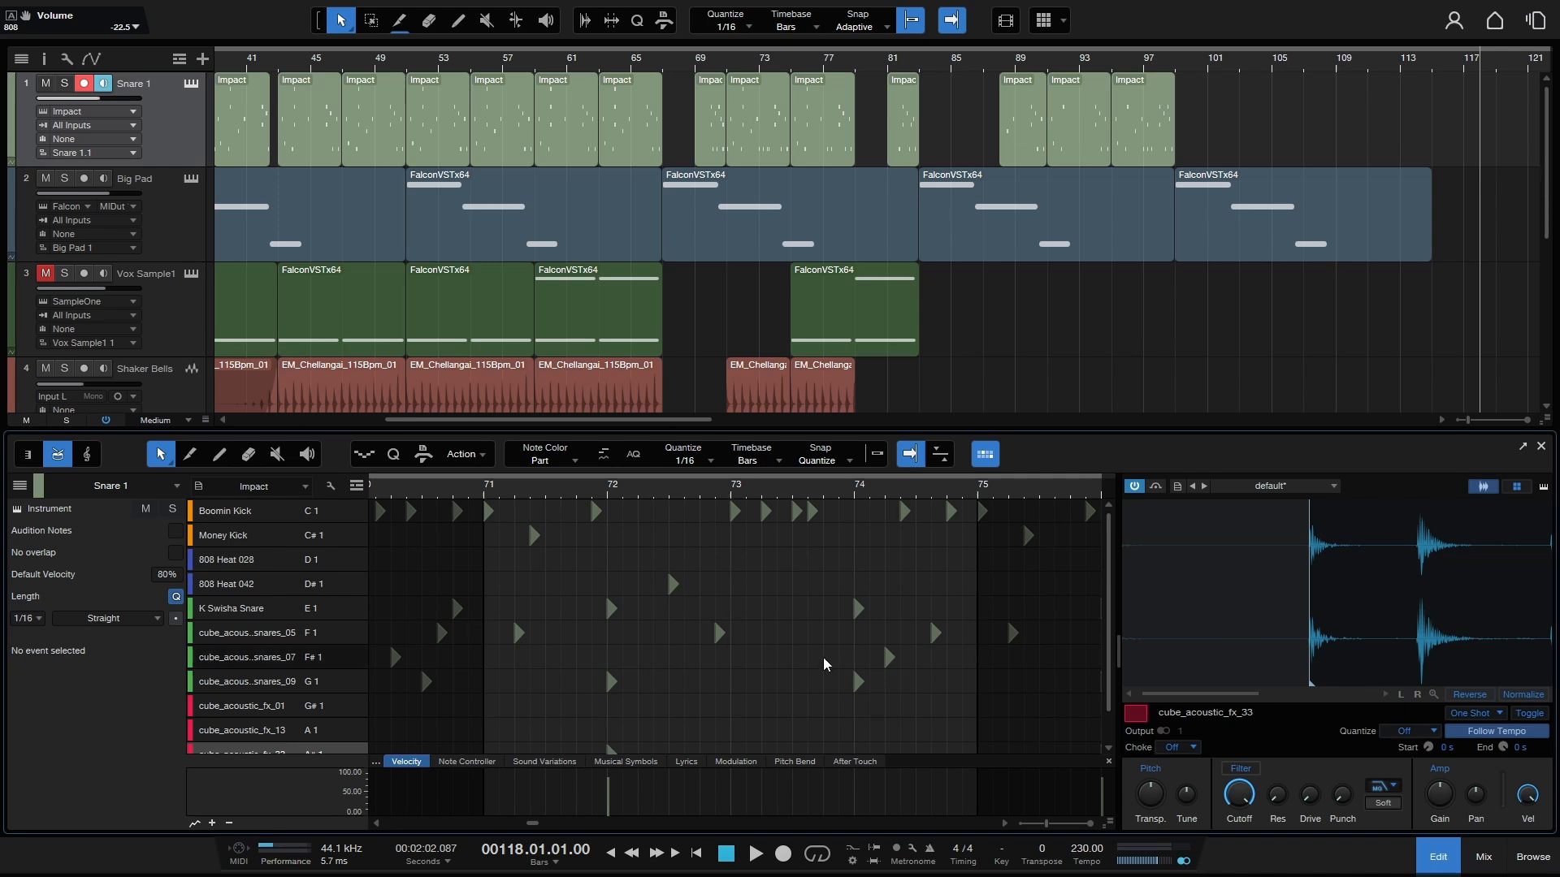
pyautogui.moveTo(678, 202)
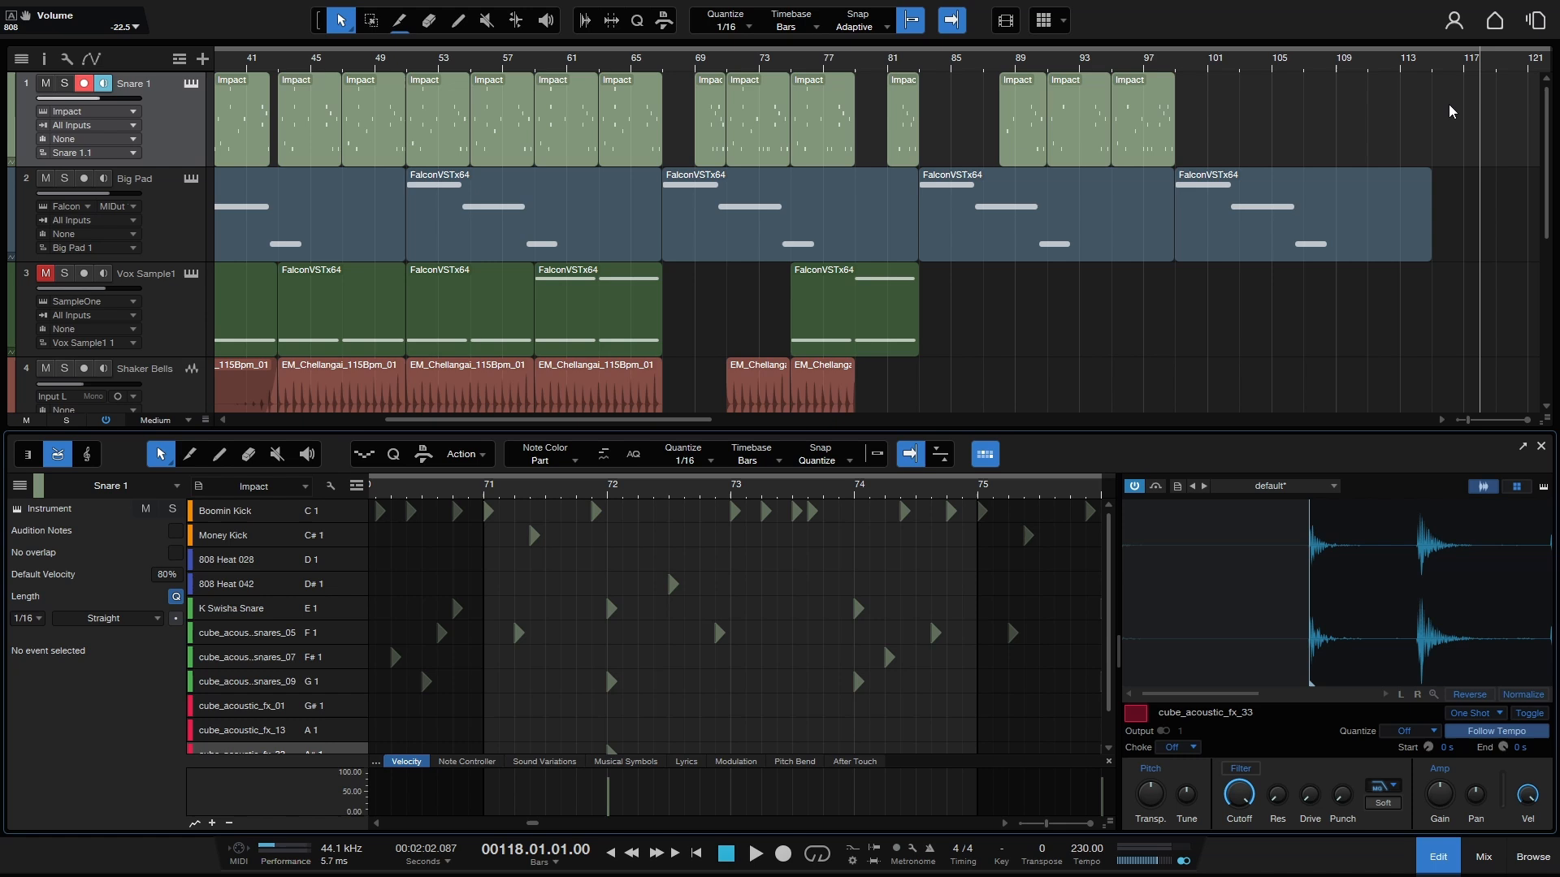
pyautogui.moveTo(1124, 262)
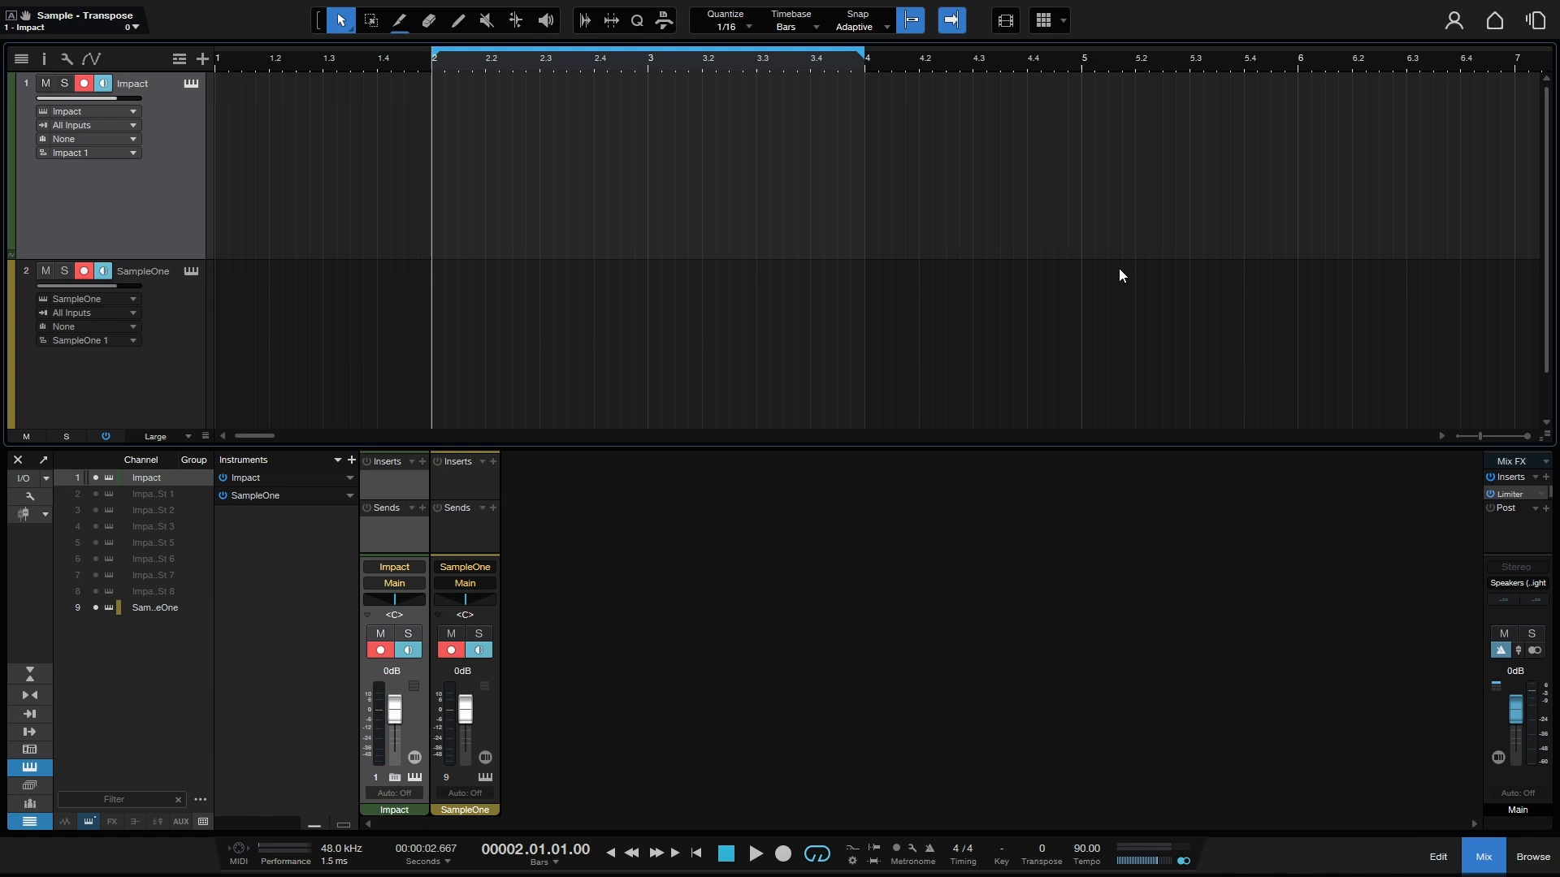
pyautogui.moveTo(1049, 582)
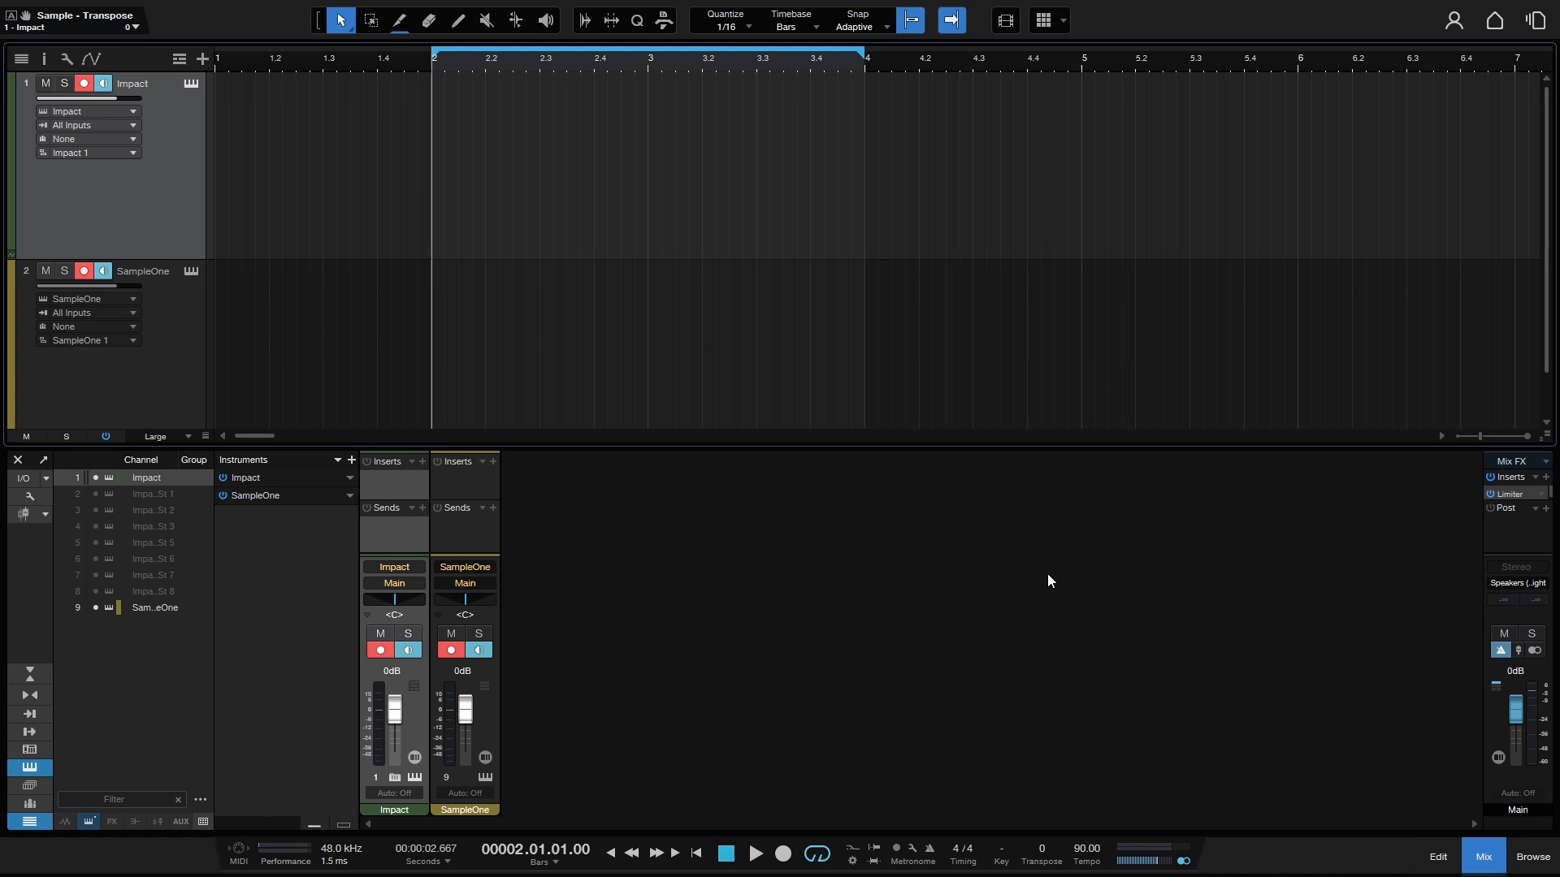
pyautogui.moveTo(575, 184)
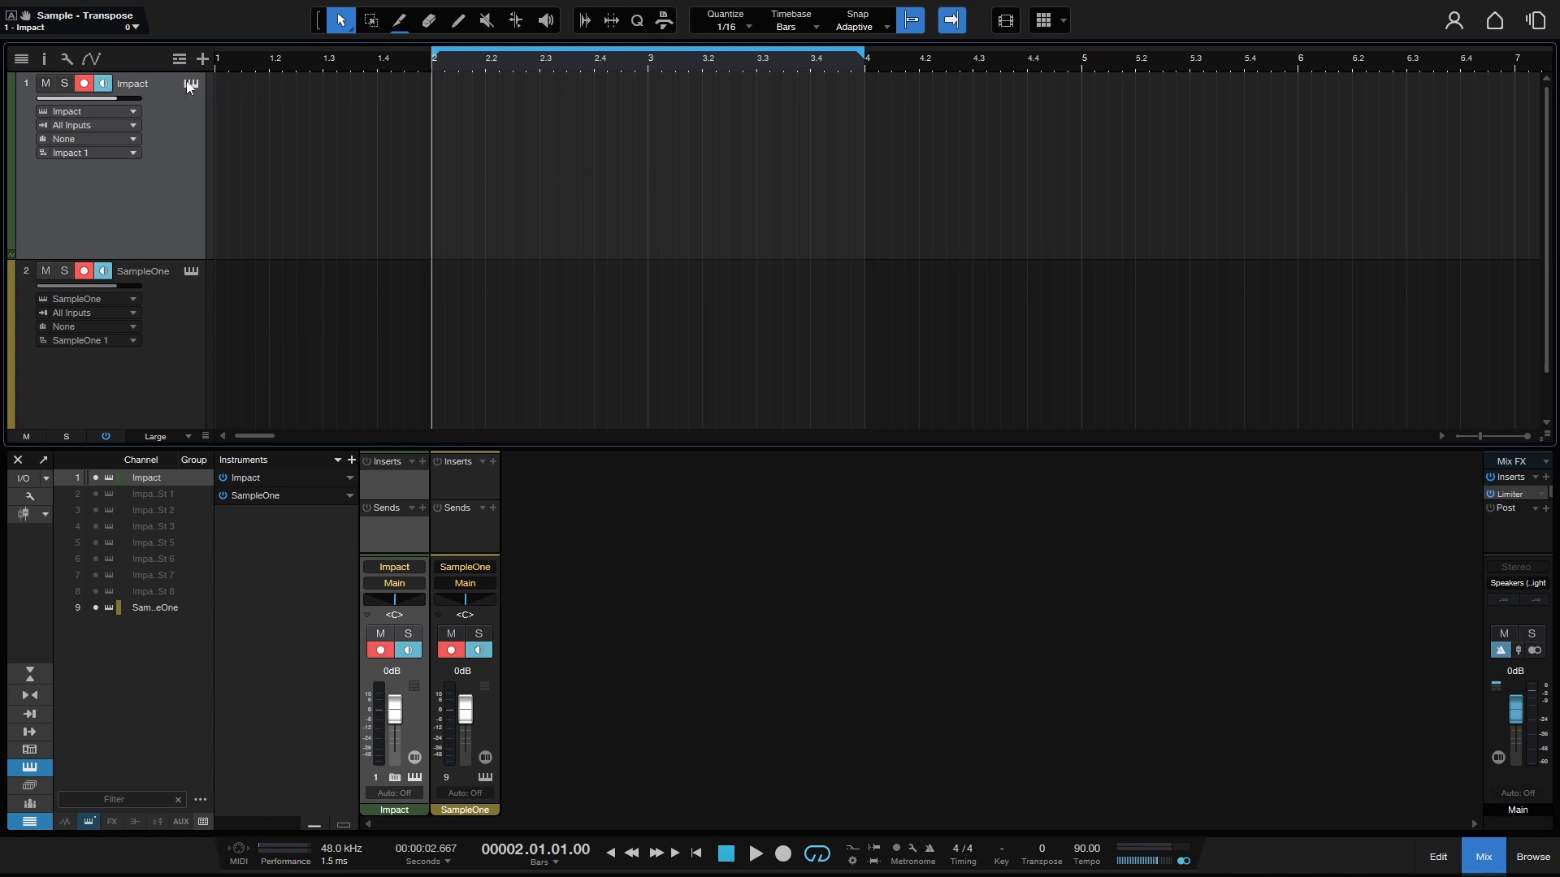
# Show the Impact track's instrument window with the Atmospheric Chill kit.
pyautogui.click(189, 85)
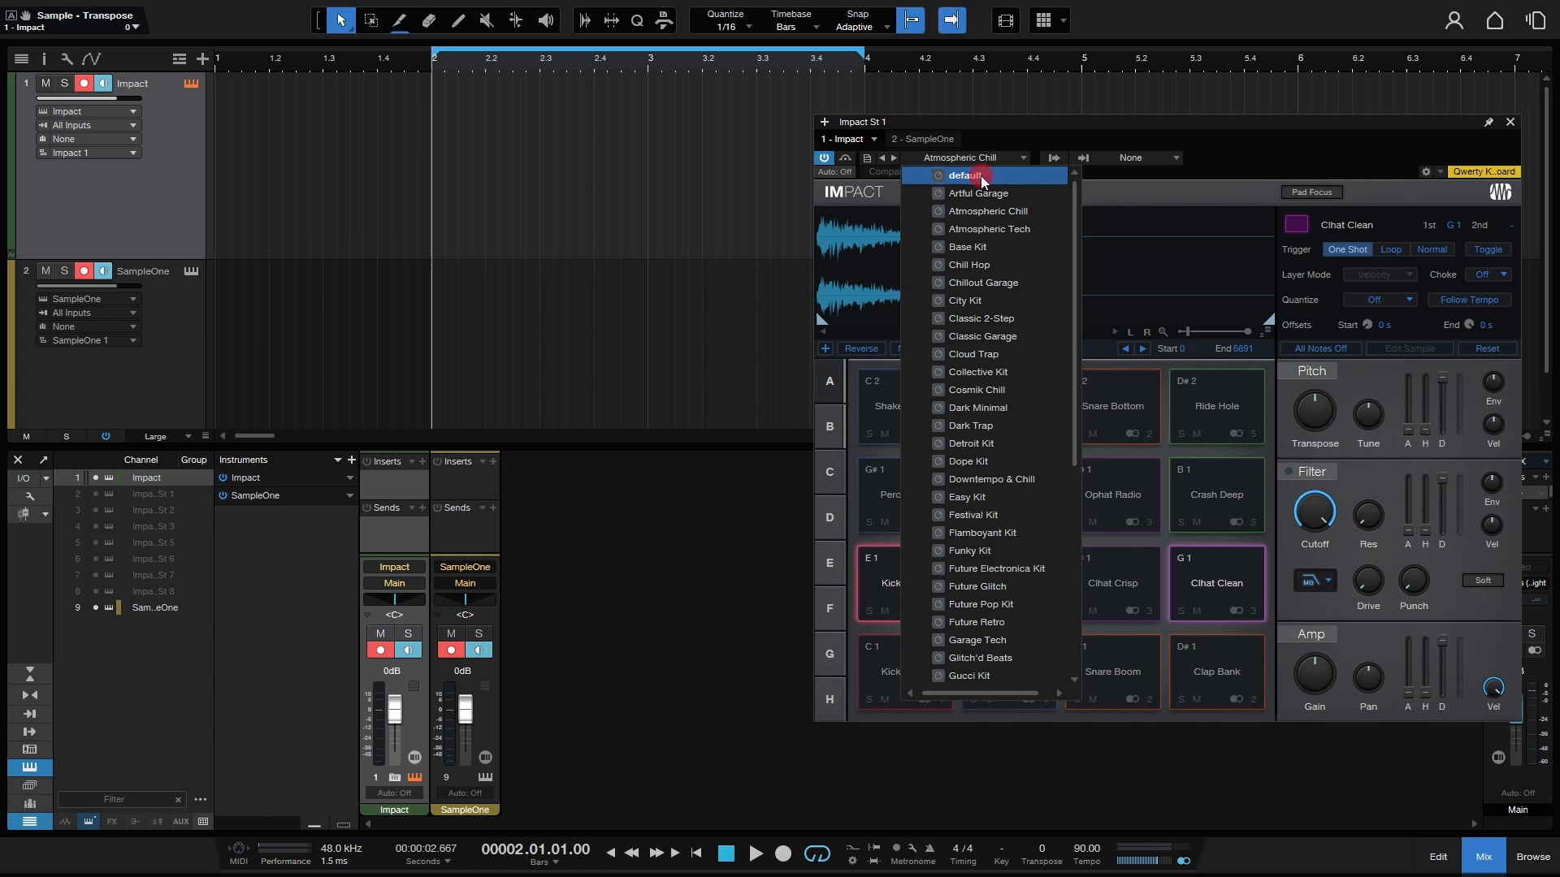
# Load the empty 'default' kit into Impact XT and dismiss its window.
pyautogui.click(963, 176)
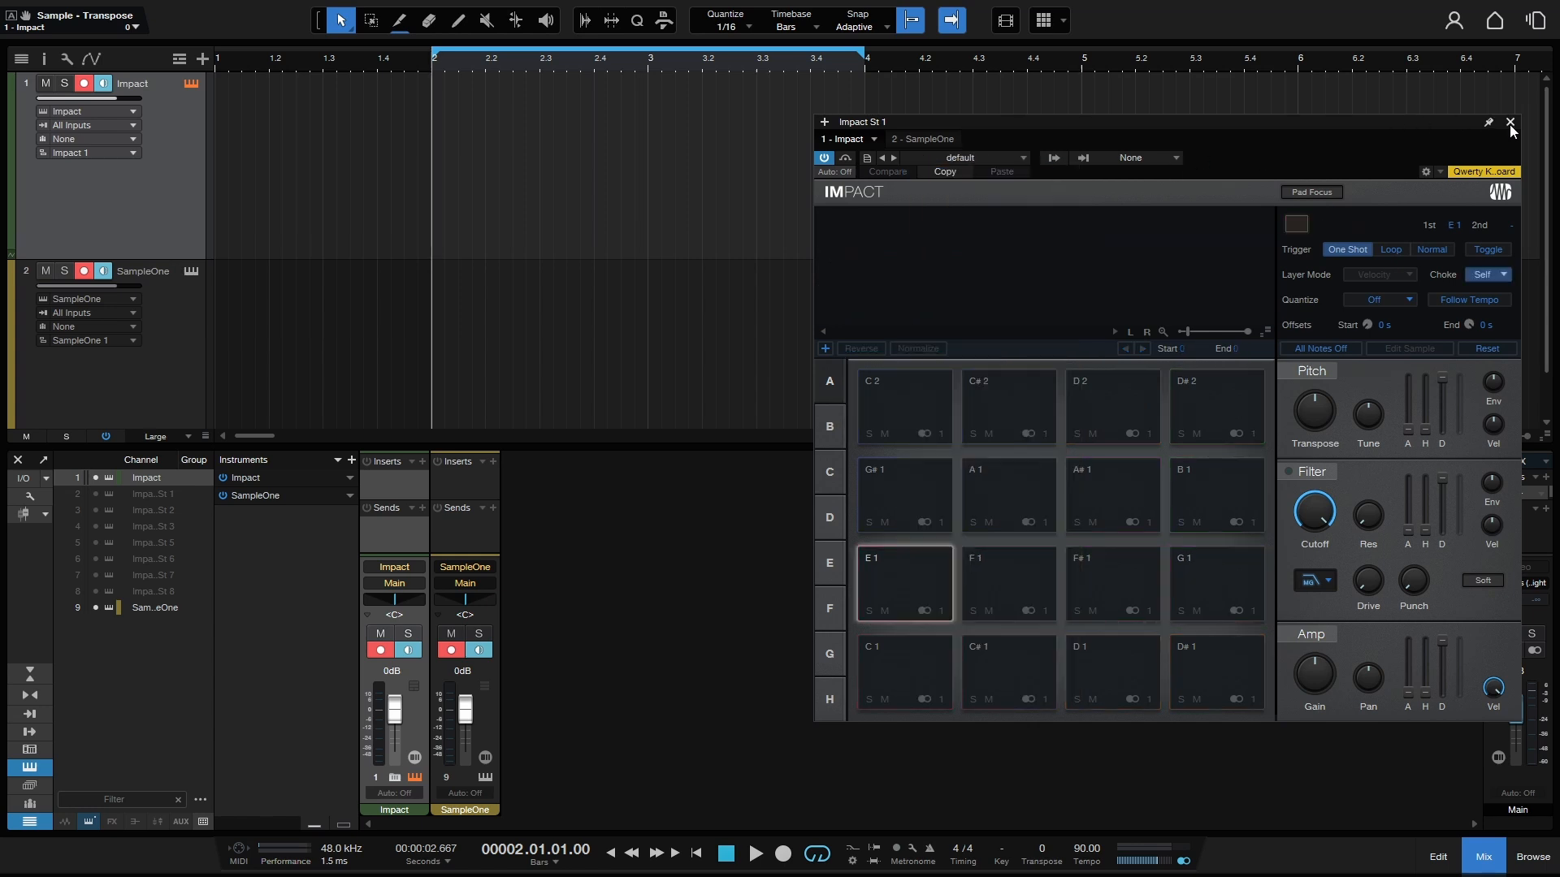
pyautogui.click(1511, 127)
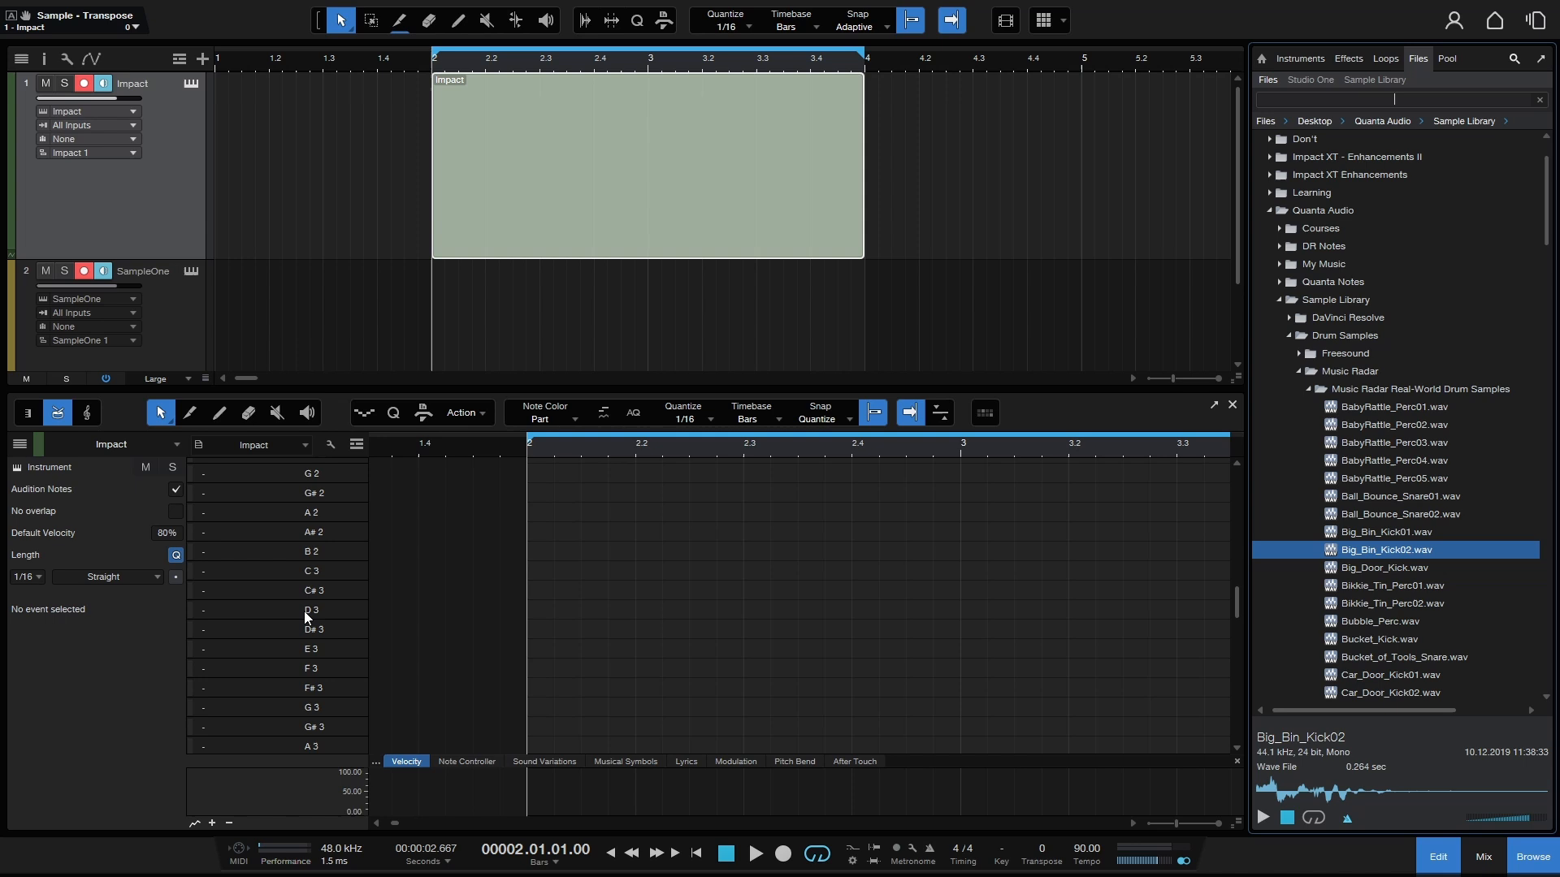
# Browse down the sample library and briefly check the empty Impact kit.
pyautogui.scroll(-3)
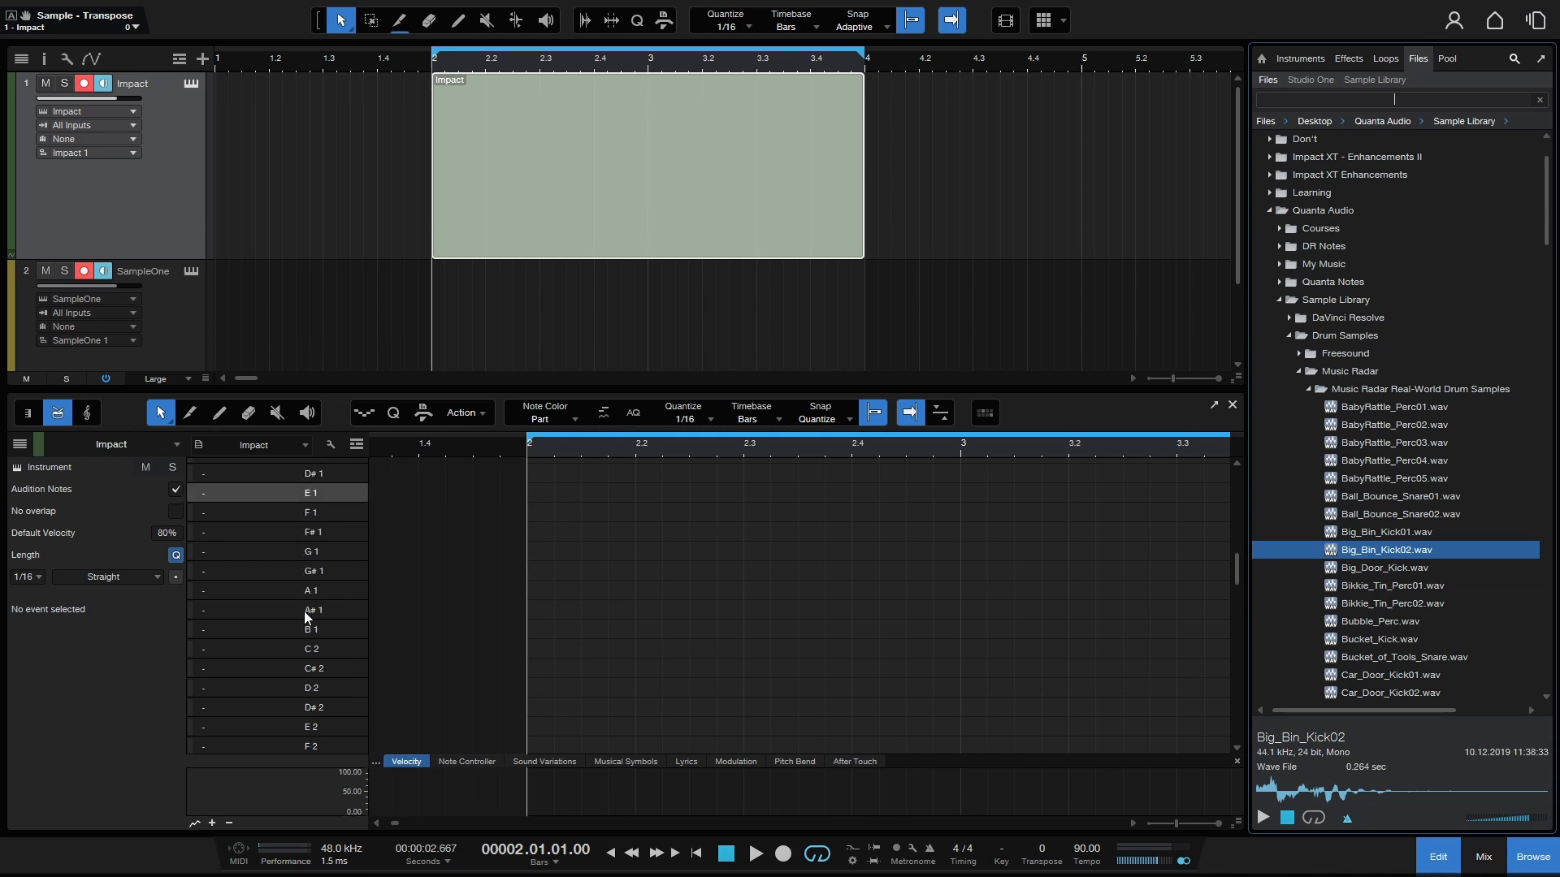
pyautogui.scroll(-3)
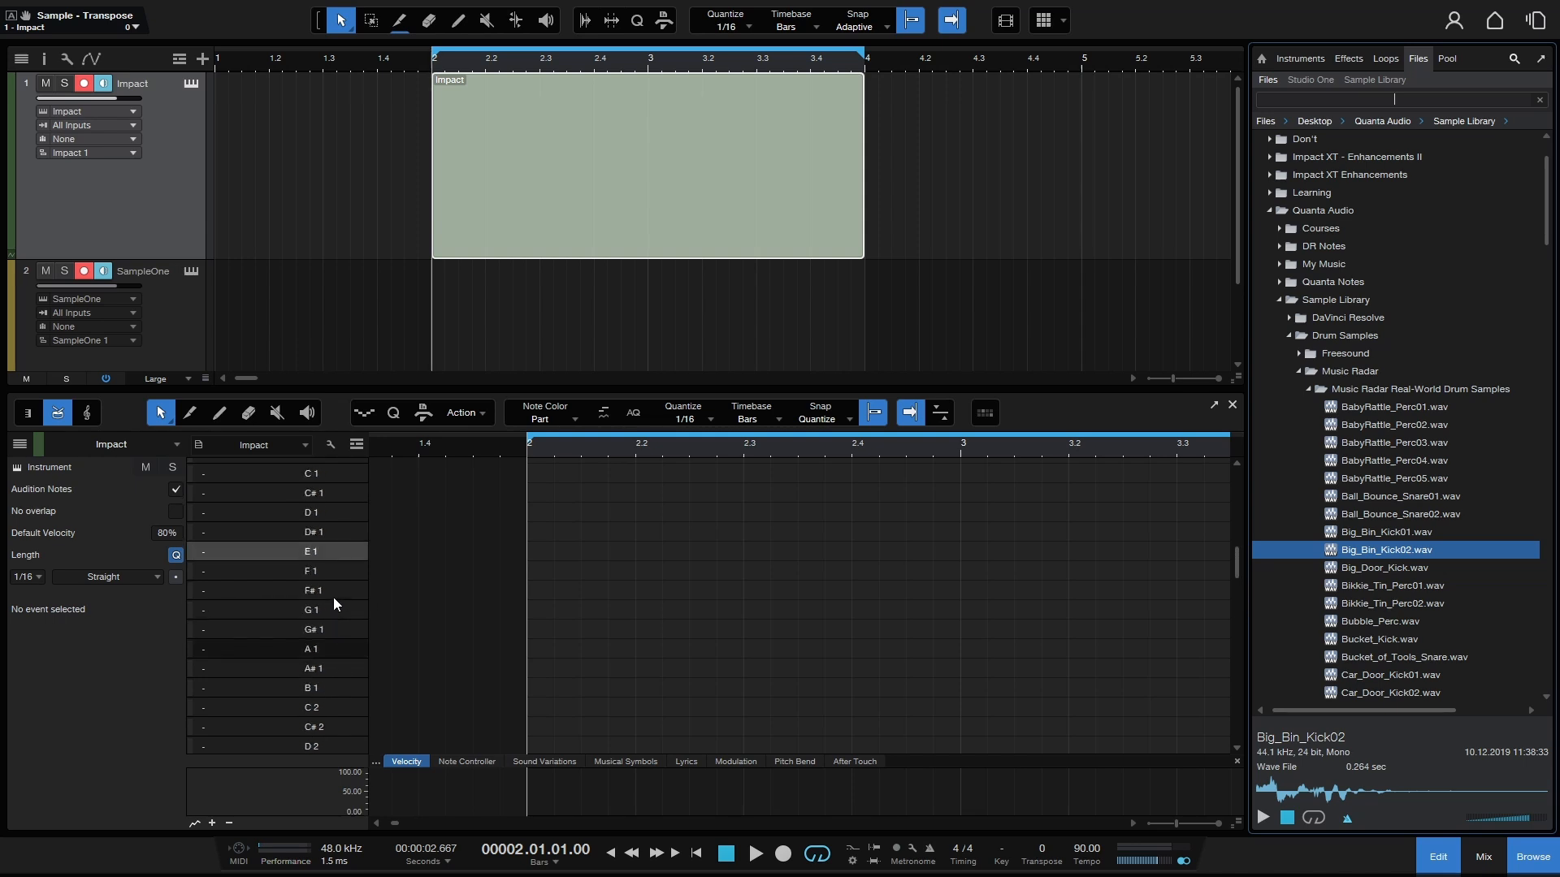
pyautogui.click(188, 85)
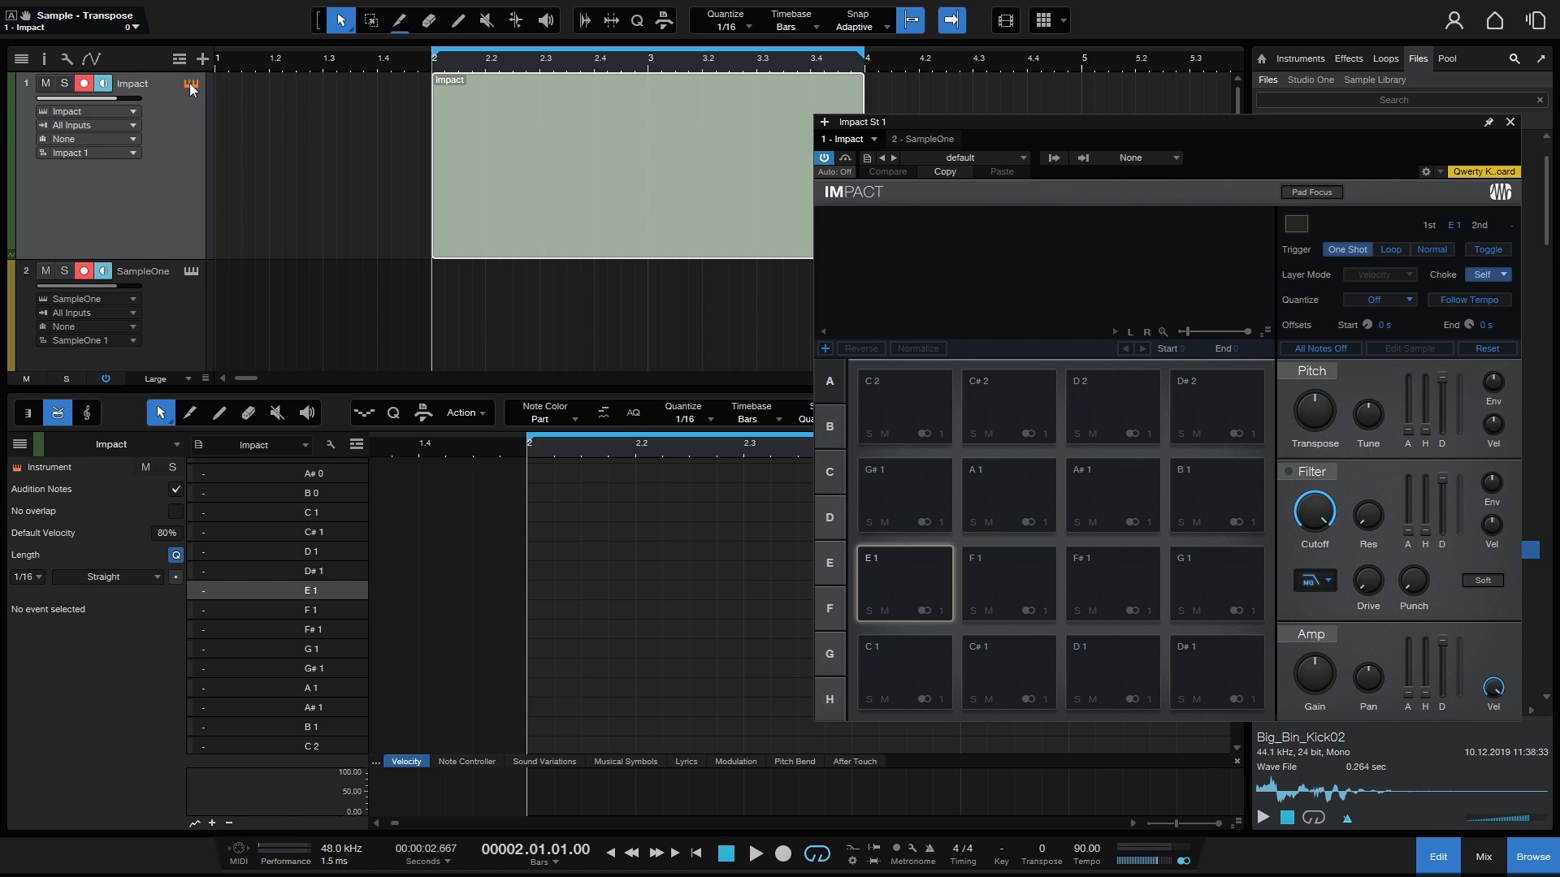
pyautogui.moveTo(884, 687)
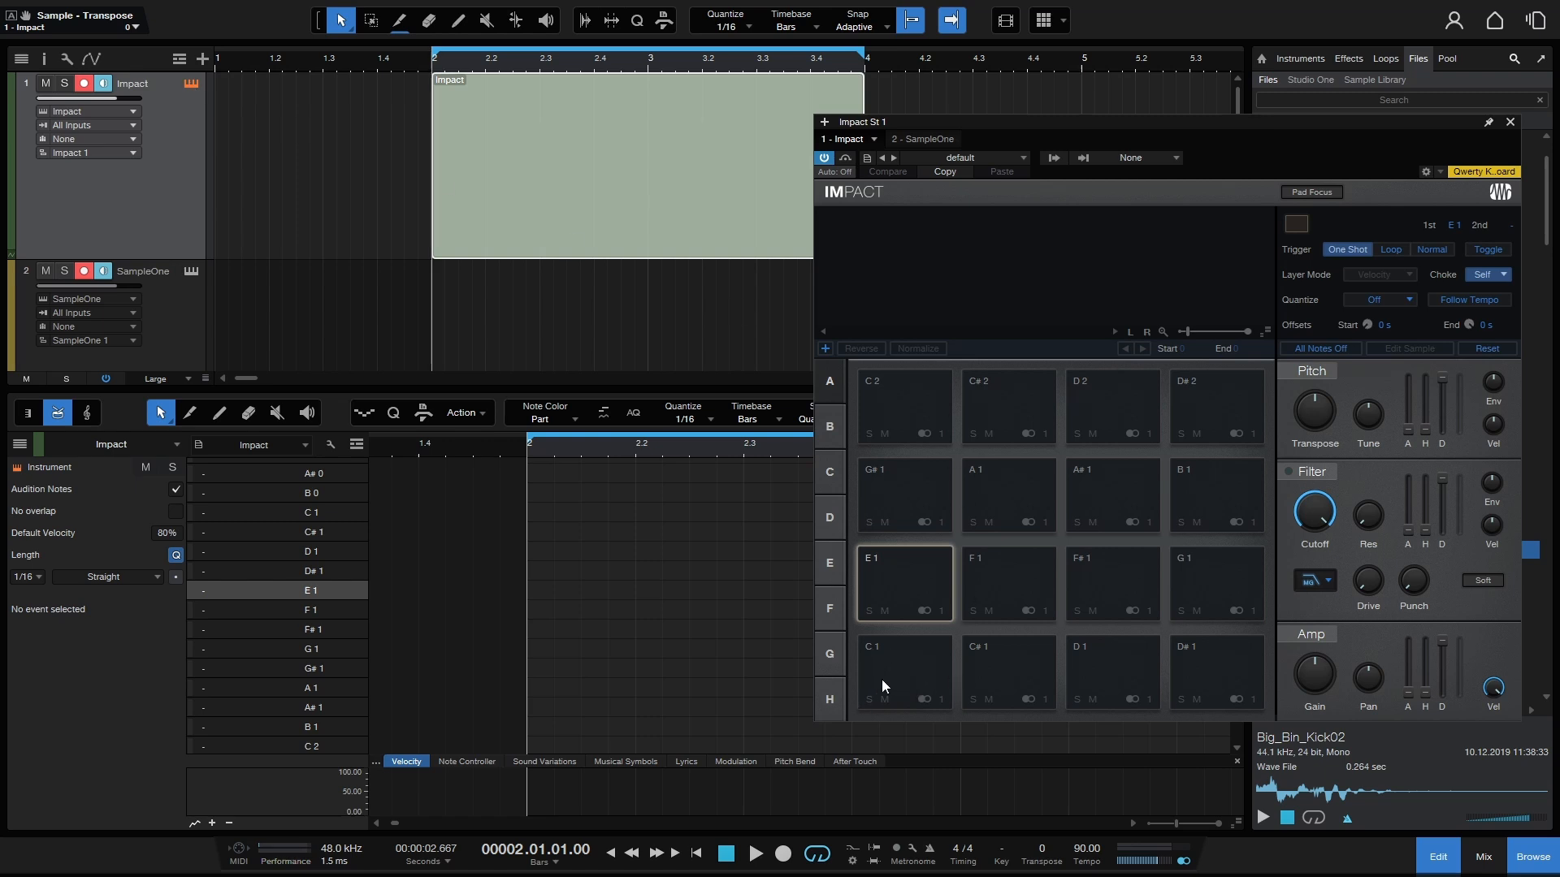
pyautogui.moveTo(1514, 134)
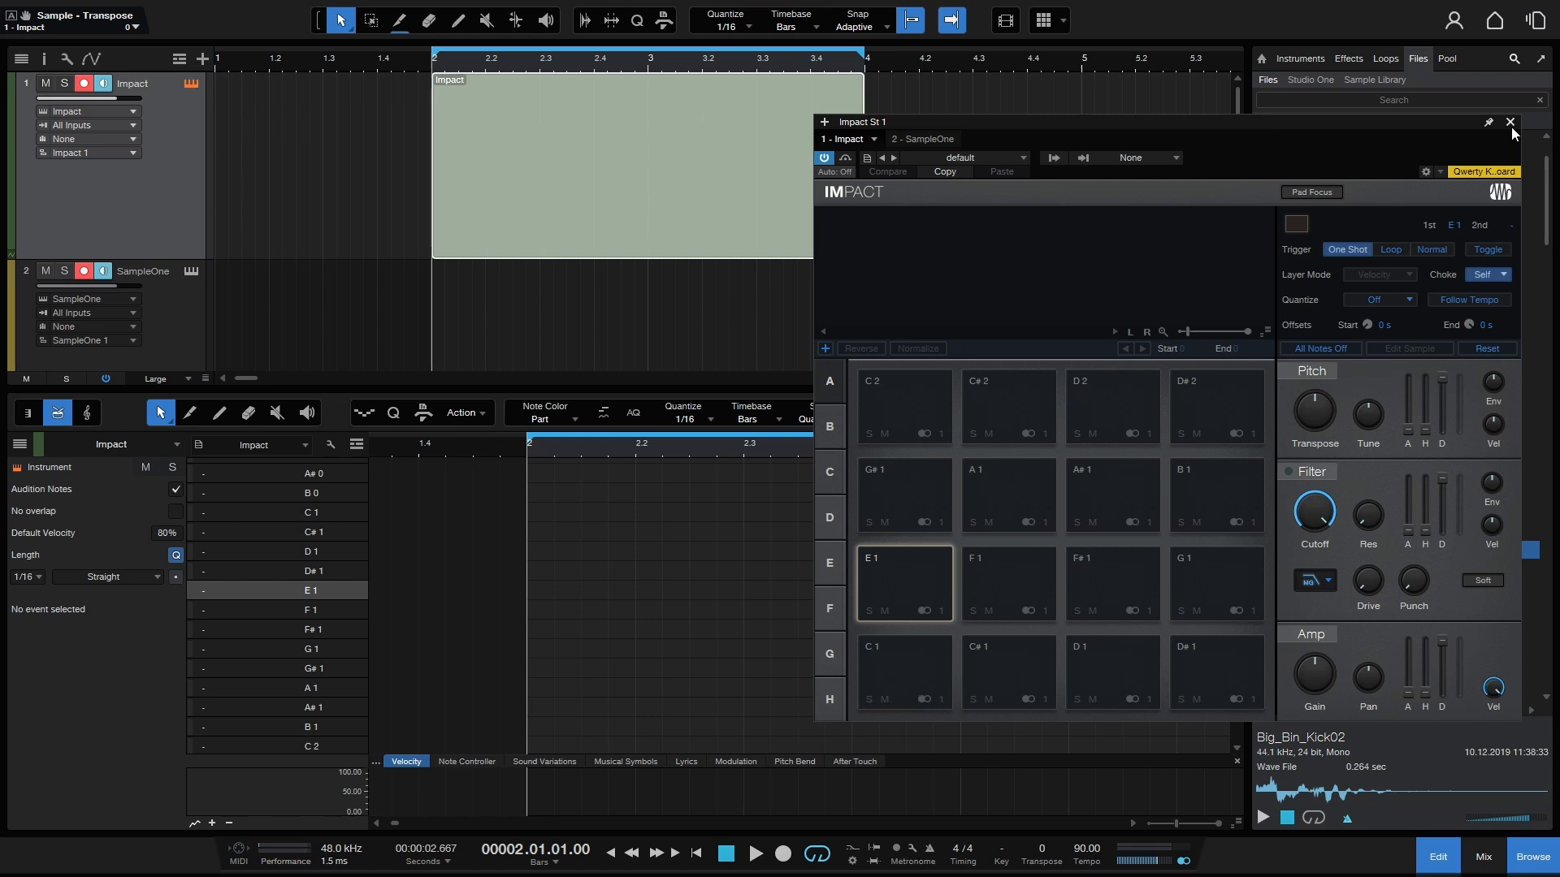
pyautogui.click(1510, 124)
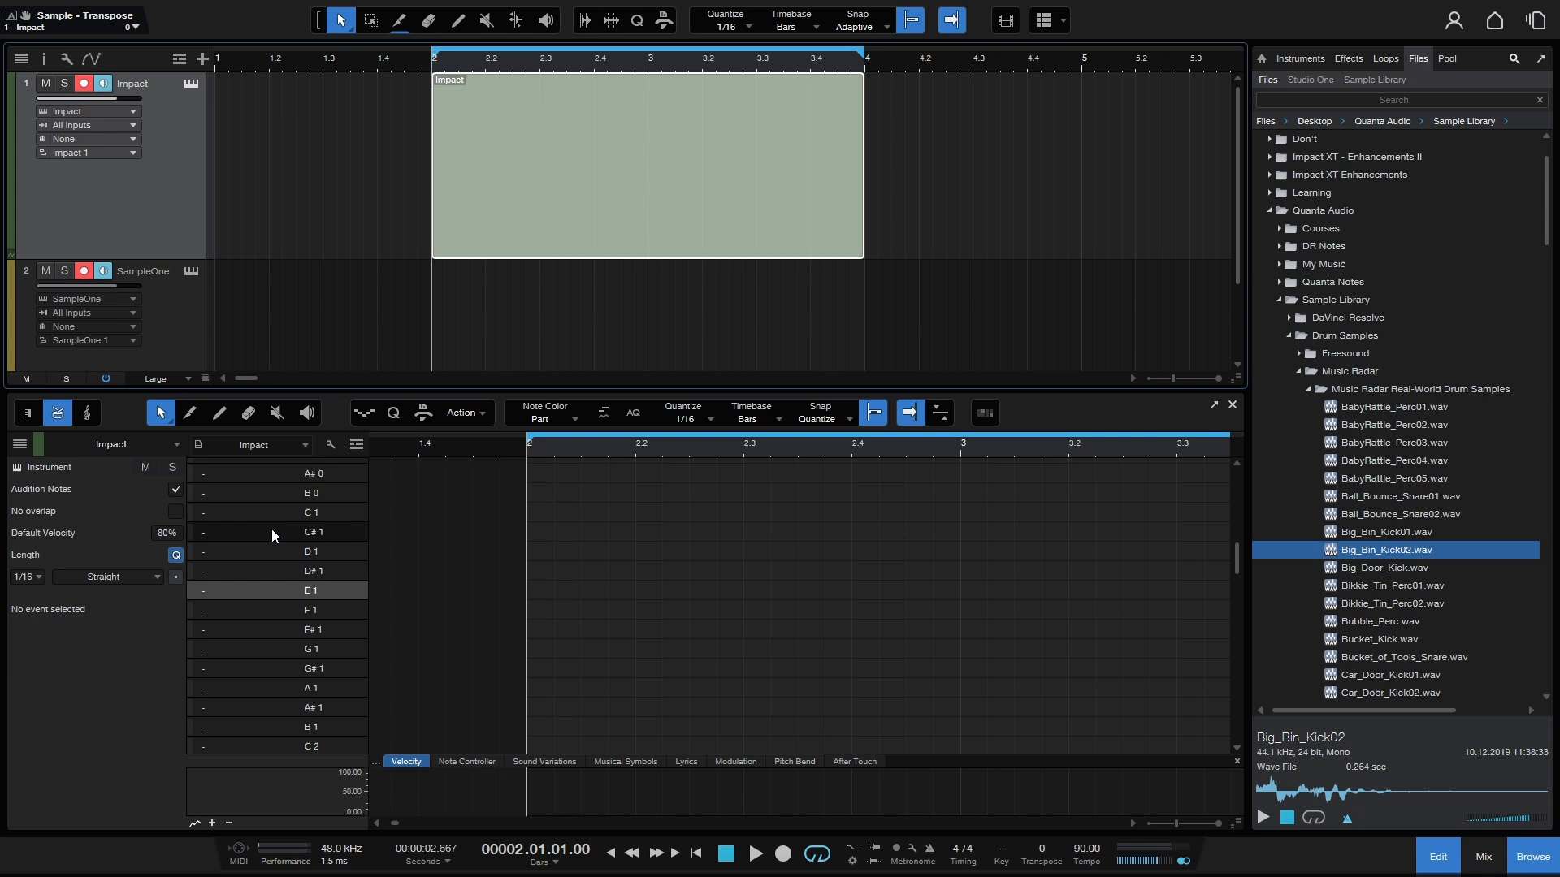
pyautogui.moveTo(244, 512)
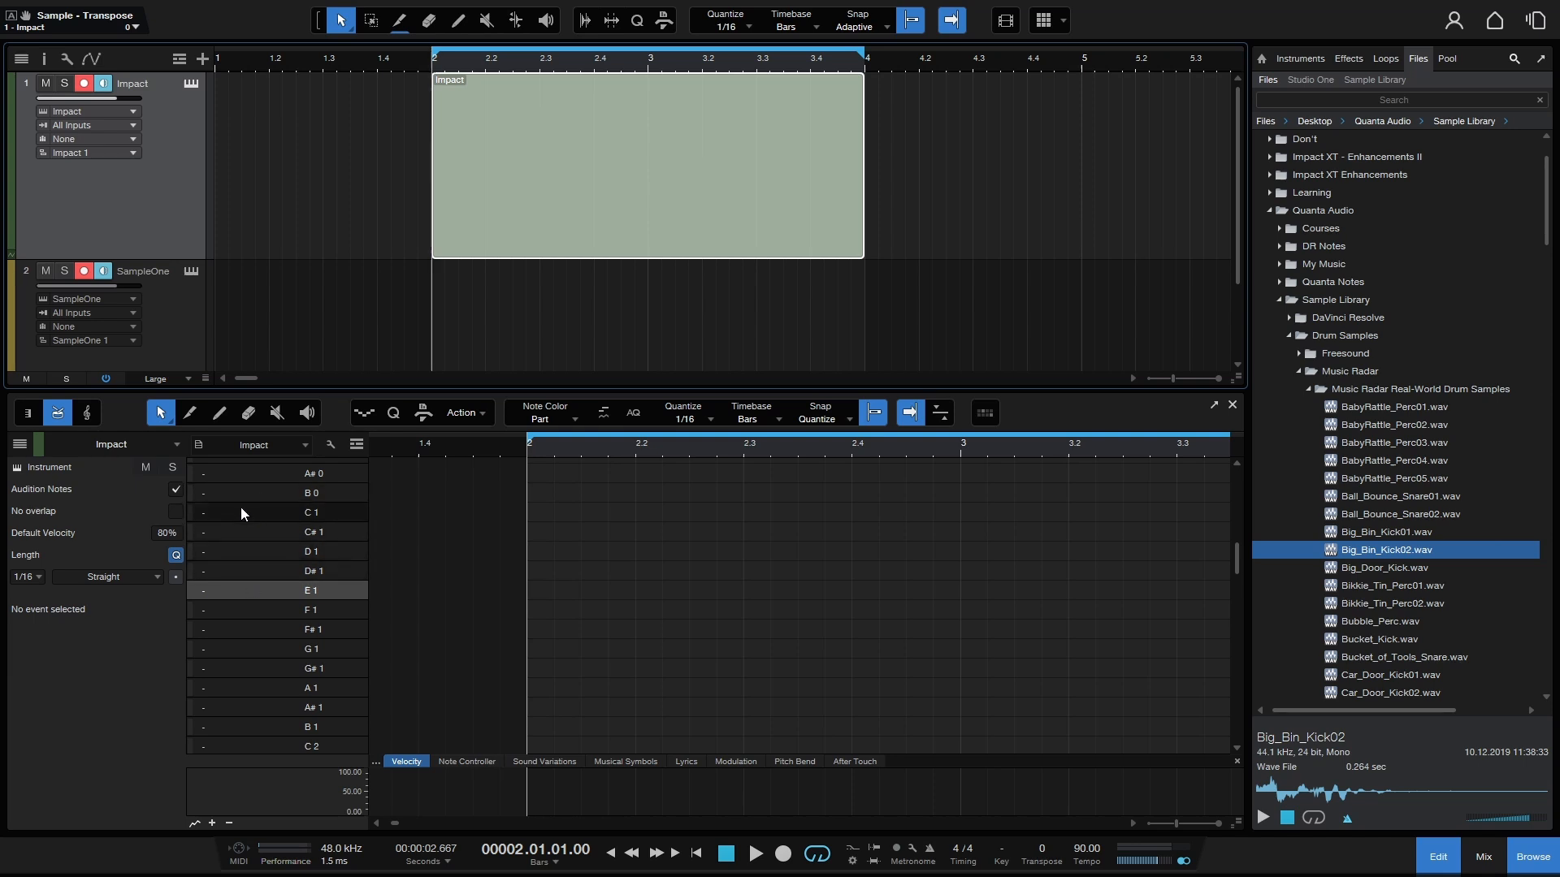
pyautogui.moveTo(320, 519)
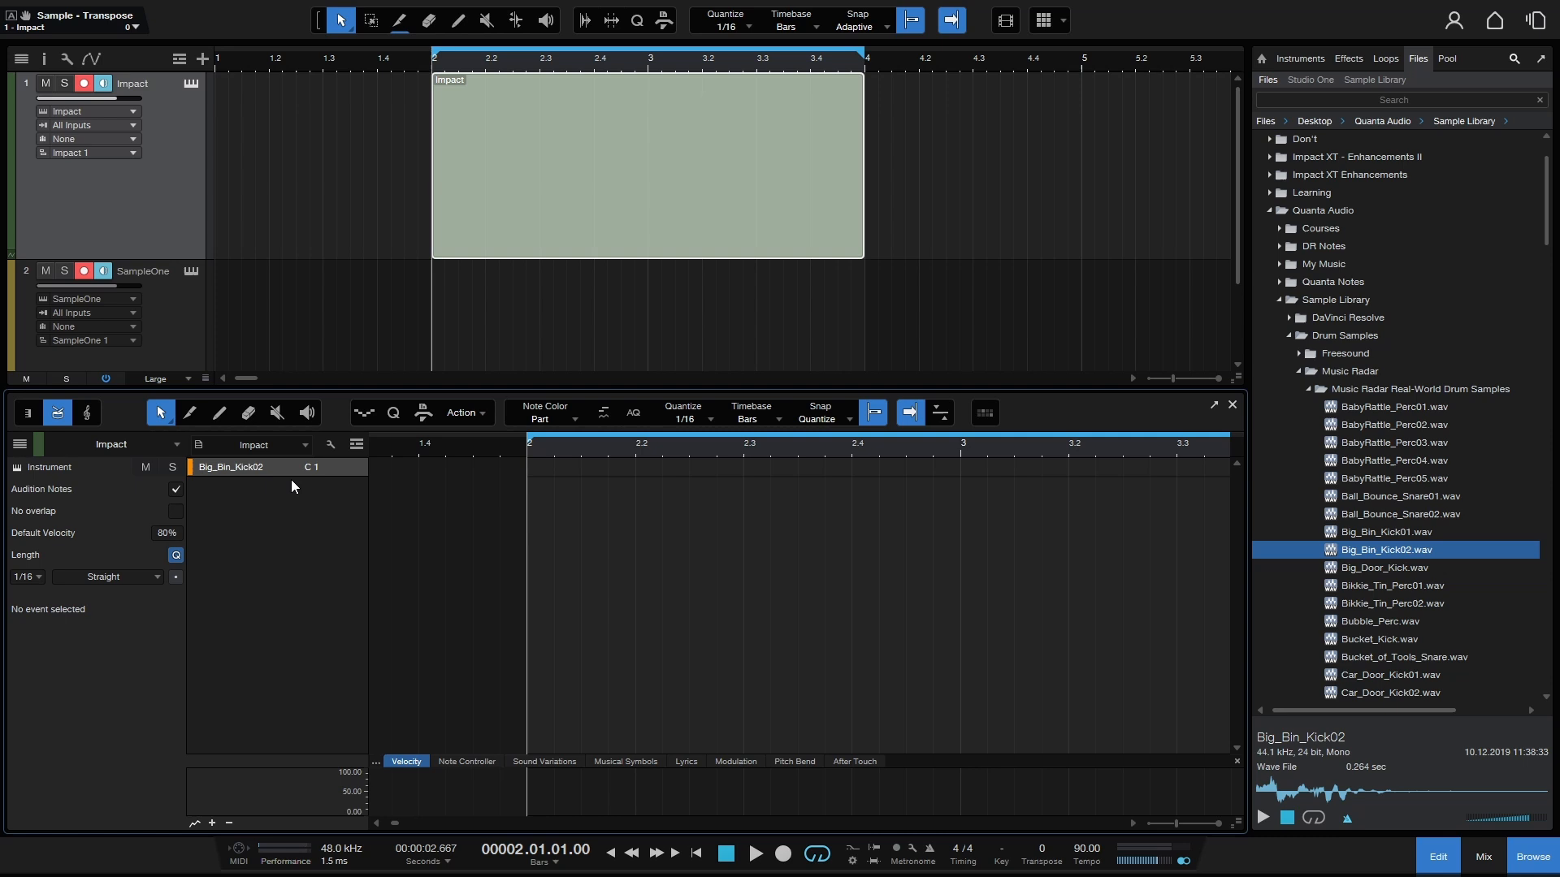
pyautogui.moveTo(261, 494)
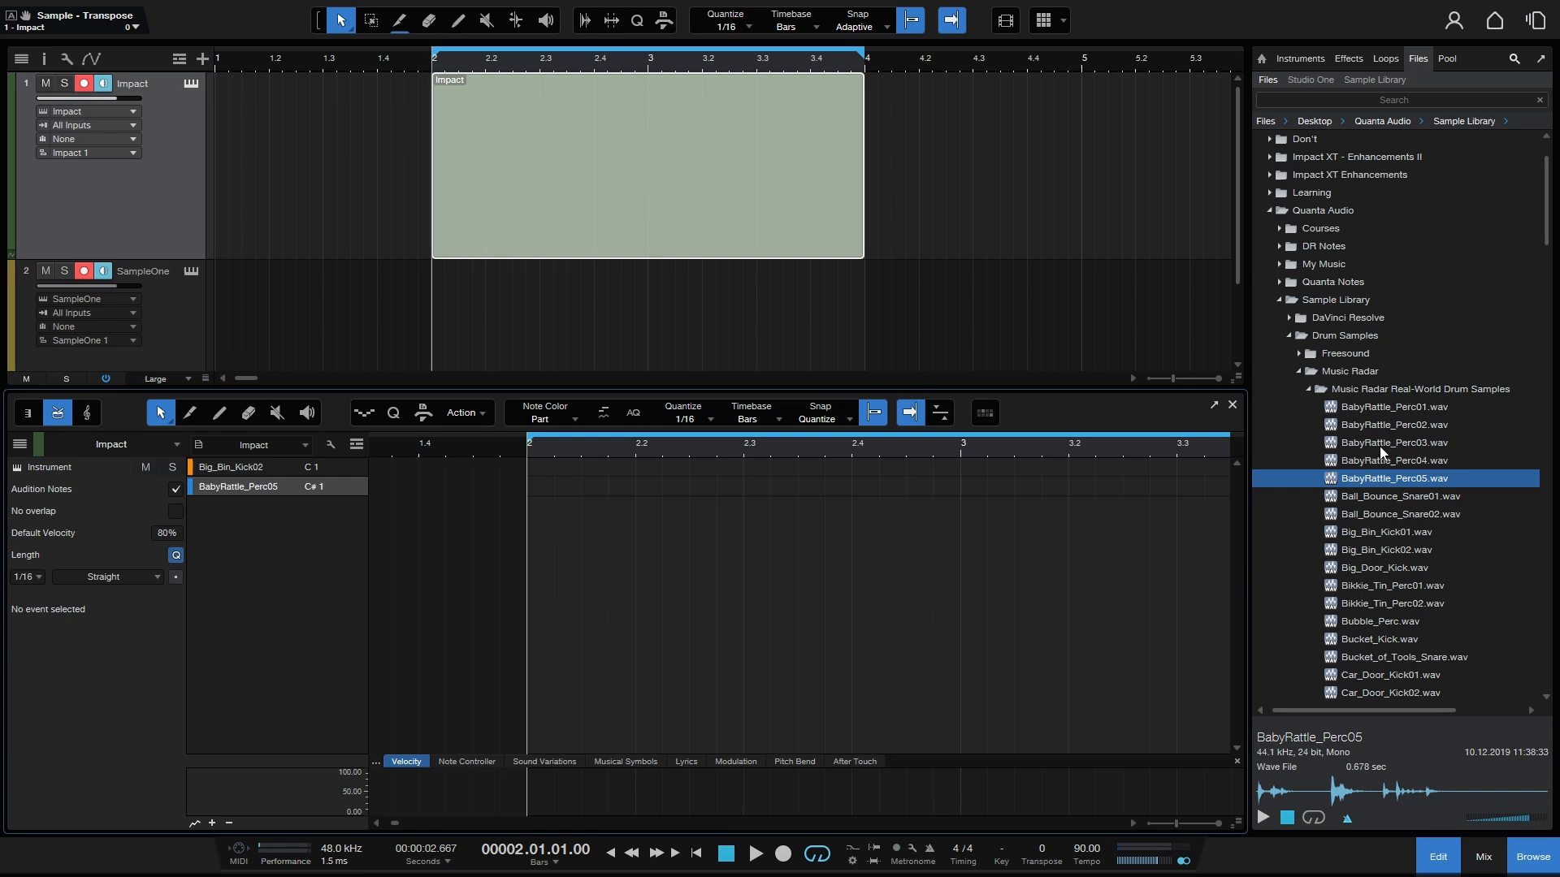
pyautogui.moveTo(1381, 523)
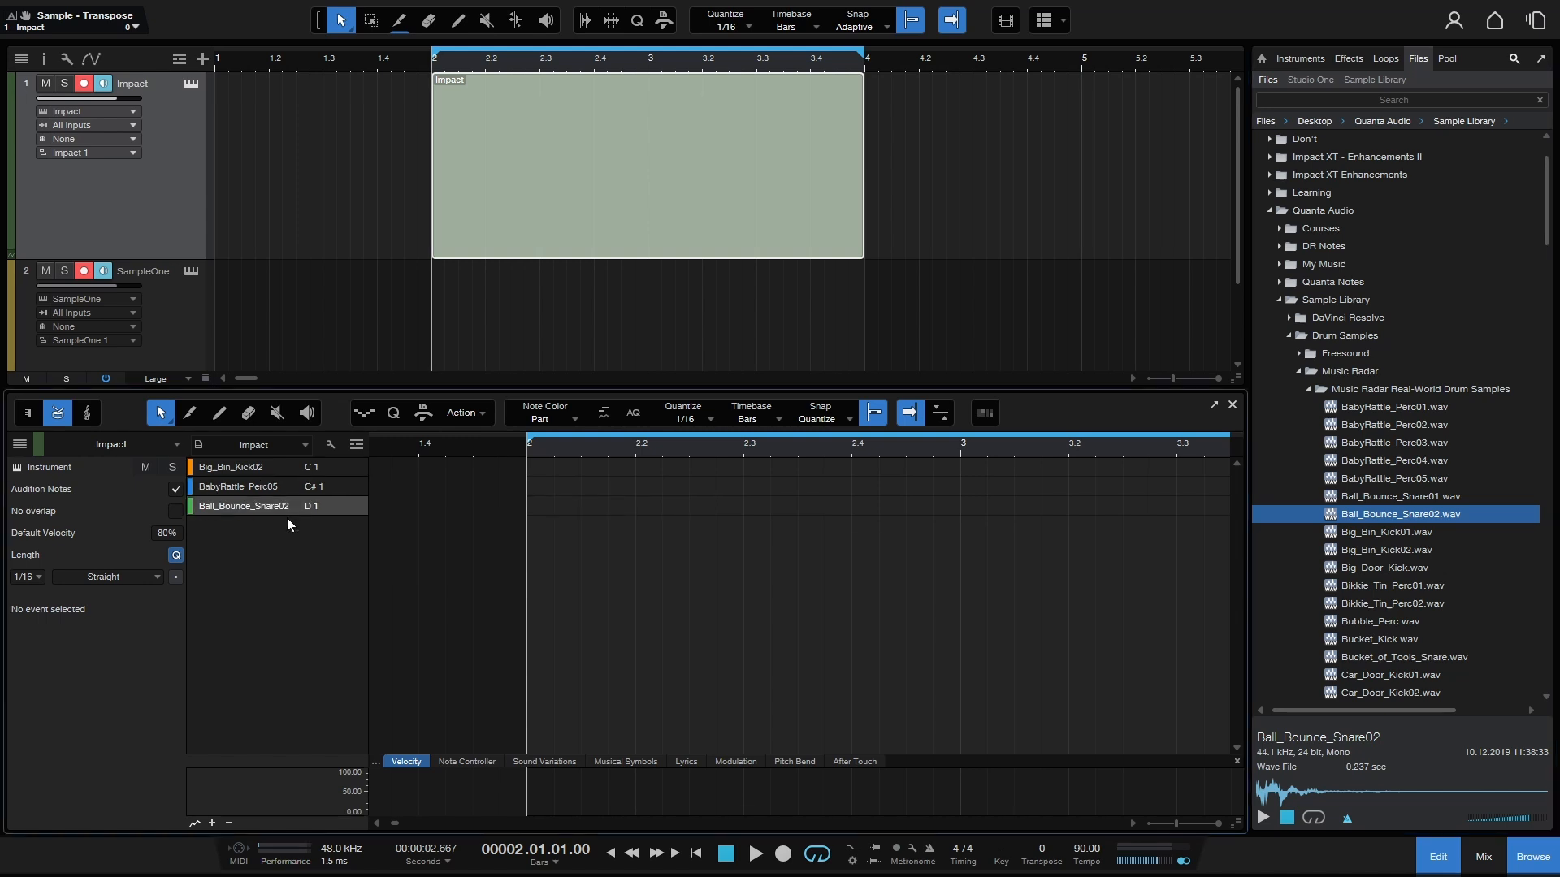
pyautogui.moveTo(10, 455)
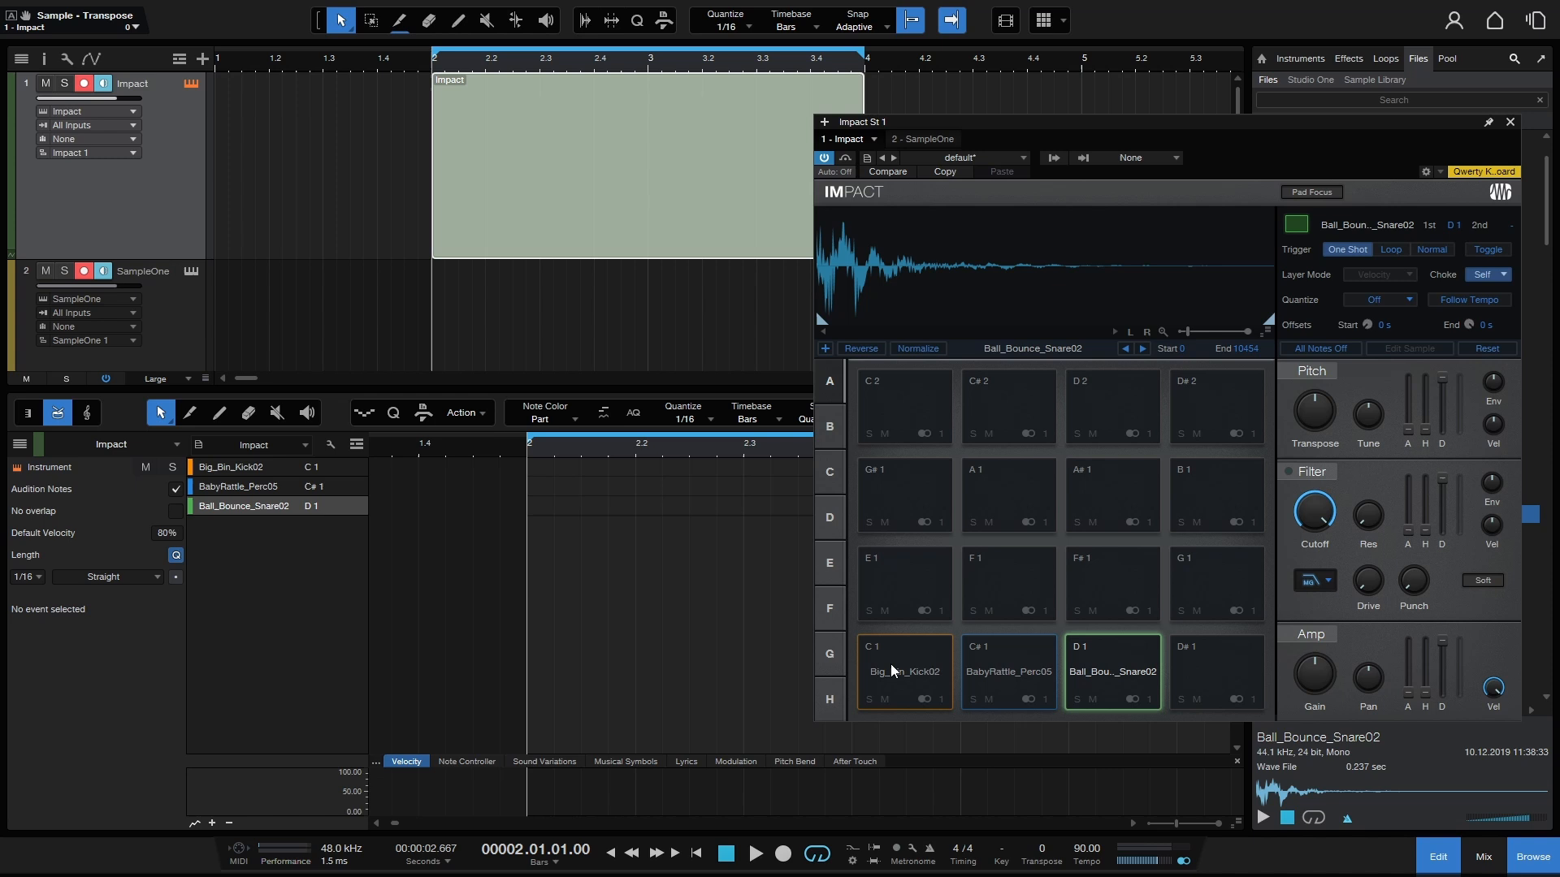
pyautogui.moveTo(1217, 540)
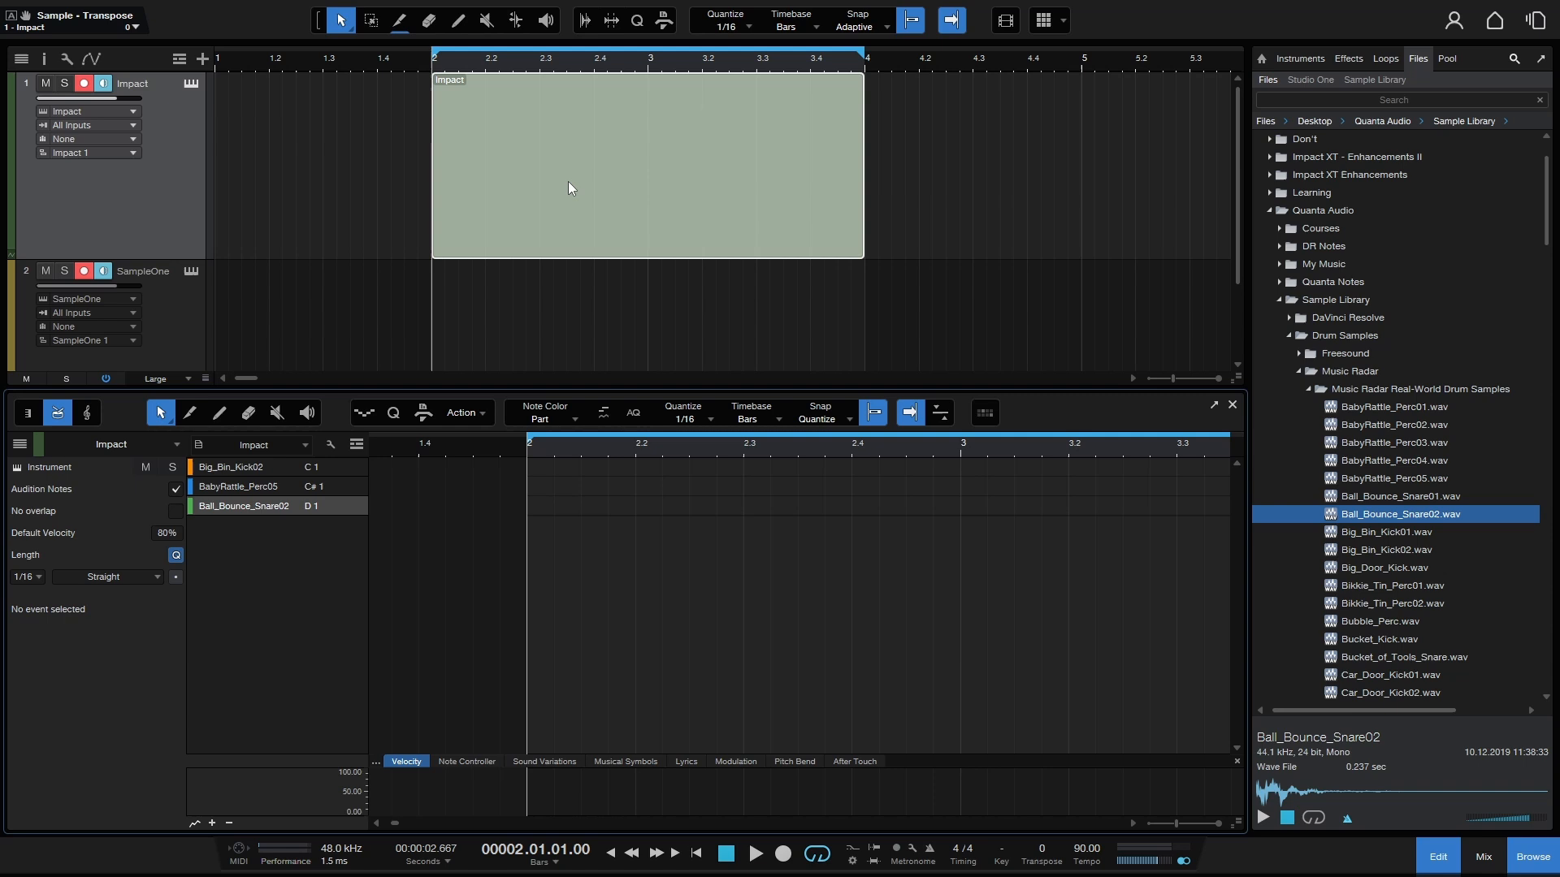
# Convert the Impact part to a 16-step pattern via Instrument Parts.
pyautogui.rightClick(572, 188)
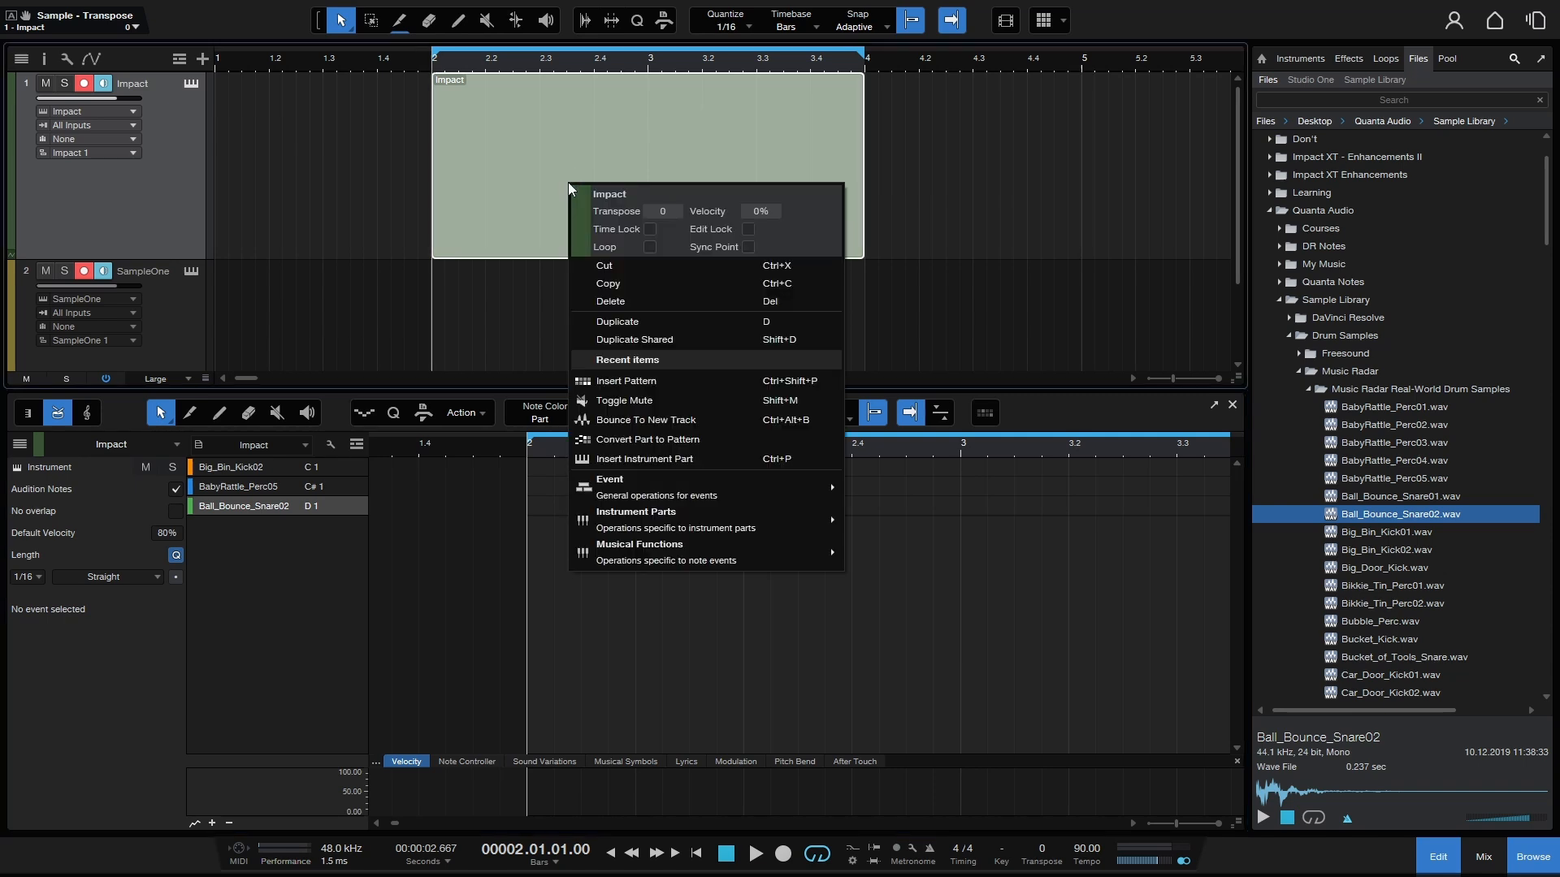
pyautogui.moveTo(650, 520)
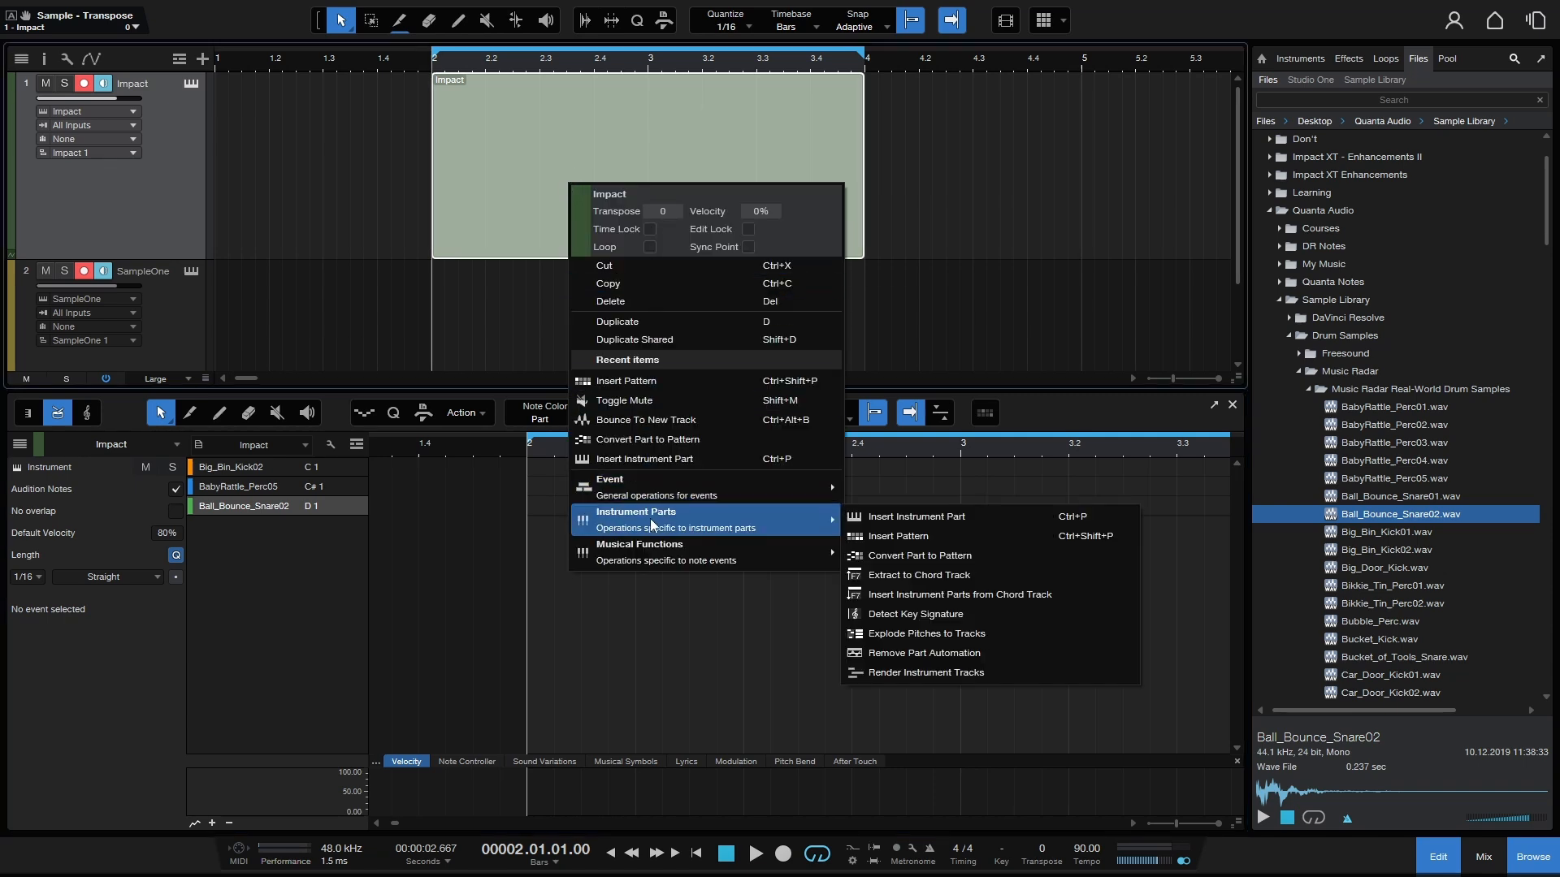
pyautogui.moveTo(918, 556)
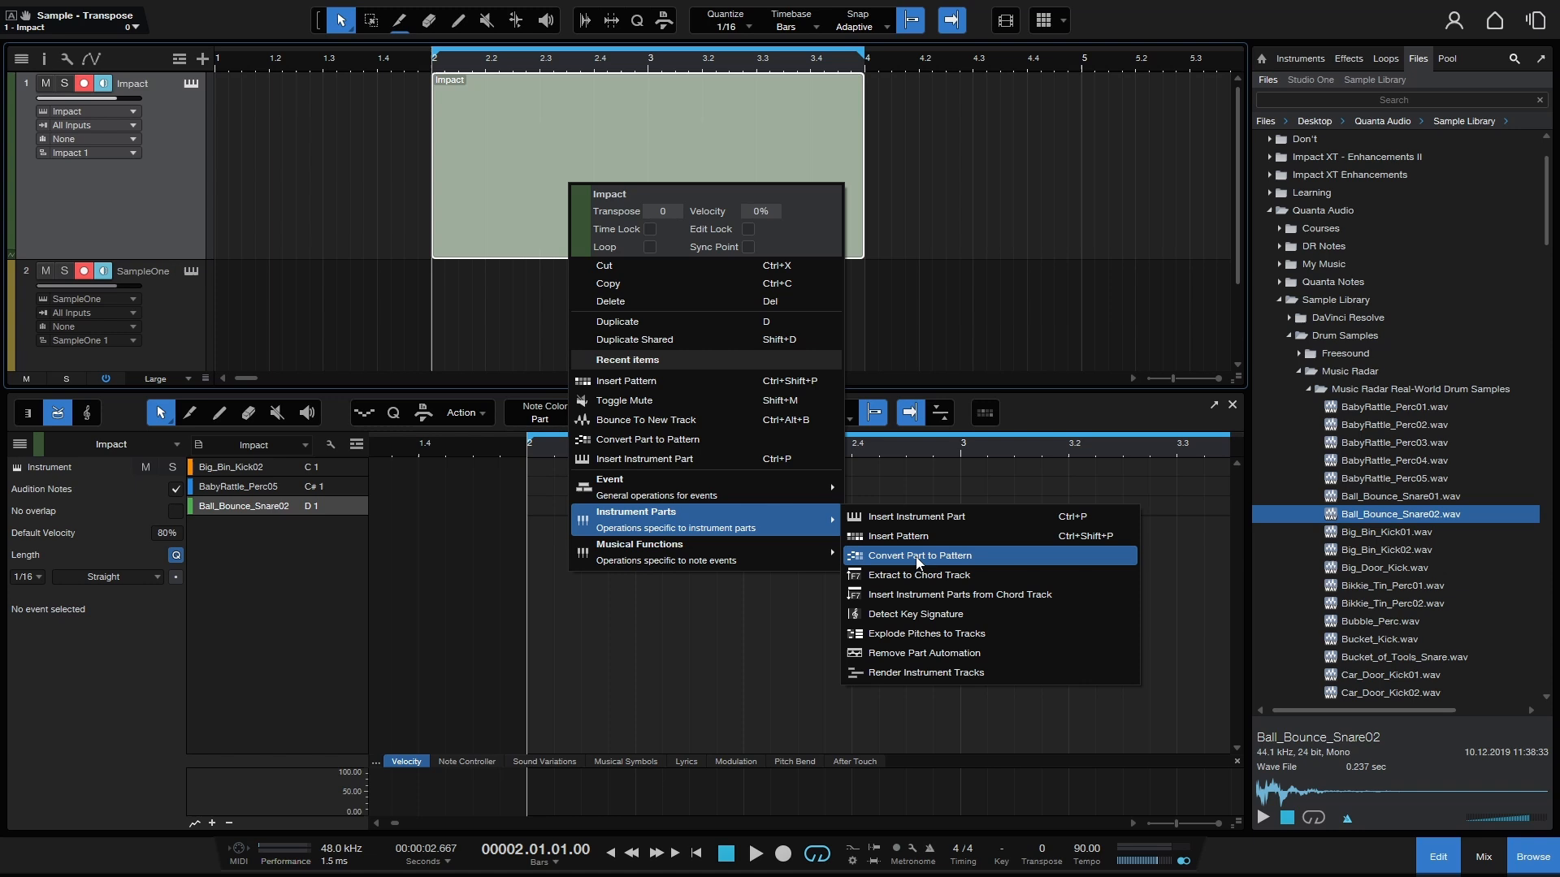
pyautogui.click(918, 556)
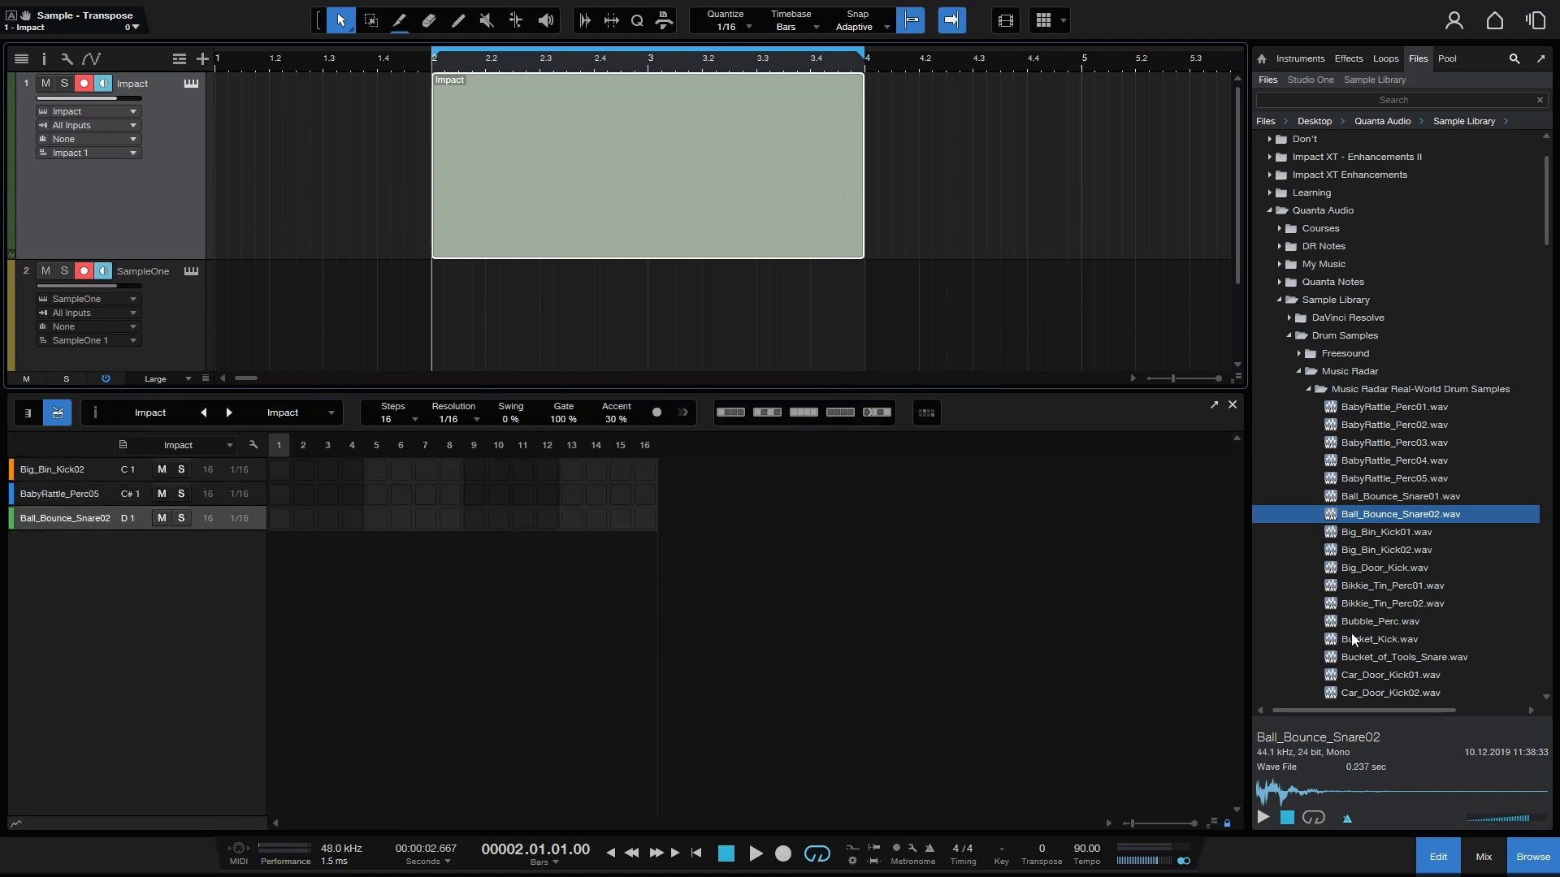
pyautogui.moveTo(1376, 626)
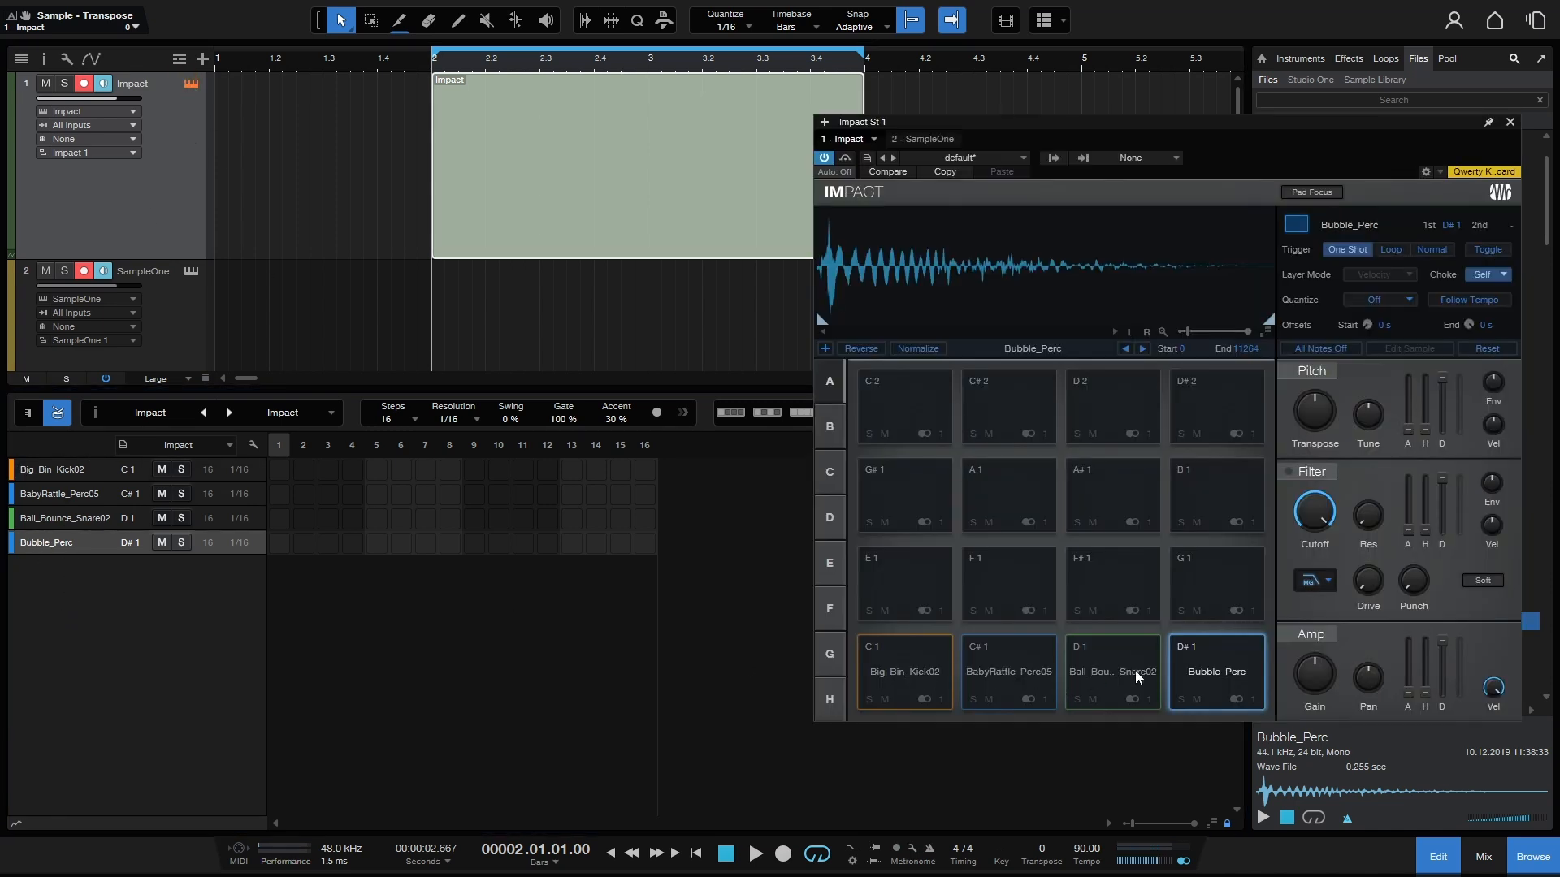
pyautogui.click(1009, 671)
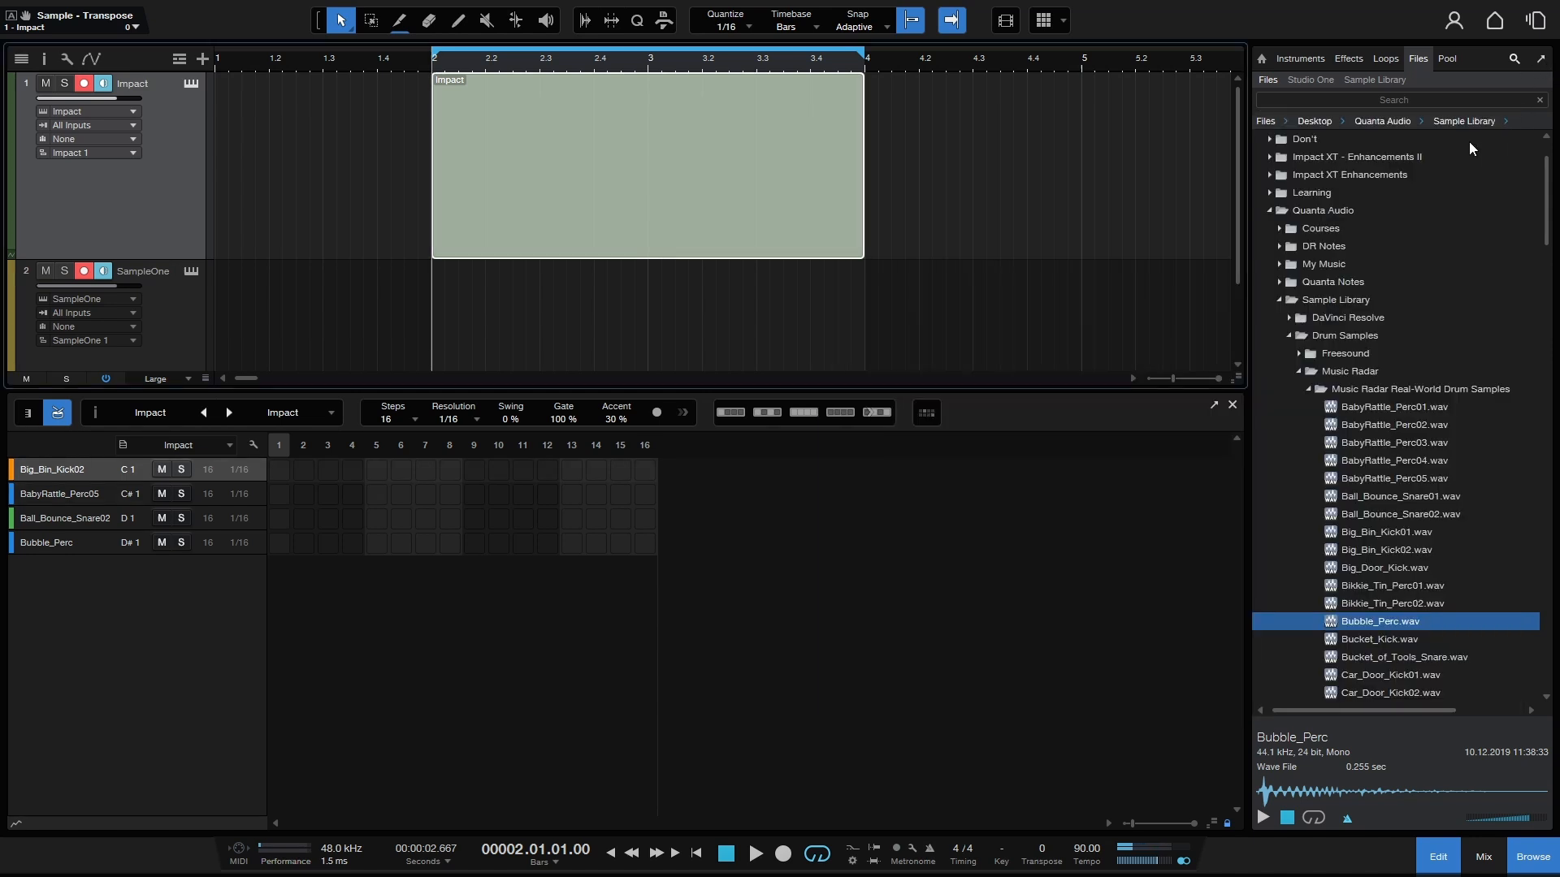
pyautogui.moveTo(1544, 853)
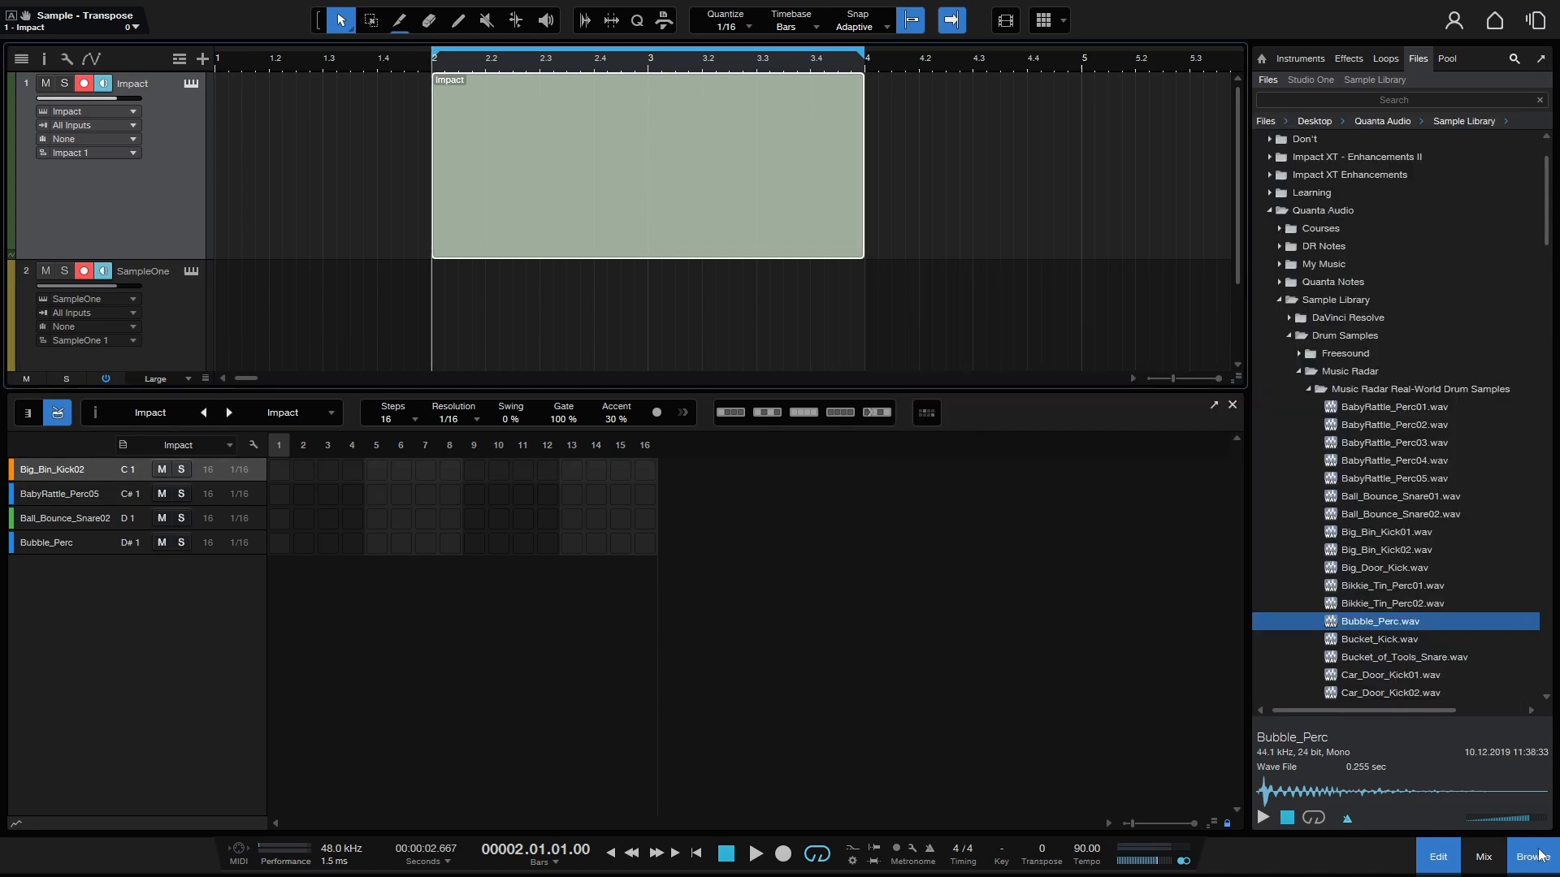
# Hide the browser and audition the Big_Bin_Kick02 and Ball_Bounce_Snare02 pads.
pyautogui.click(1528, 856)
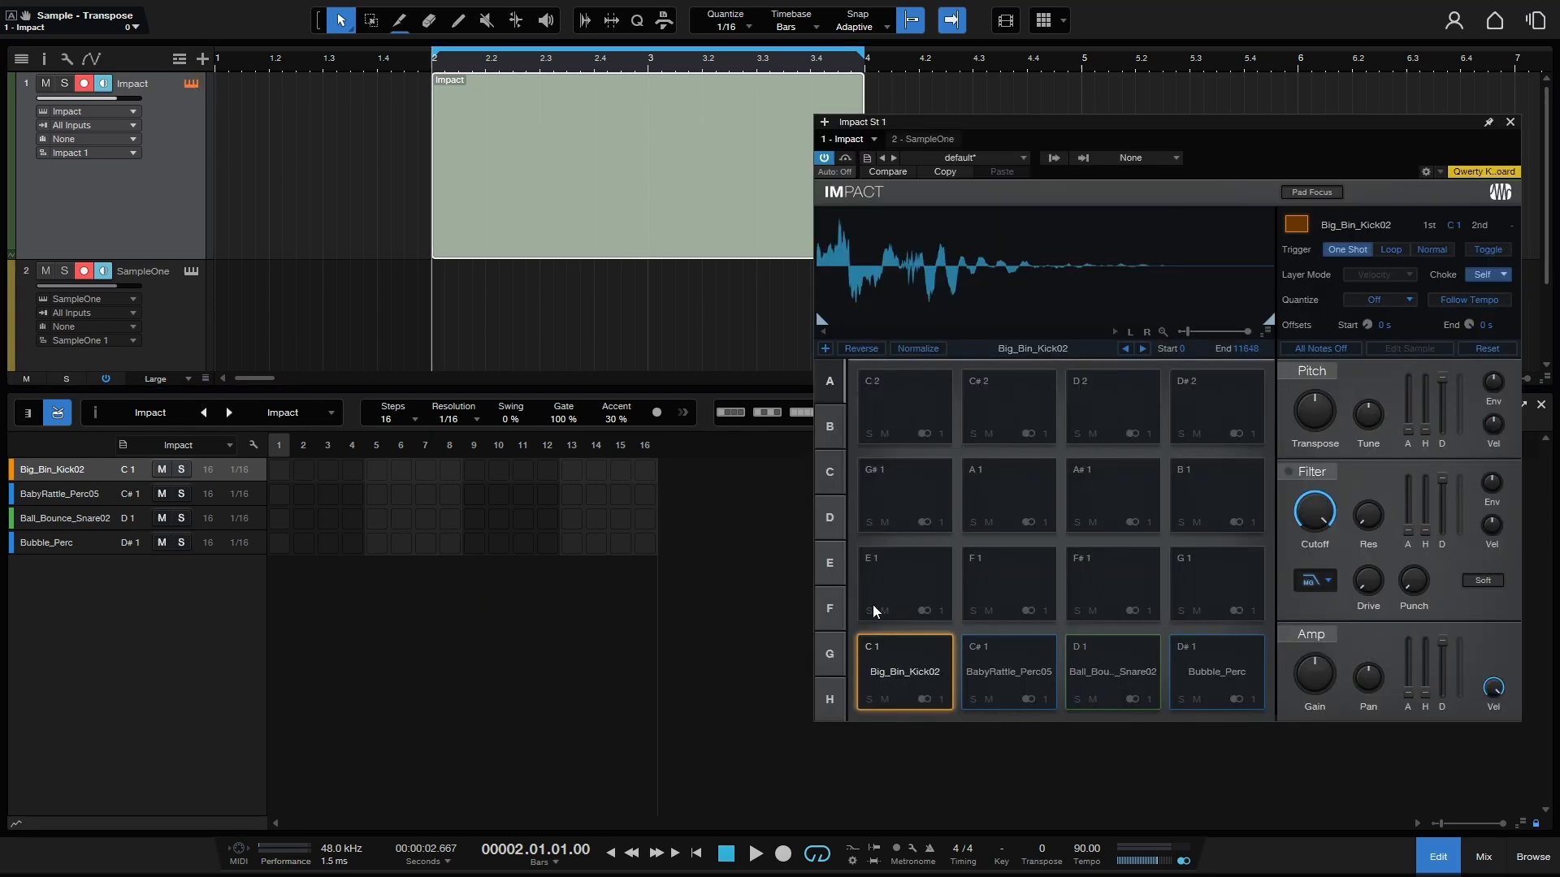
pyautogui.moveTo(949, 693)
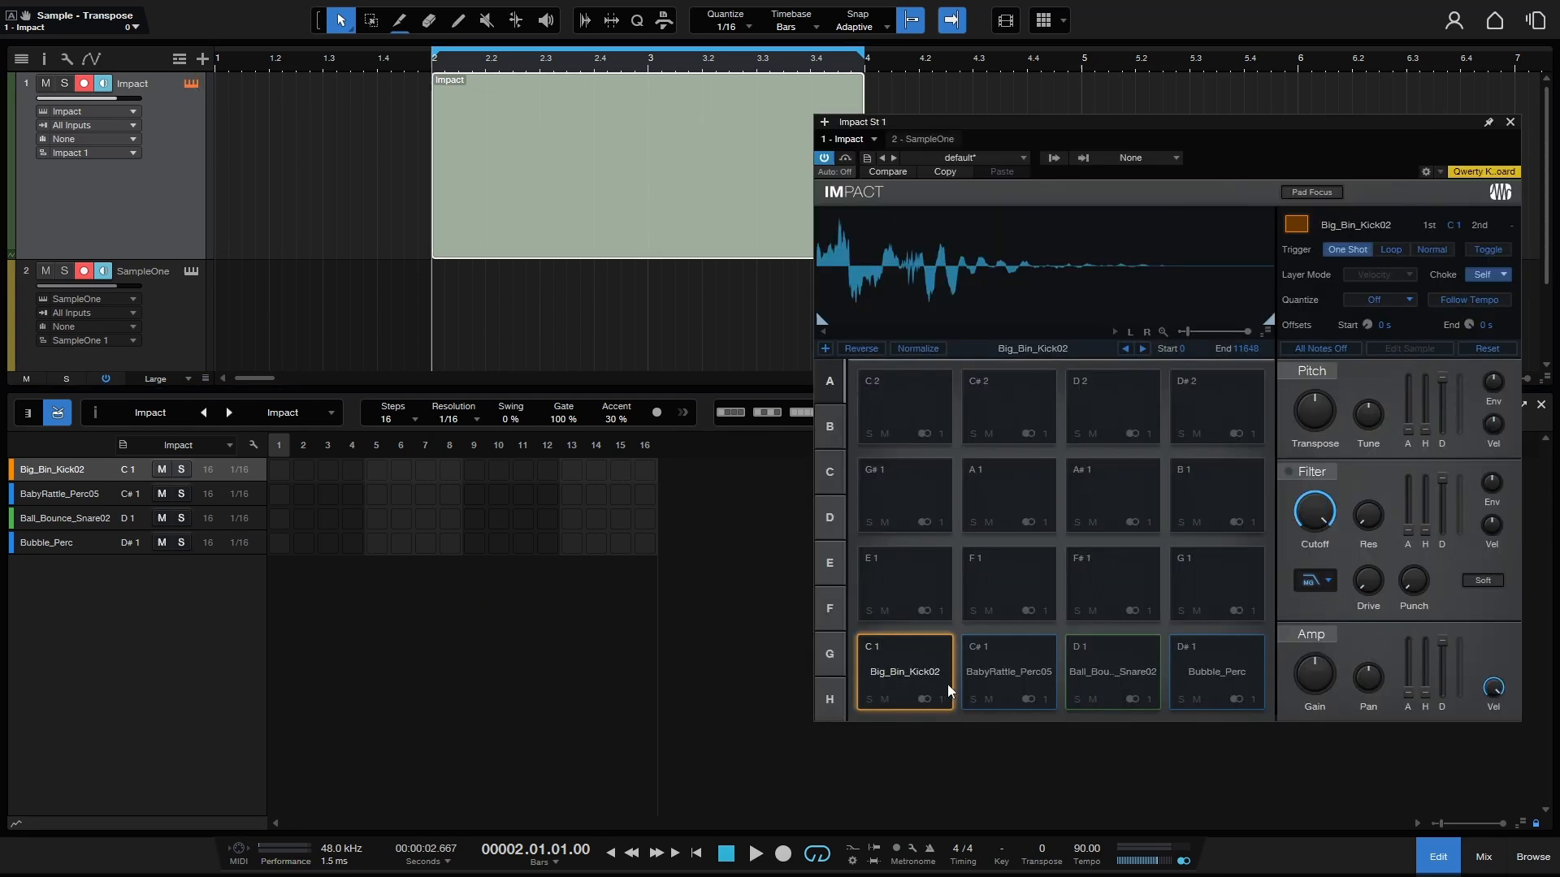
pyautogui.click(1117, 673)
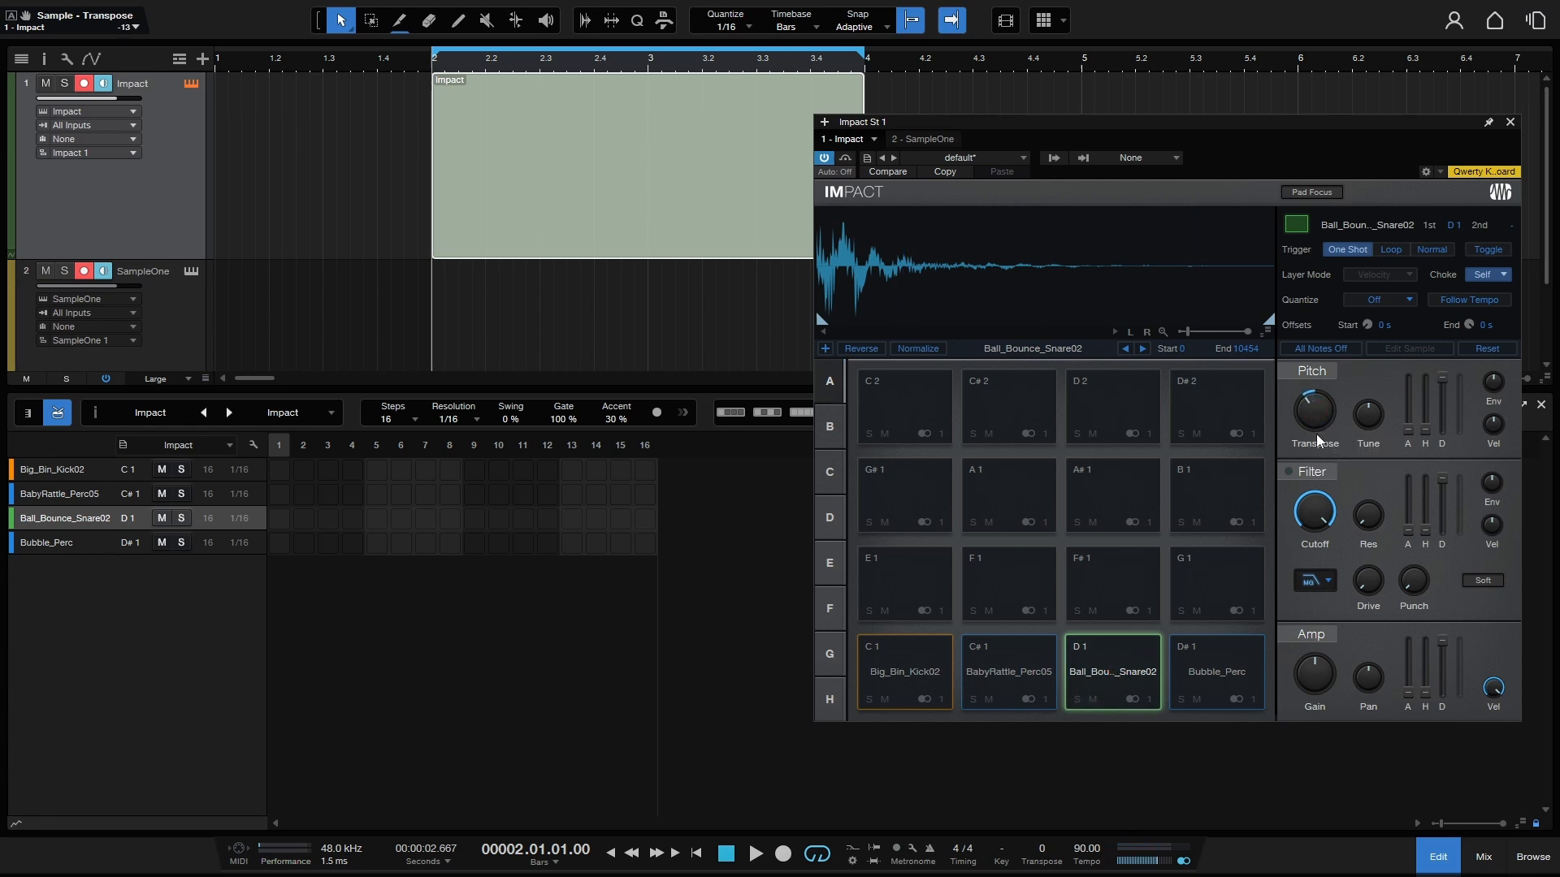
pyautogui.click(1113, 673)
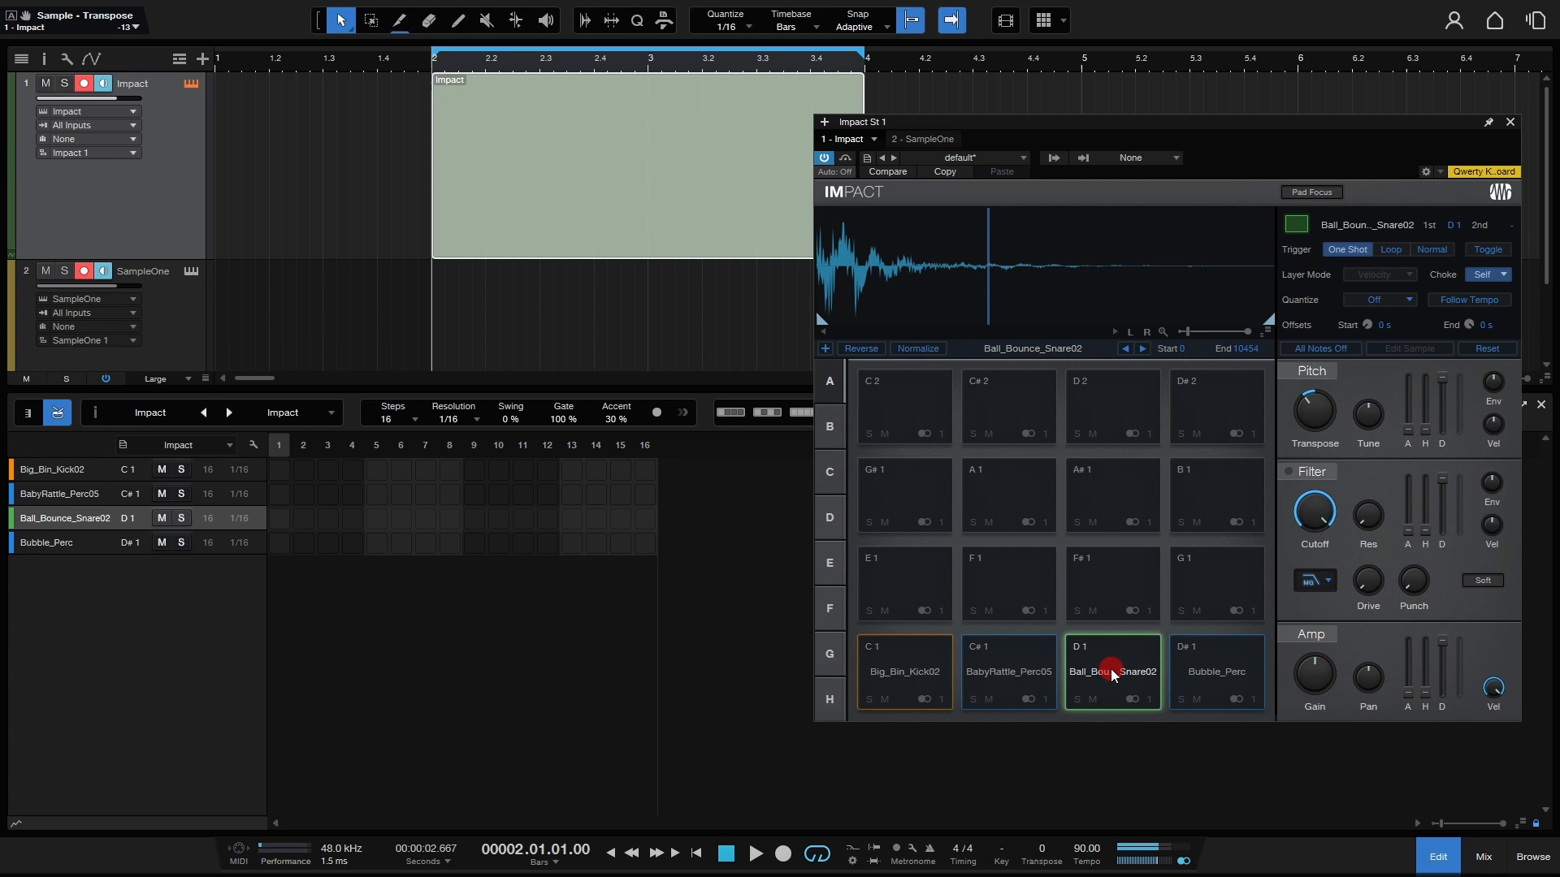
pyautogui.click(1215, 673)
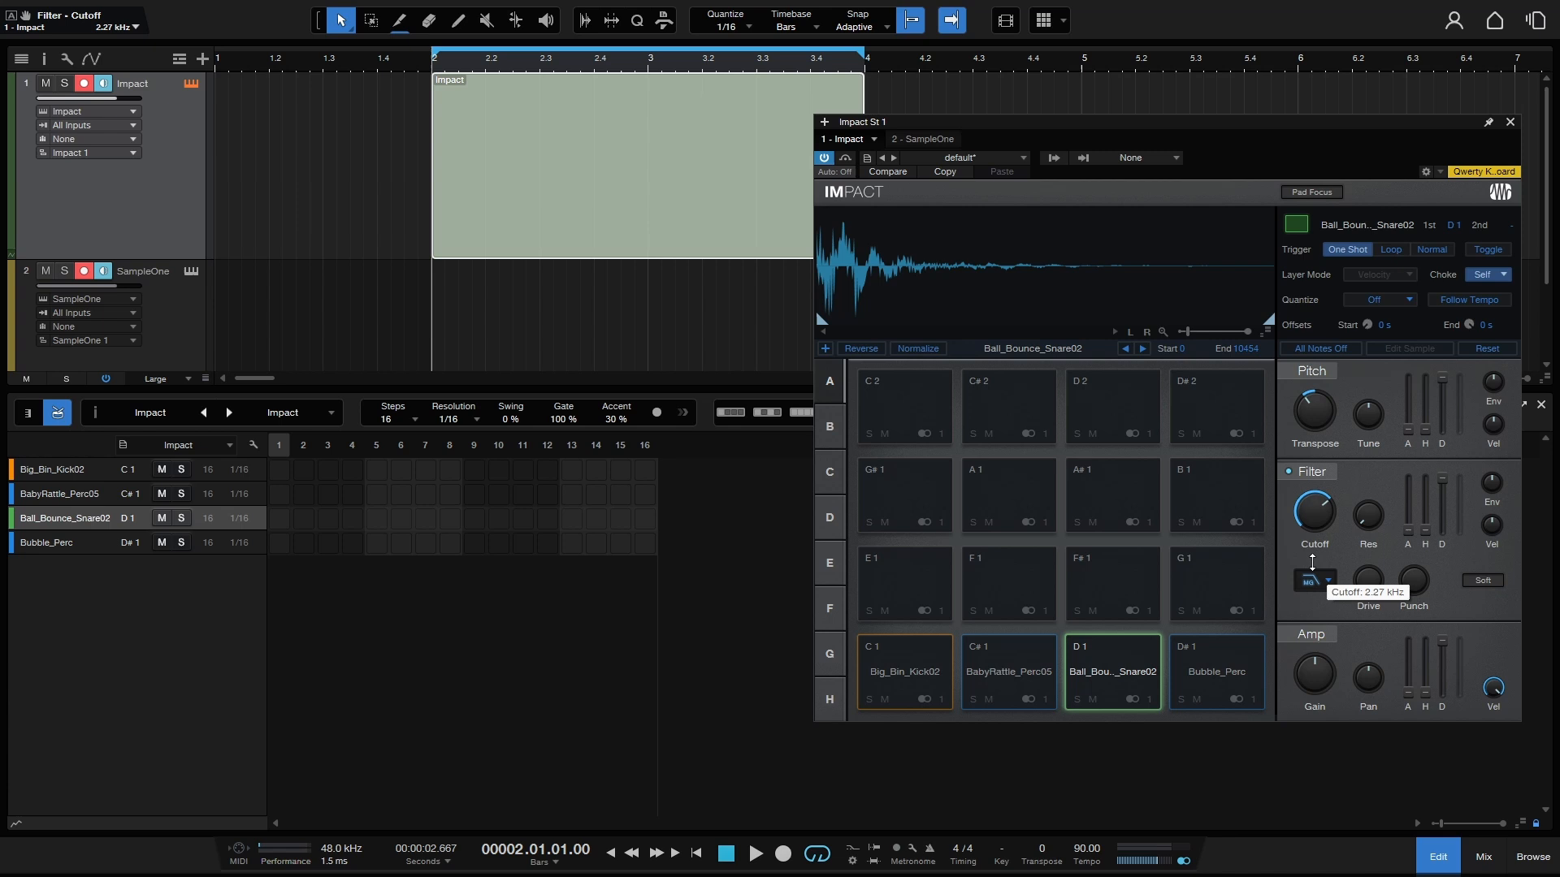
# Set the D1 snare pad's filter cutoff to 2.27 kHz.
pyautogui.click(1121, 676)
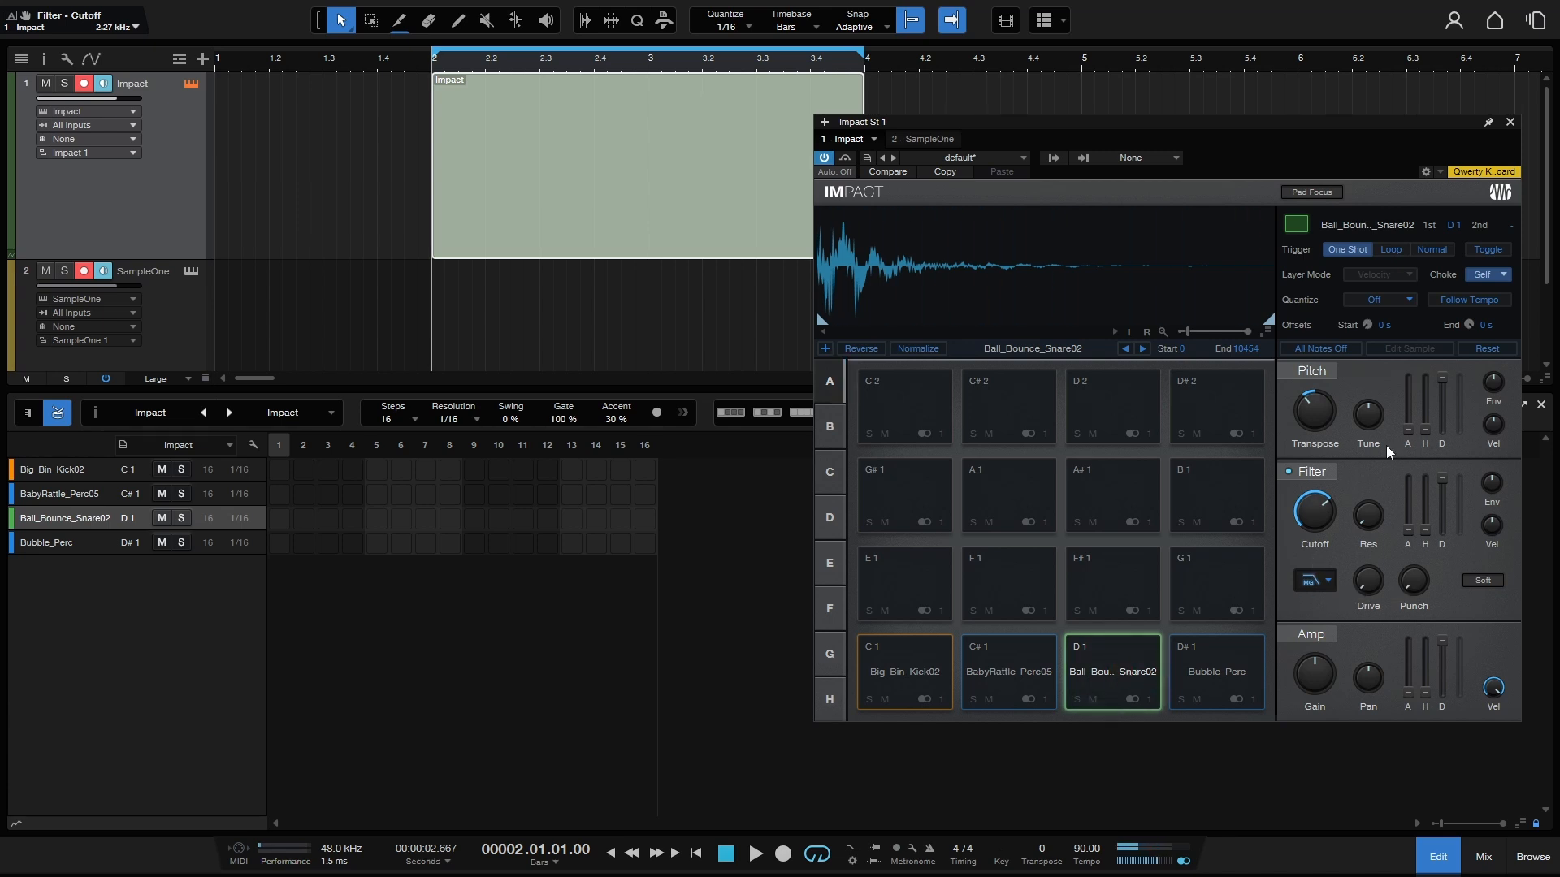
pyautogui.moveTo(1313, 531)
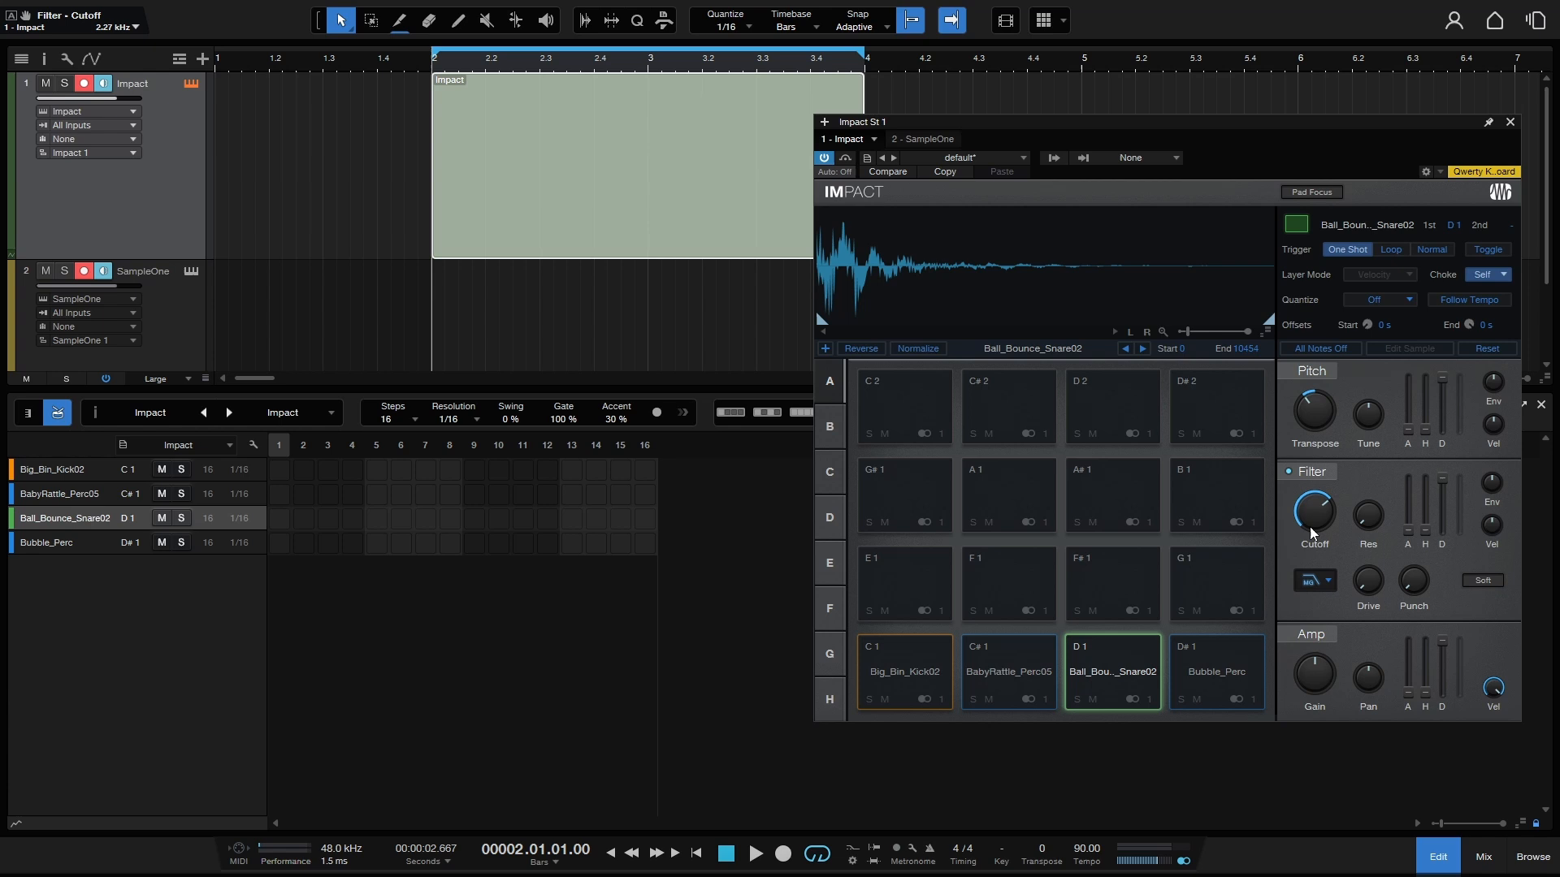
pyautogui.click(1217, 673)
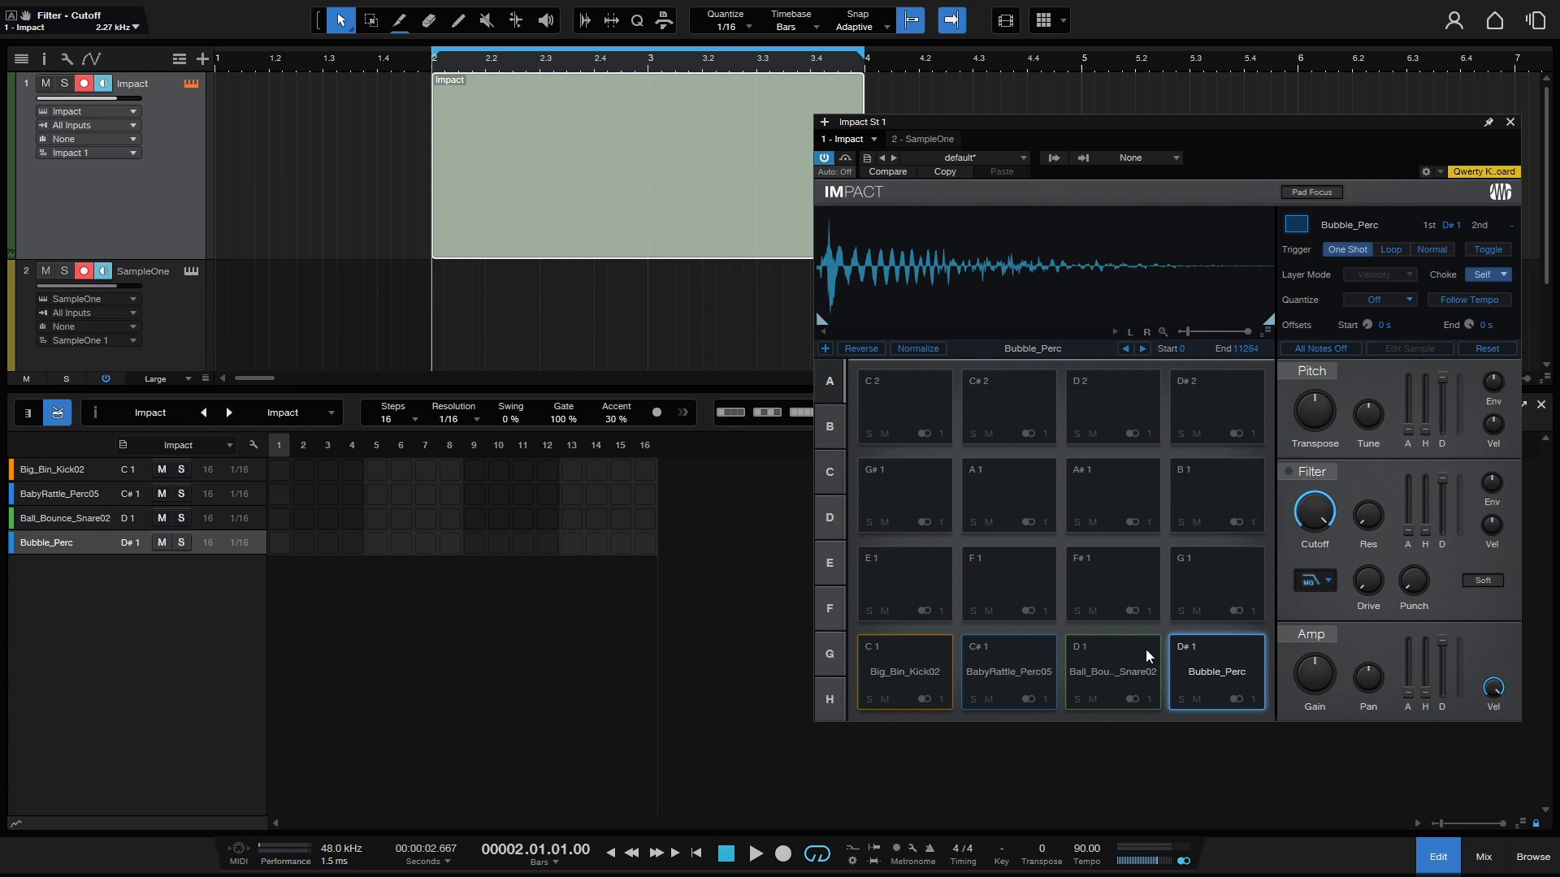
pyautogui.click(1112, 671)
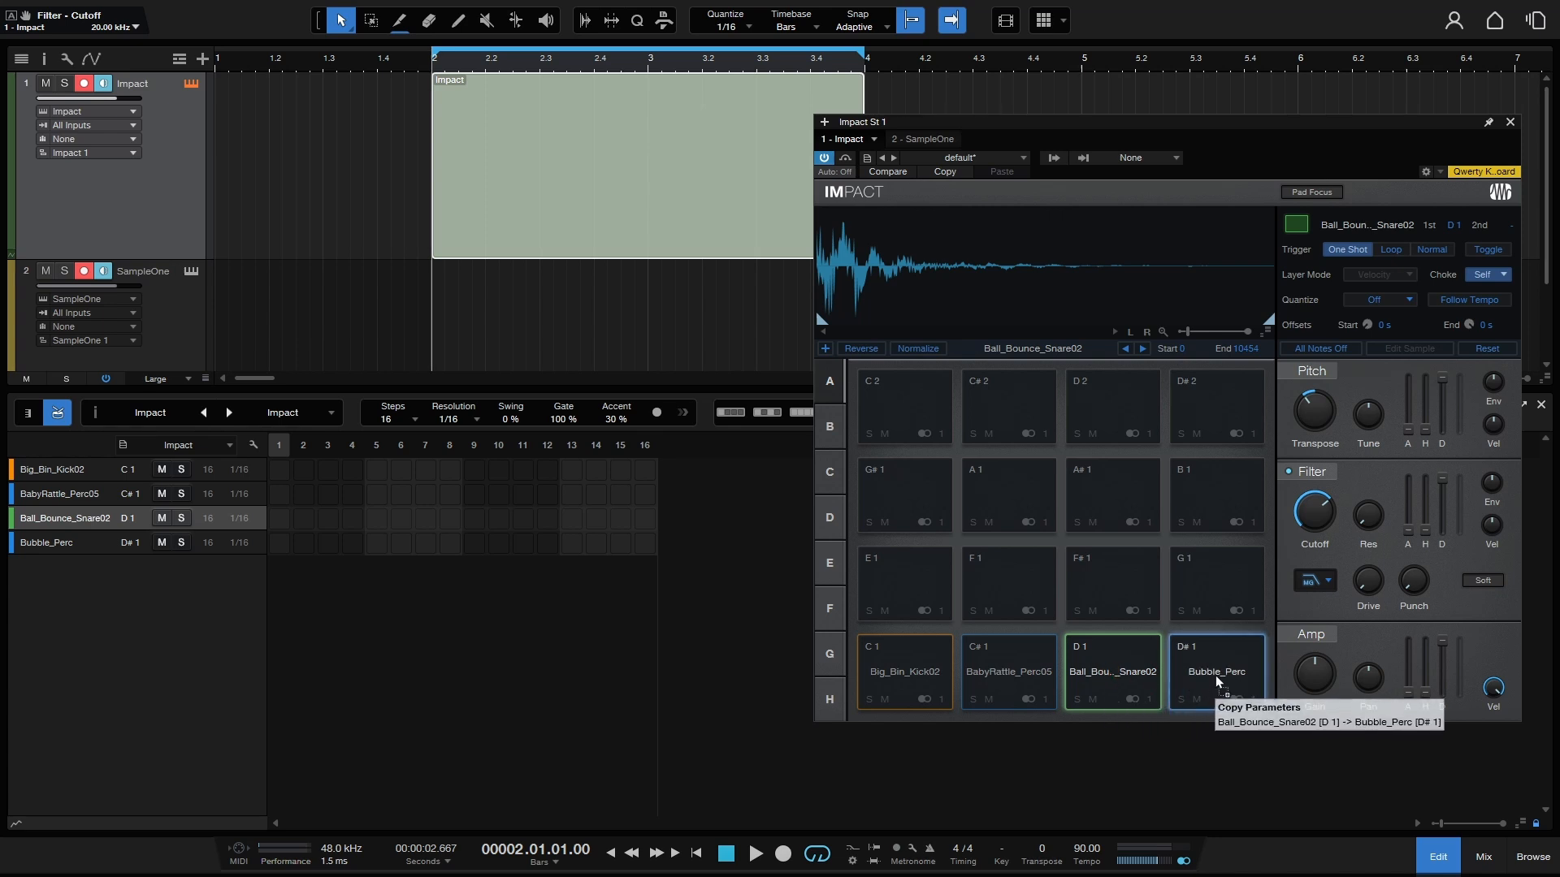
# Copy the snare pad's parameters onto the D#1 Bubble_Perc pad.
pyautogui.click(1216, 673)
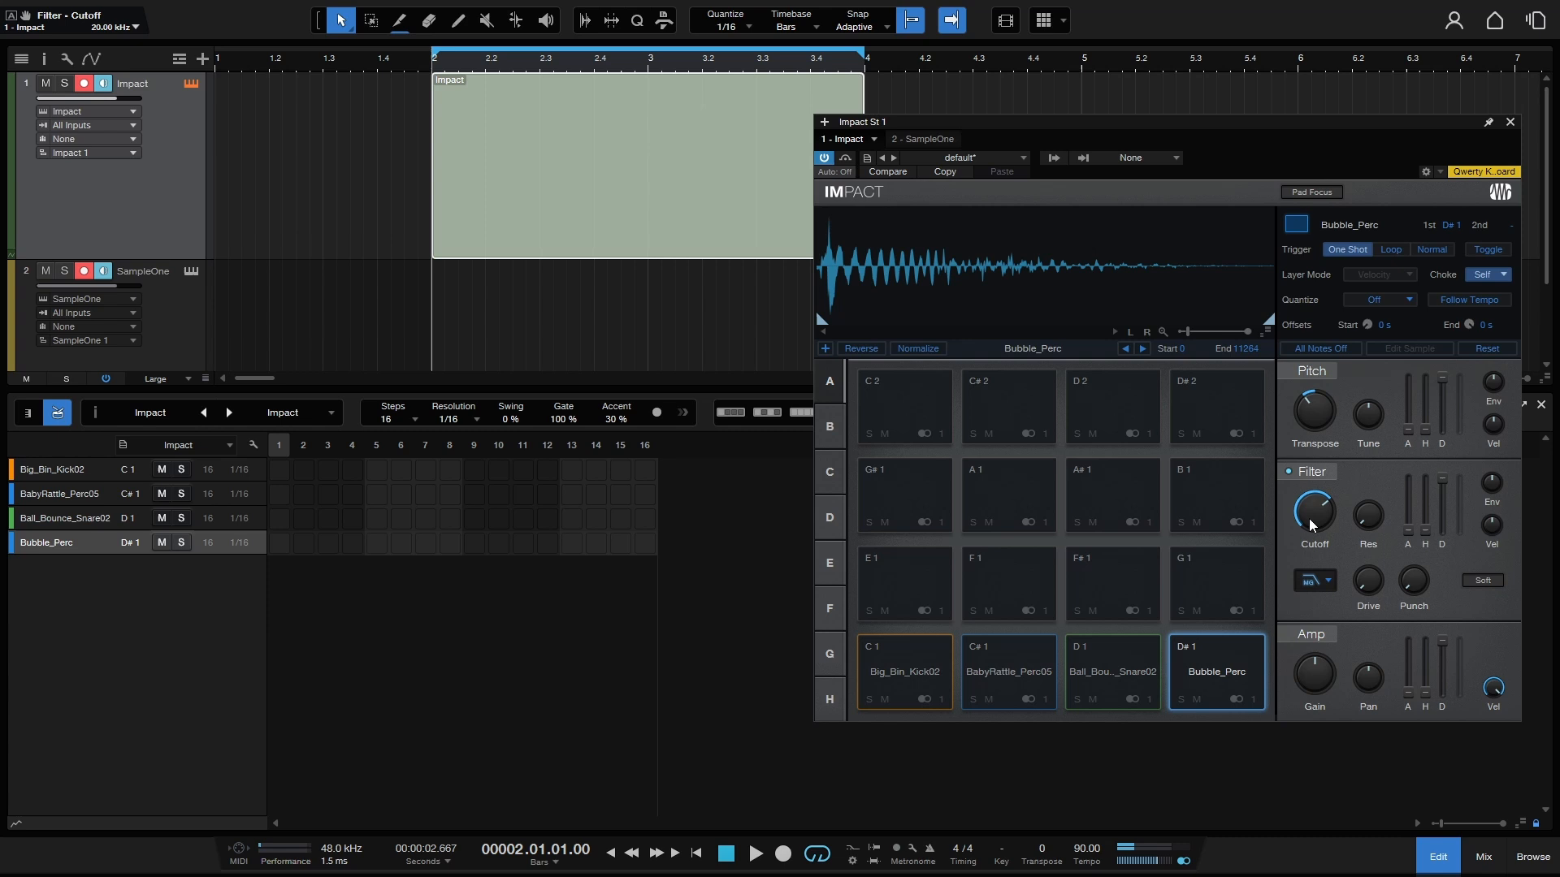
pyautogui.moveTo(1315, 432)
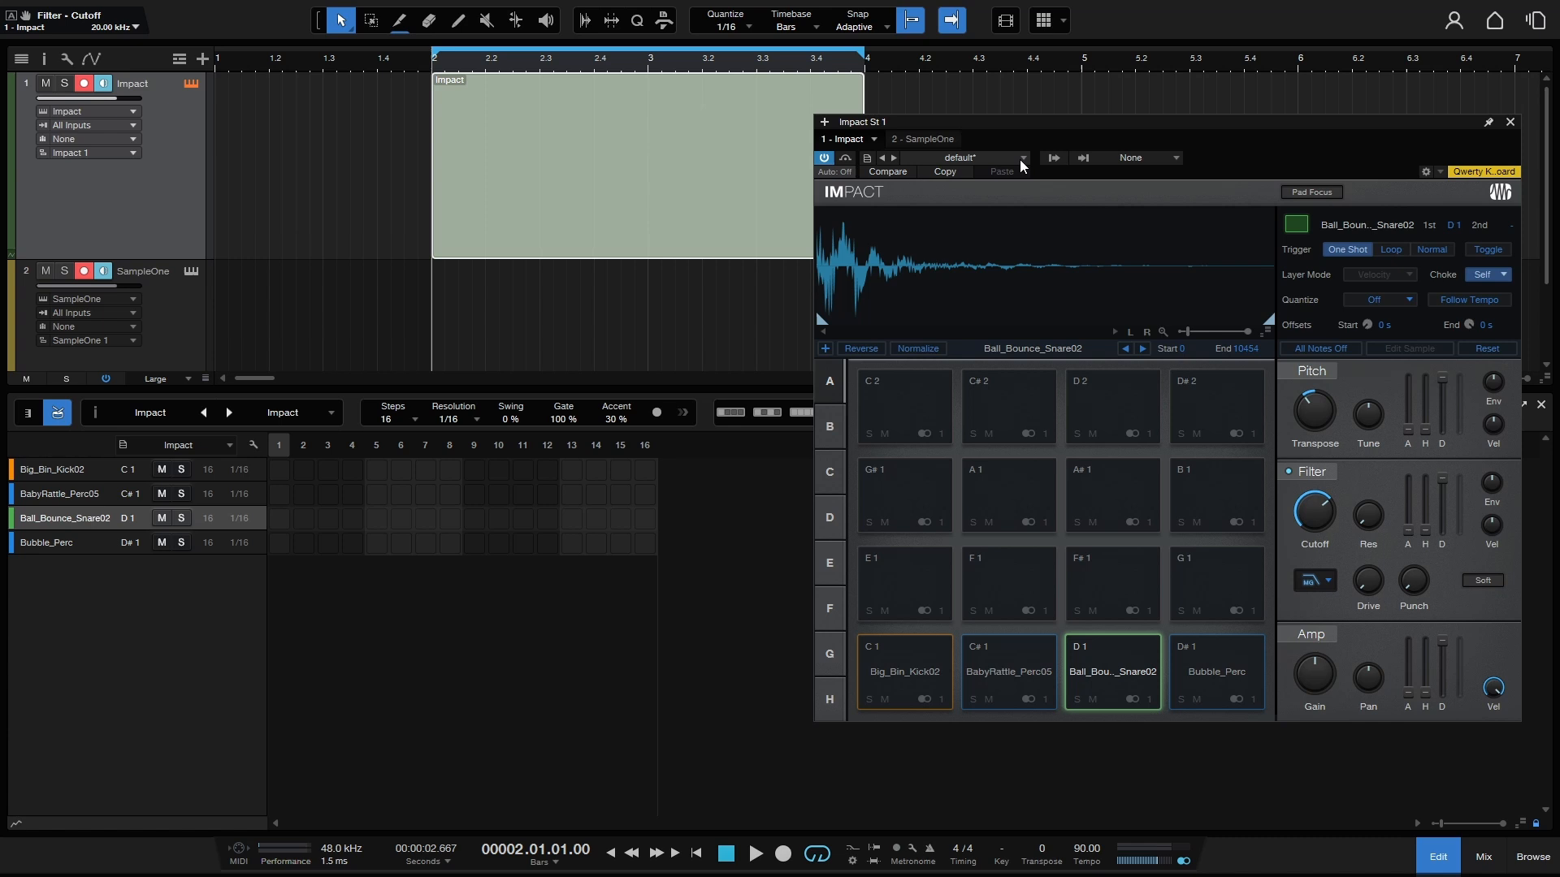
pyautogui.click(991, 157)
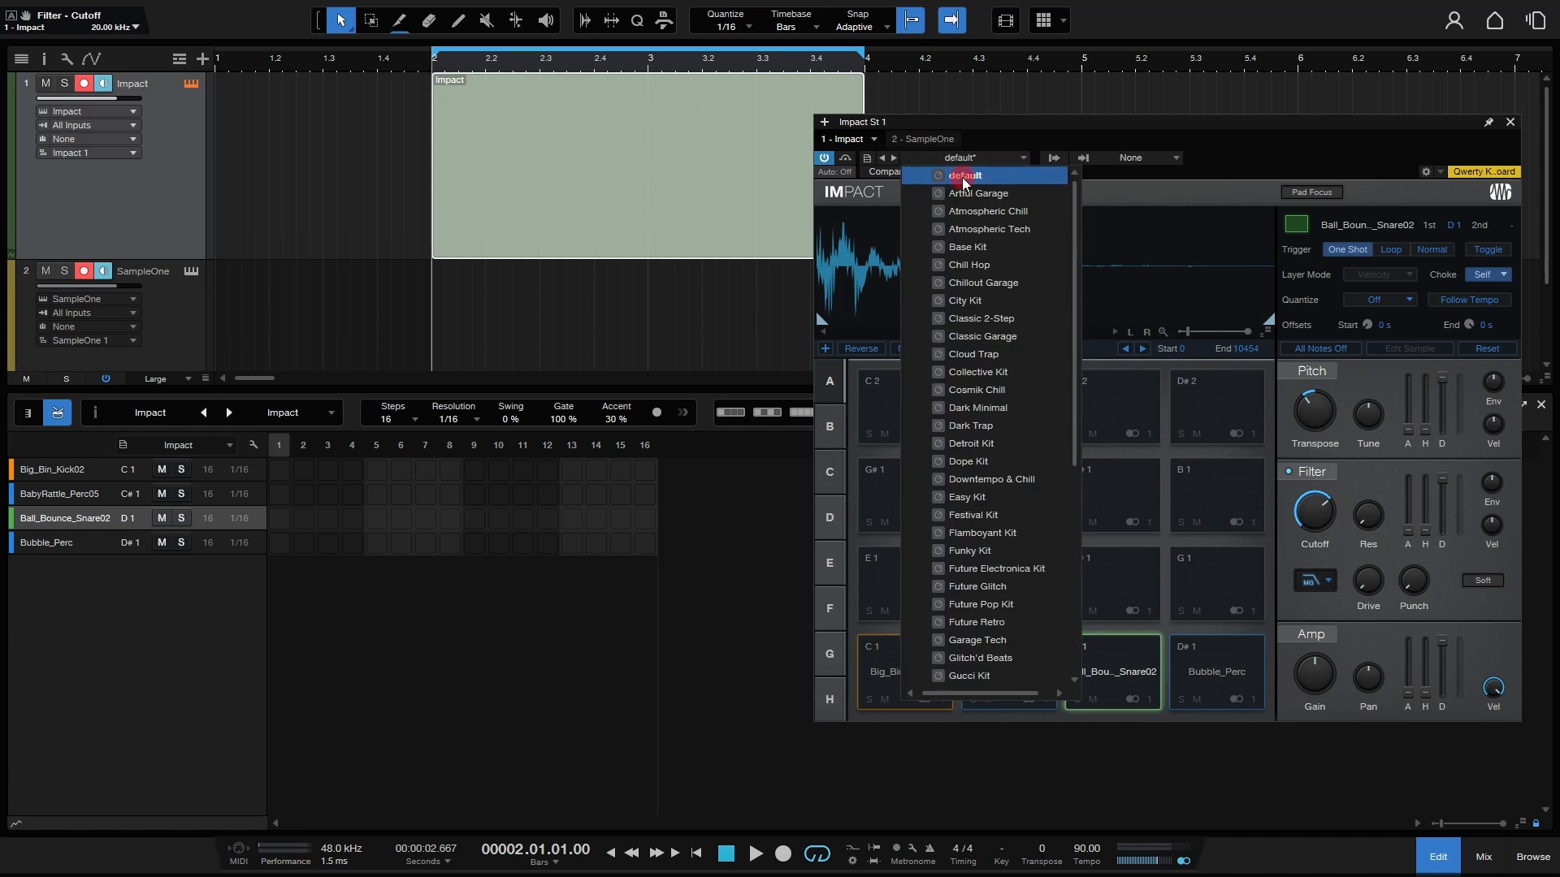
# Reset Impact to the empty default kit and show the browser's Loops collection.
pyautogui.click(965, 175)
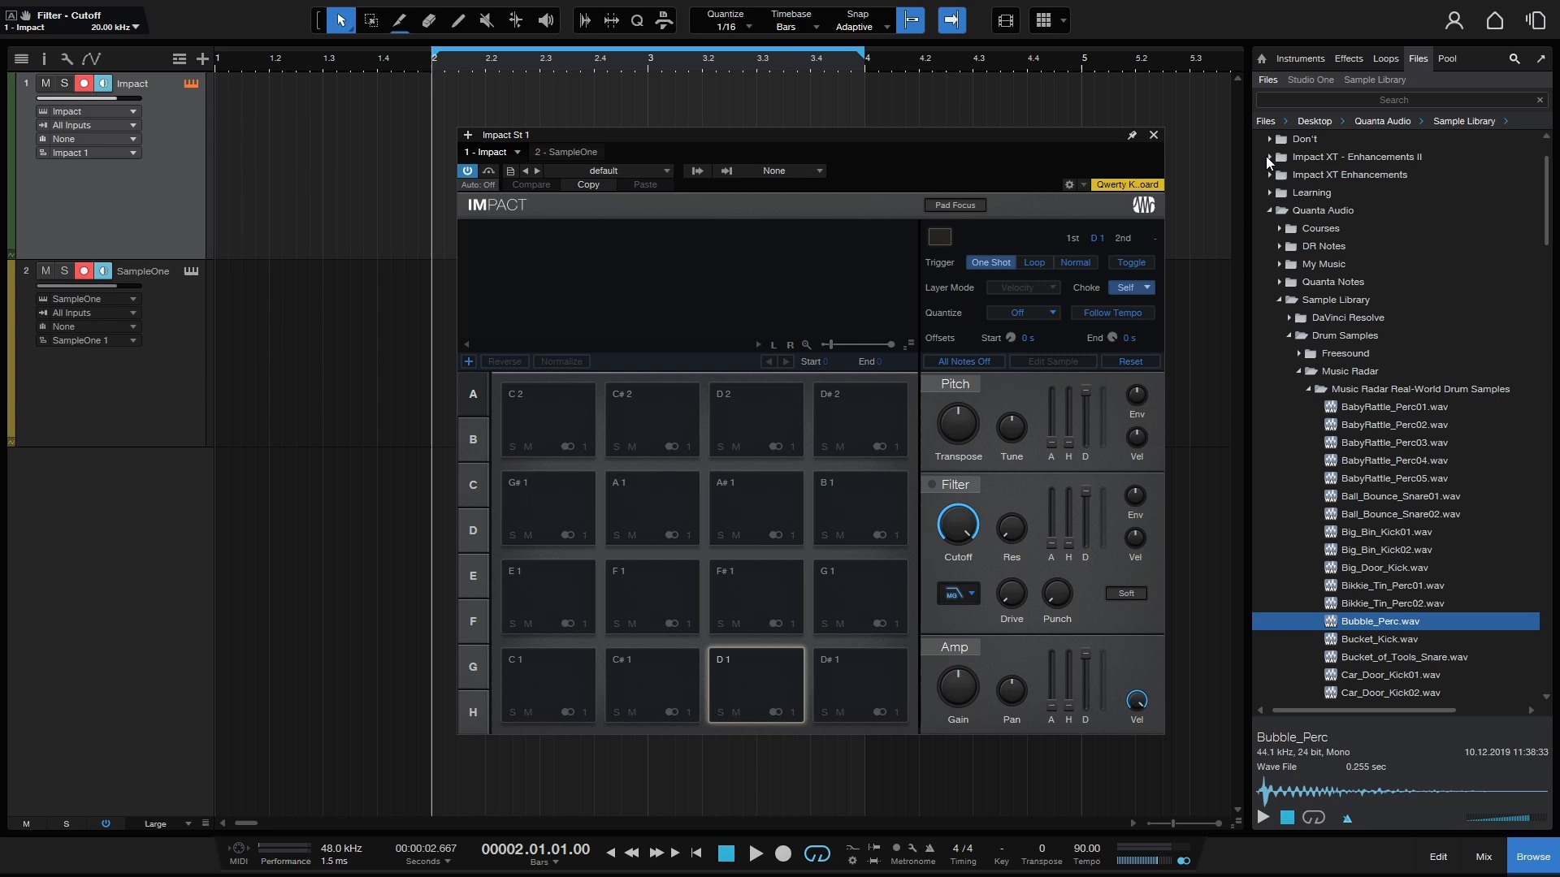
pyautogui.click(1384, 58)
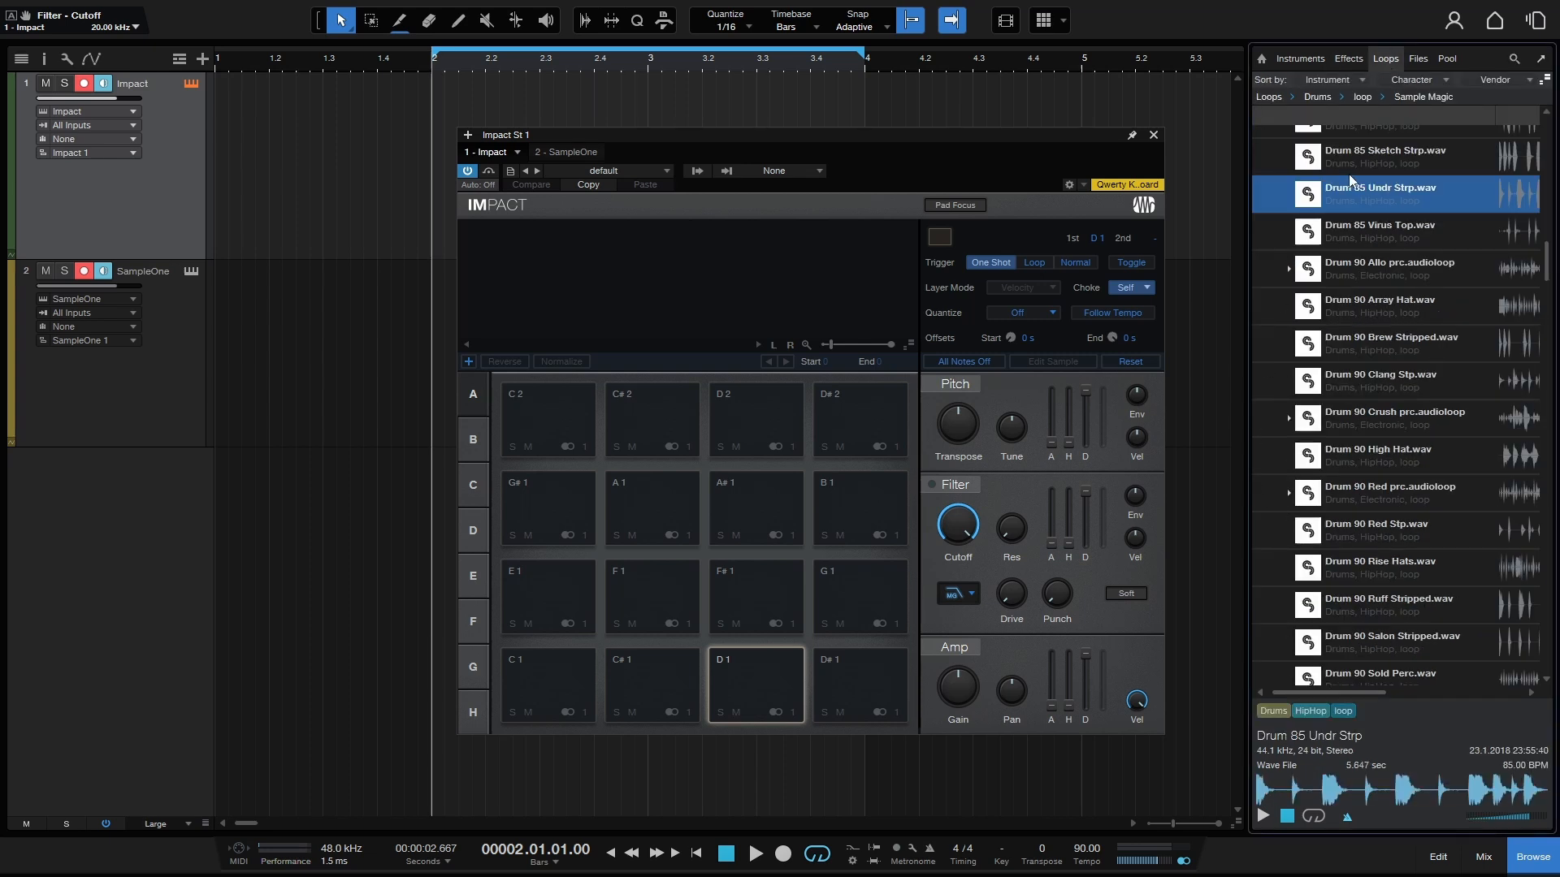
pyautogui.click(1263, 815)
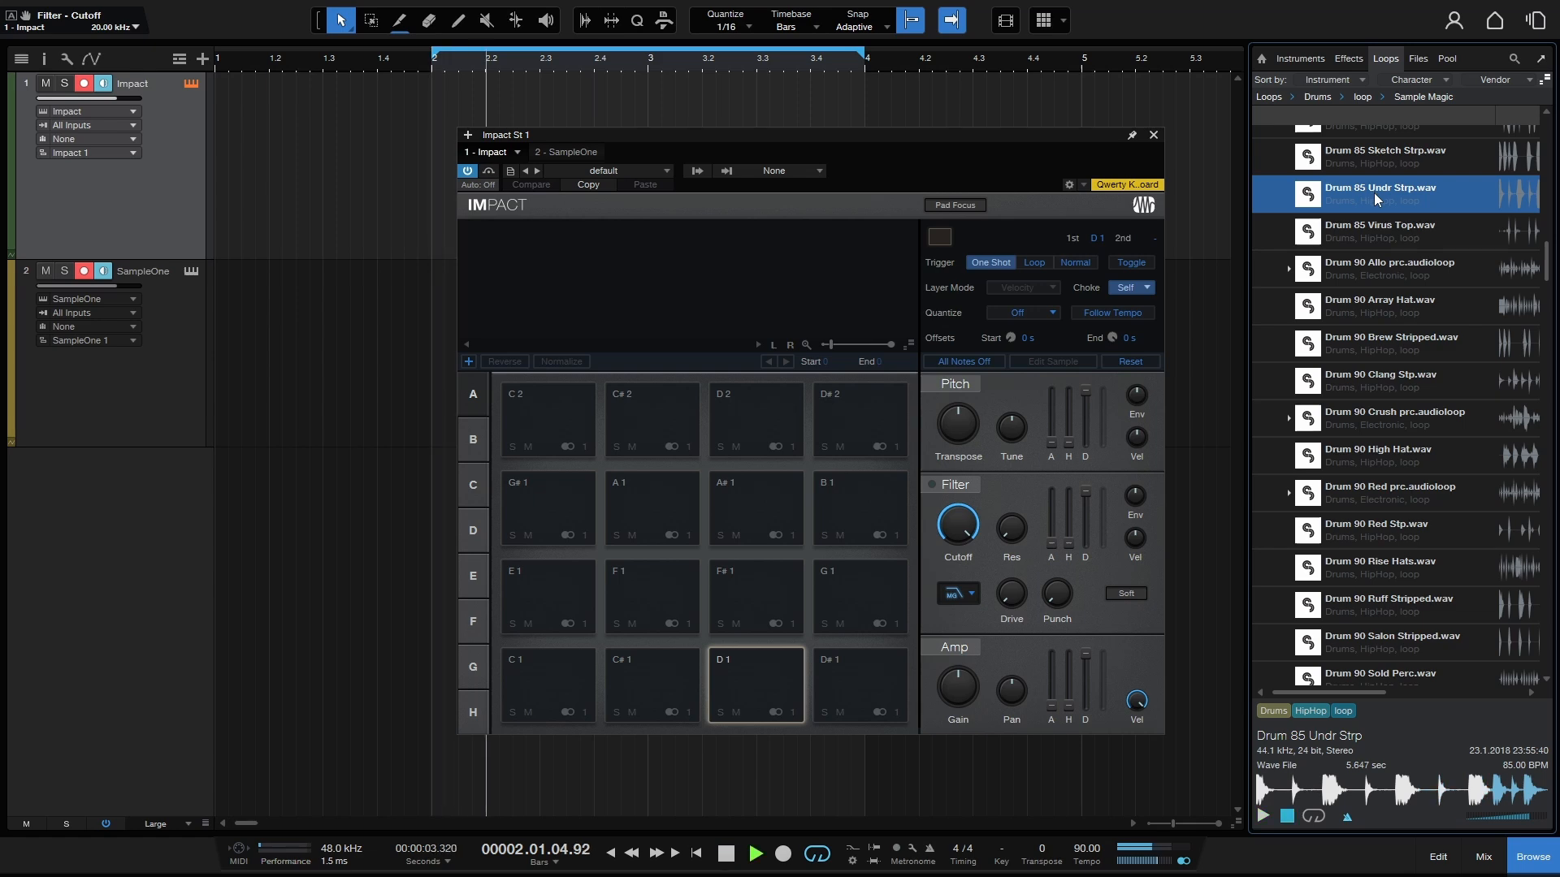
pyautogui.click(757, 851)
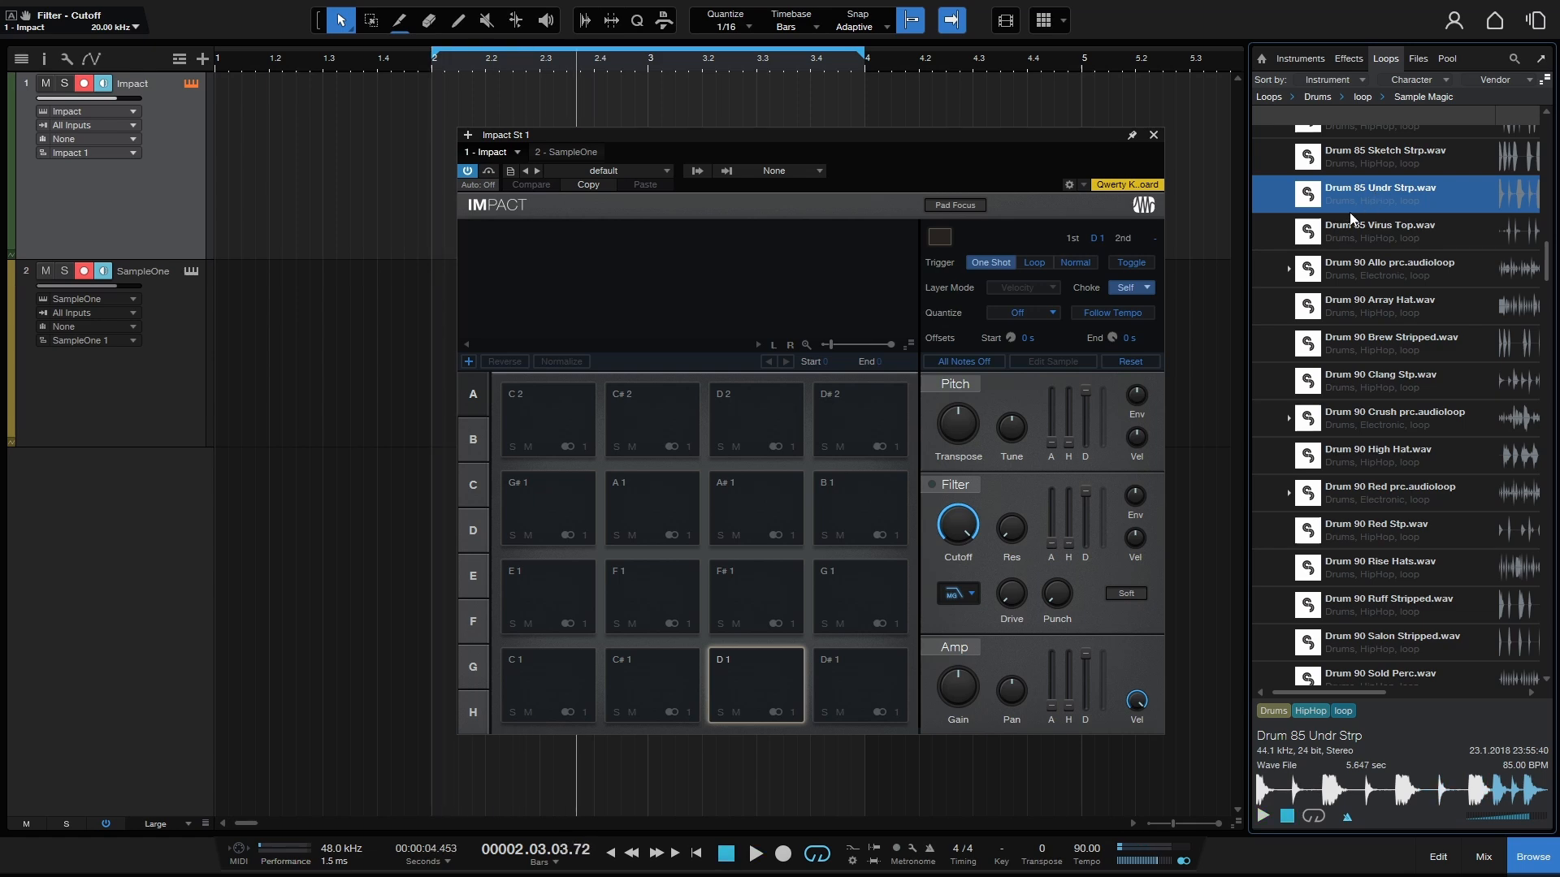
pyautogui.moveTo(1401, 198)
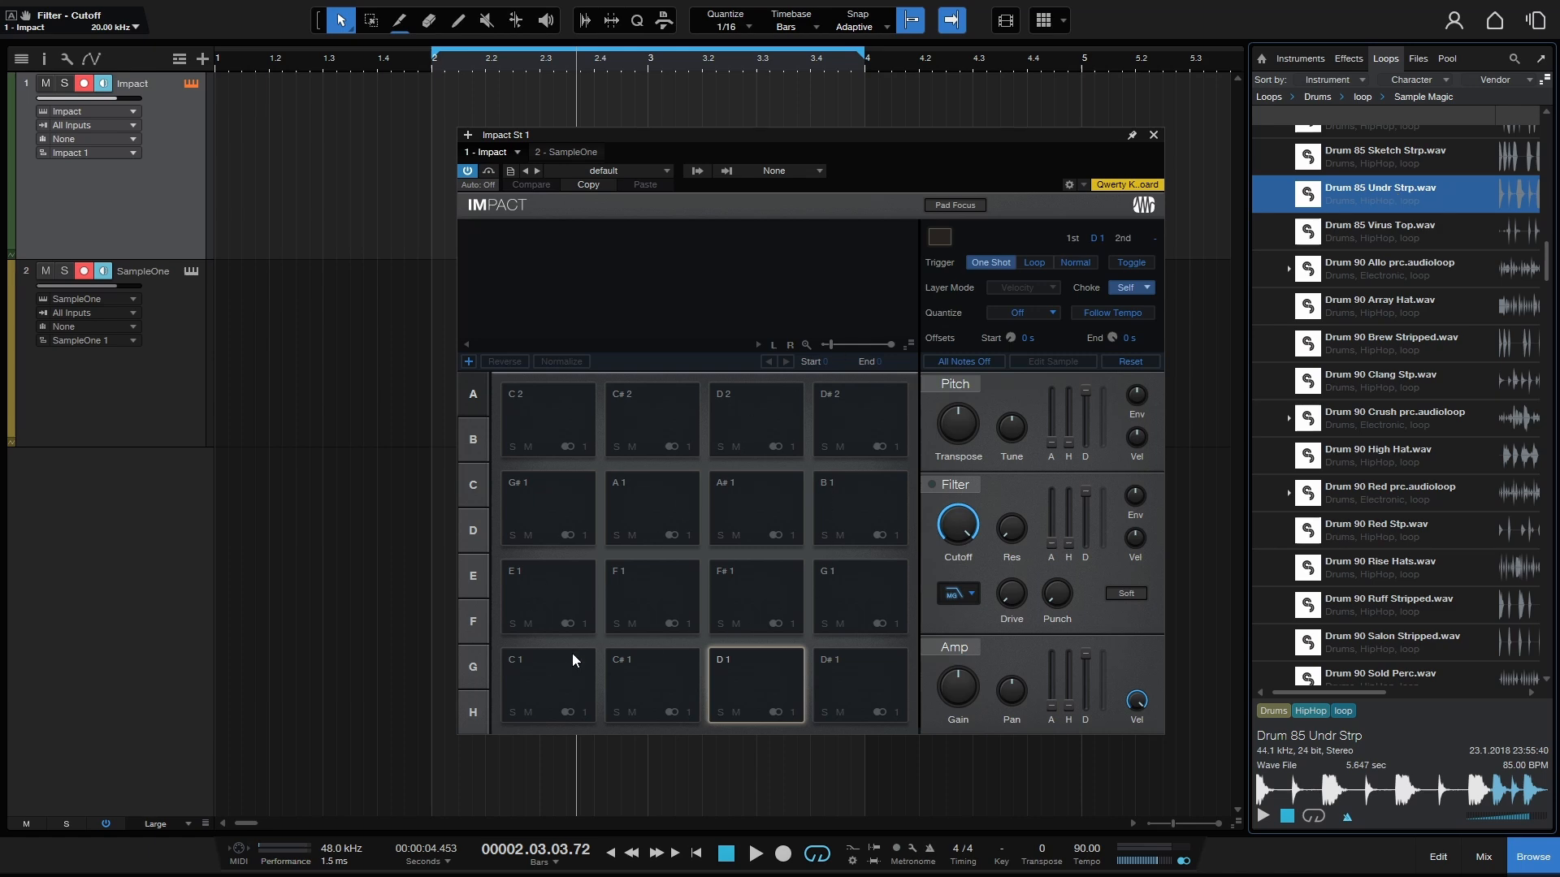
pyautogui.moveTo(755, 669)
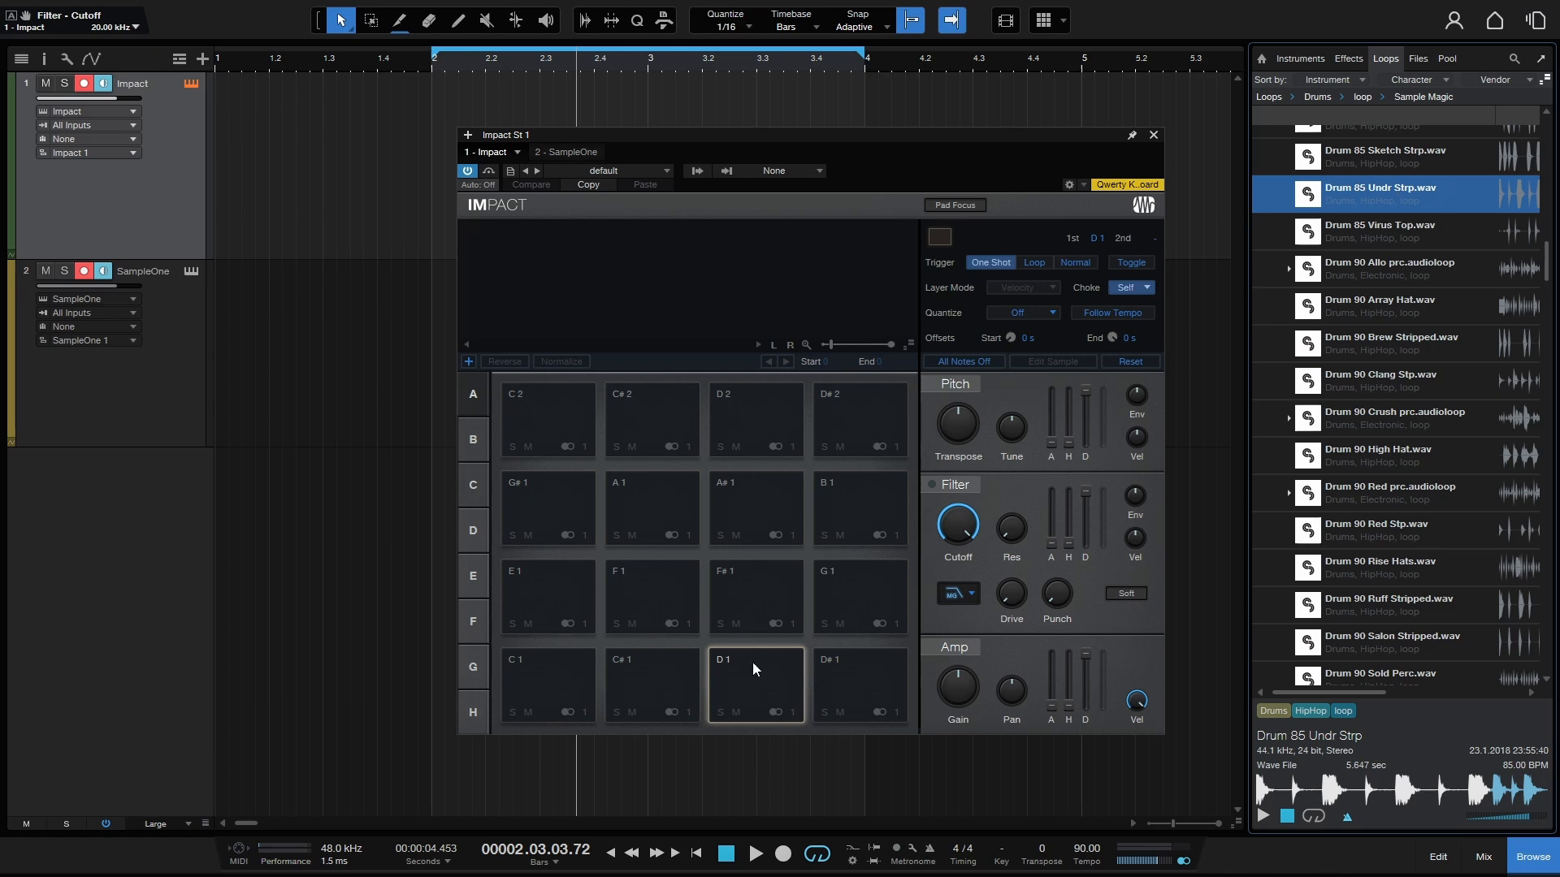
pyautogui.moveTo(641, 653)
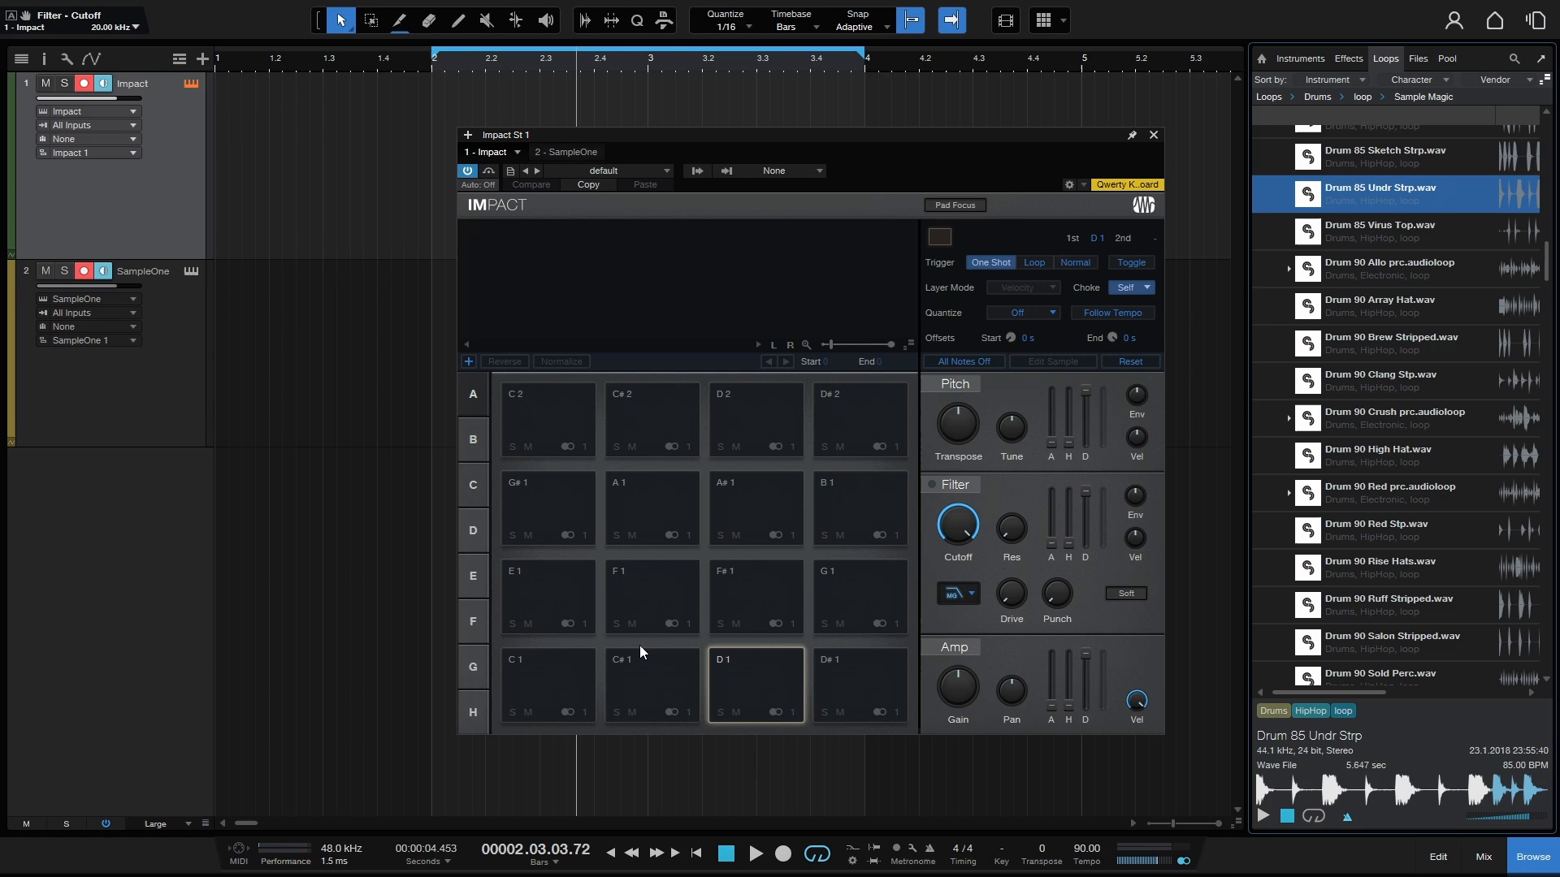
pyautogui.moveTo(429, 143)
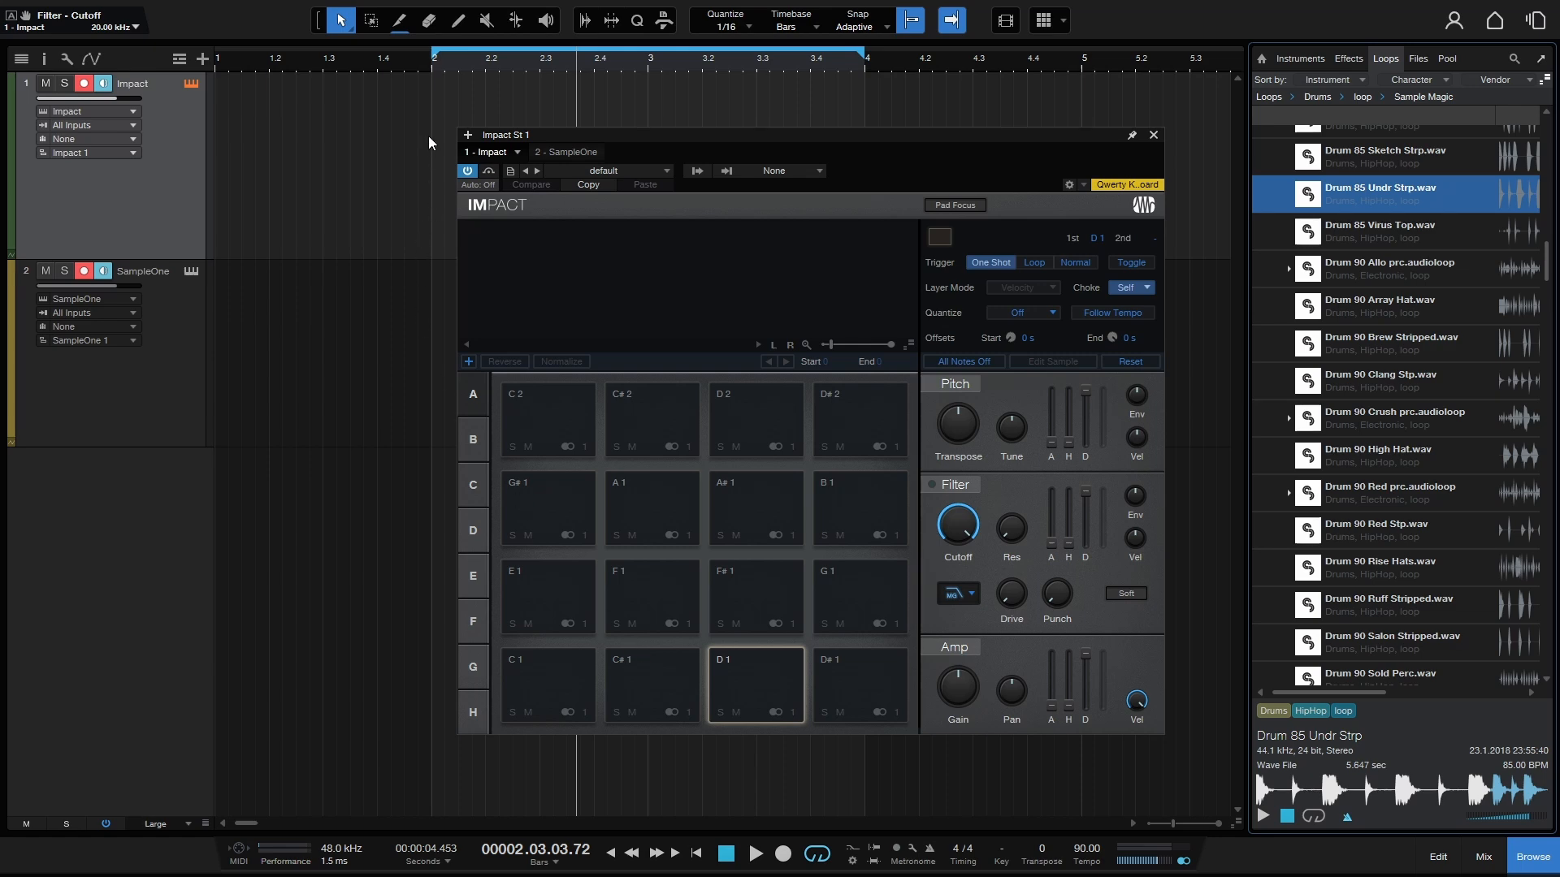
pyautogui.moveTo(830, 103)
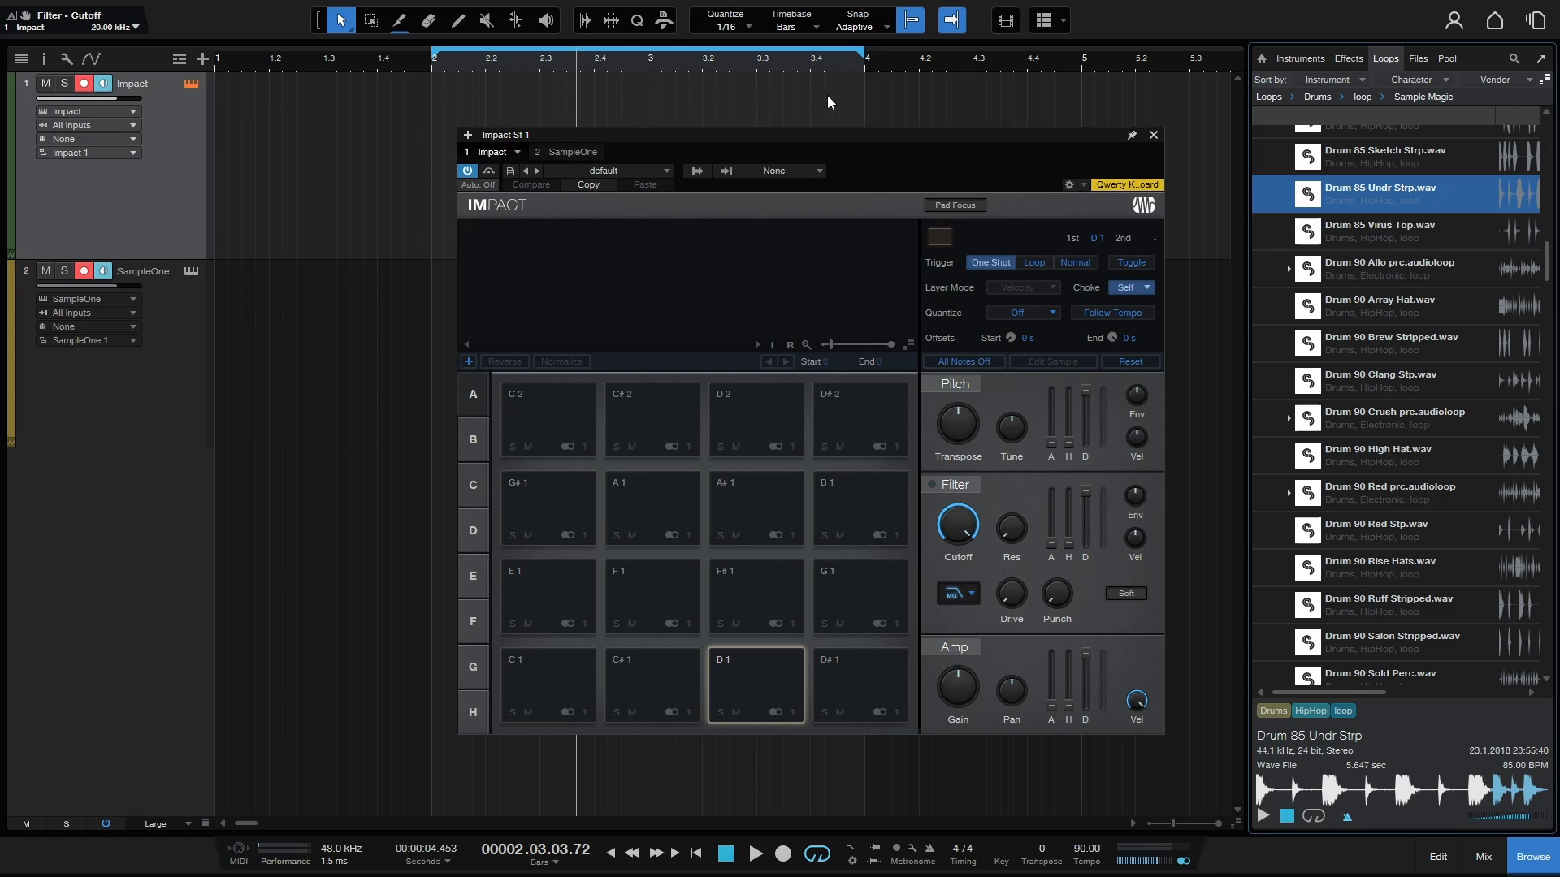
pyautogui.moveTo(618, 587)
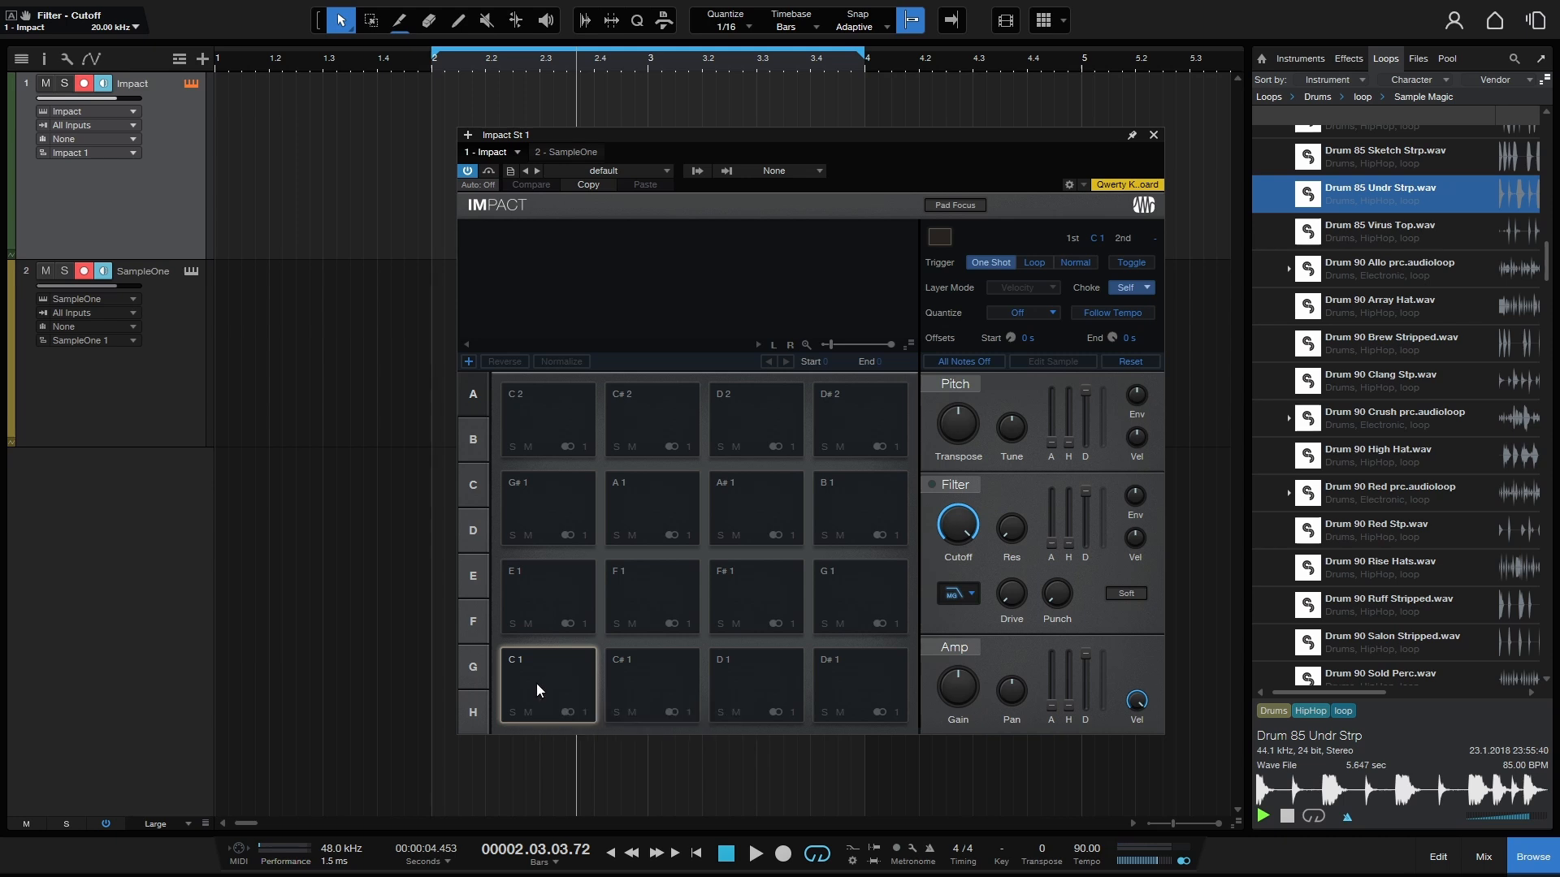
# Audition the C#1, F#1 and E1 slices of Drum 85 Undr Strp on the Impact pads.
pyautogui.click(652, 684)
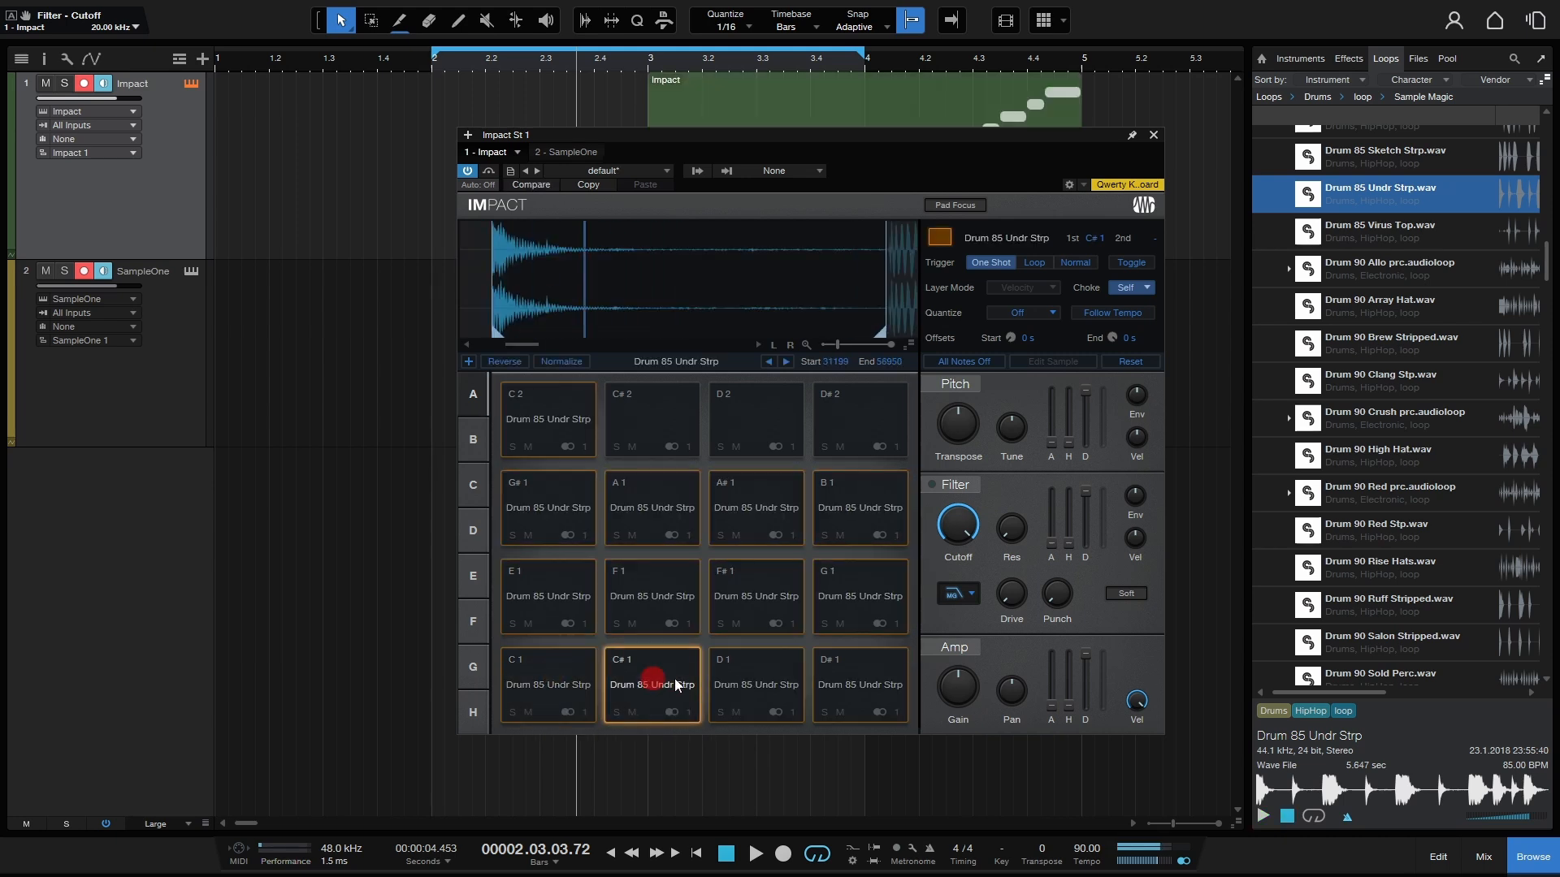
pyautogui.click(757, 597)
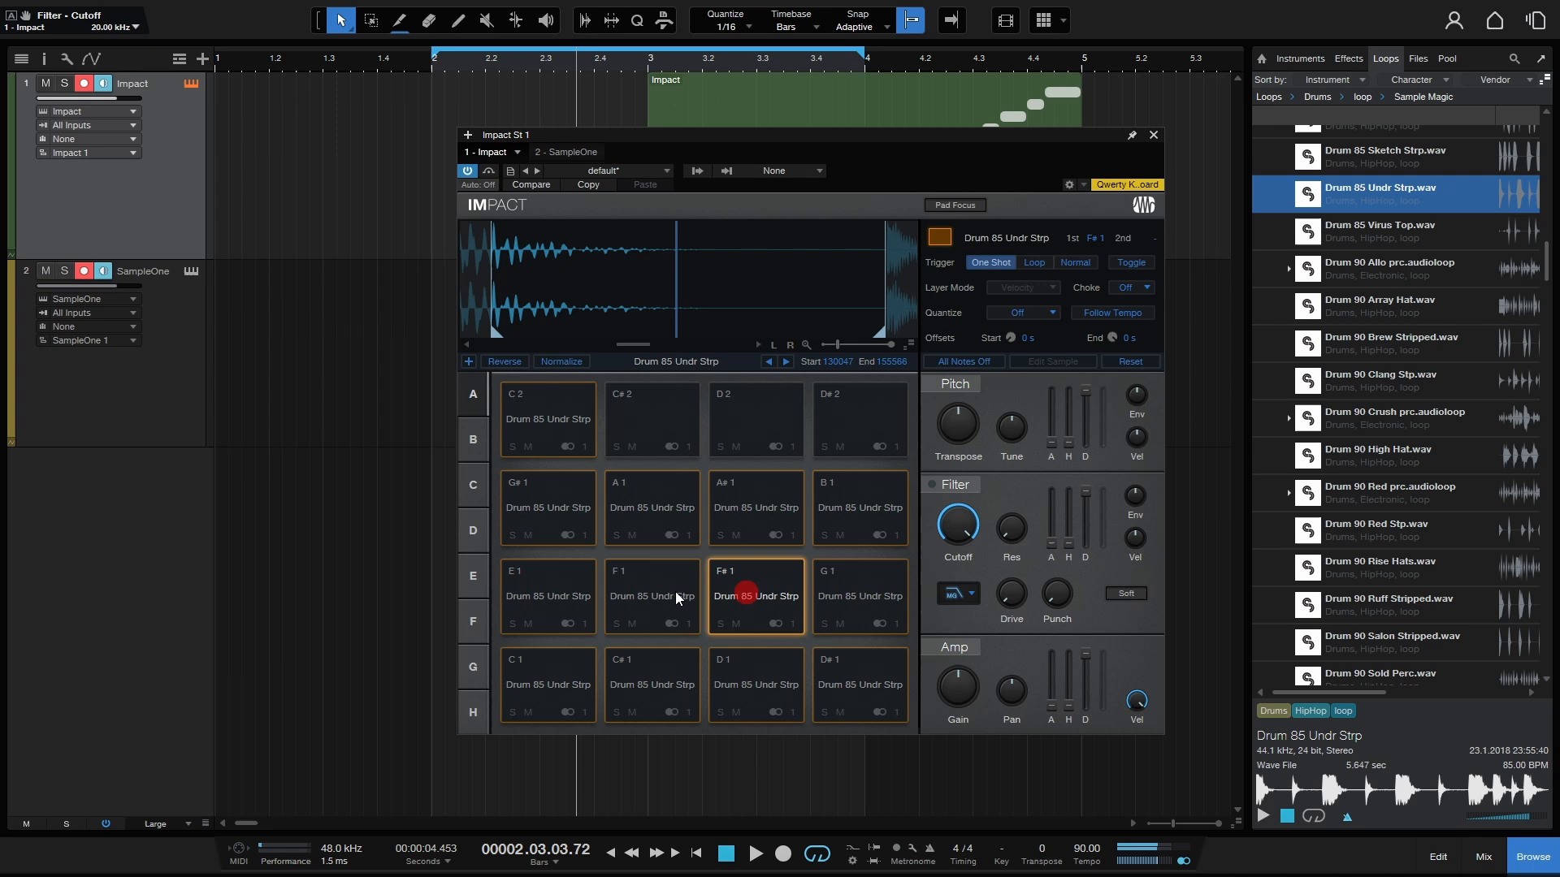
pyautogui.click(548, 594)
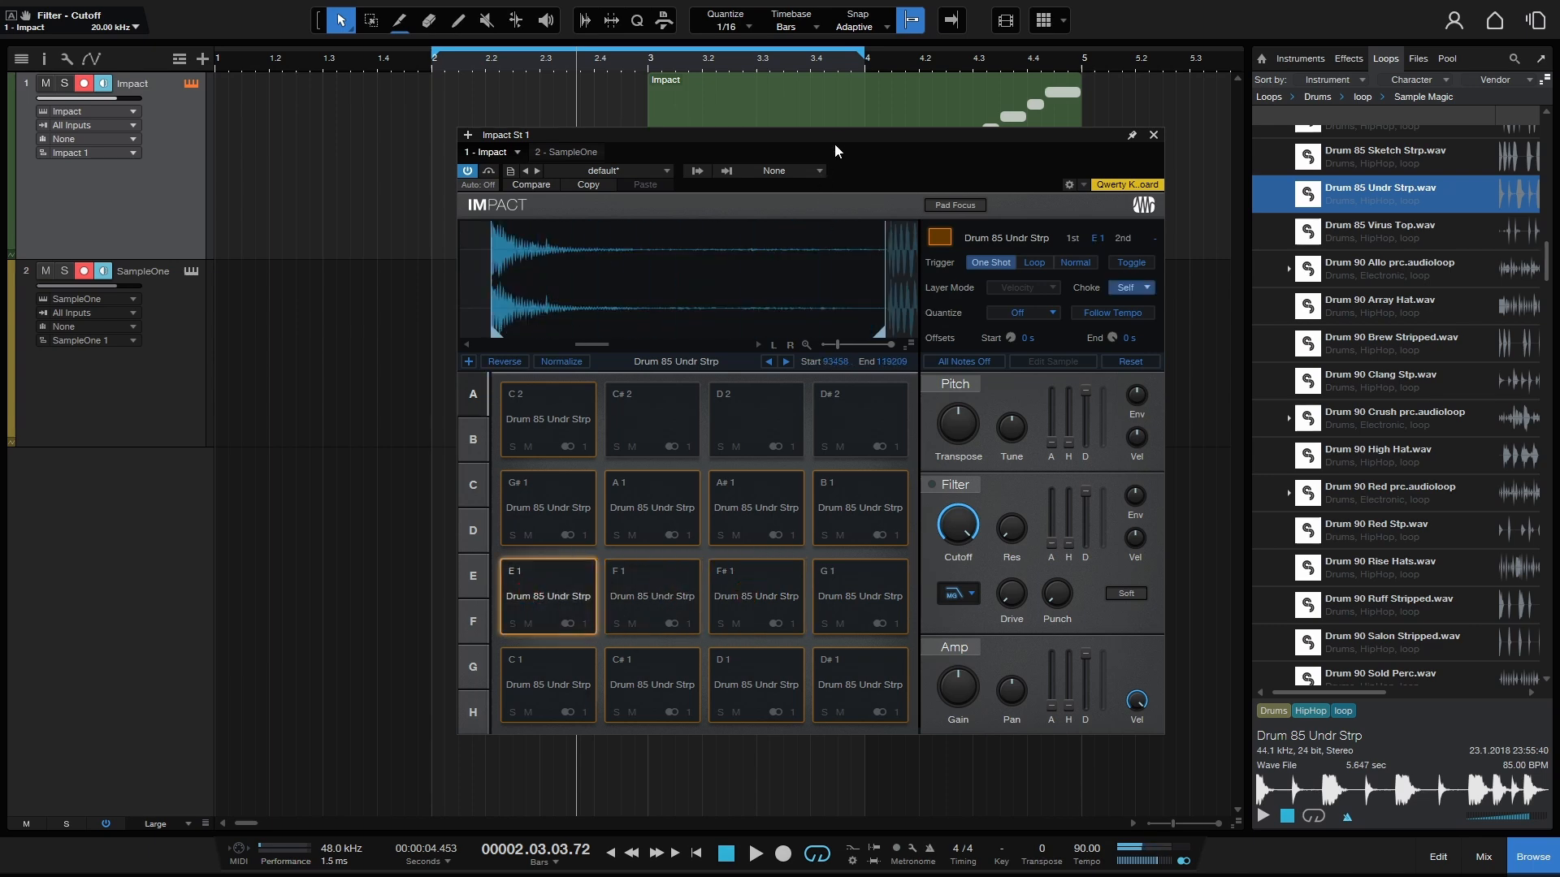
# Move the Impact window aside and play back the generated slice pattern at bar 2.
pyautogui.moveTo(835, 135); pyautogui.dragTo(750, 193)
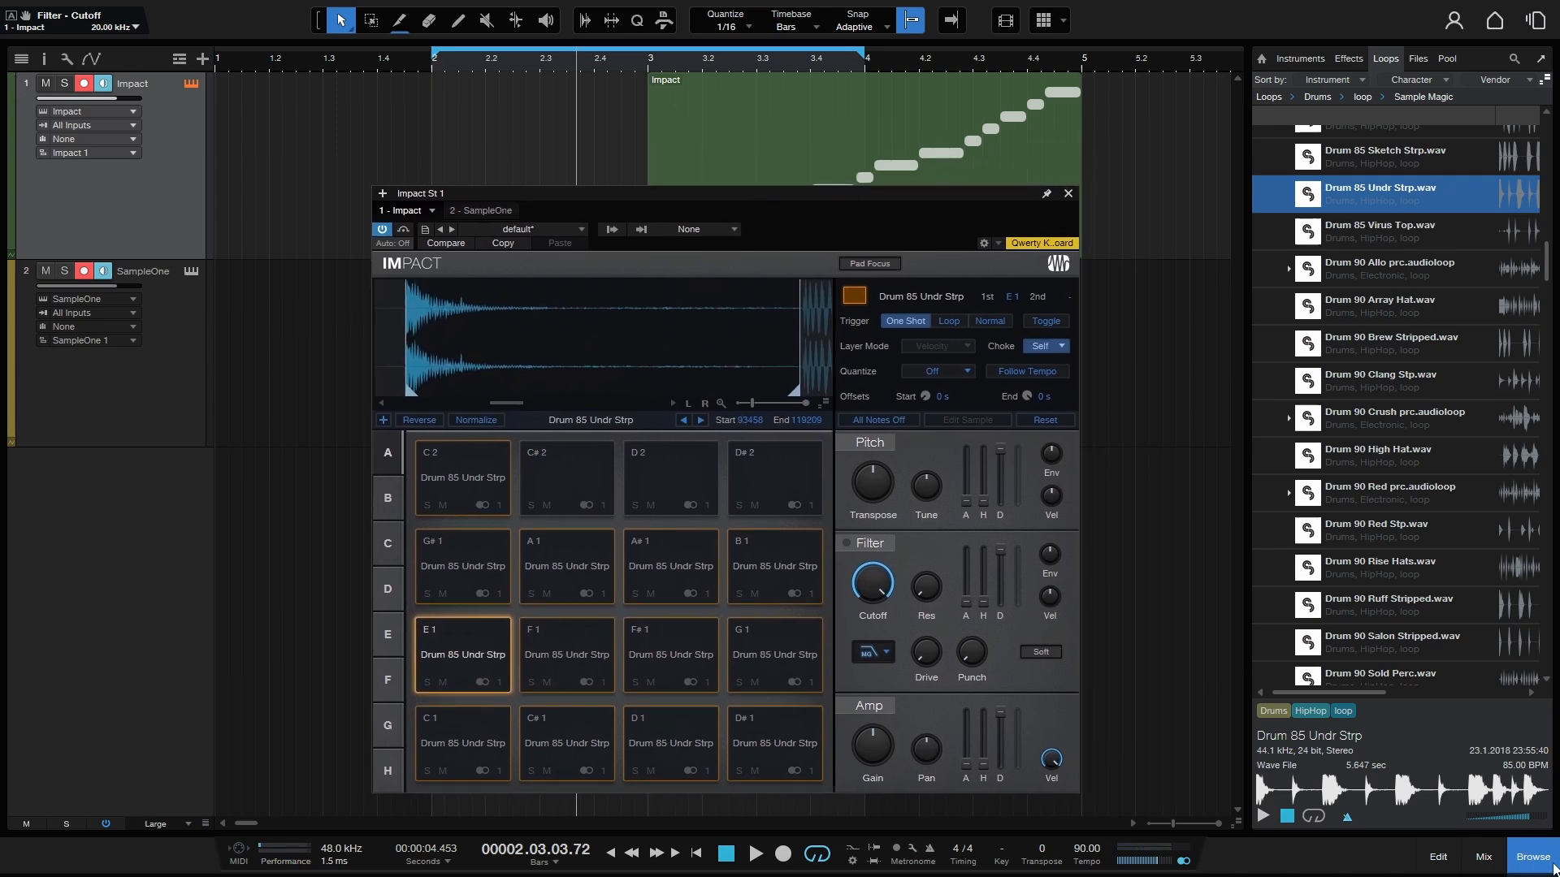
pyautogui.moveTo(419, 193); pyautogui.dragTo(512, 222)
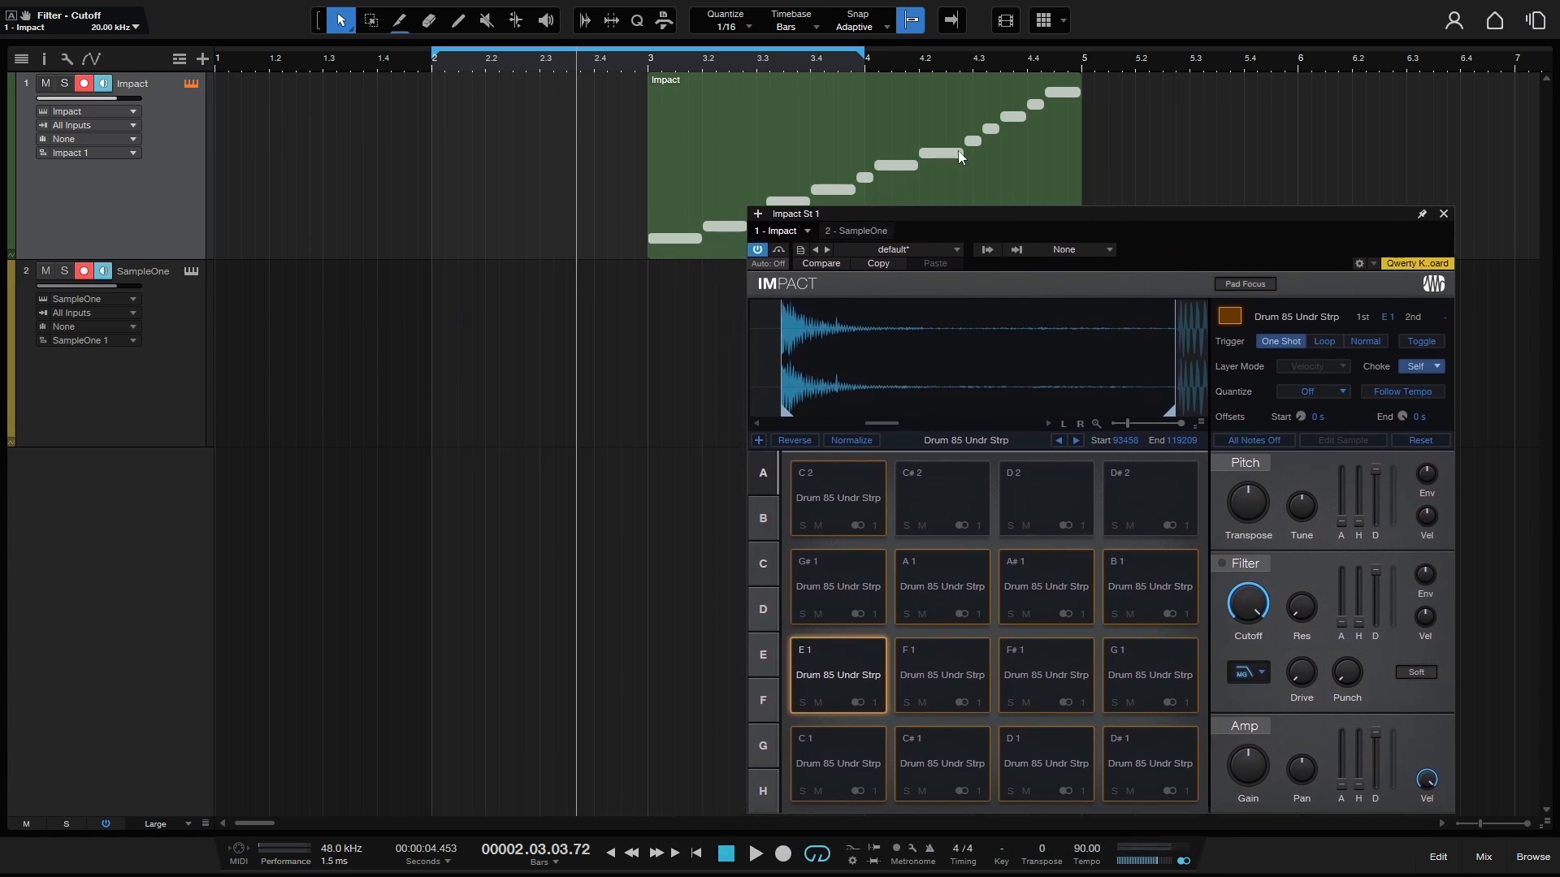
pyautogui.moveTo(1001, 765)
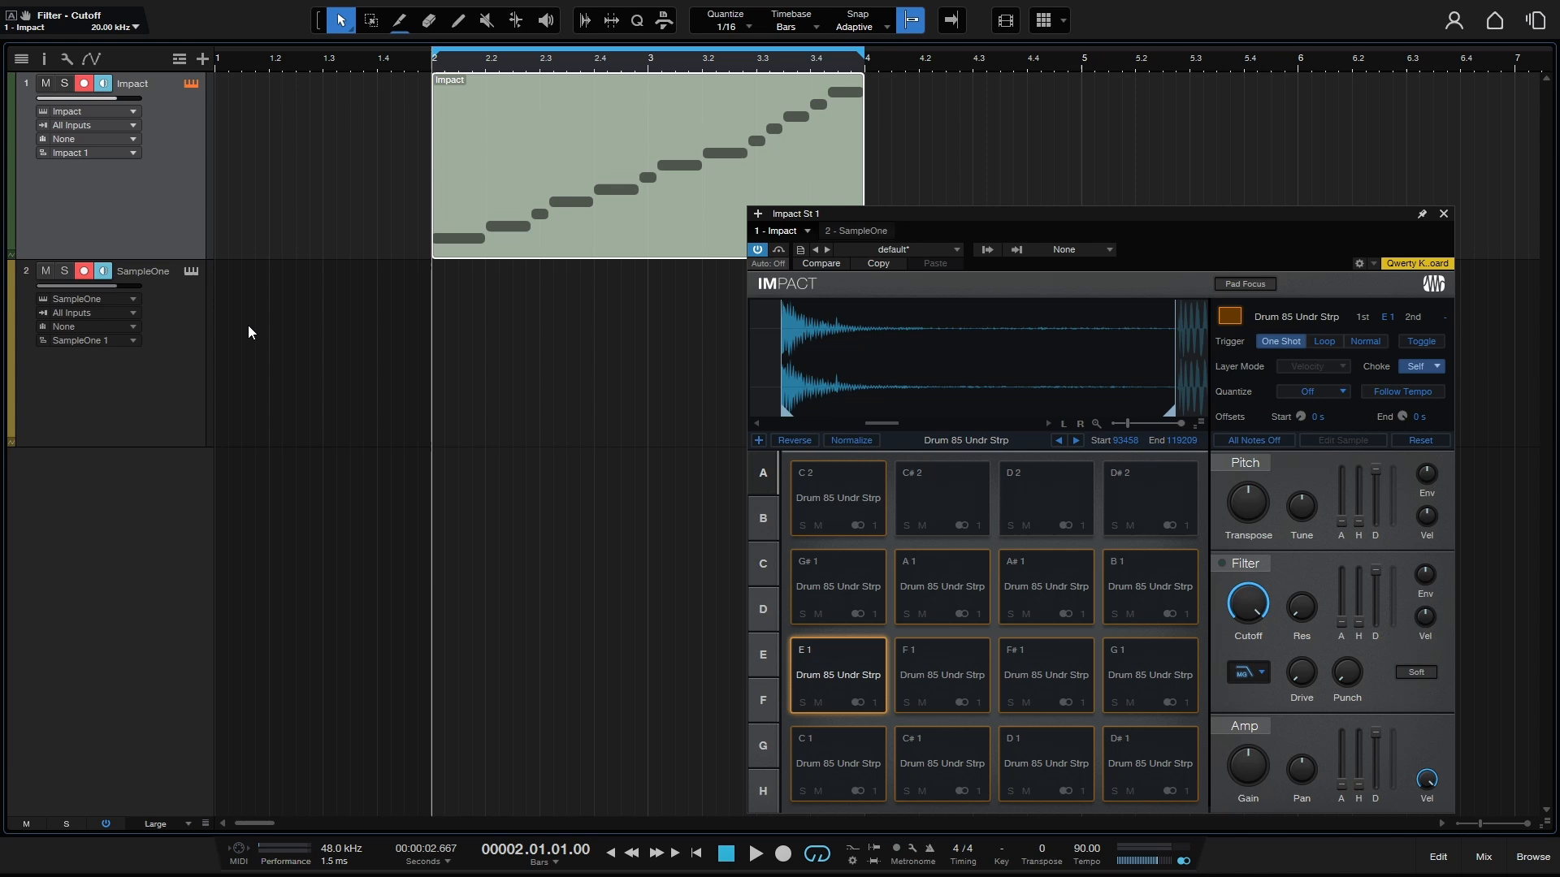
pyautogui.click(755, 854)
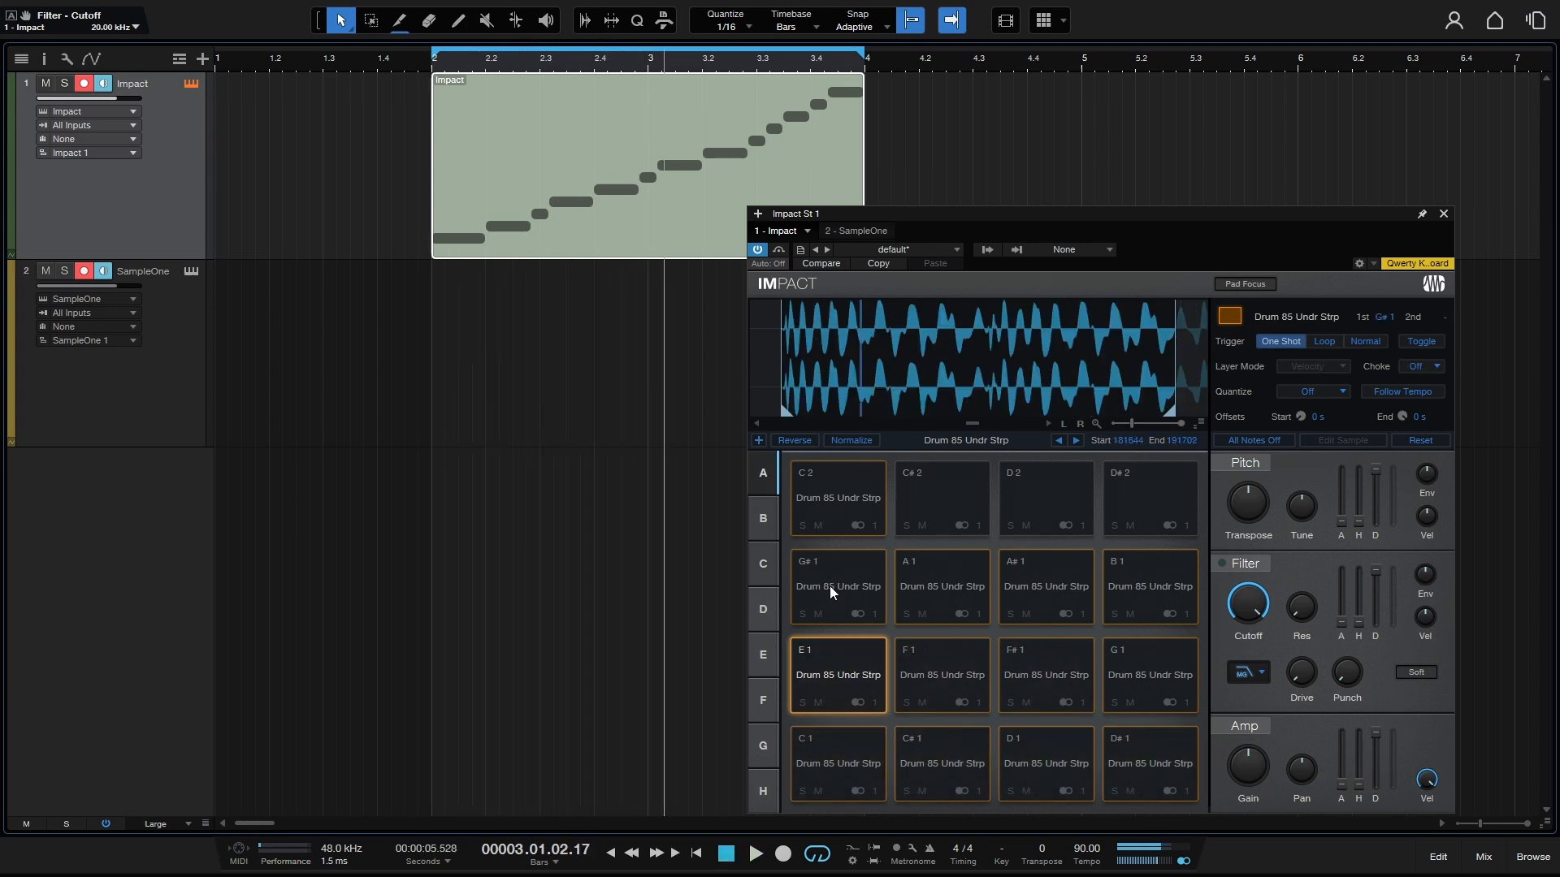
# Audition the B1, C#1 and D#1 slices and nudge the D#1 start slightly later.
pyautogui.click(1151, 585)
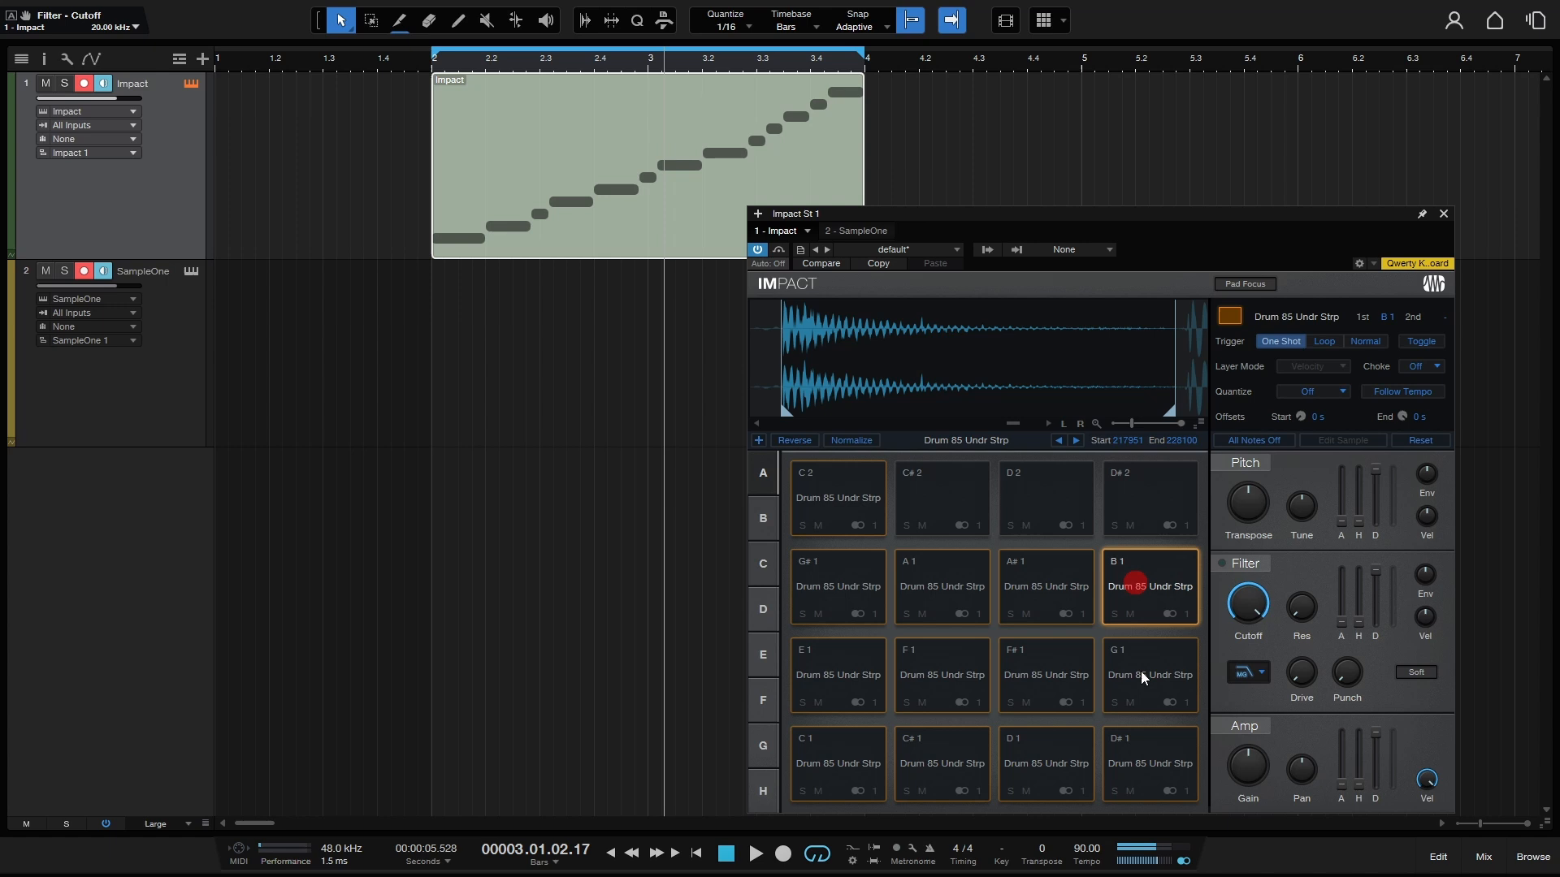
pyautogui.click(1150, 675)
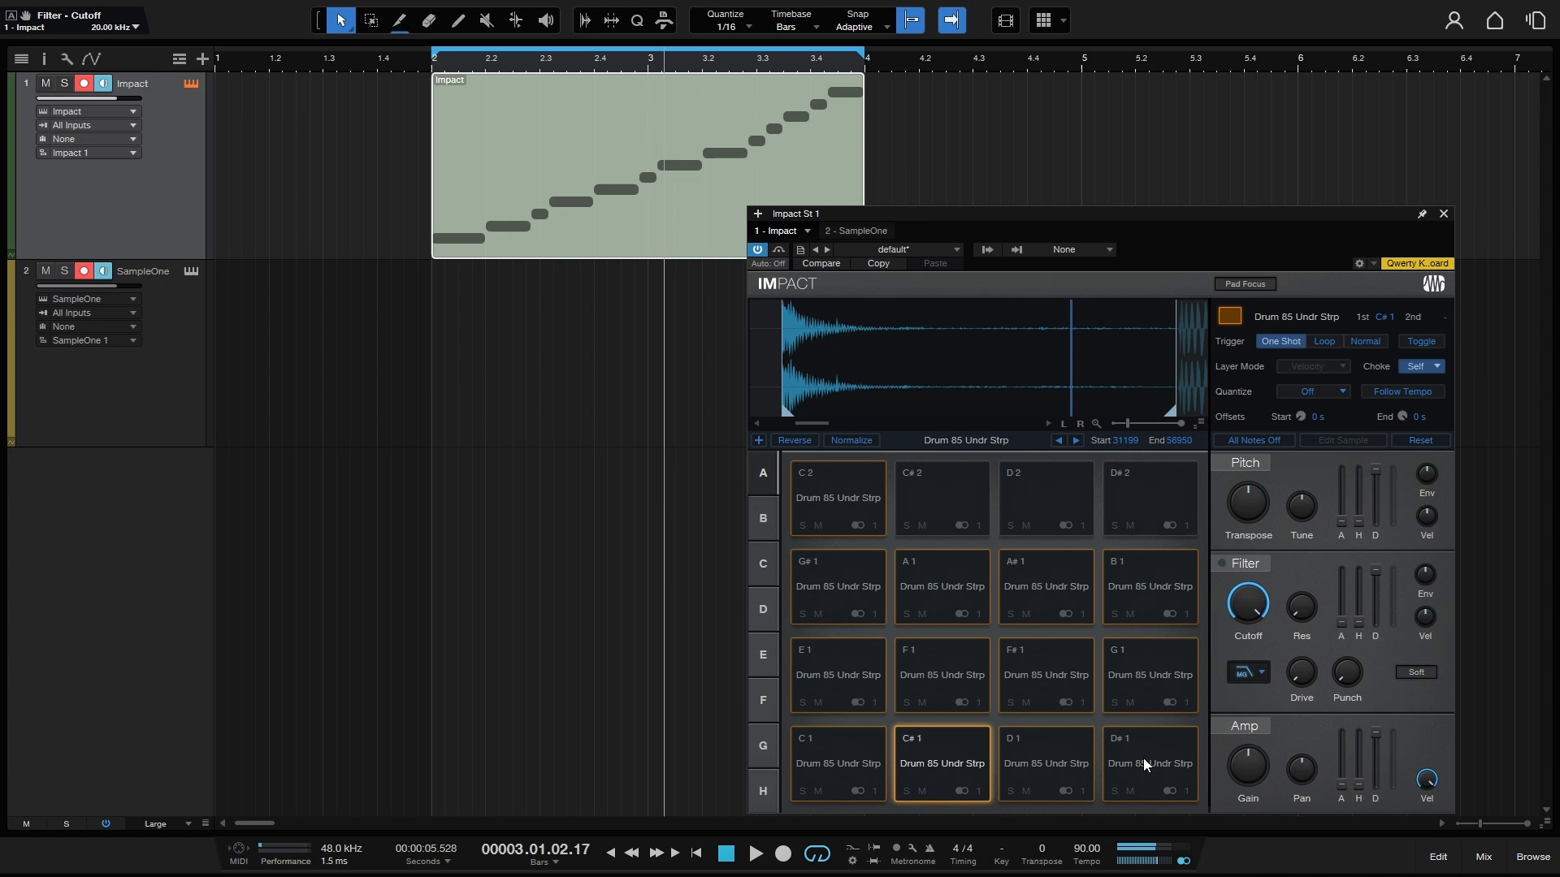
pyautogui.click(1150, 763)
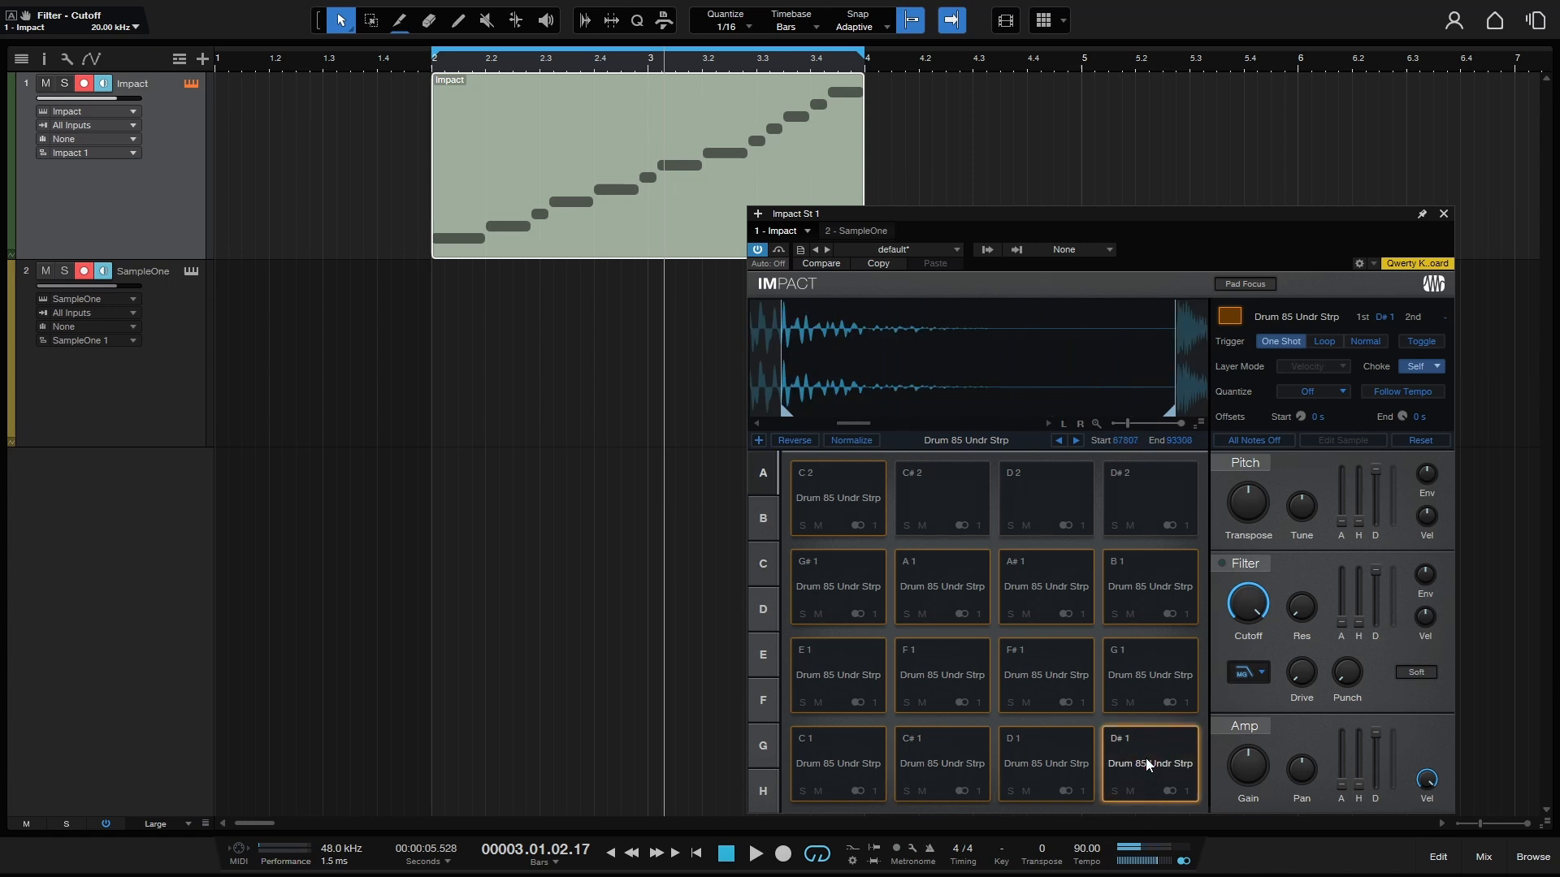
pyautogui.click(1145, 764)
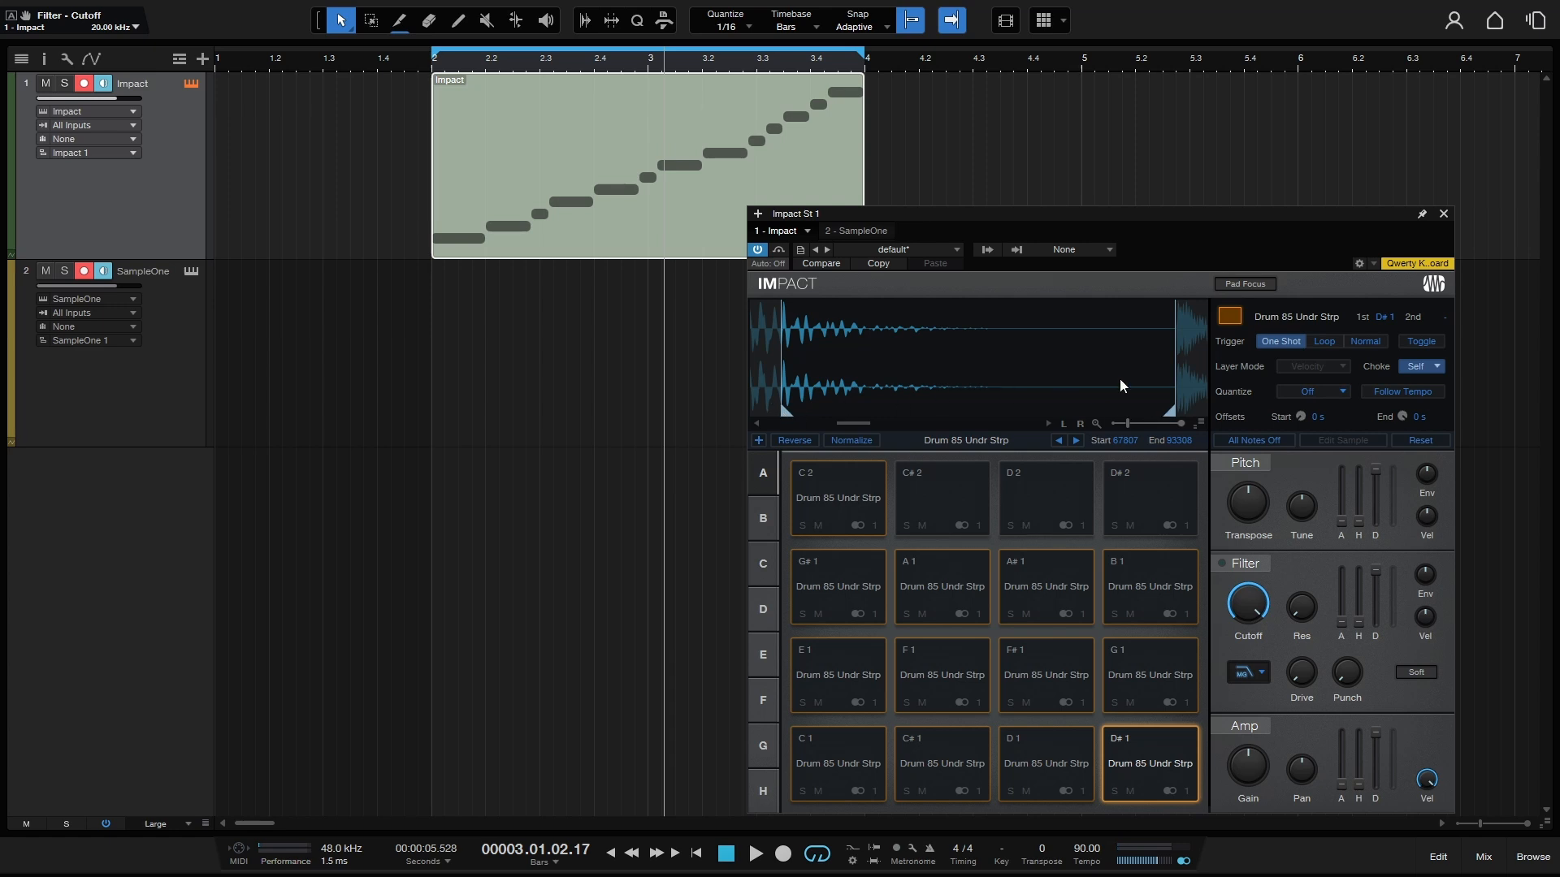
pyautogui.moveTo(1039, 383)
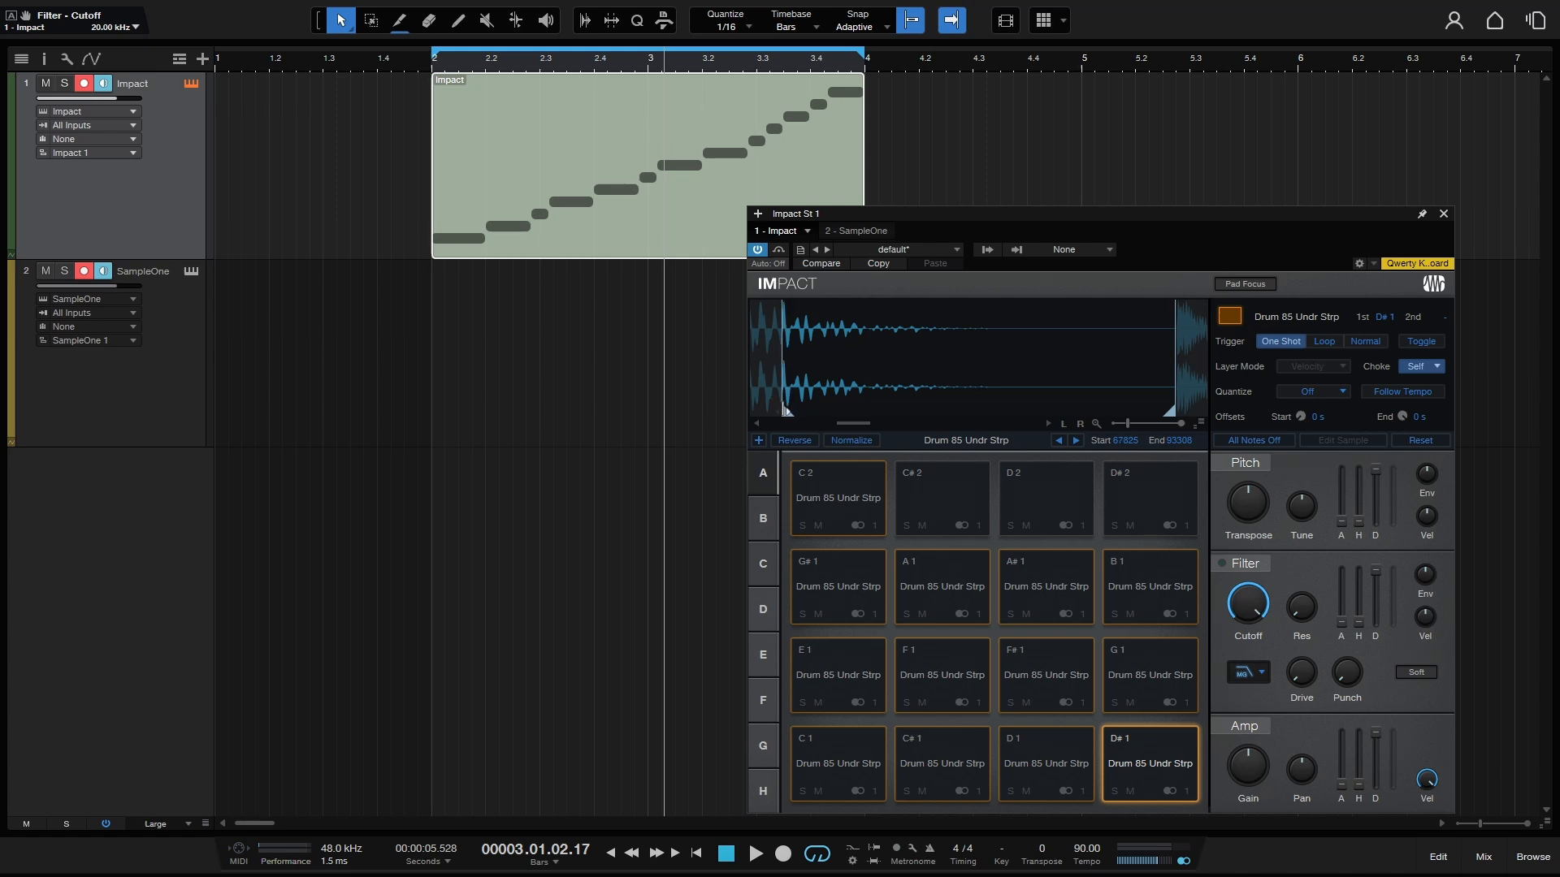
pyautogui.click(1155, 787)
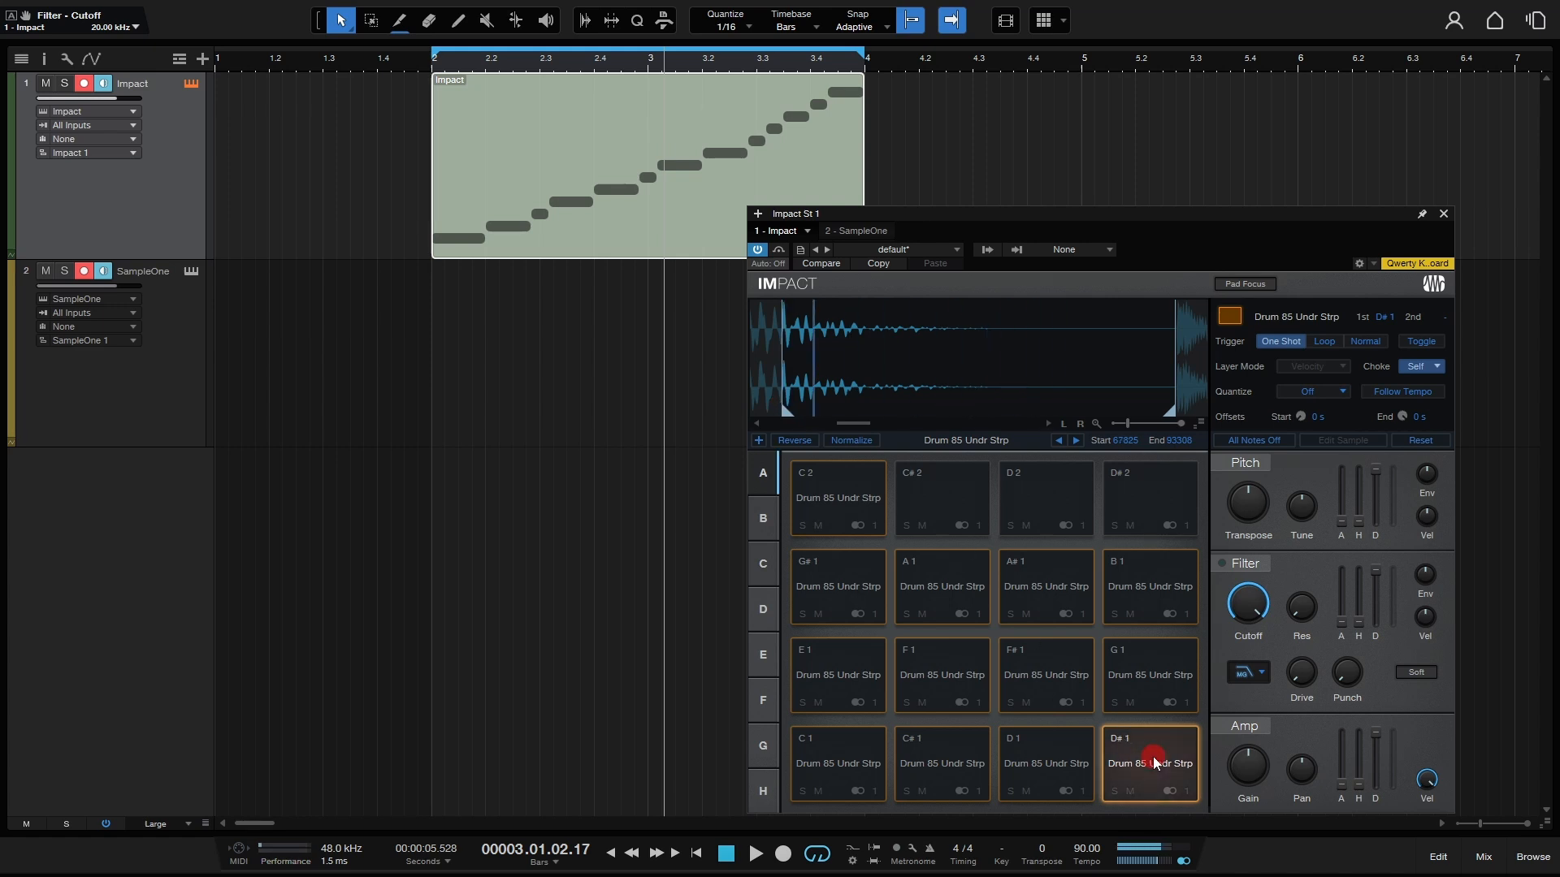
# Audition the E1 and F#1 slices and nudge the F#1 start slightly later.
pyautogui.click(838, 675)
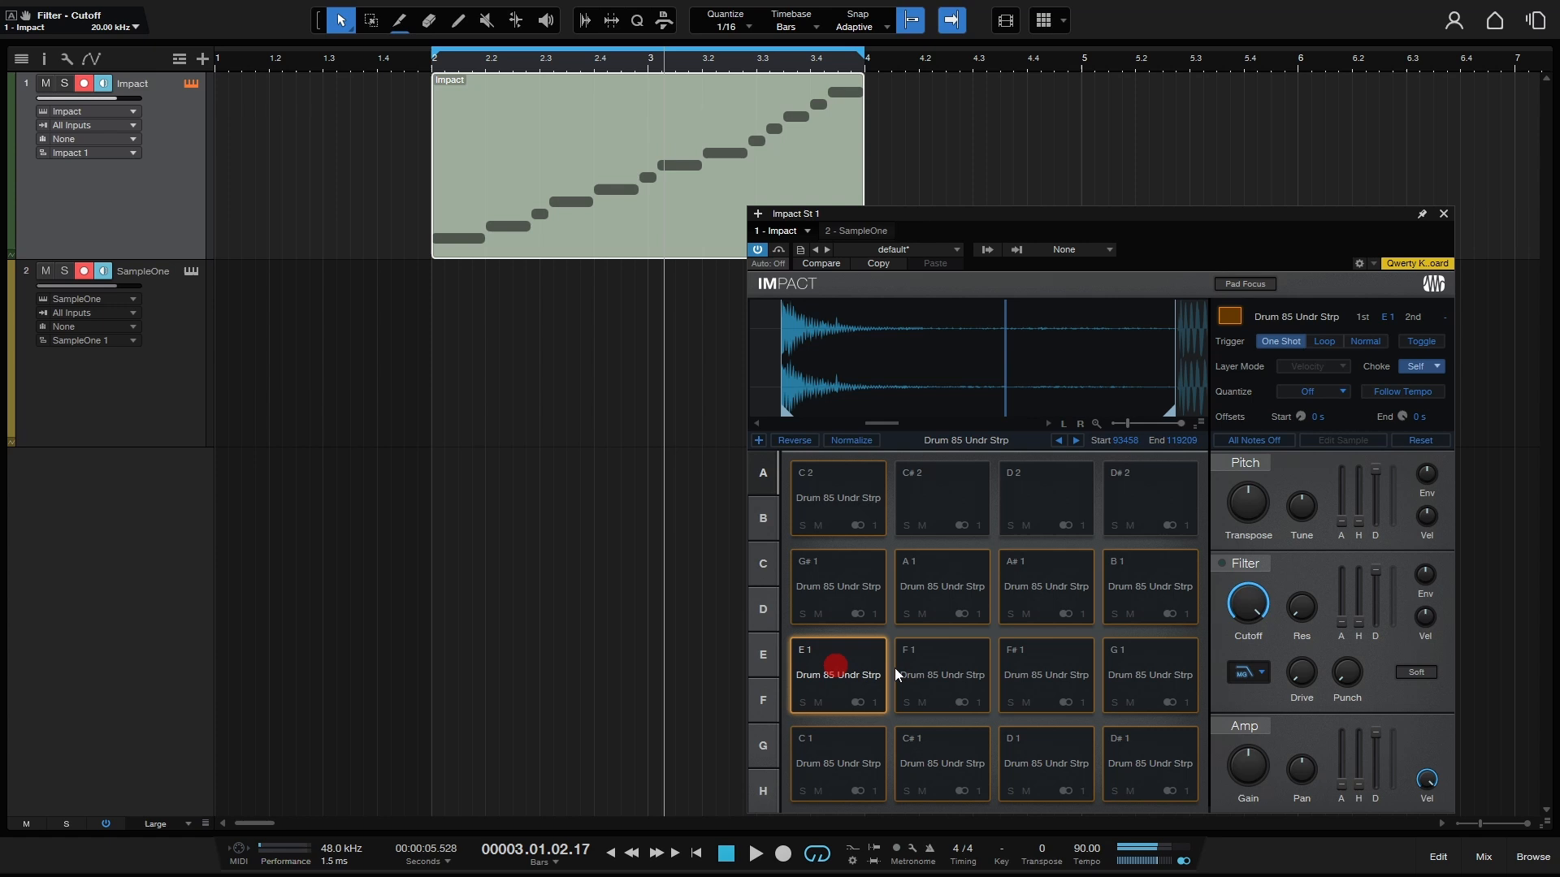
pyautogui.click(1046, 674)
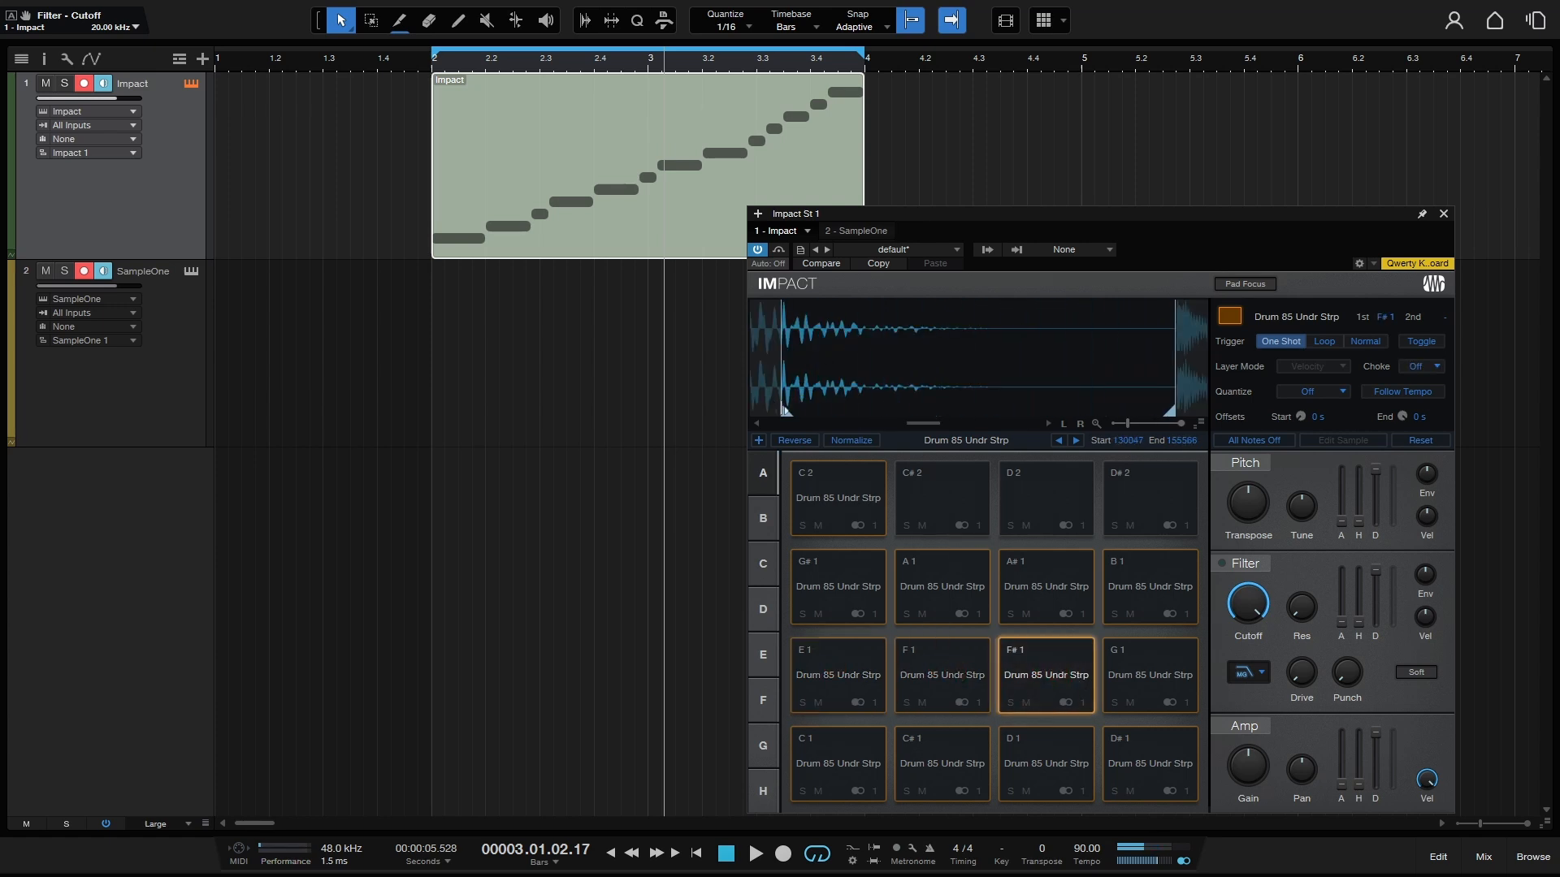
pyautogui.click(1037, 681)
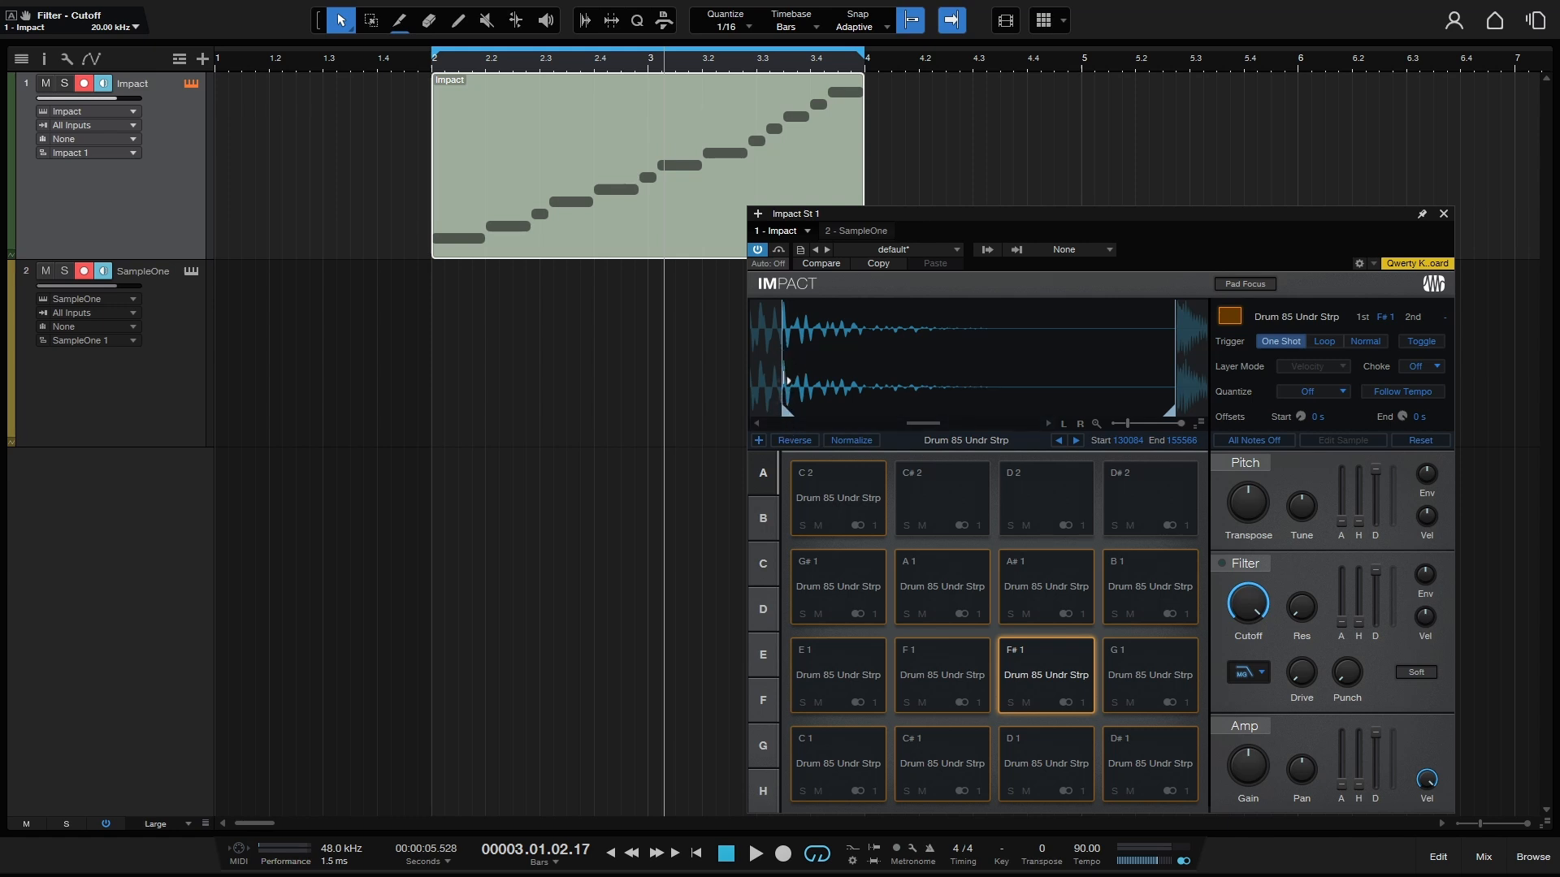
pyautogui.moveTo(817, 419)
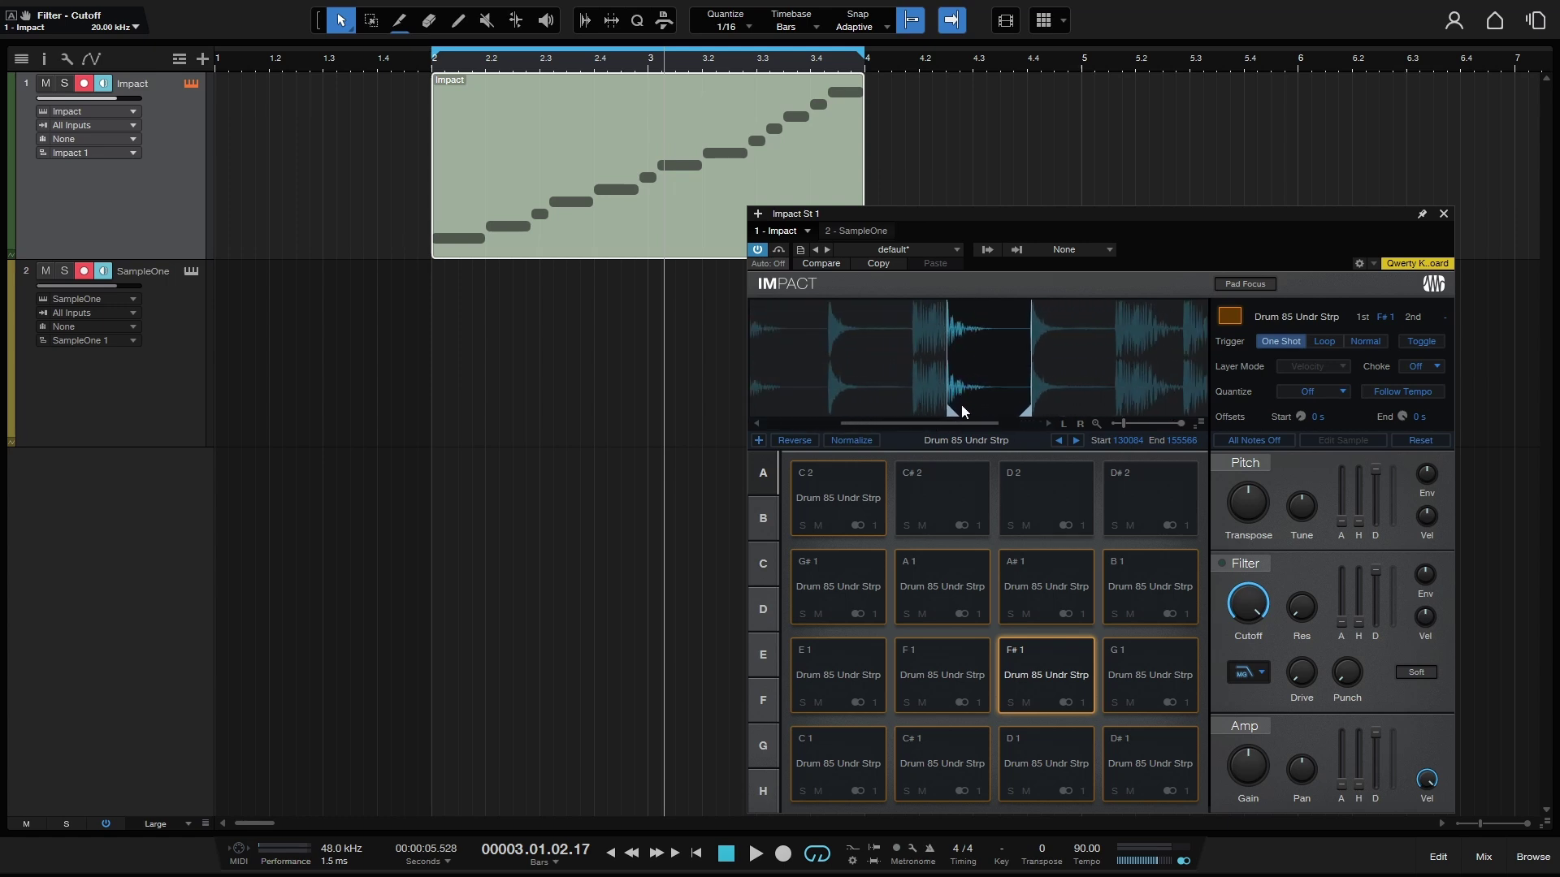
pyautogui.moveTo(949, 410)
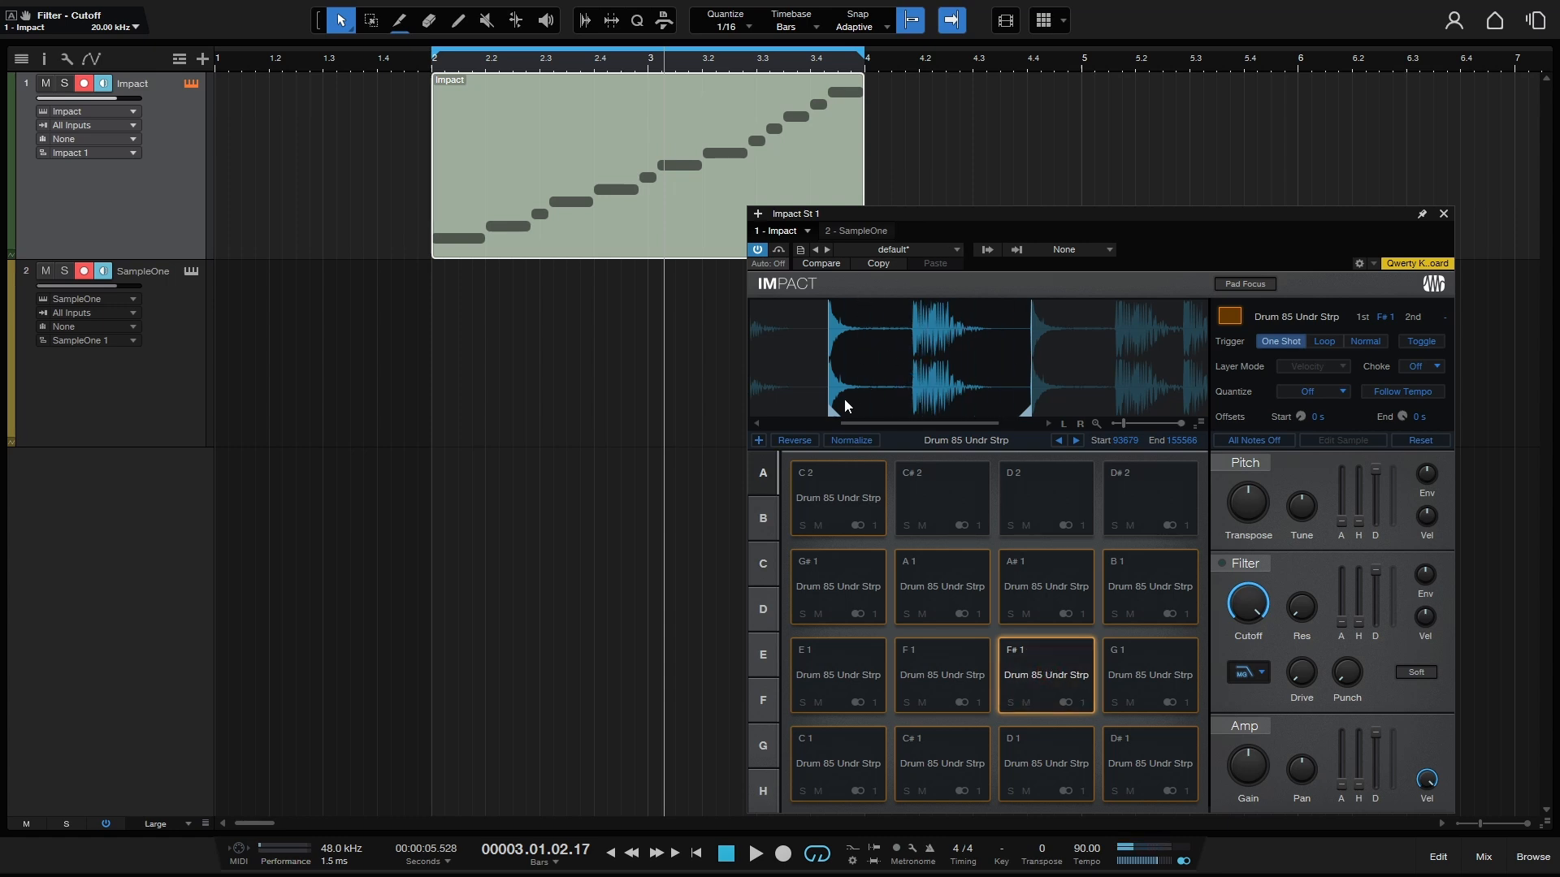
pyautogui.moveTo(885, 387)
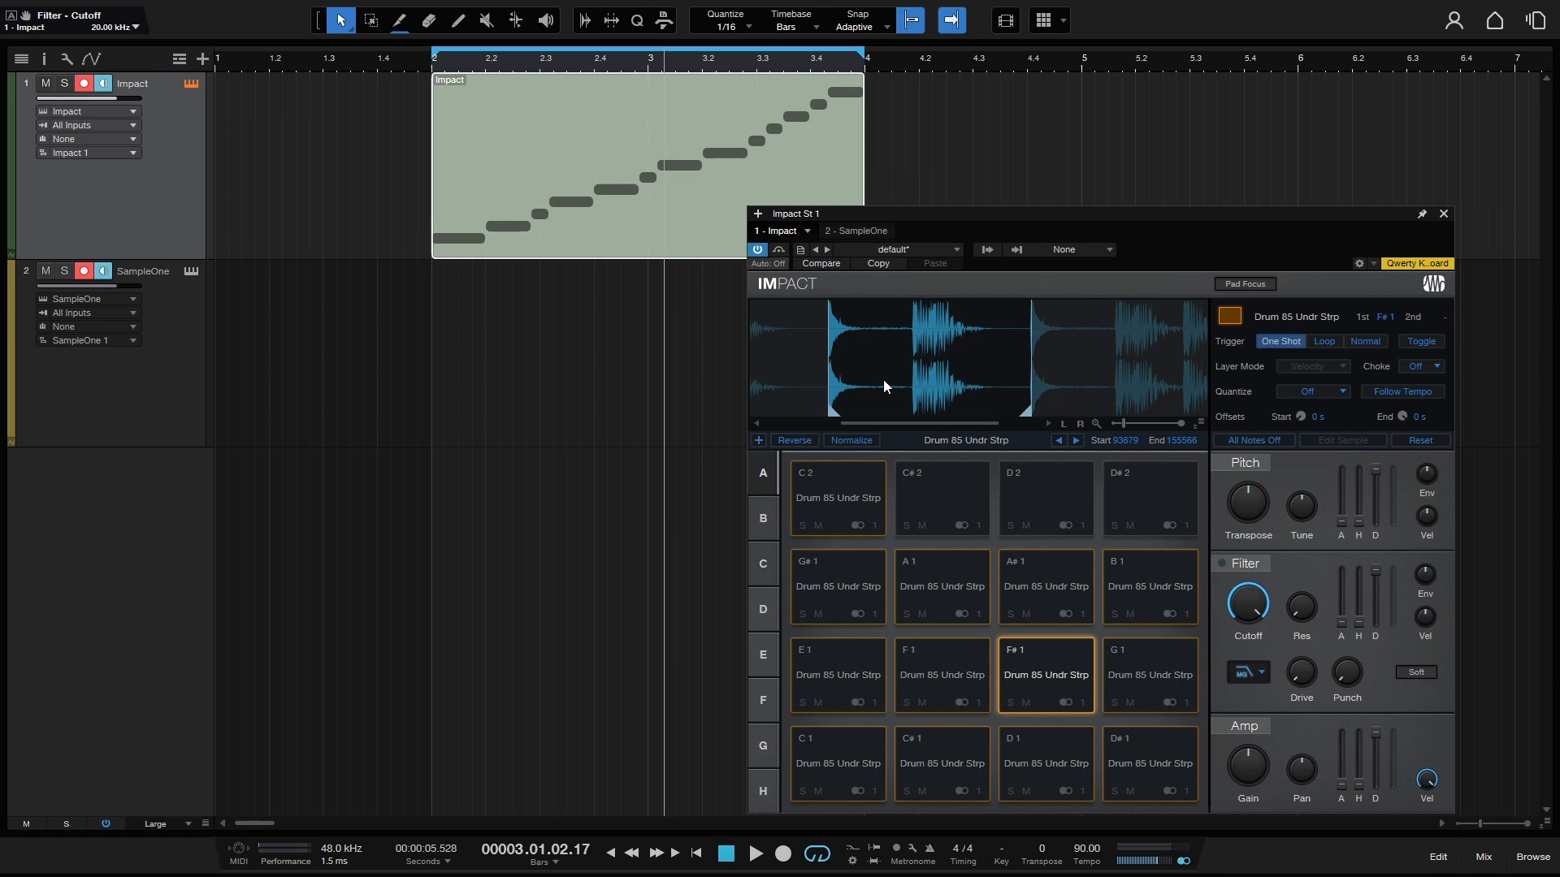
pyautogui.moveTo(919, 391)
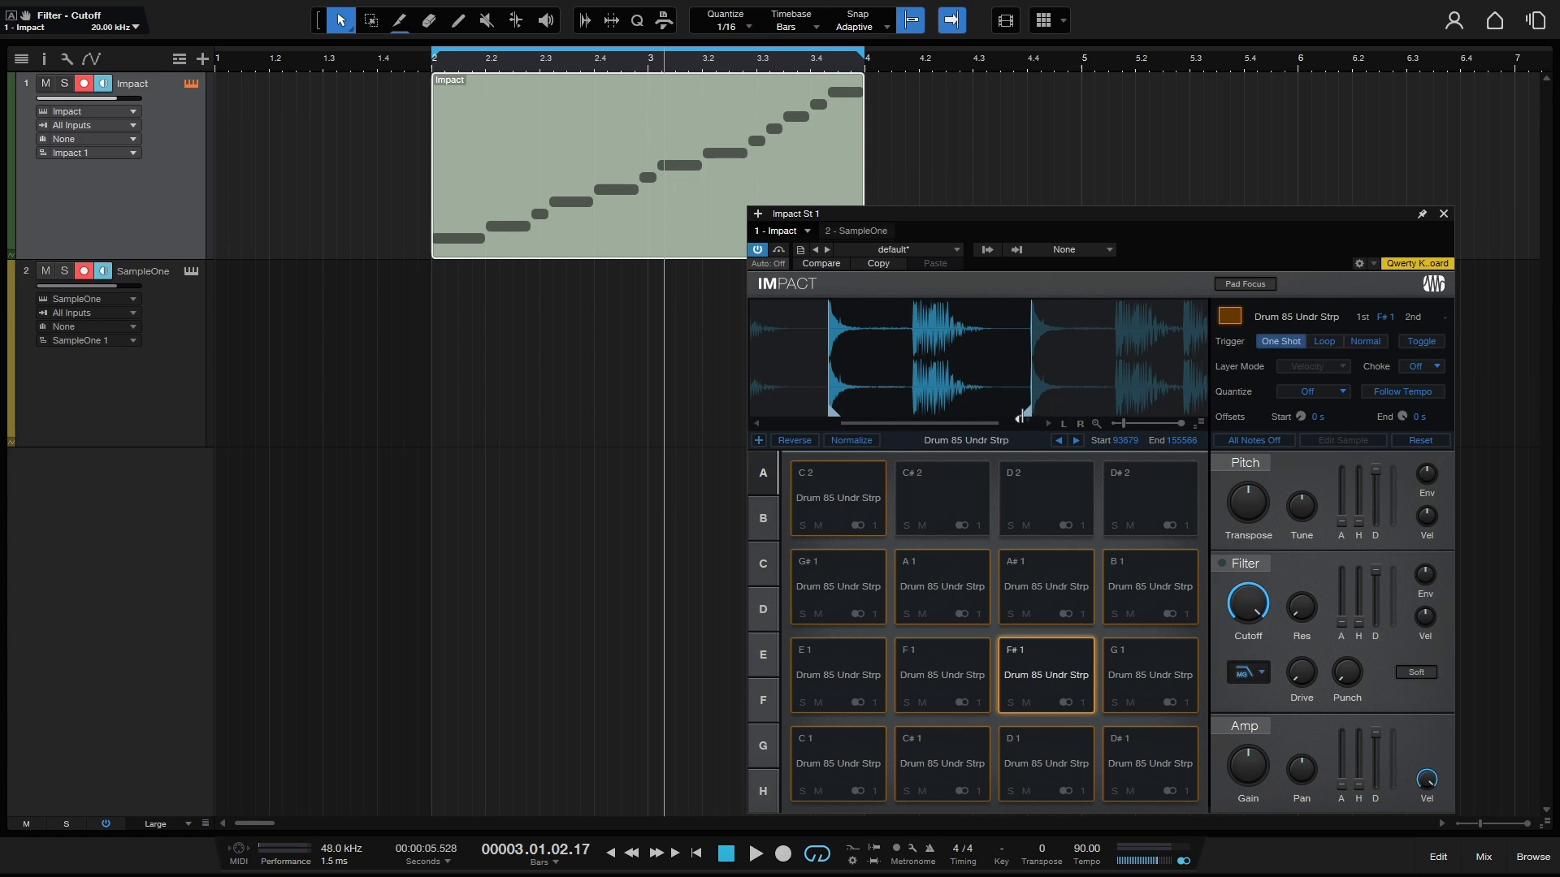
pyautogui.moveTo(904, 380)
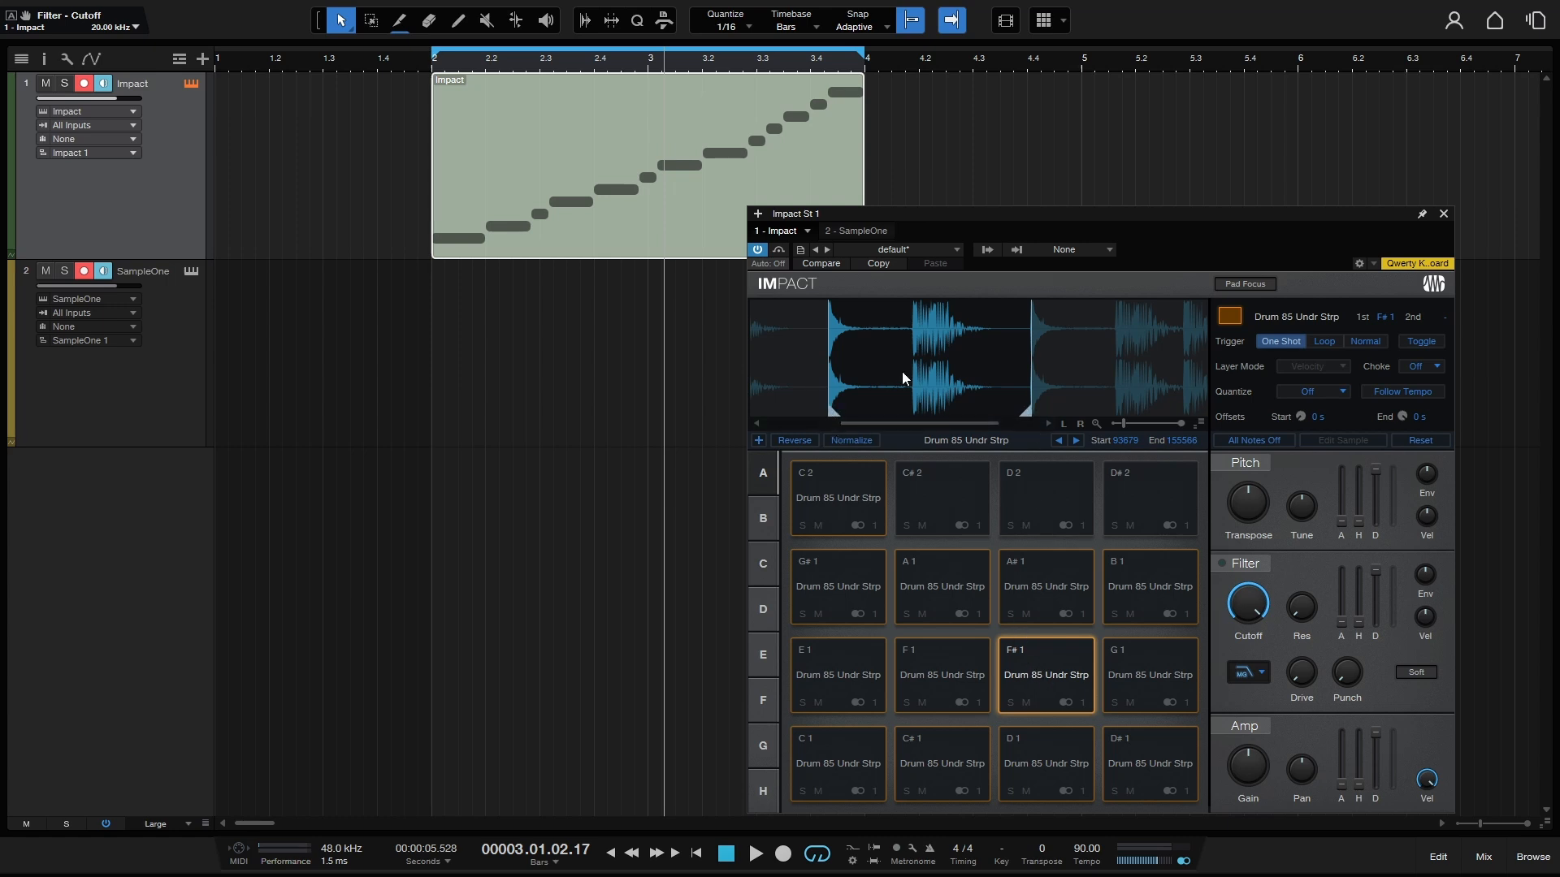
# Close the Impact window and show the Impact part's notes in the note editor.
pyautogui.click(1443, 214)
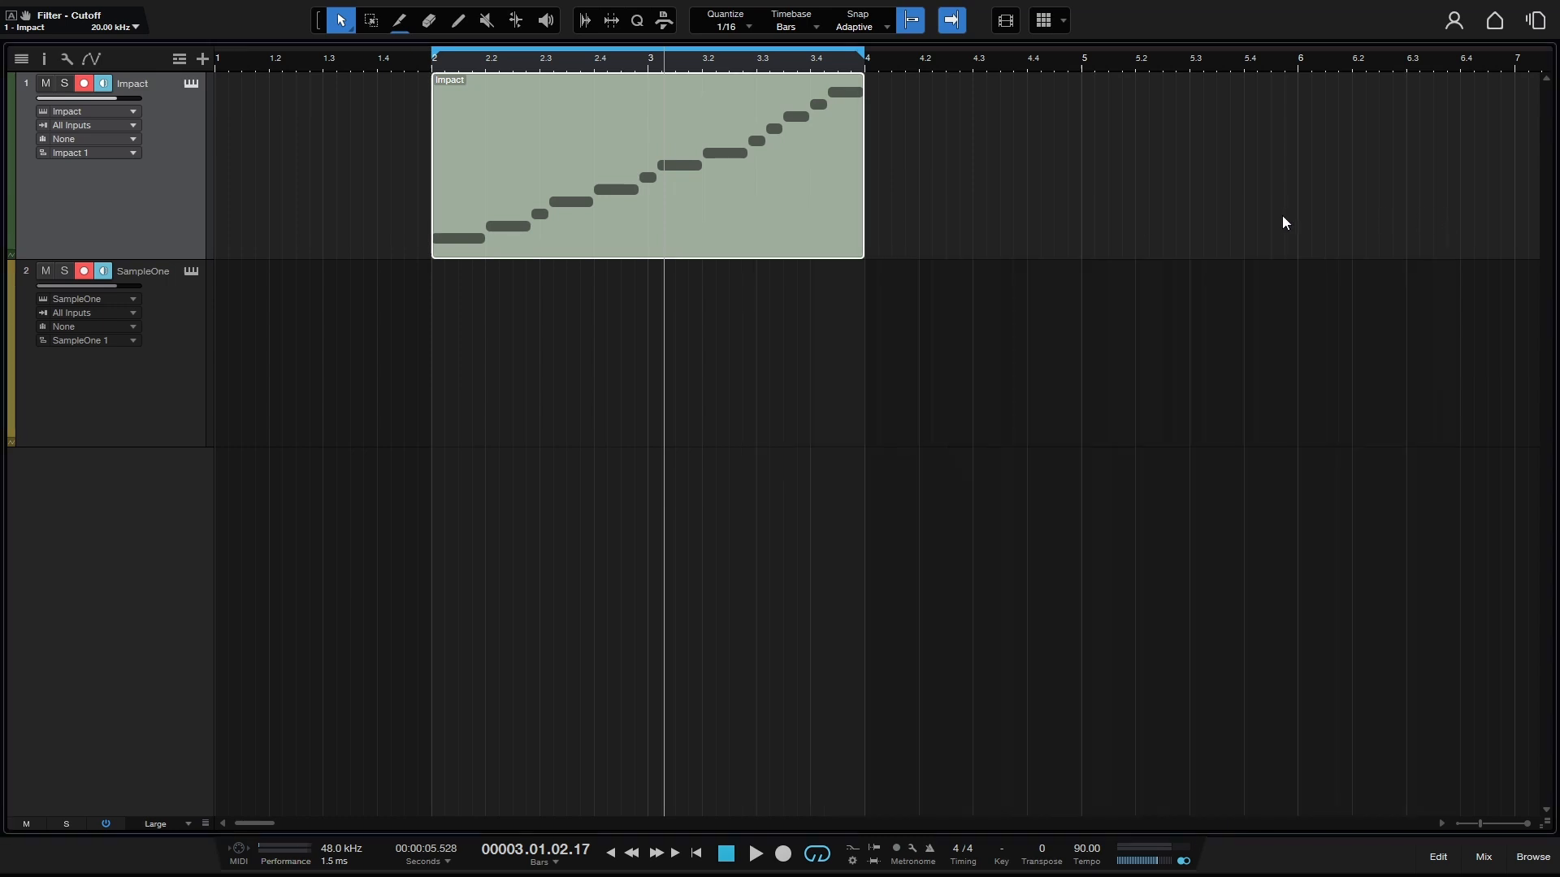
pyautogui.doubleClick(646, 166)
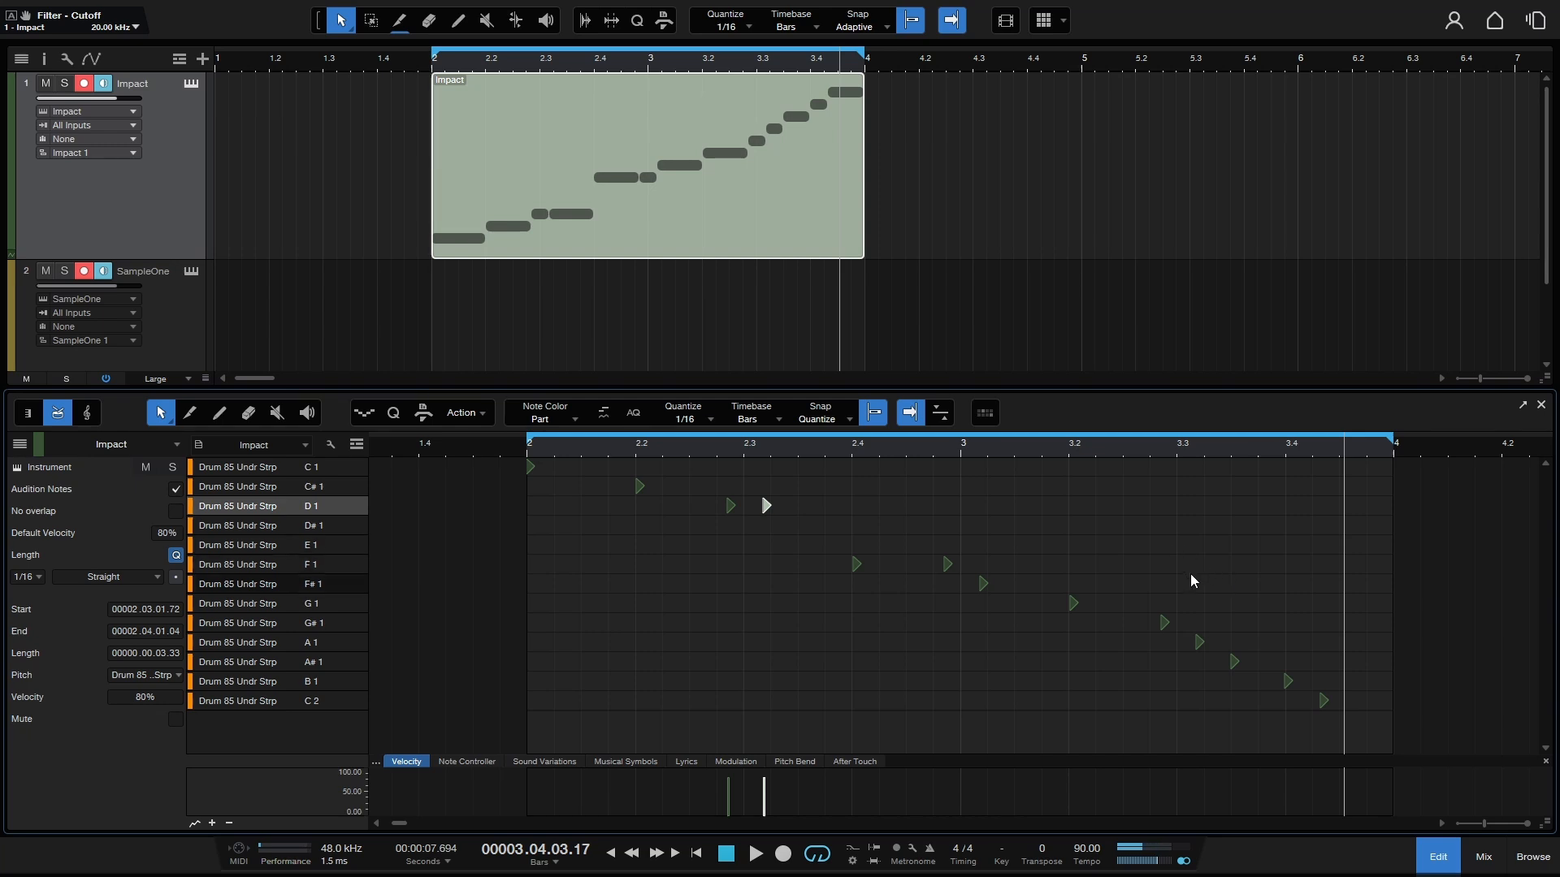
pyautogui.moveTo(1251, 674)
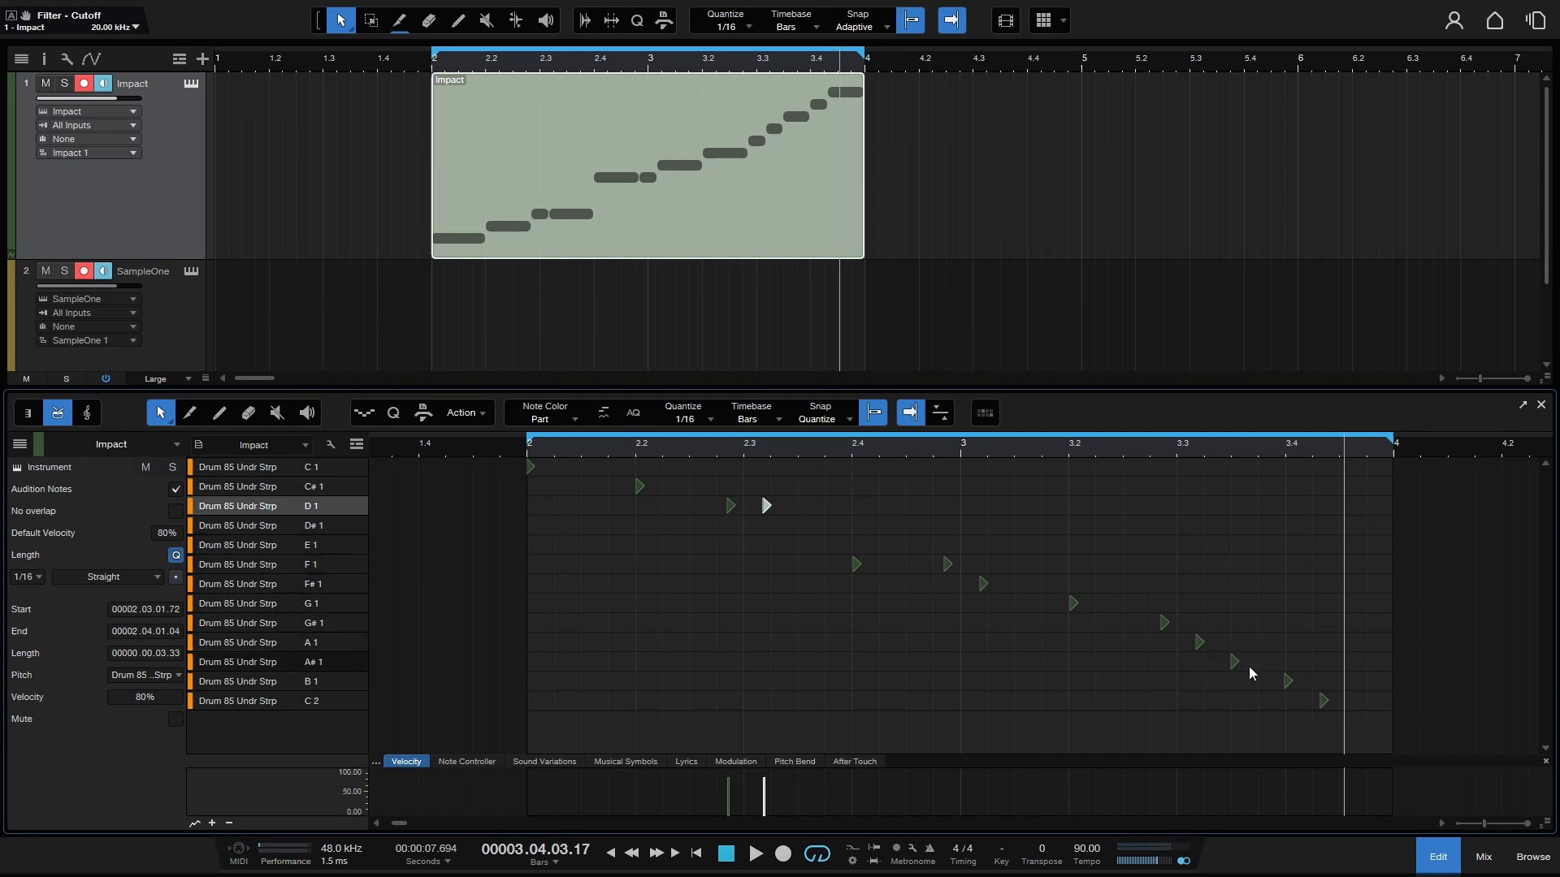
pyautogui.moveTo(13, 472)
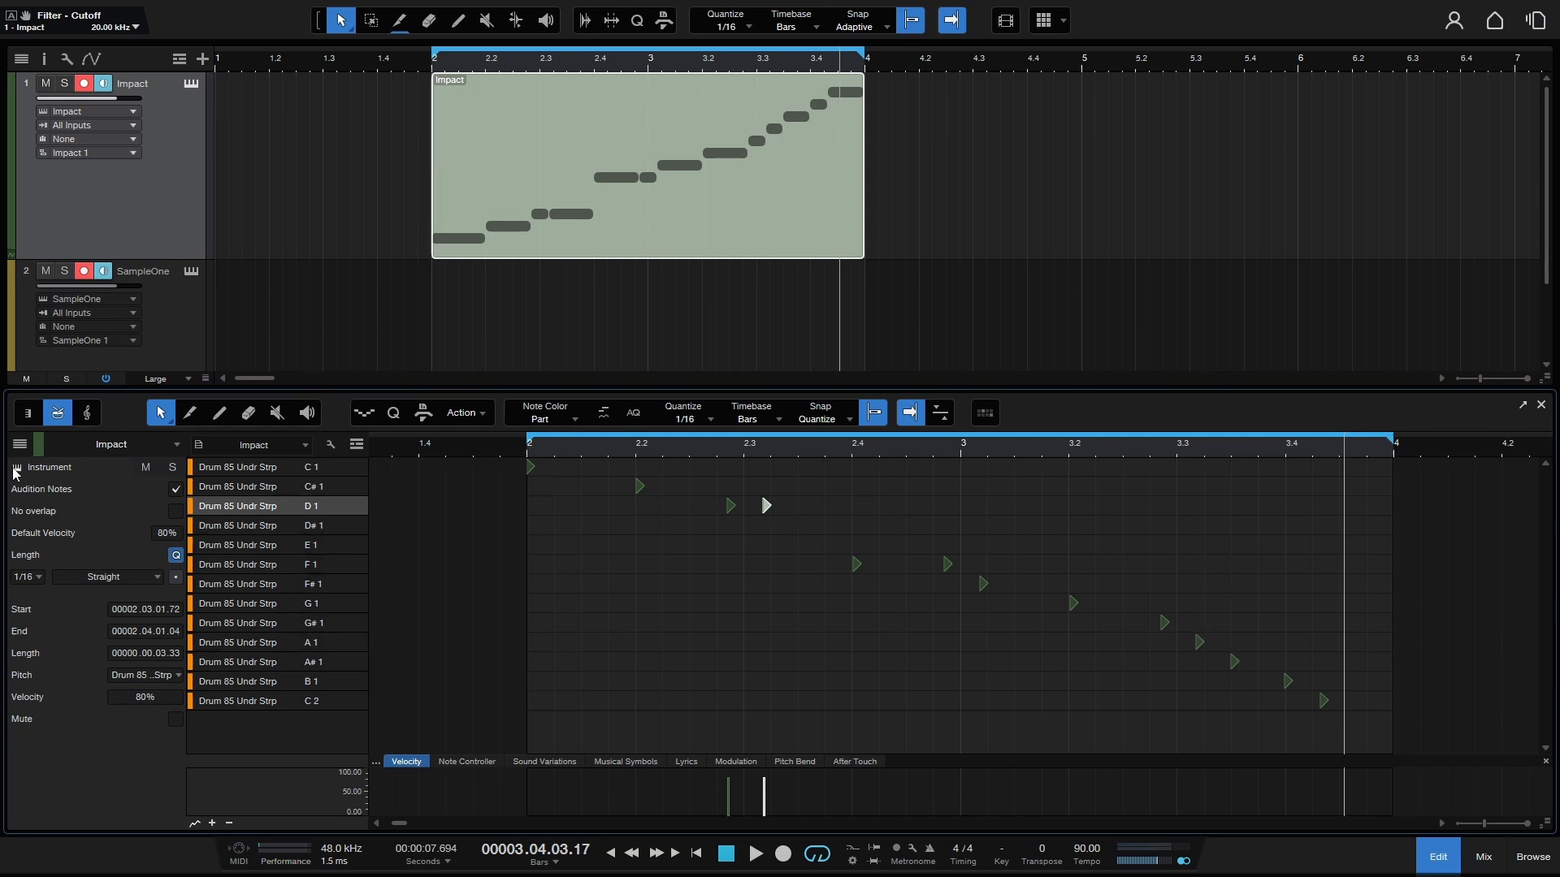
# Reopen the Impact instrument window and move it higher up over the arrangement.
pyautogui.click(189, 84)
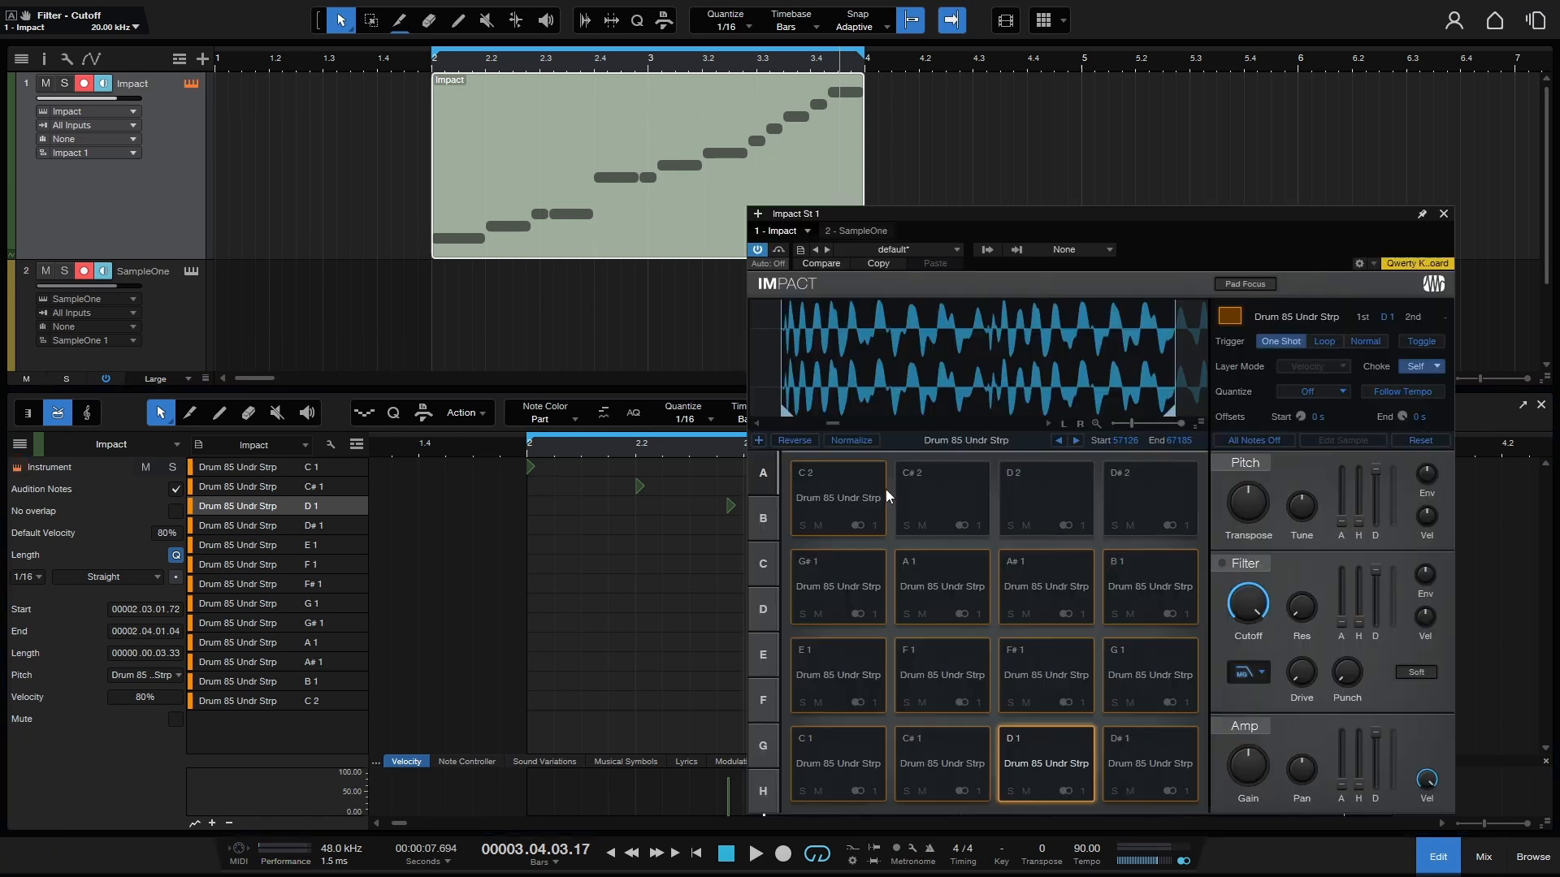
pyautogui.moveTo(796, 213); pyautogui.dragTo(769, 91)
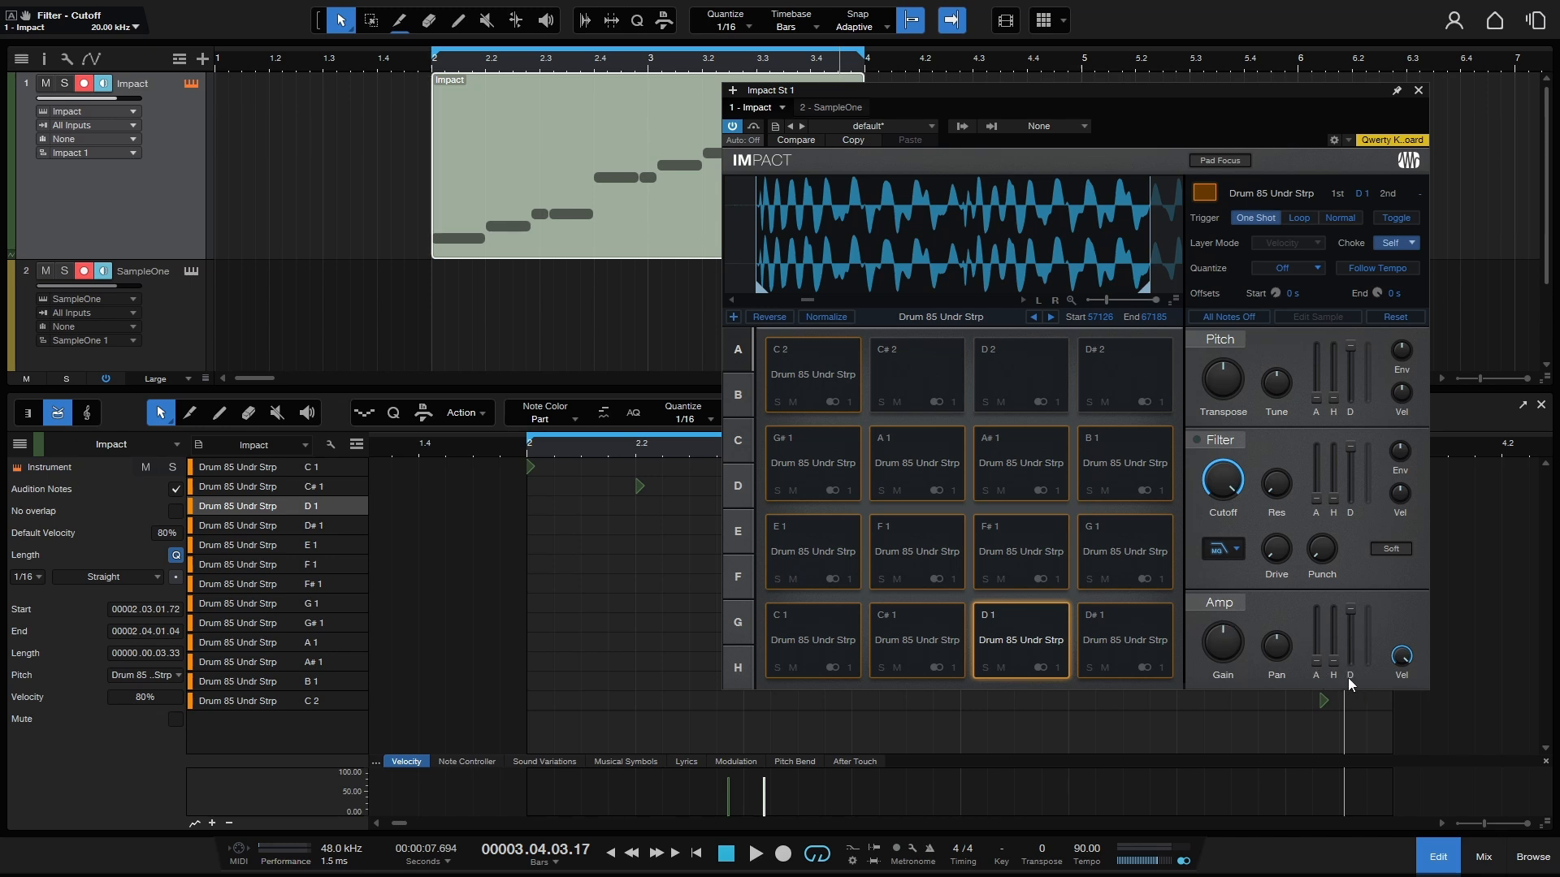
pyautogui.moveTo(1333, 661)
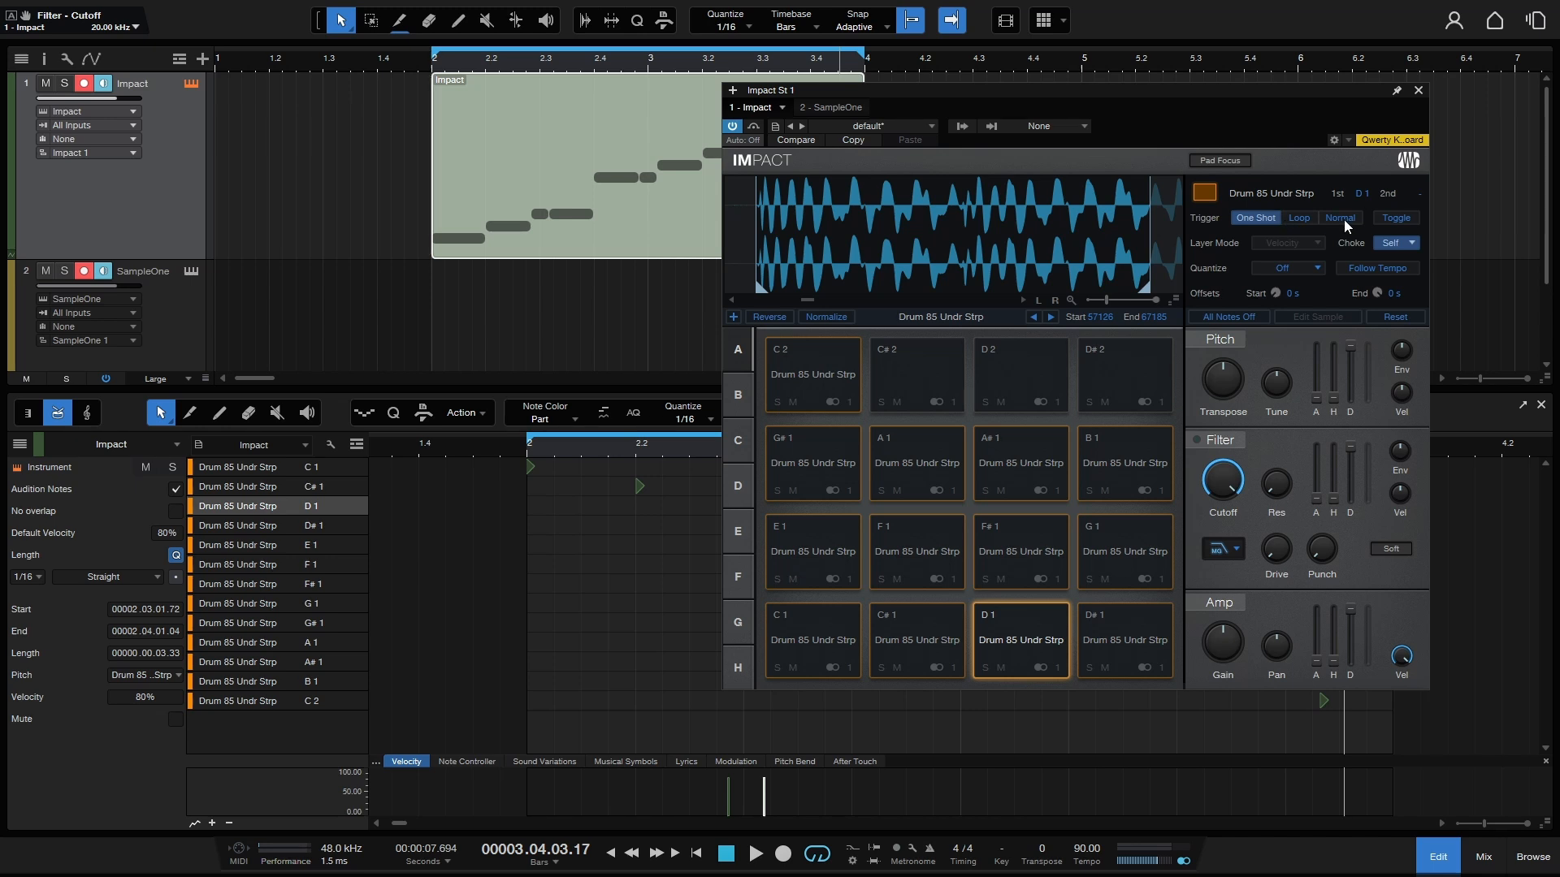
pyautogui.moveTo(1343, 230)
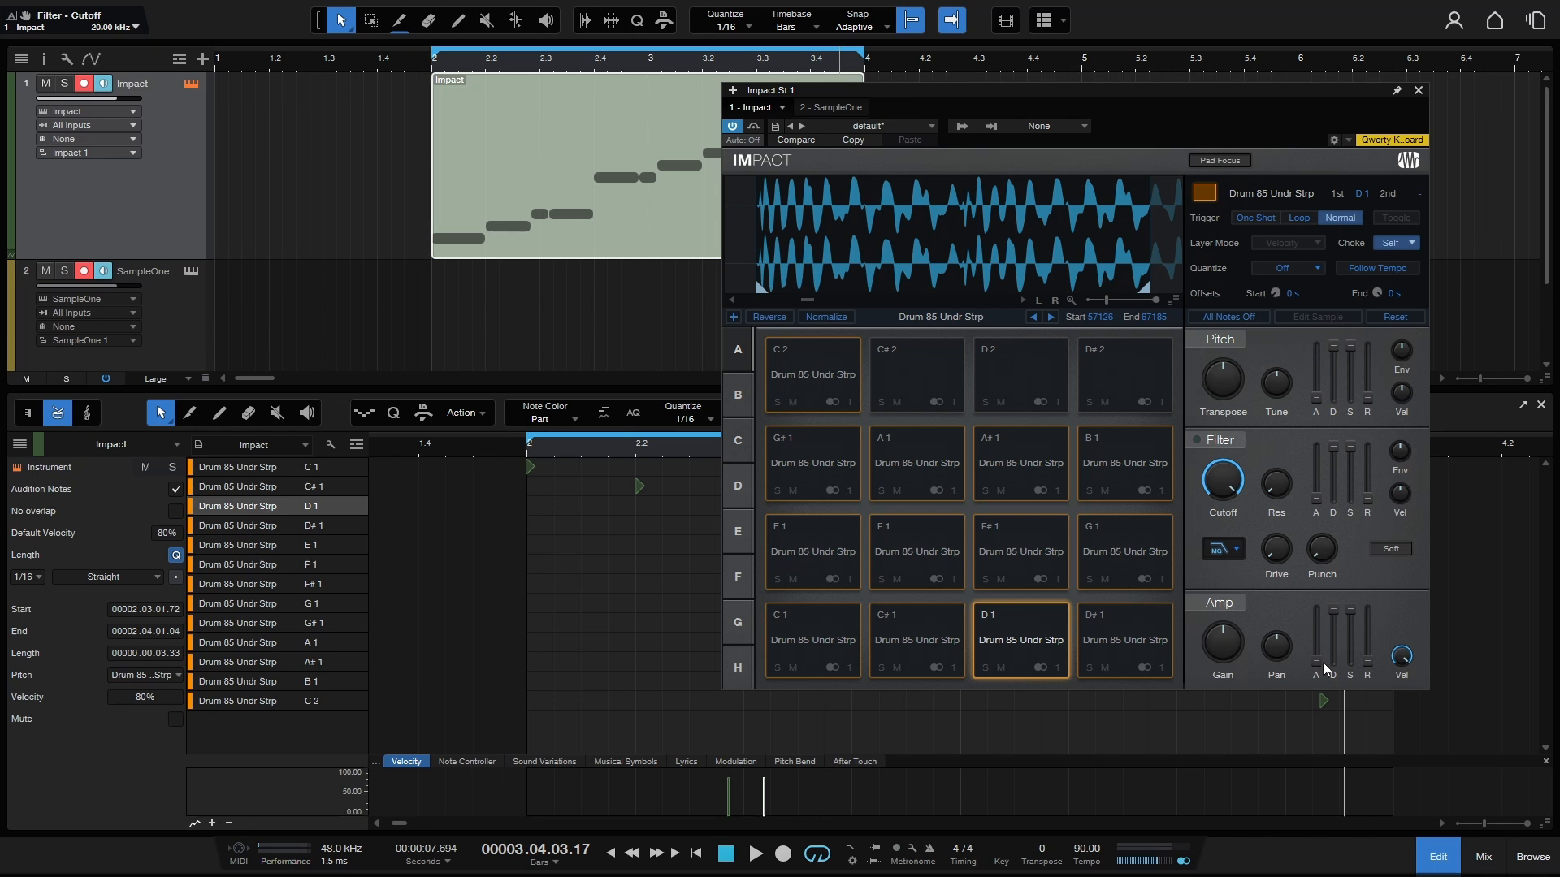
pyautogui.moveTo(1338, 679)
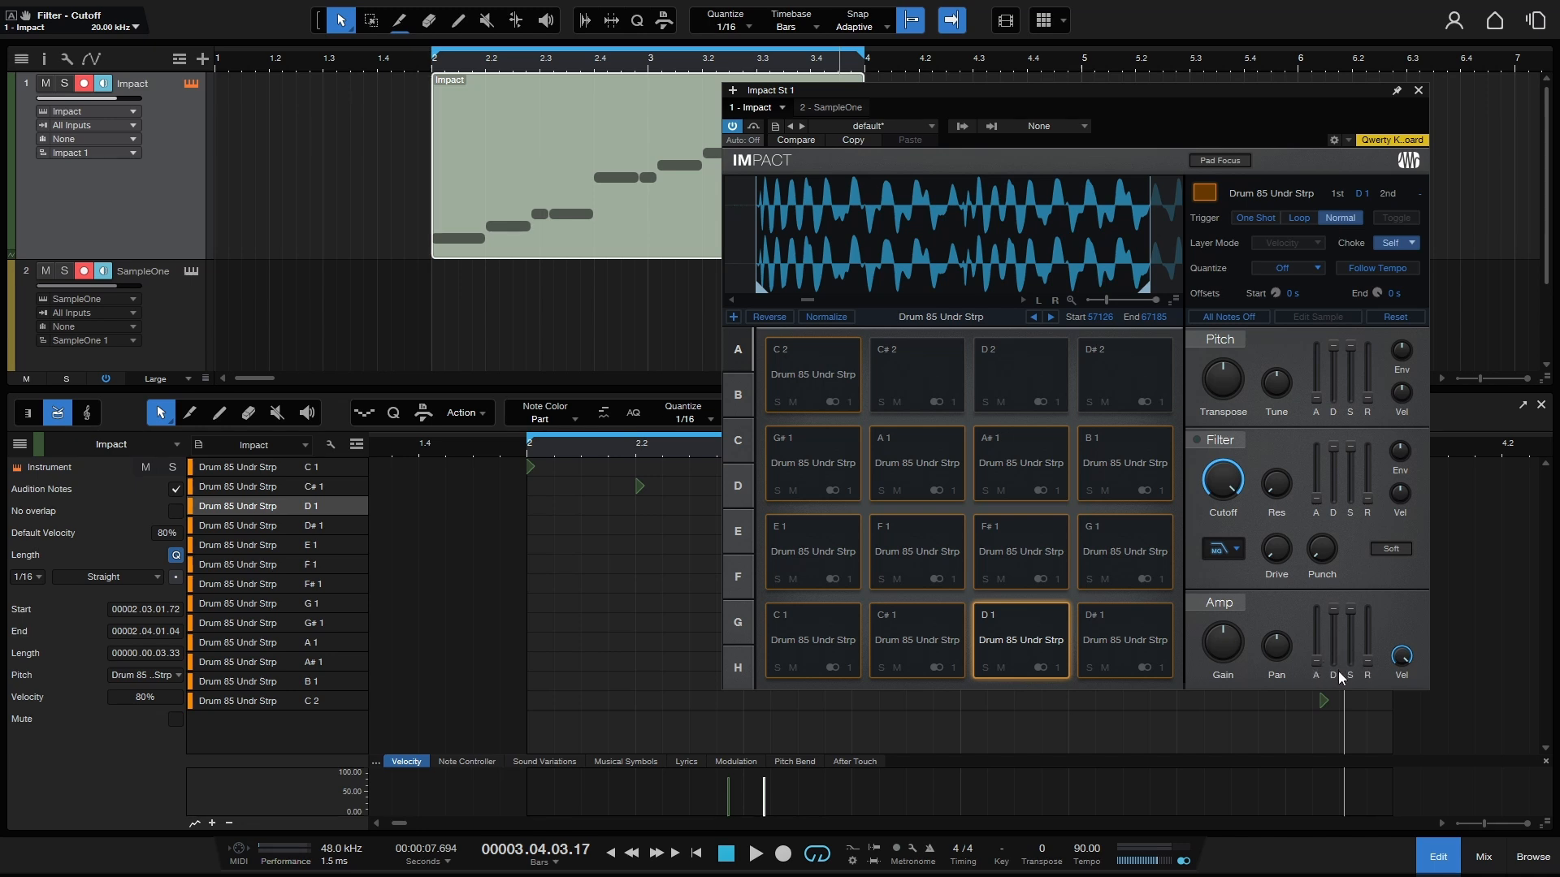
pyautogui.moveTo(1336, 675)
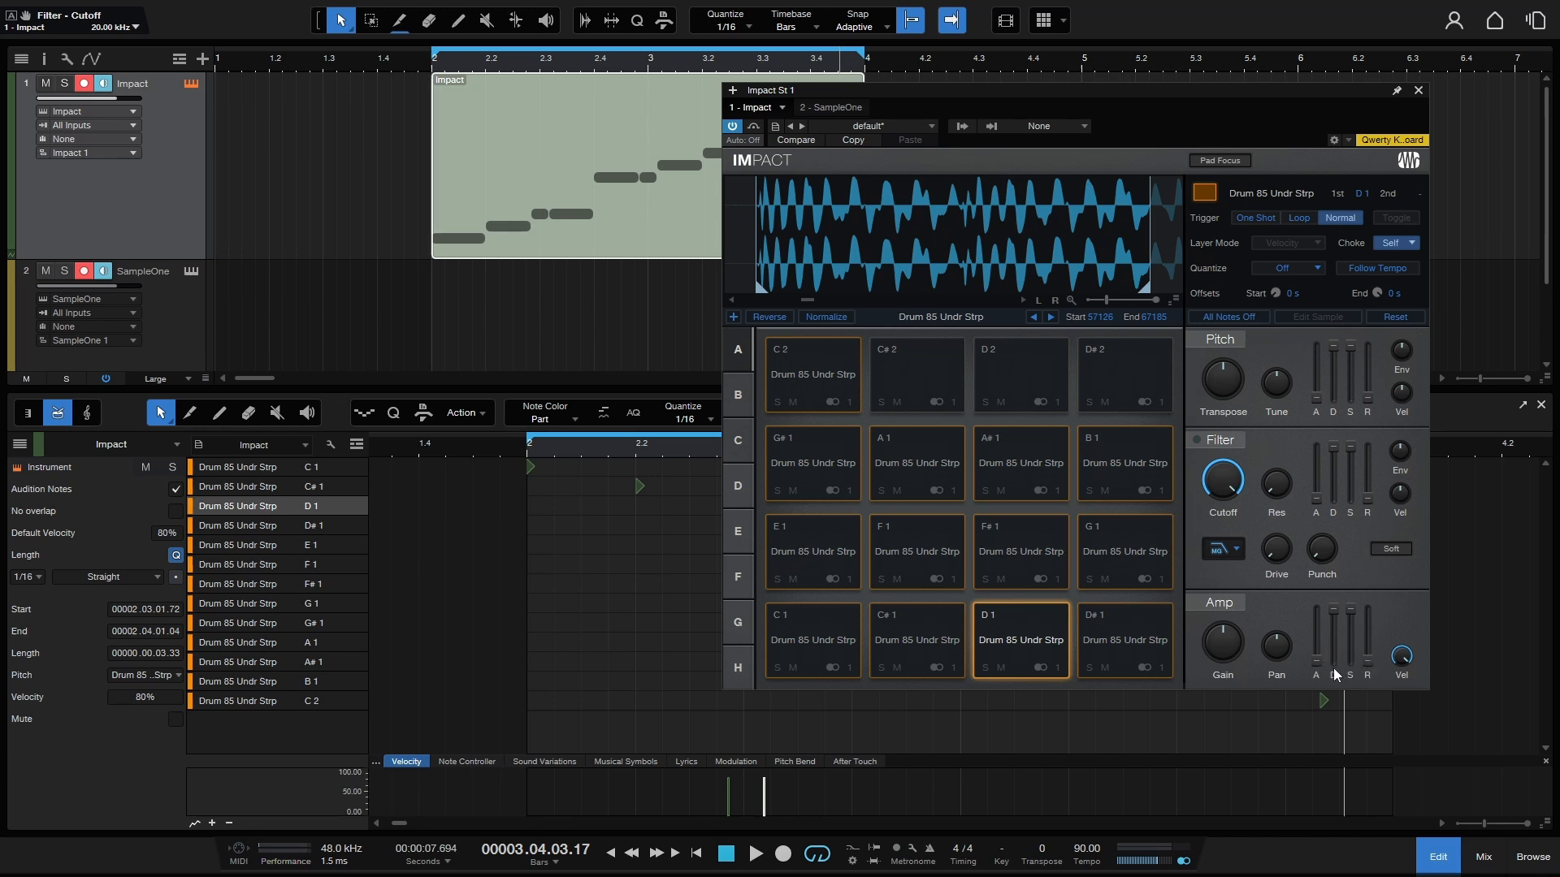
pyautogui.moveTo(1326, 663)
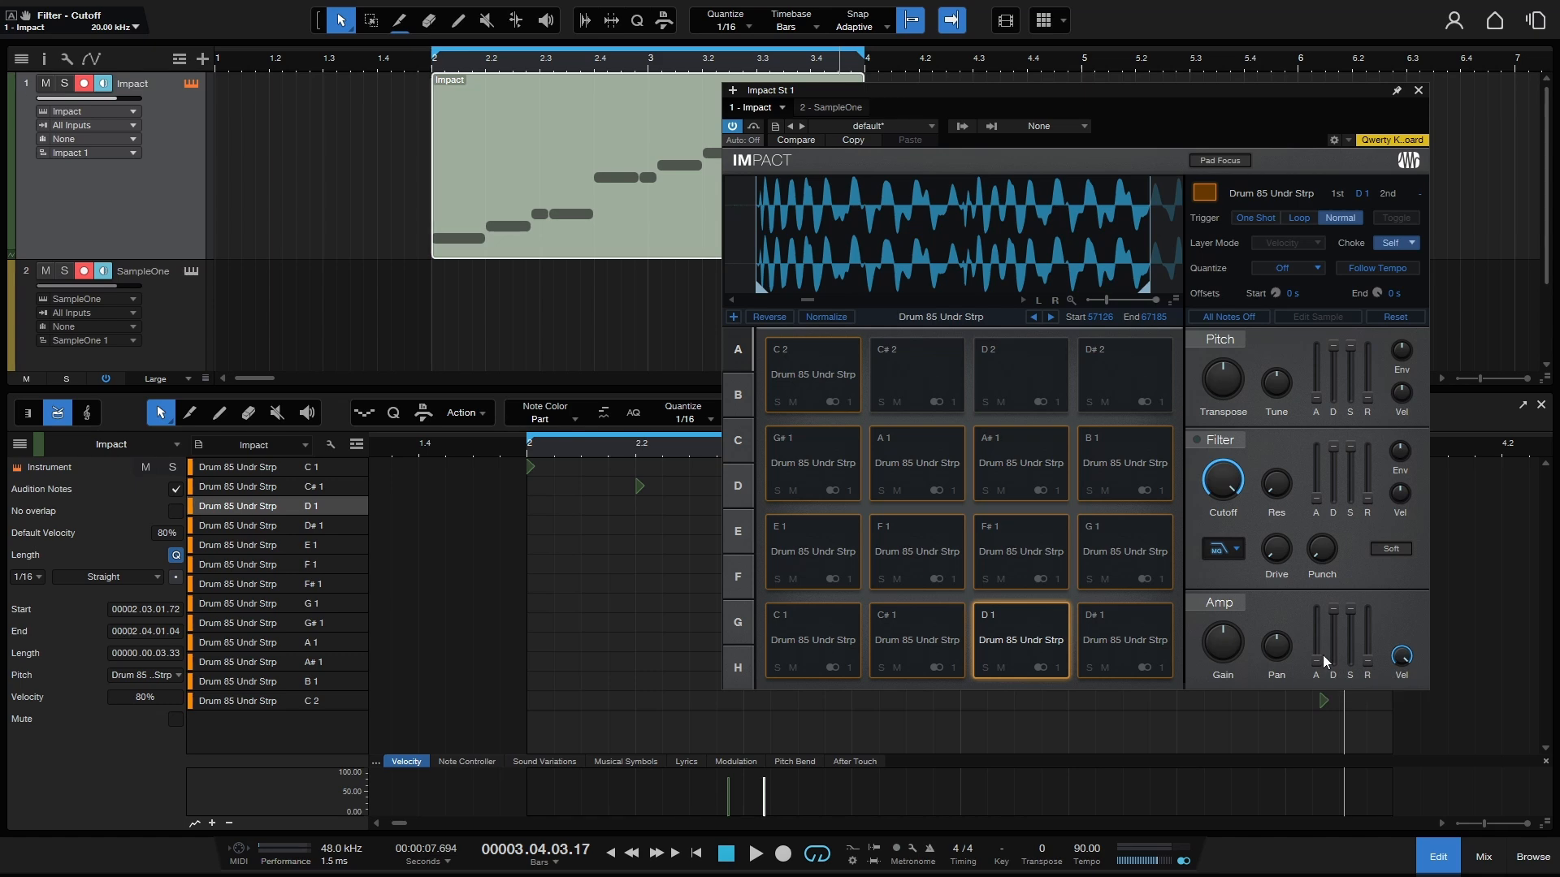
# Load the Atmospheric Chill kit into Impact from its preset list.
pyautogui.click(871, 126)
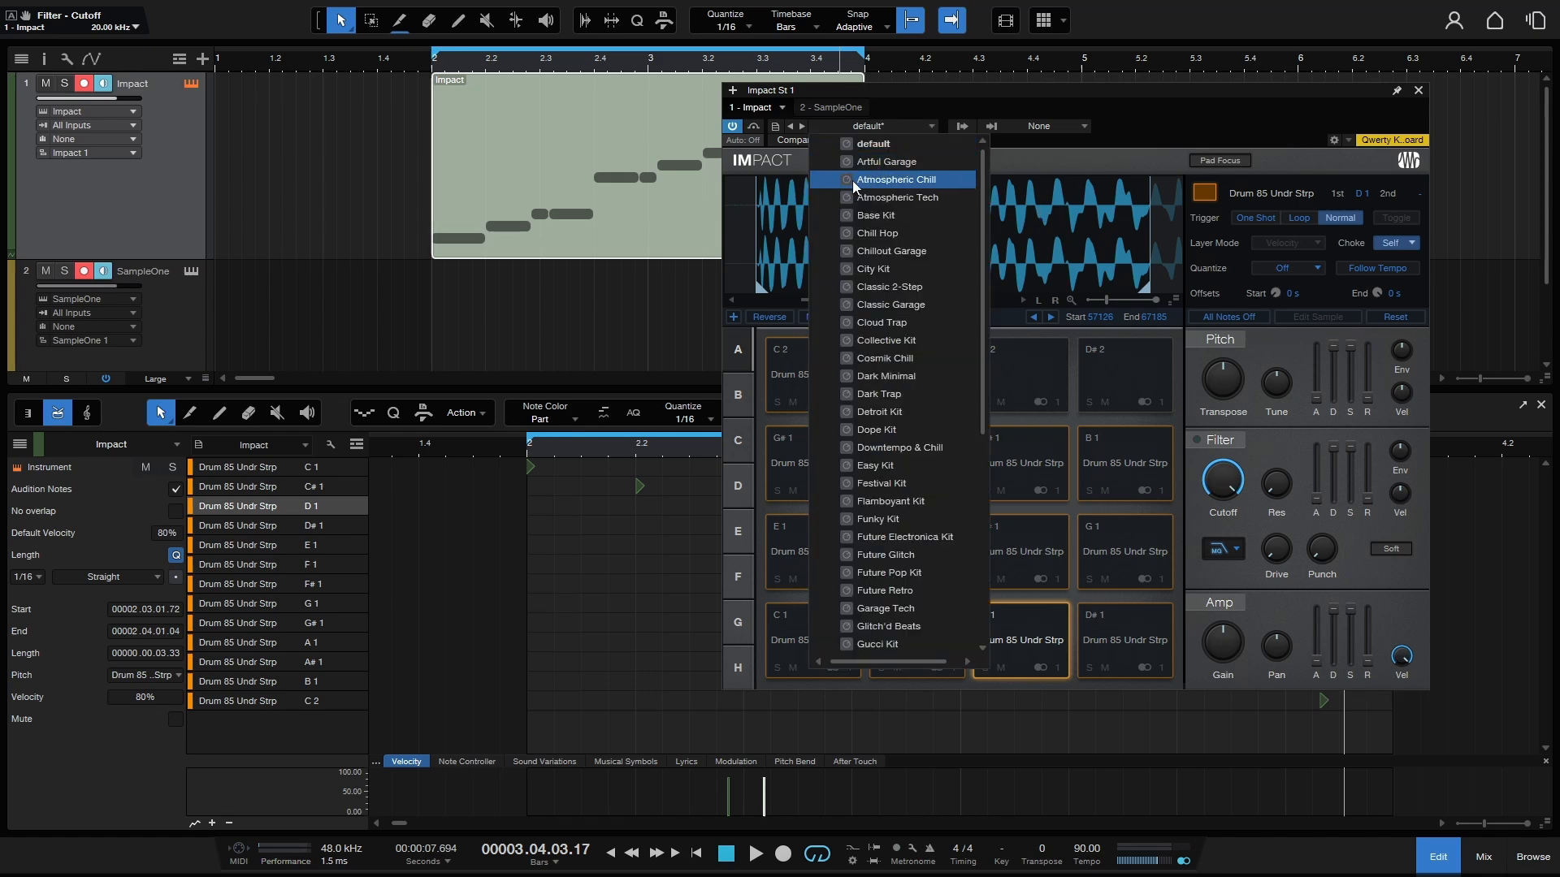
pyautogui.moveTo(926, 187)
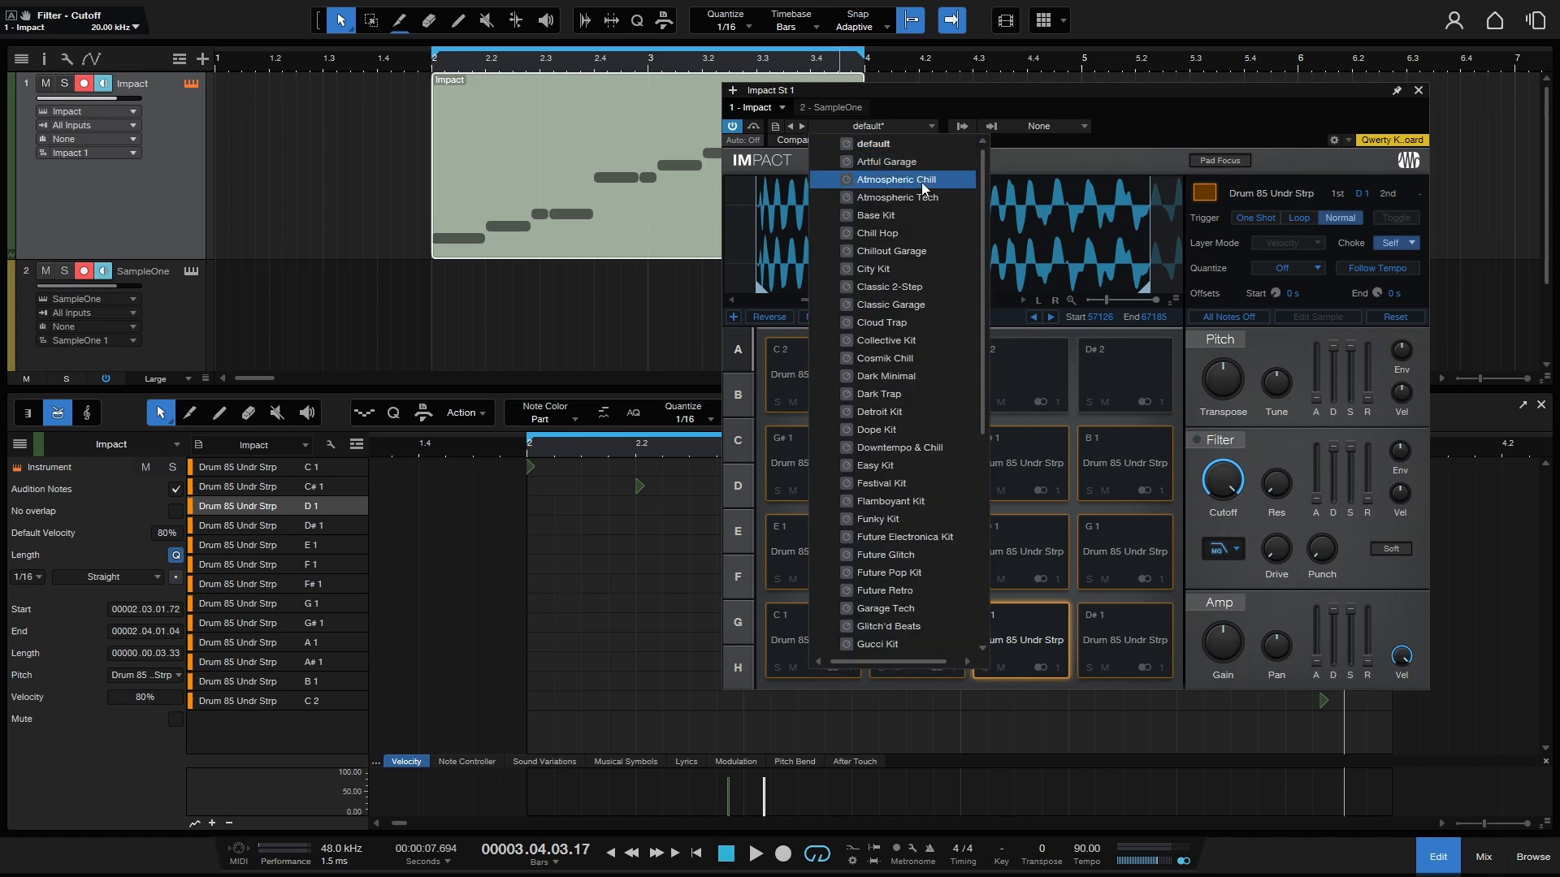
pyautogui.click(897, 179)
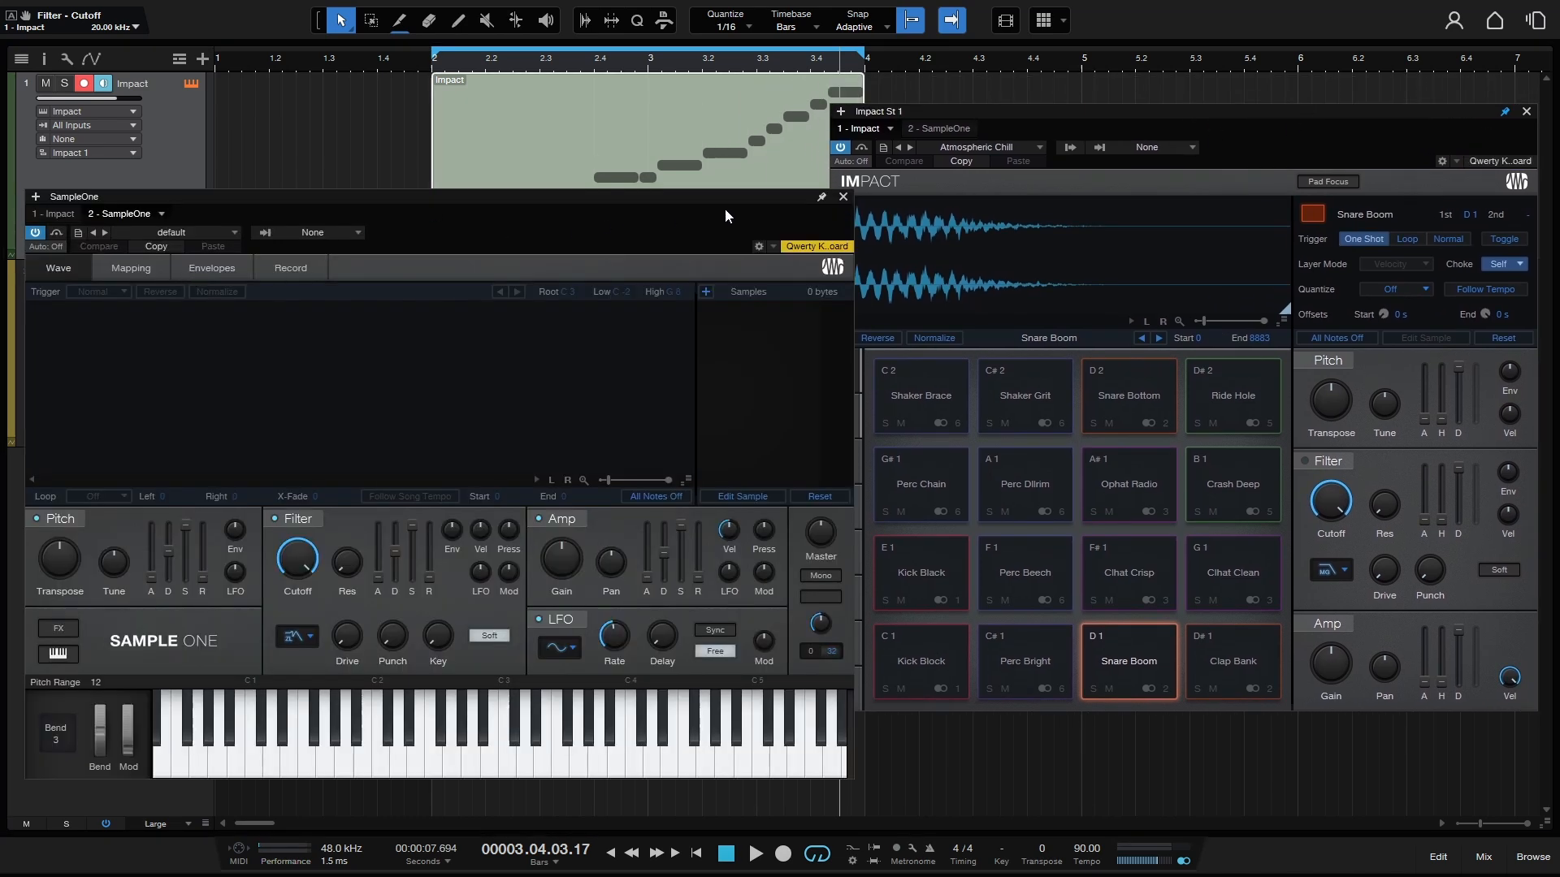
pyautogui.moveTo(1069, 654)
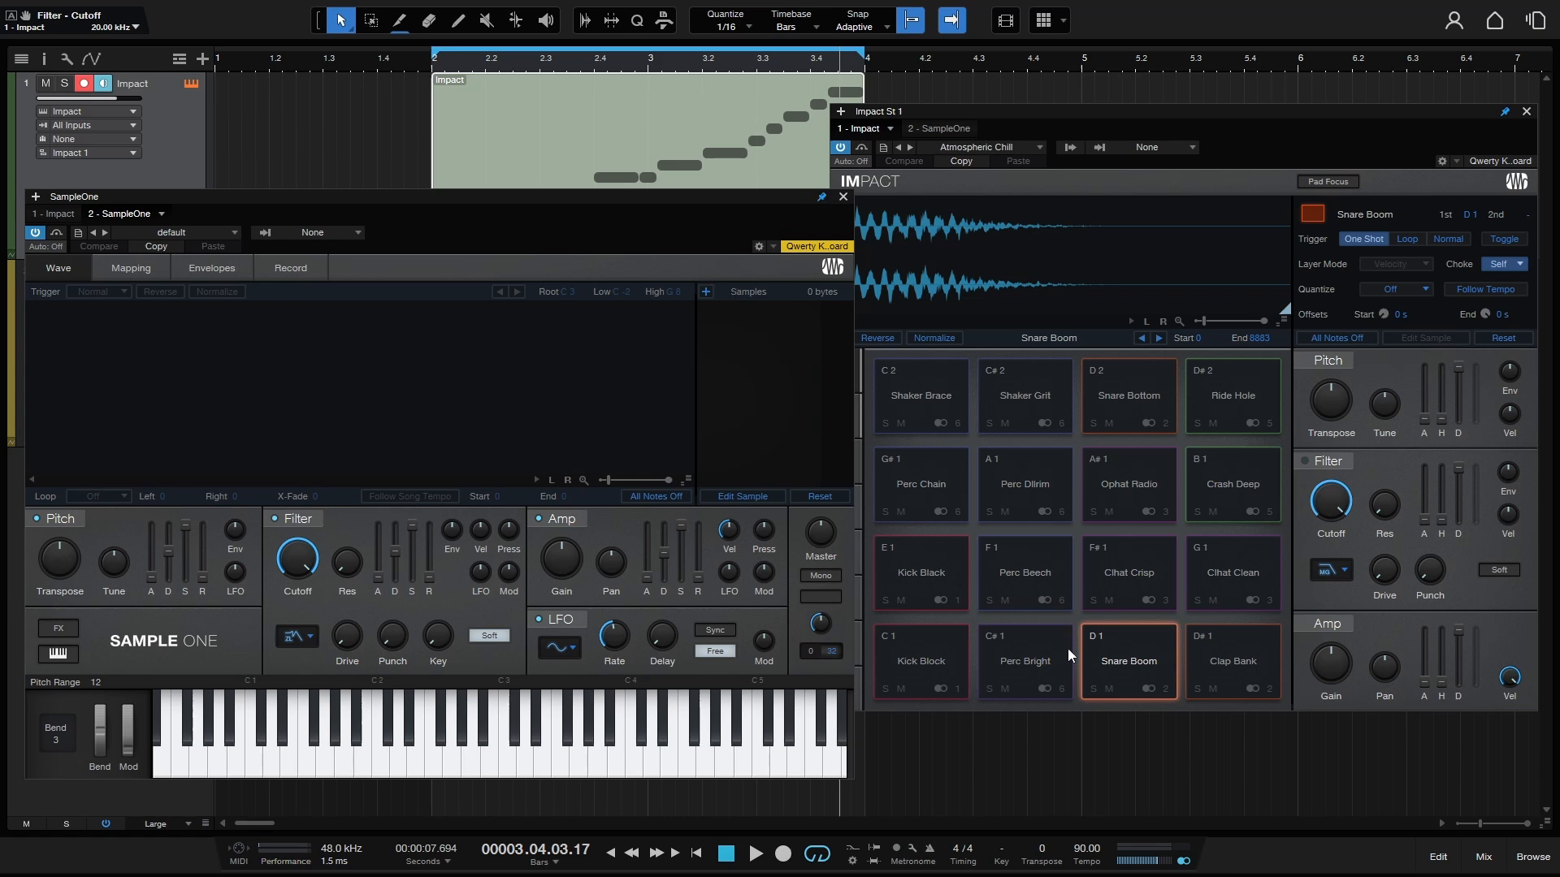
pyautogui.moveTo(1173, 669)
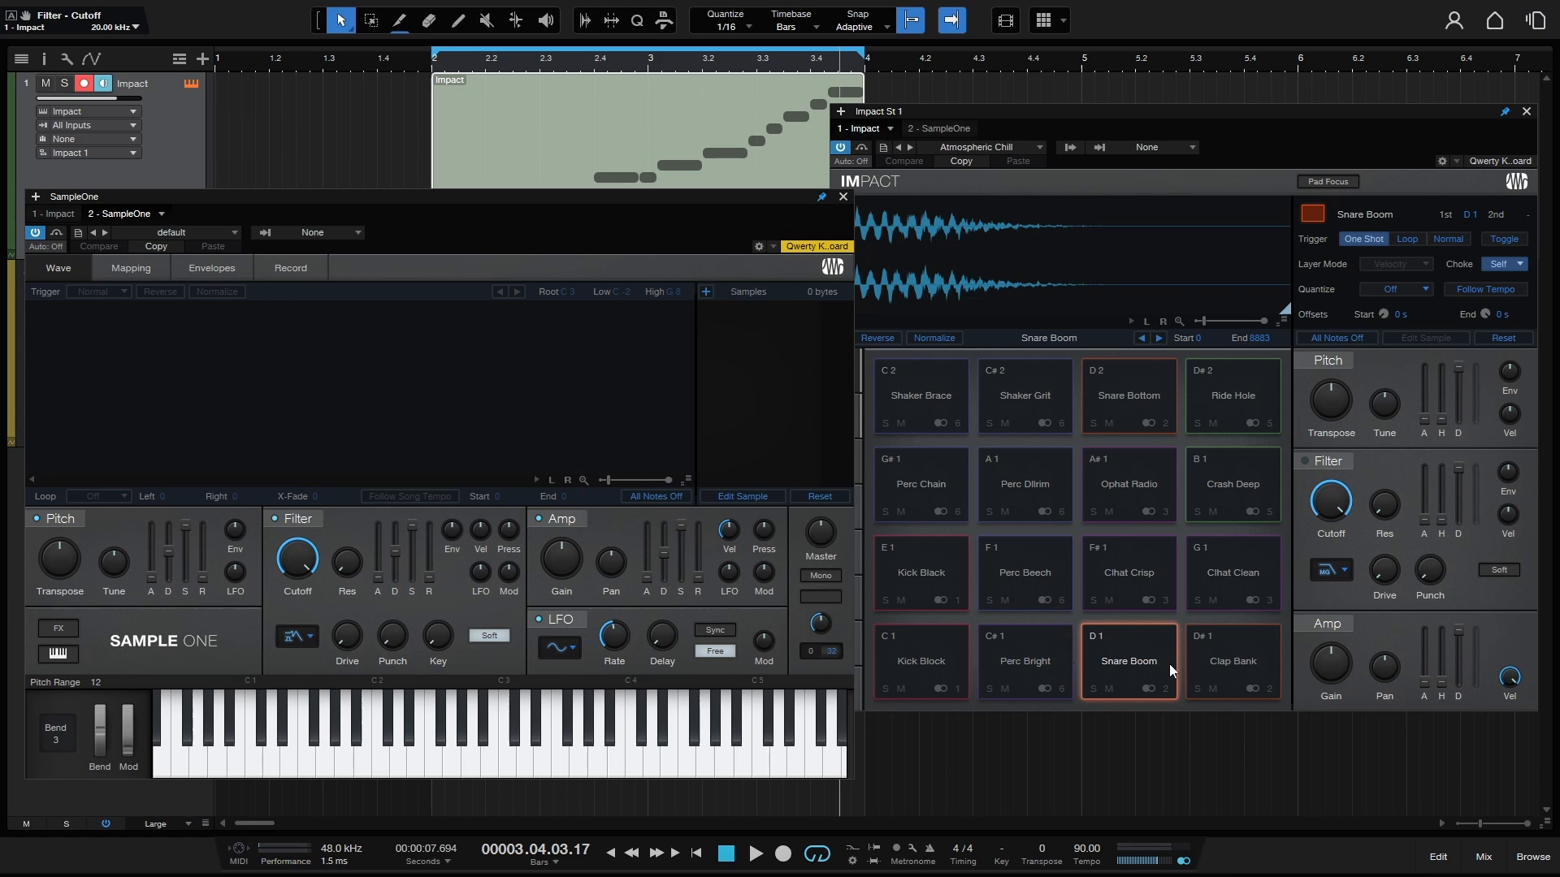
pyautogui.moveTo(1140, 663)
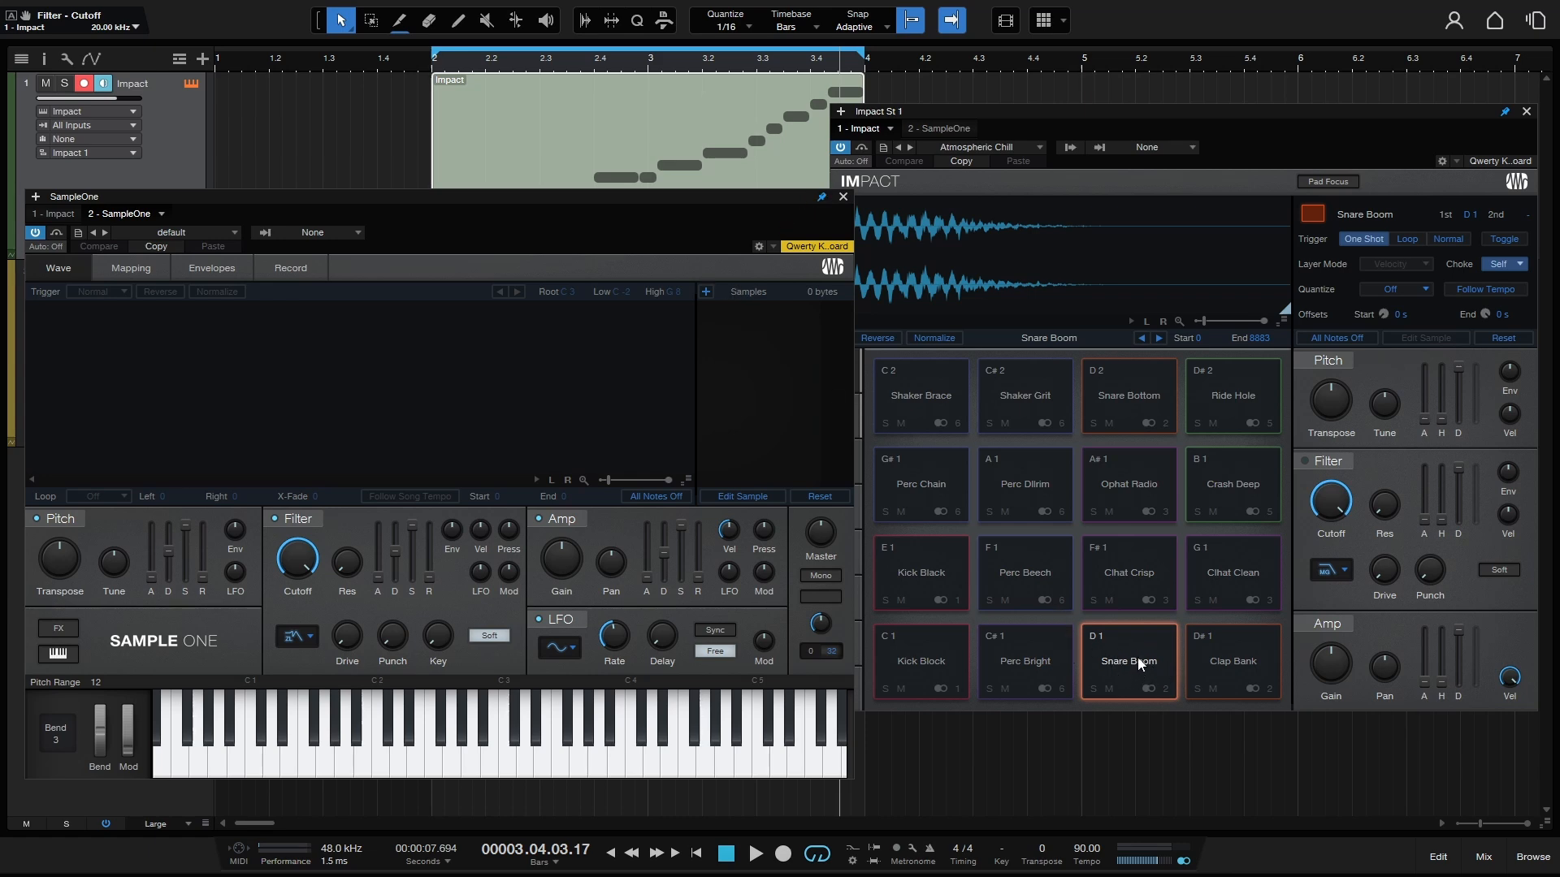
pyautogui.moveTo(372, 403)
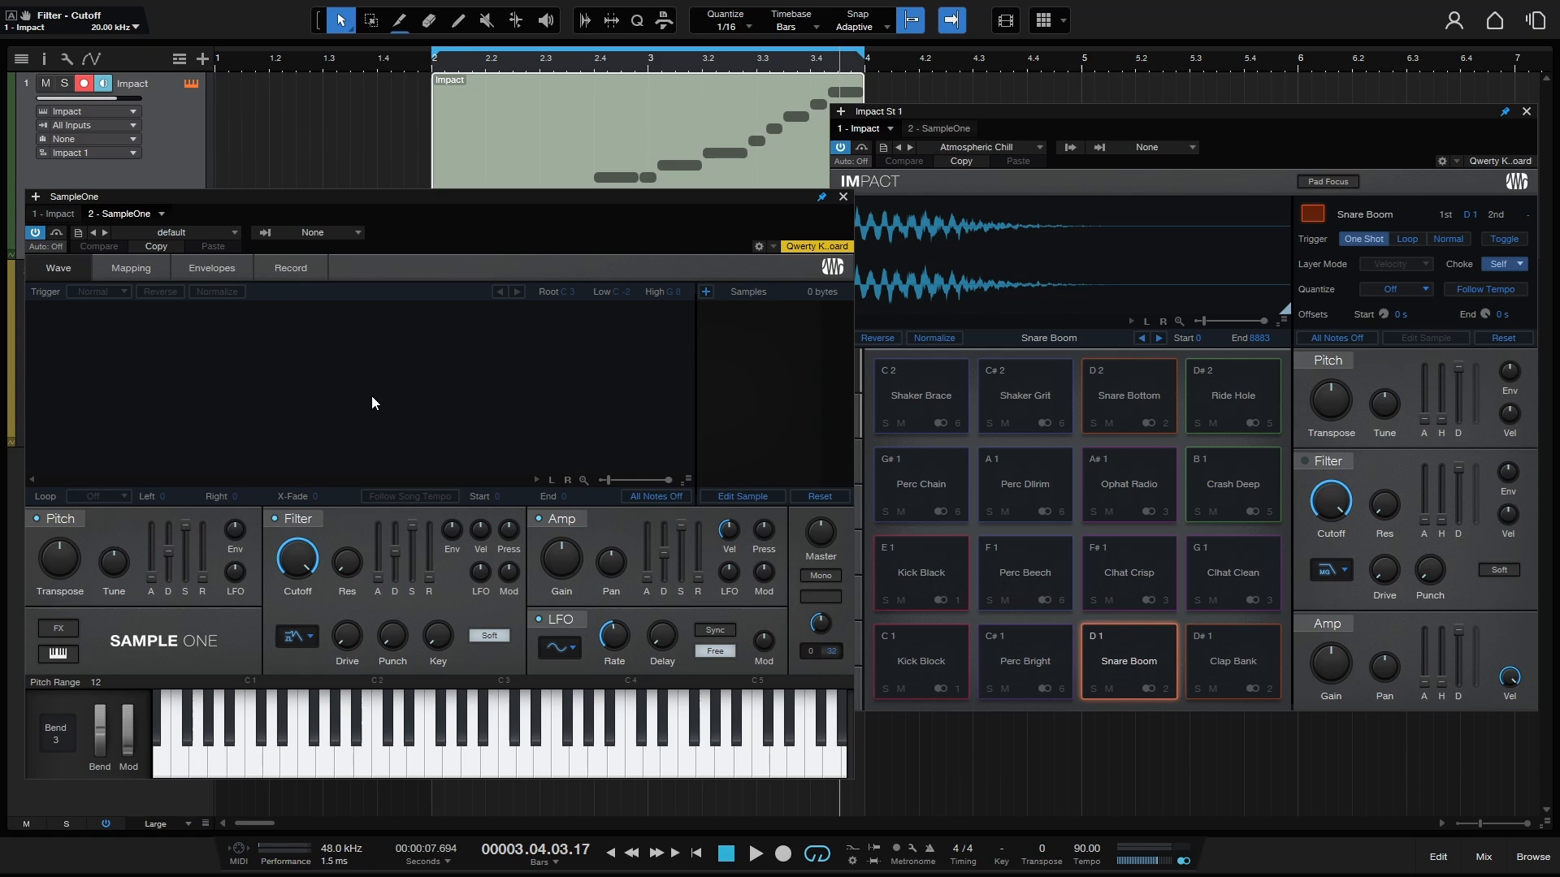
pyautogui.moveTo(1141, 670)
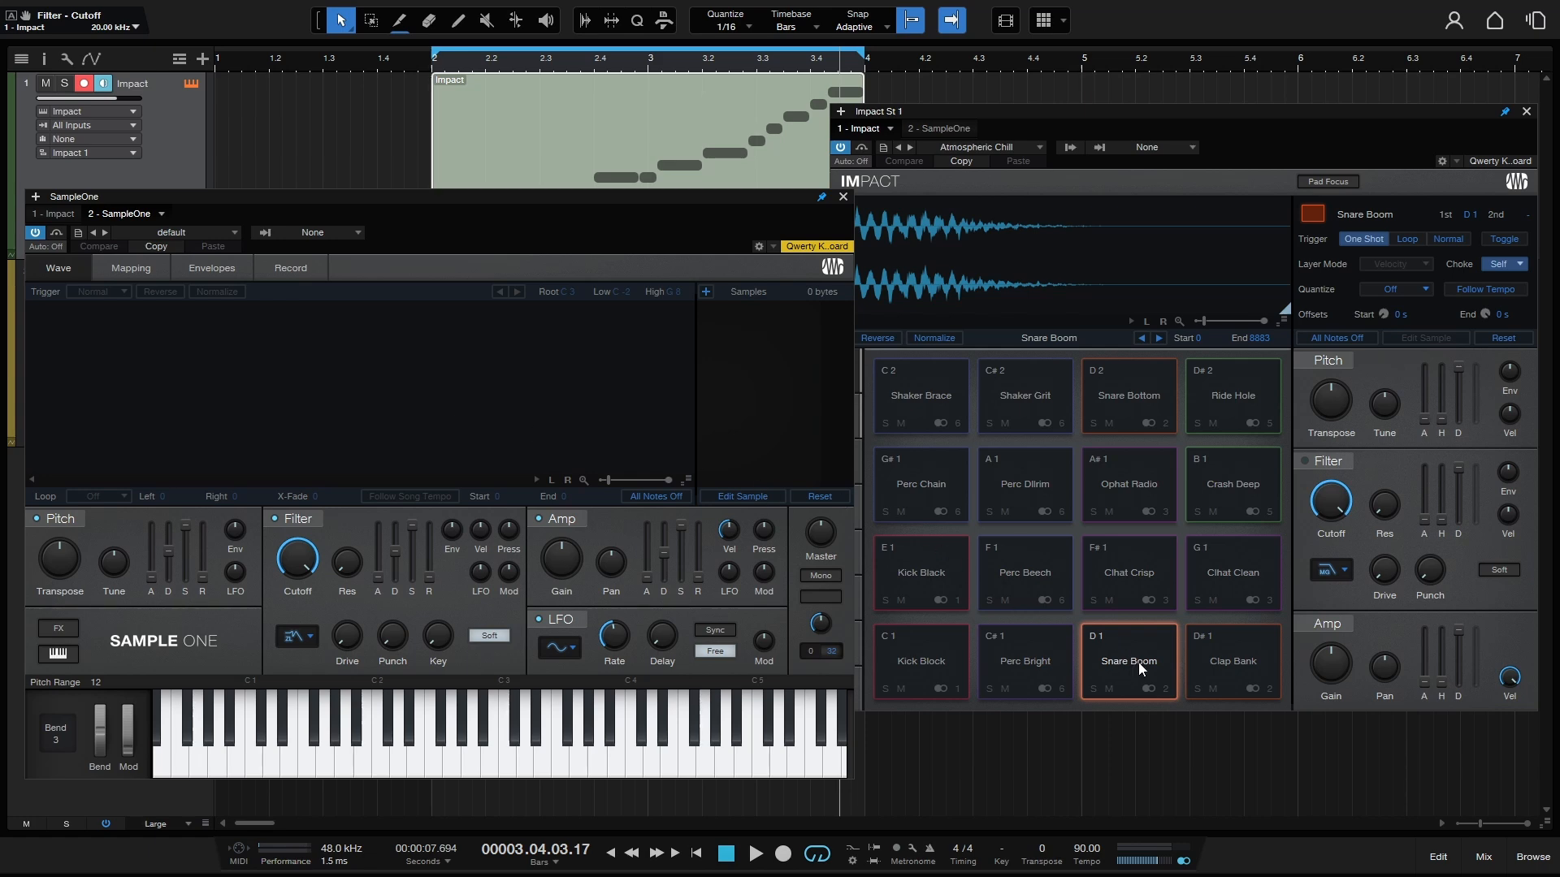
pyautogui.moveTo(1131, 660)
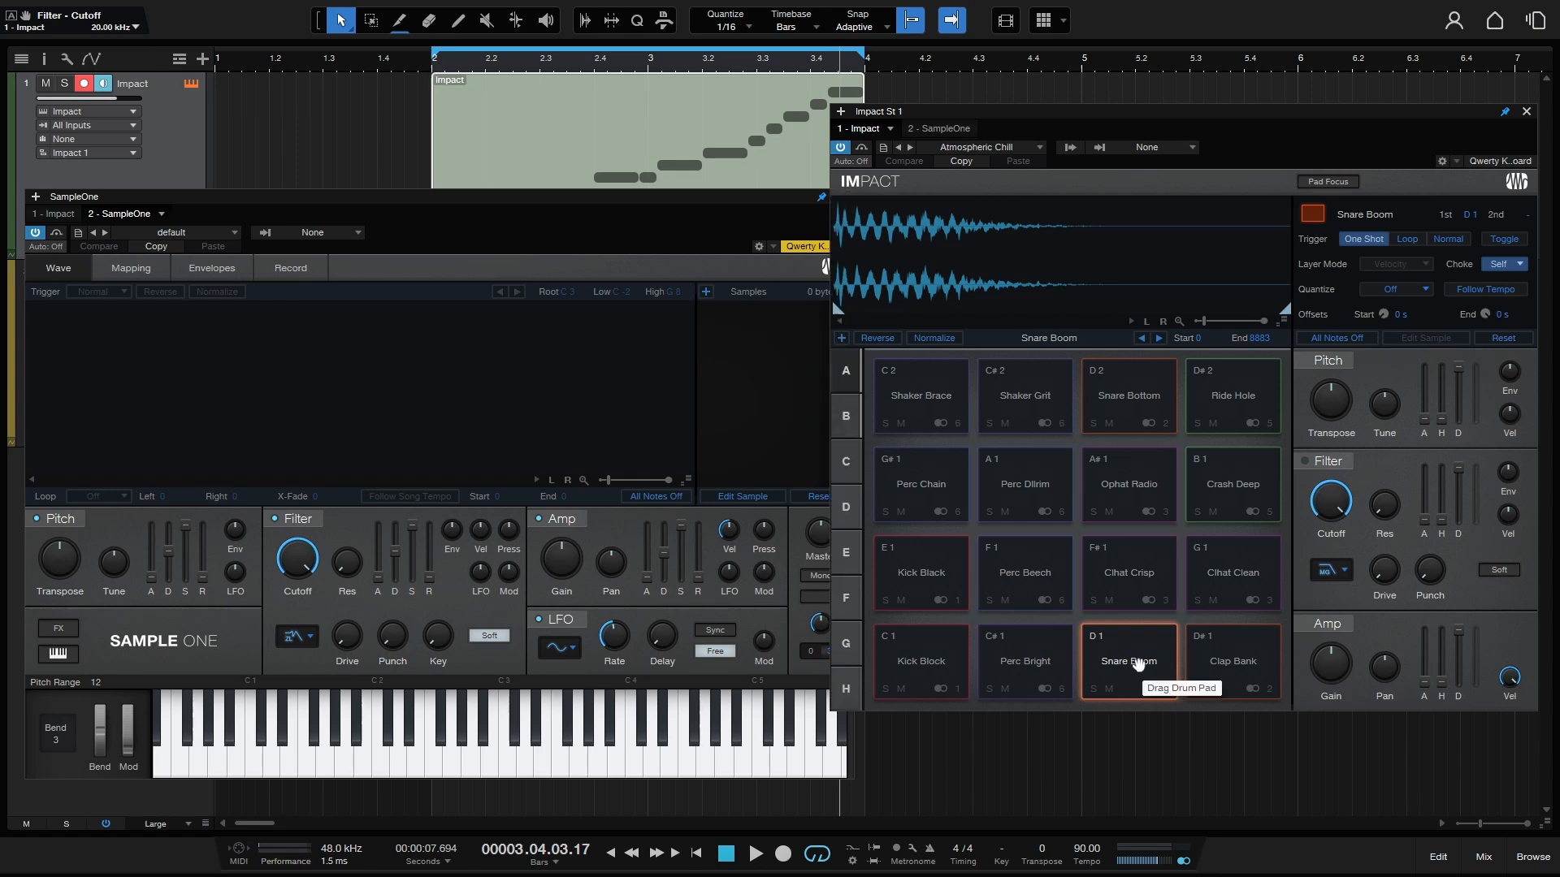
# Load the Snare Boom sample into SampleOne and select the Clap Bank pad to bring it over too.
pyautogui.moveTo(1127, 662); pyautogui.dragTo(348, 398)
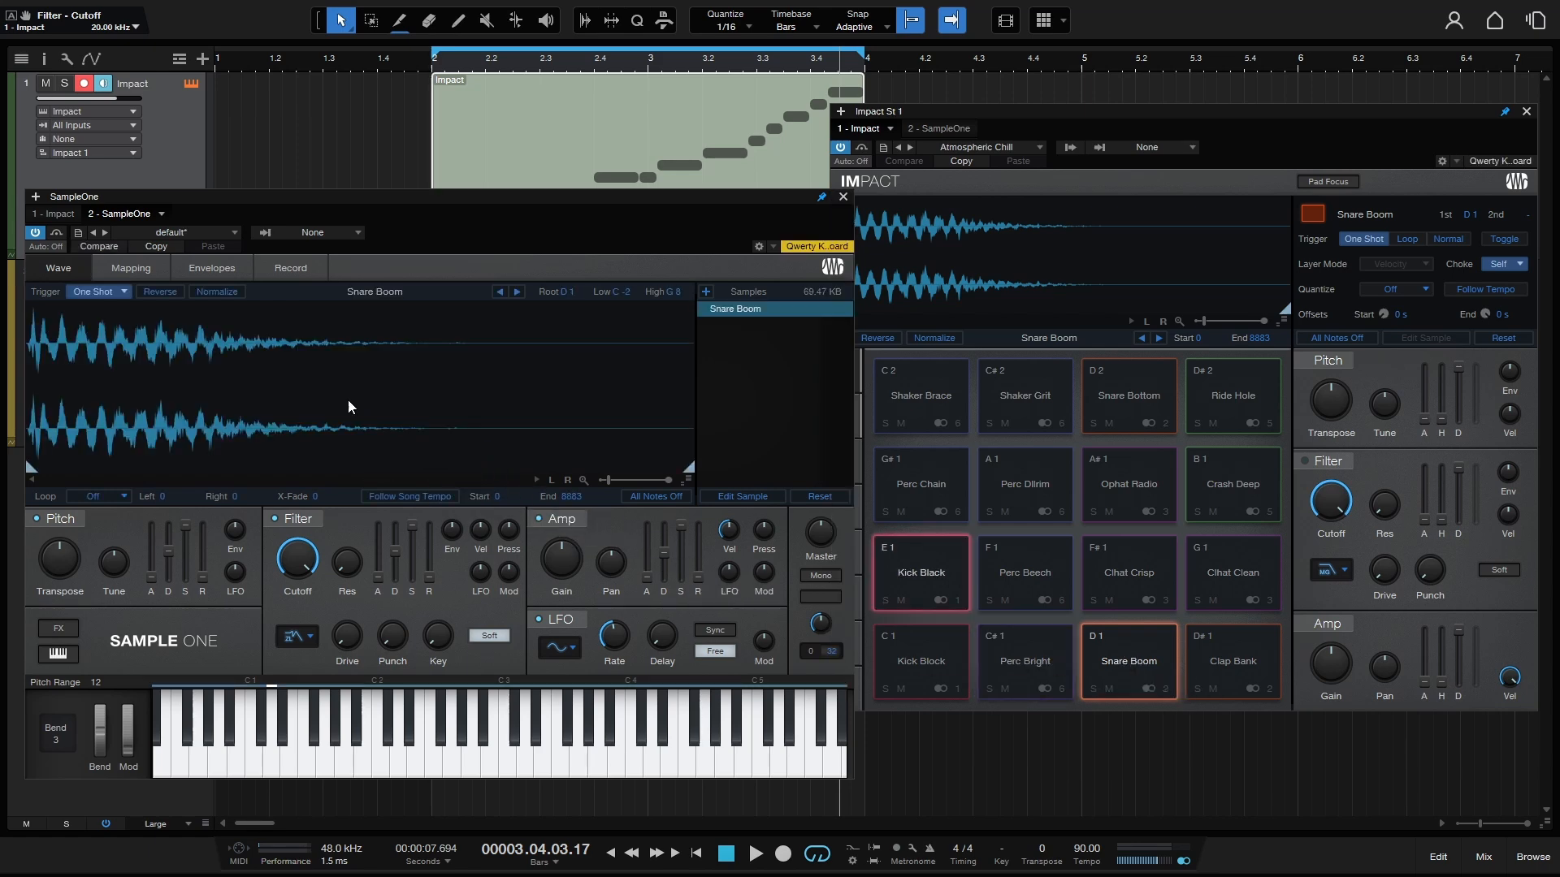
pyautogui.click(478, 767)
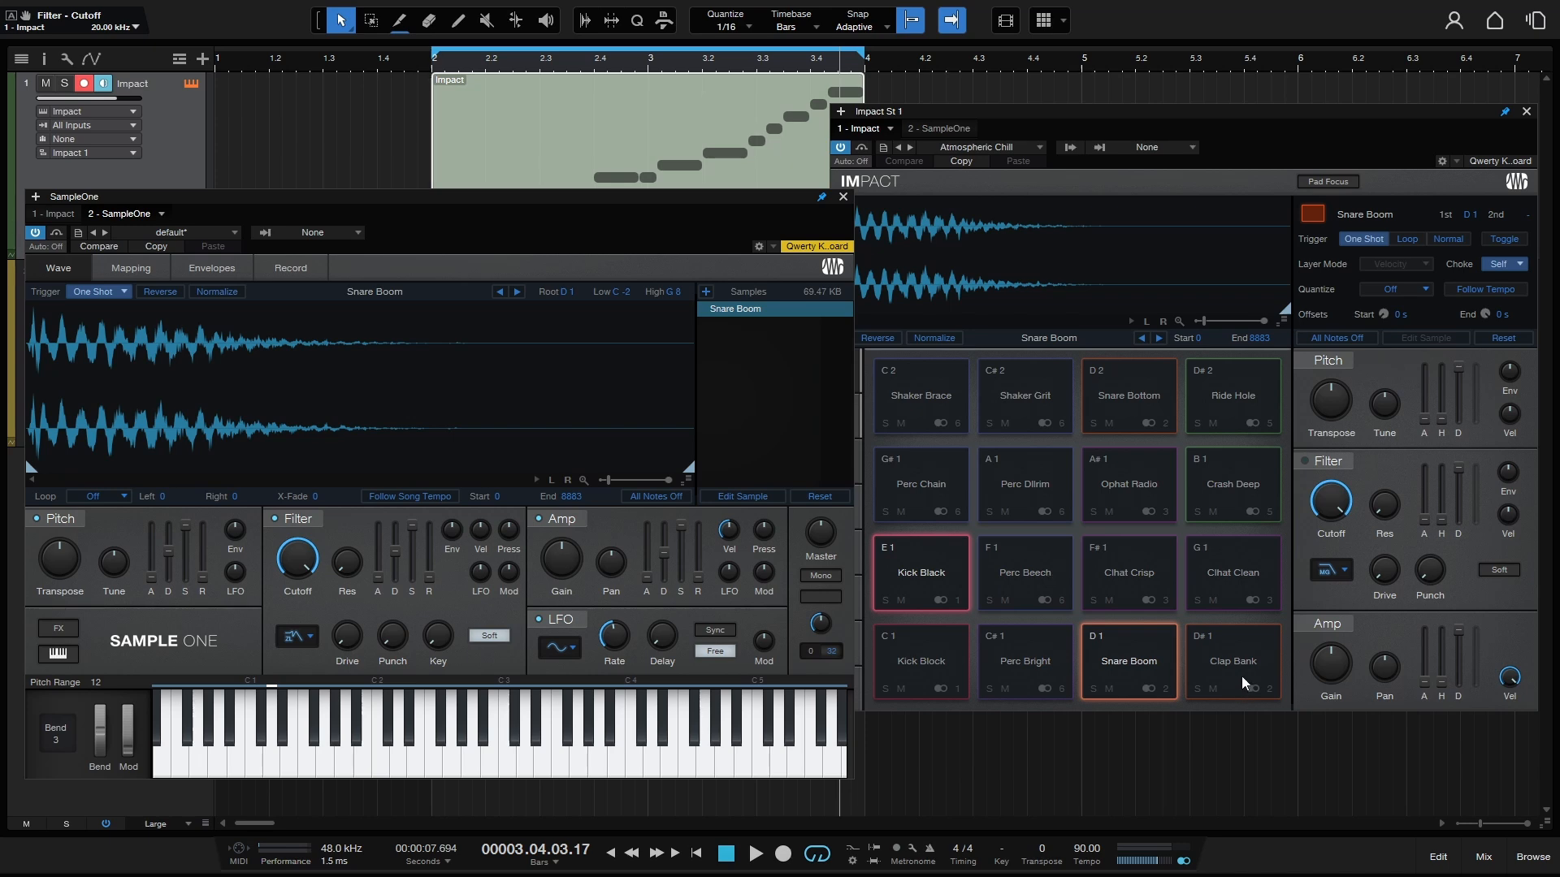
pyautogui.click(1231, 660)
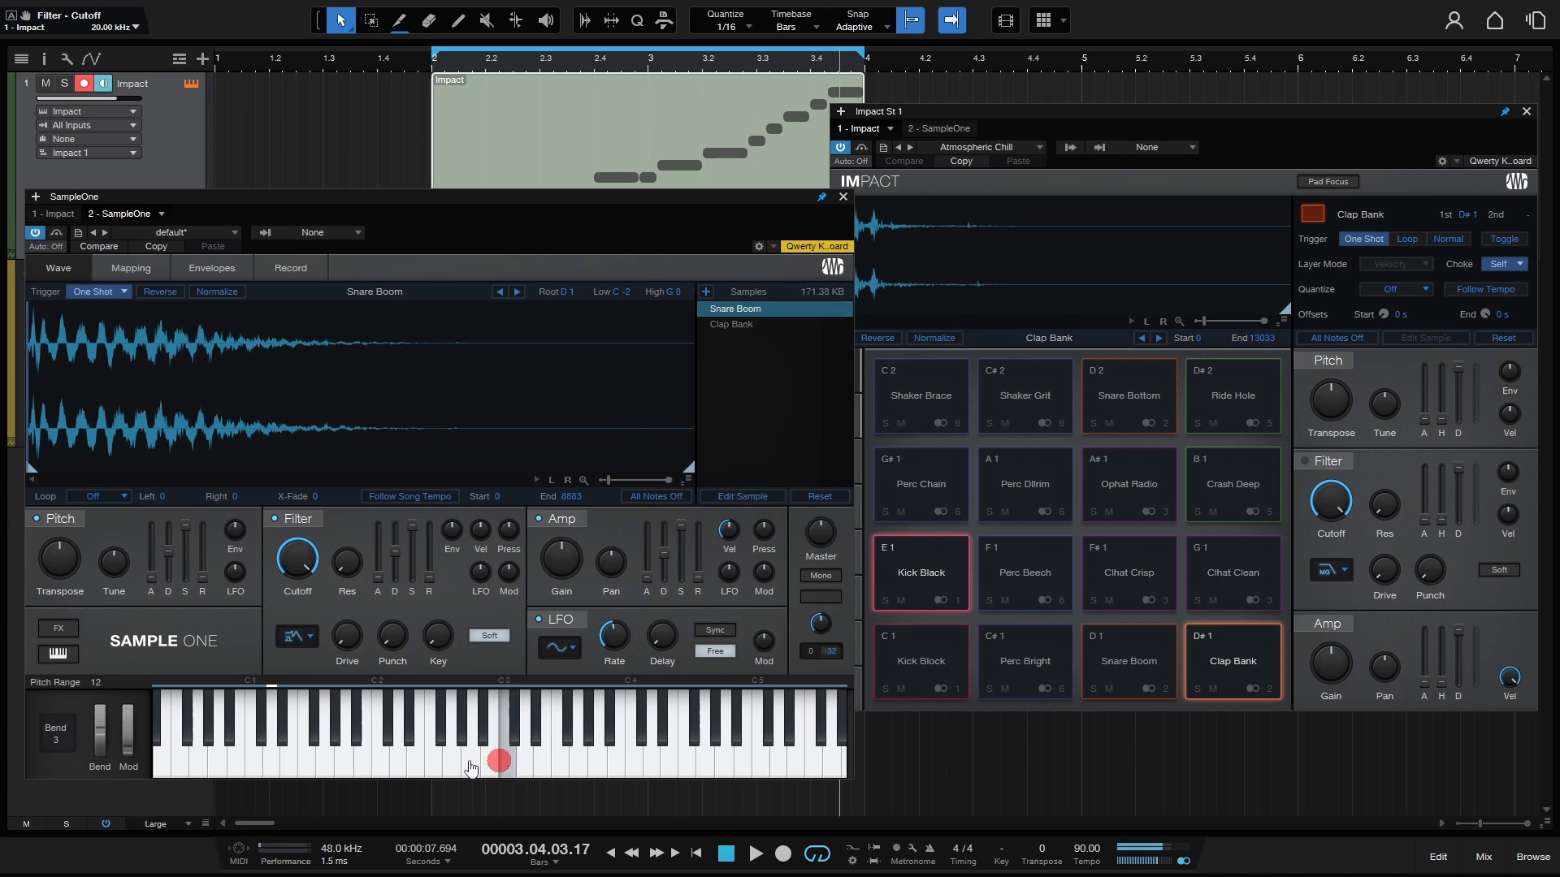
pyautogui.moveTo(241, 781)
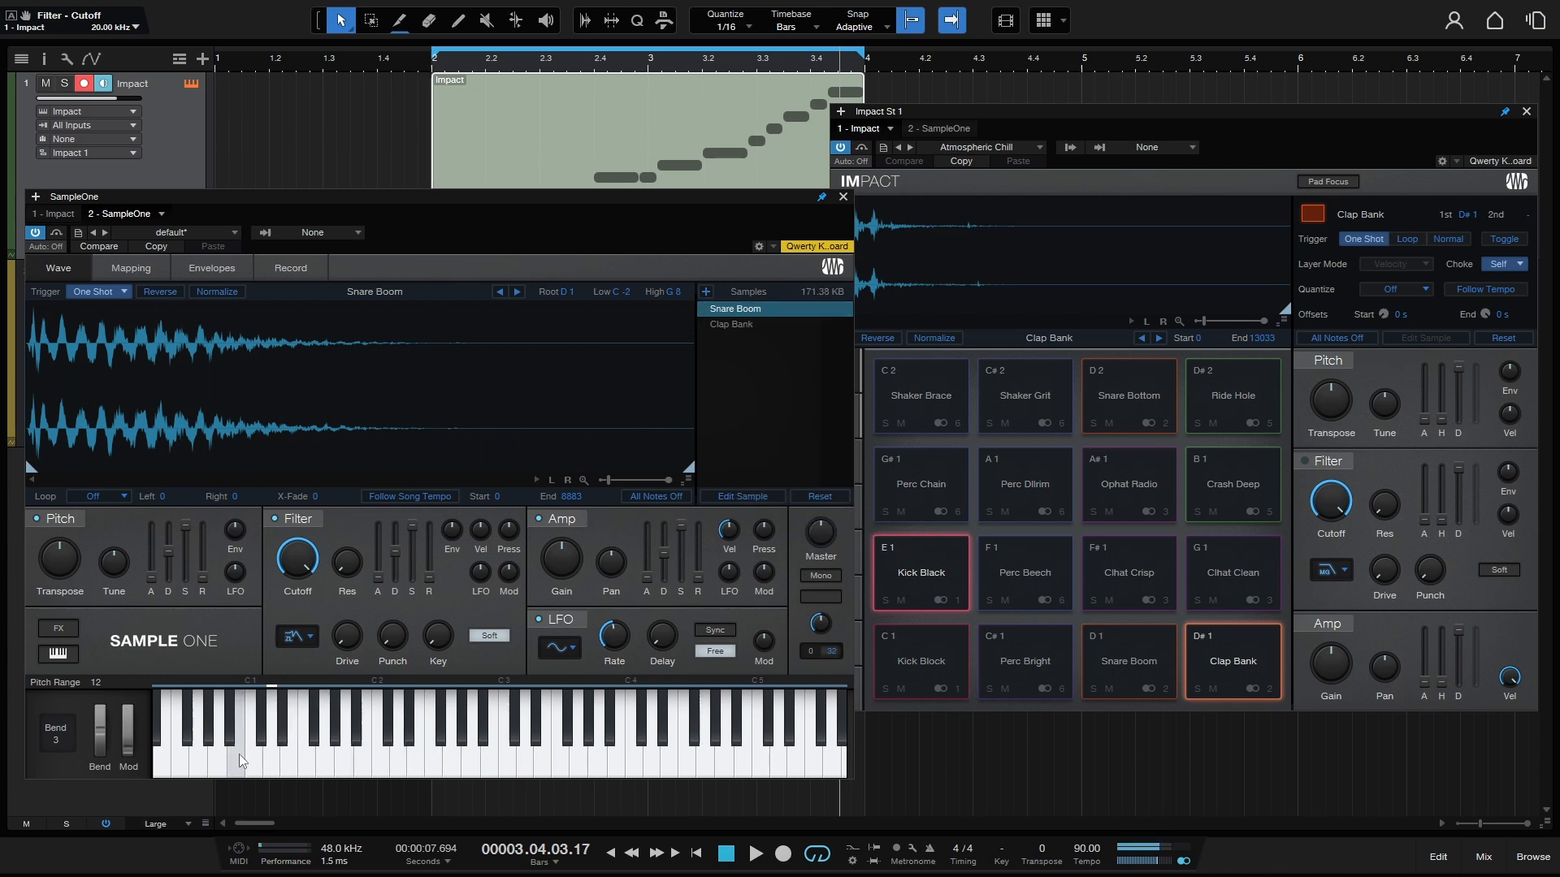
pyautogui.moveTo(727, 337)
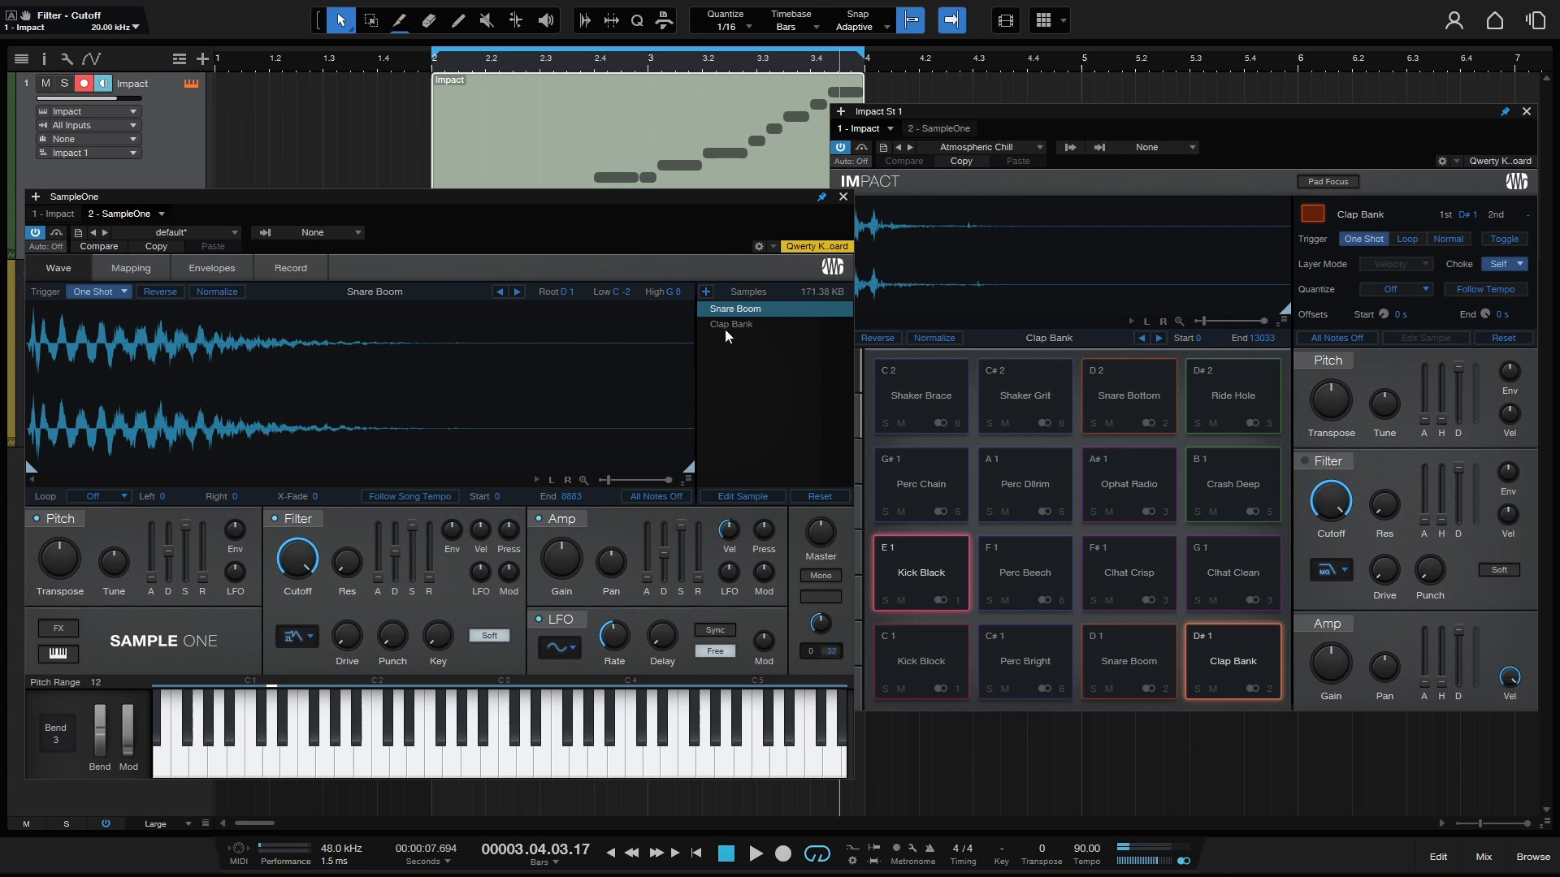
pyautogui.moveTo(724, 332)
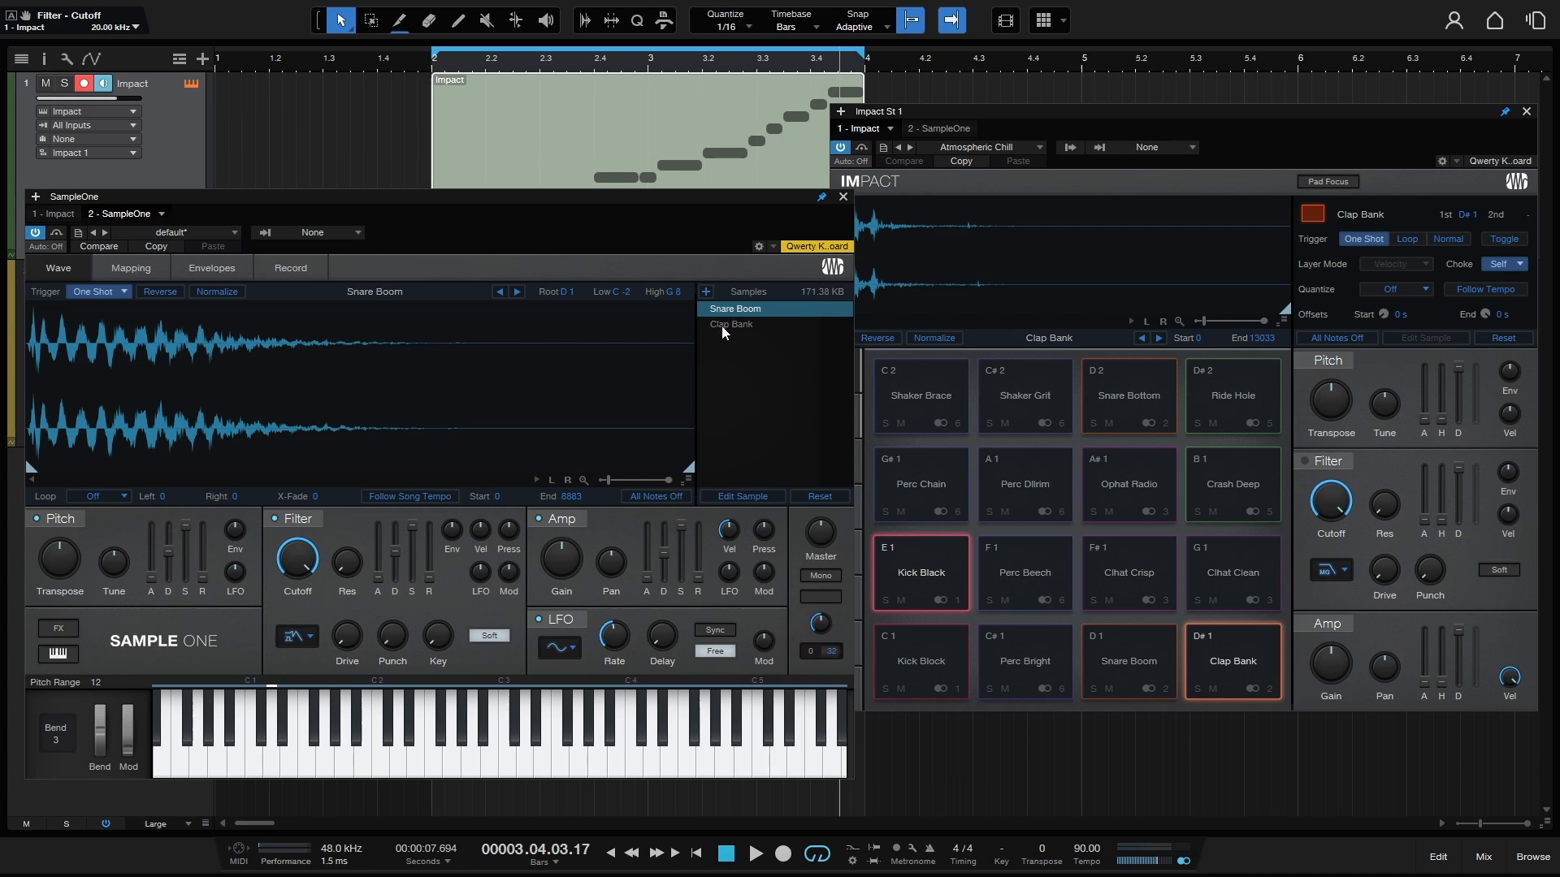
pyautogui.moveTo(732, 387)
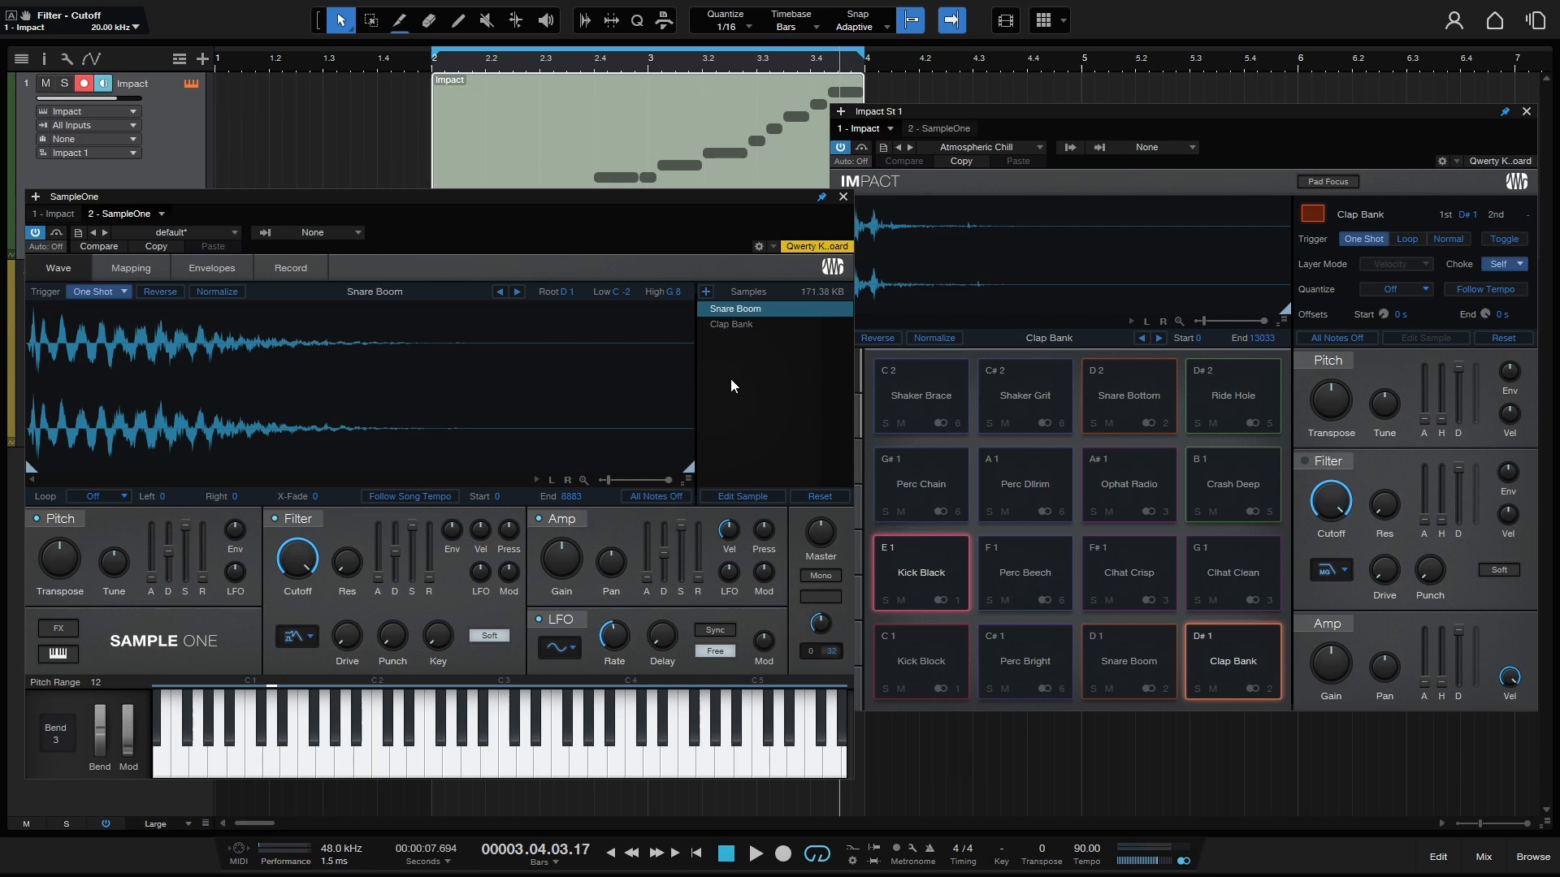
pyautogui.moveTo(1121, 555)
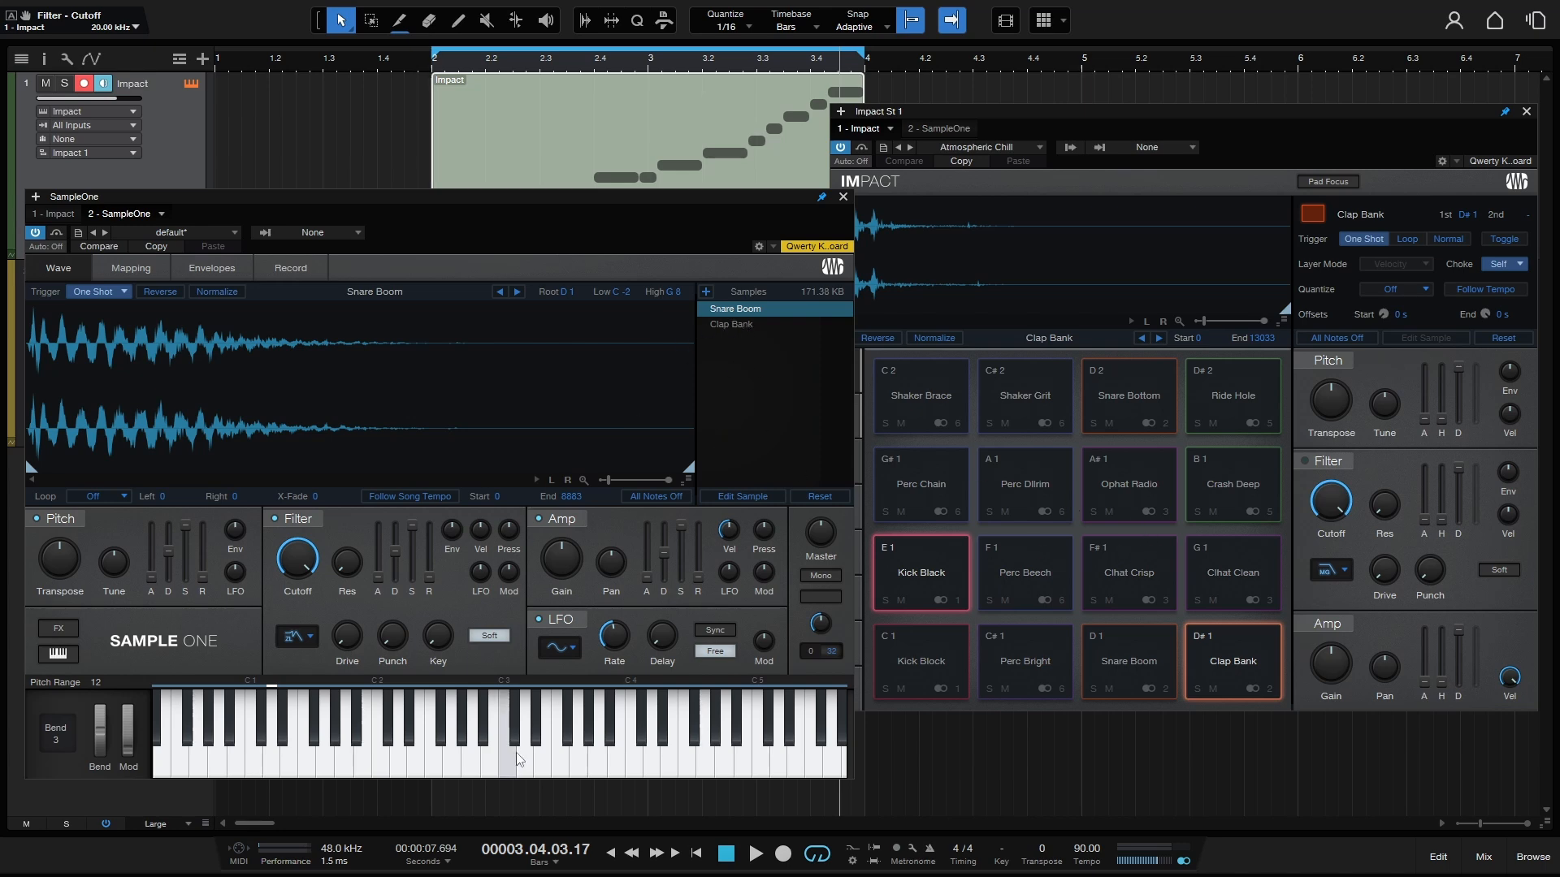
pyautogui.moveTo(338, 487)
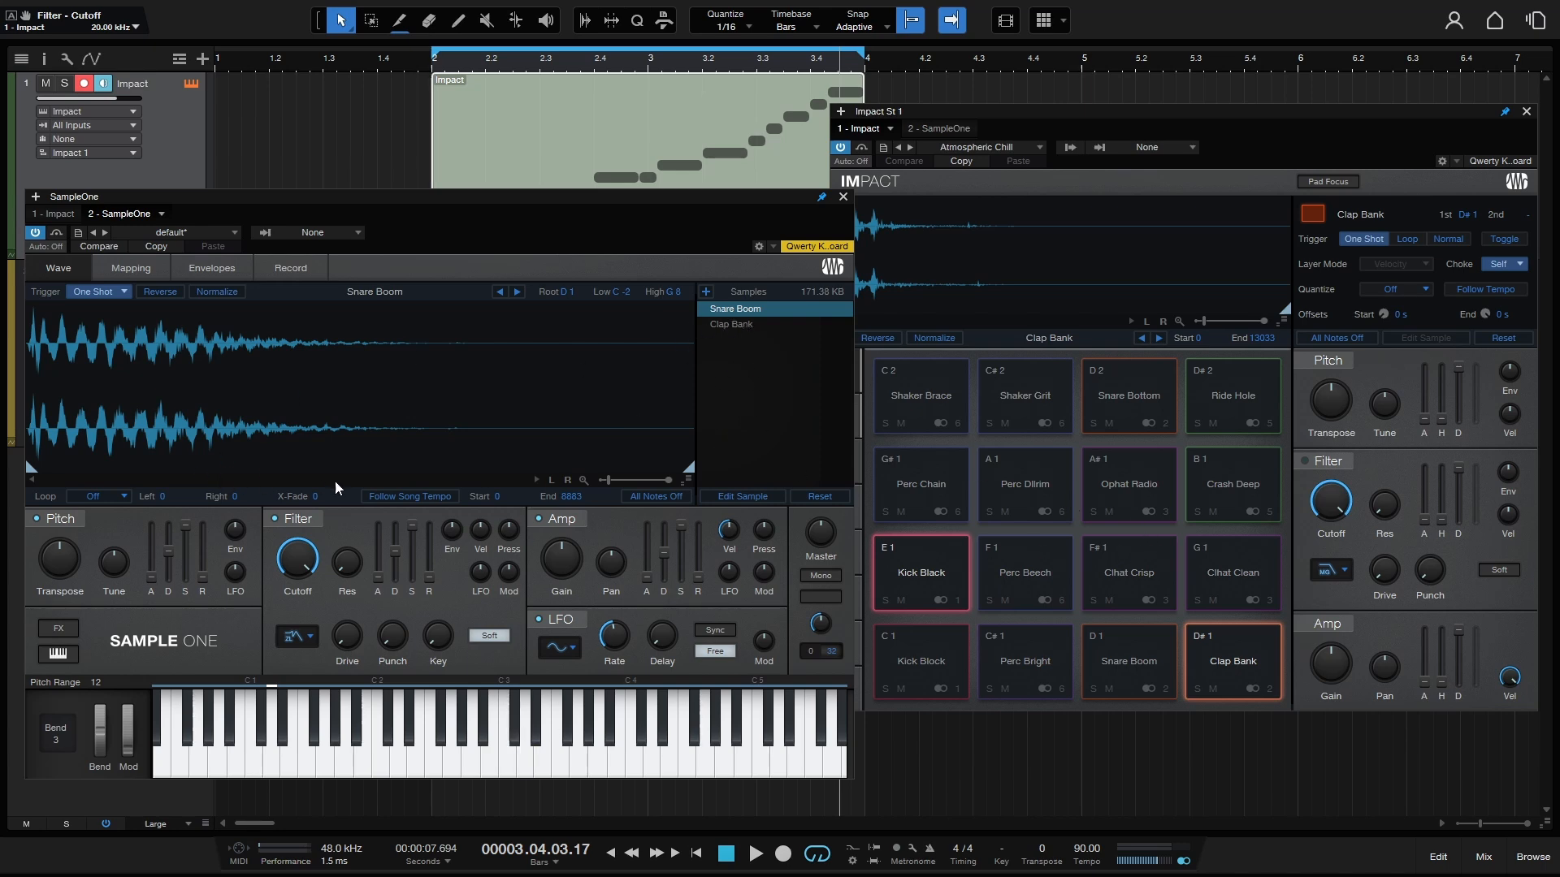
pyautogui.moveTo(347, 538)
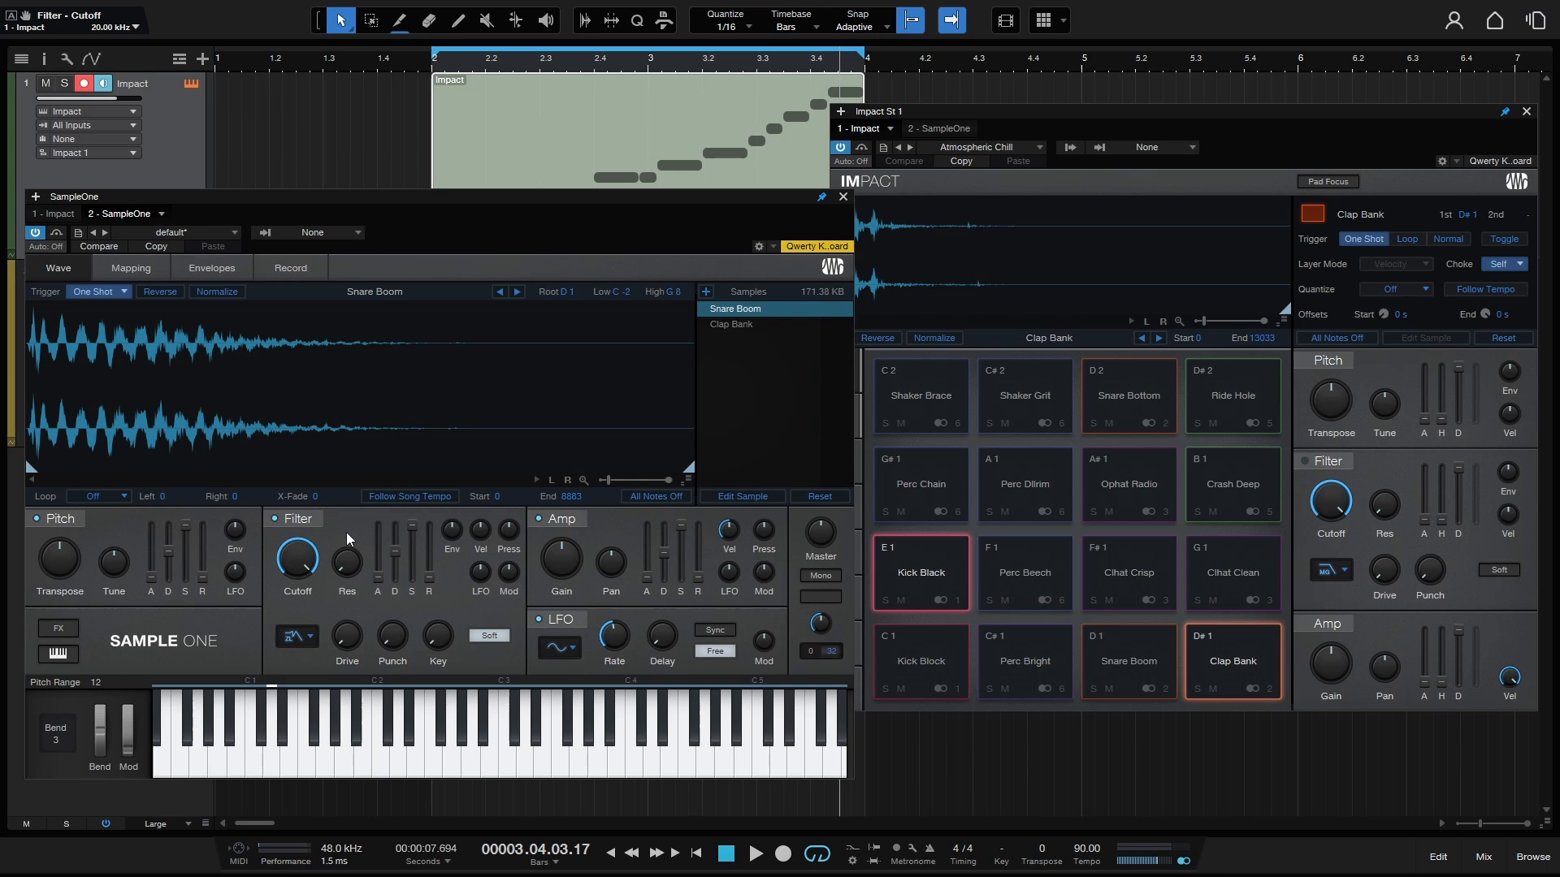
pyautogui.moveTo(842, 202)
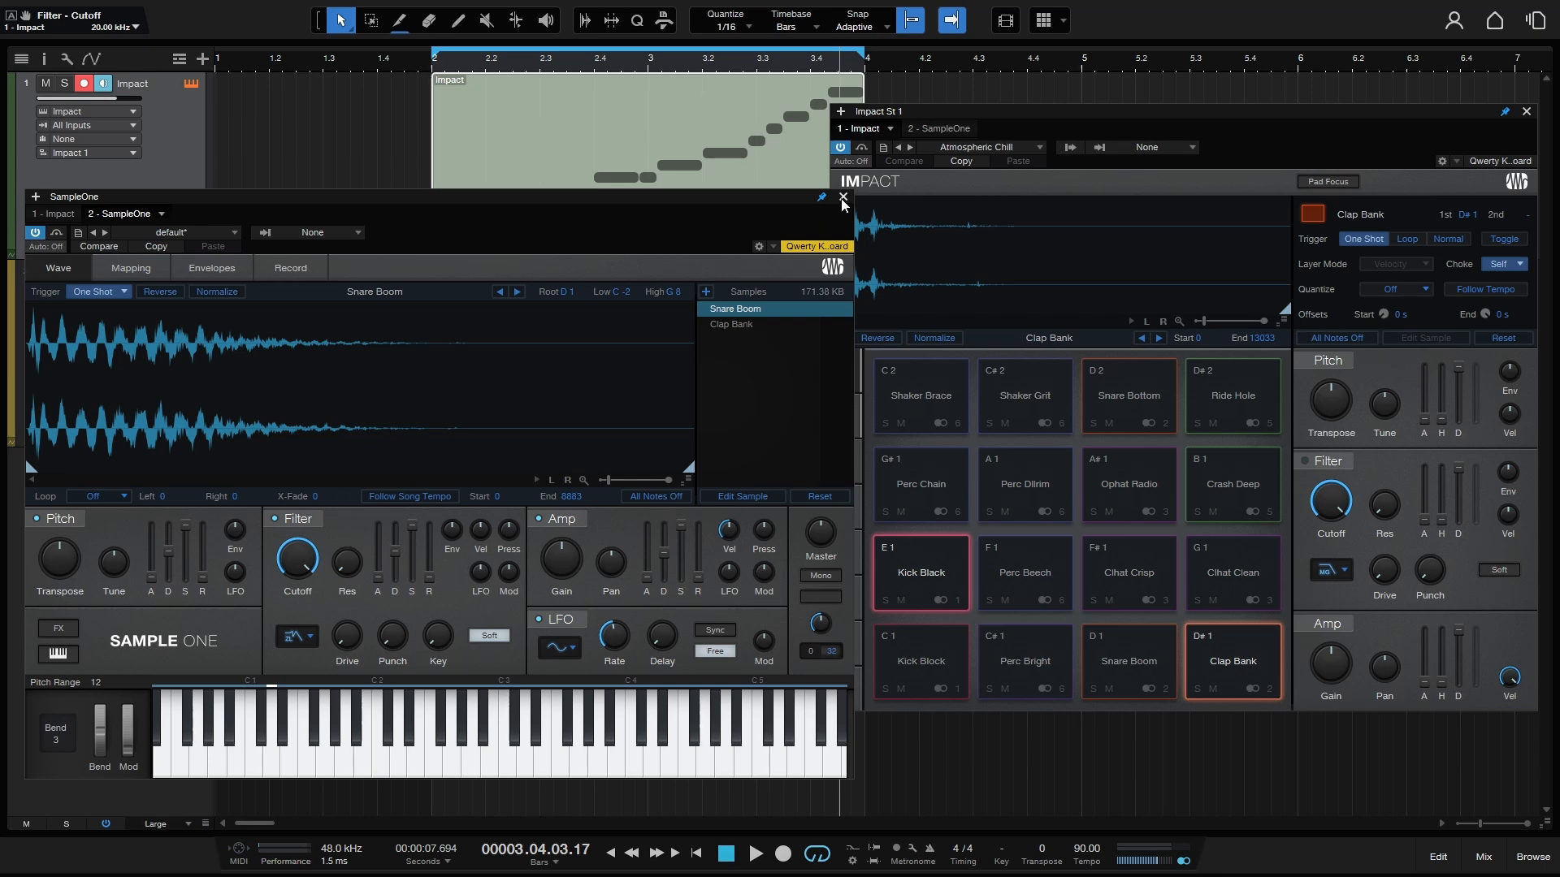
# Close the SampleOne editor, leaving Impact's Atmospheric Chill pads open.
pyautogui.click(844, 198)
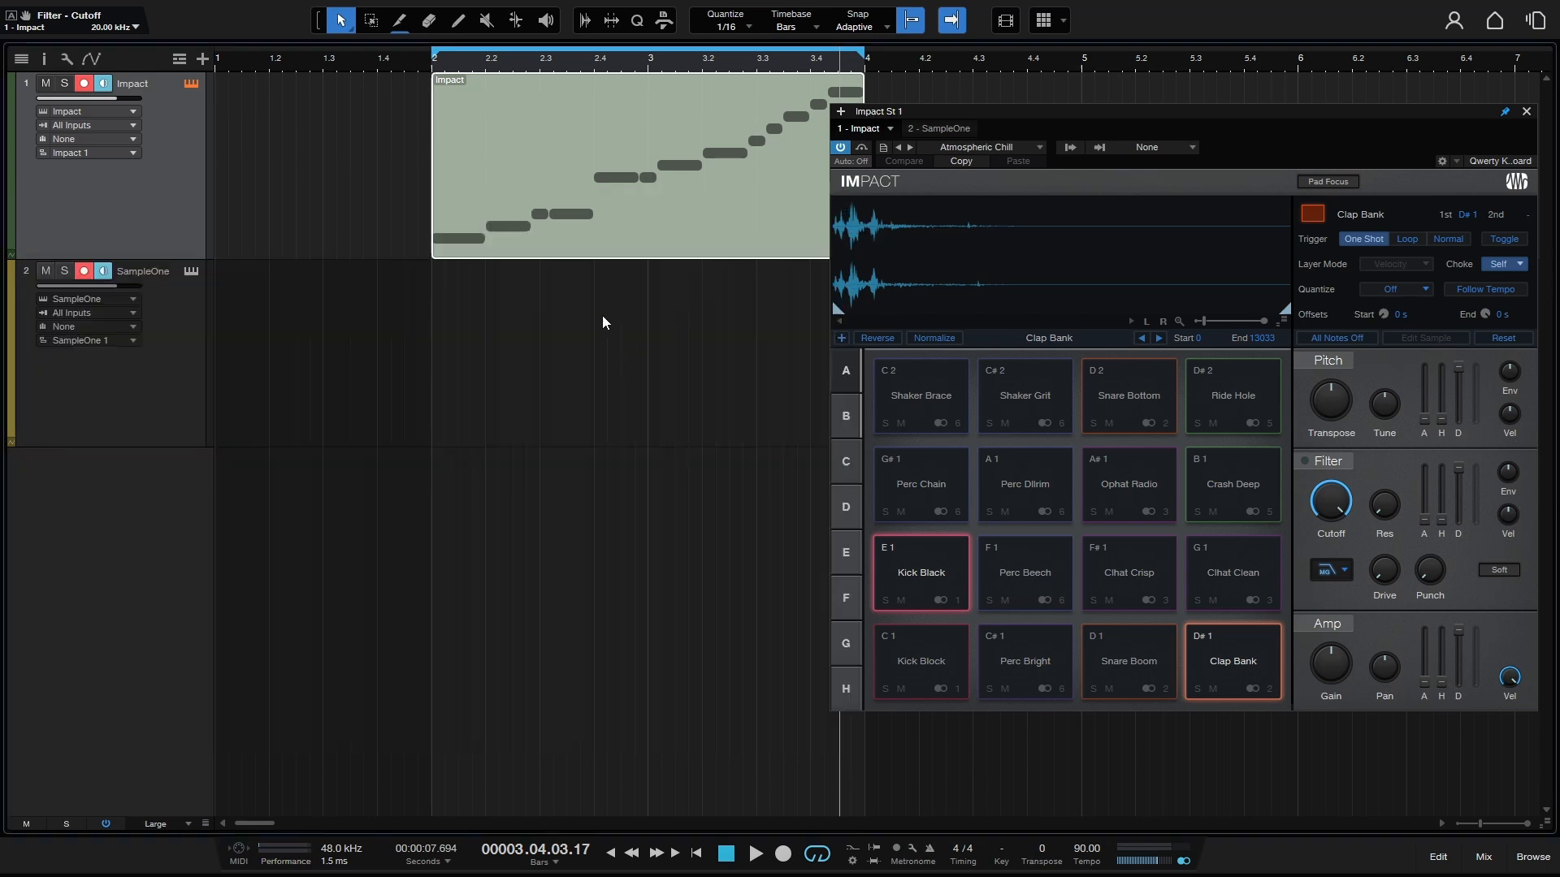
pyautogui.moveTo(1001, 173)
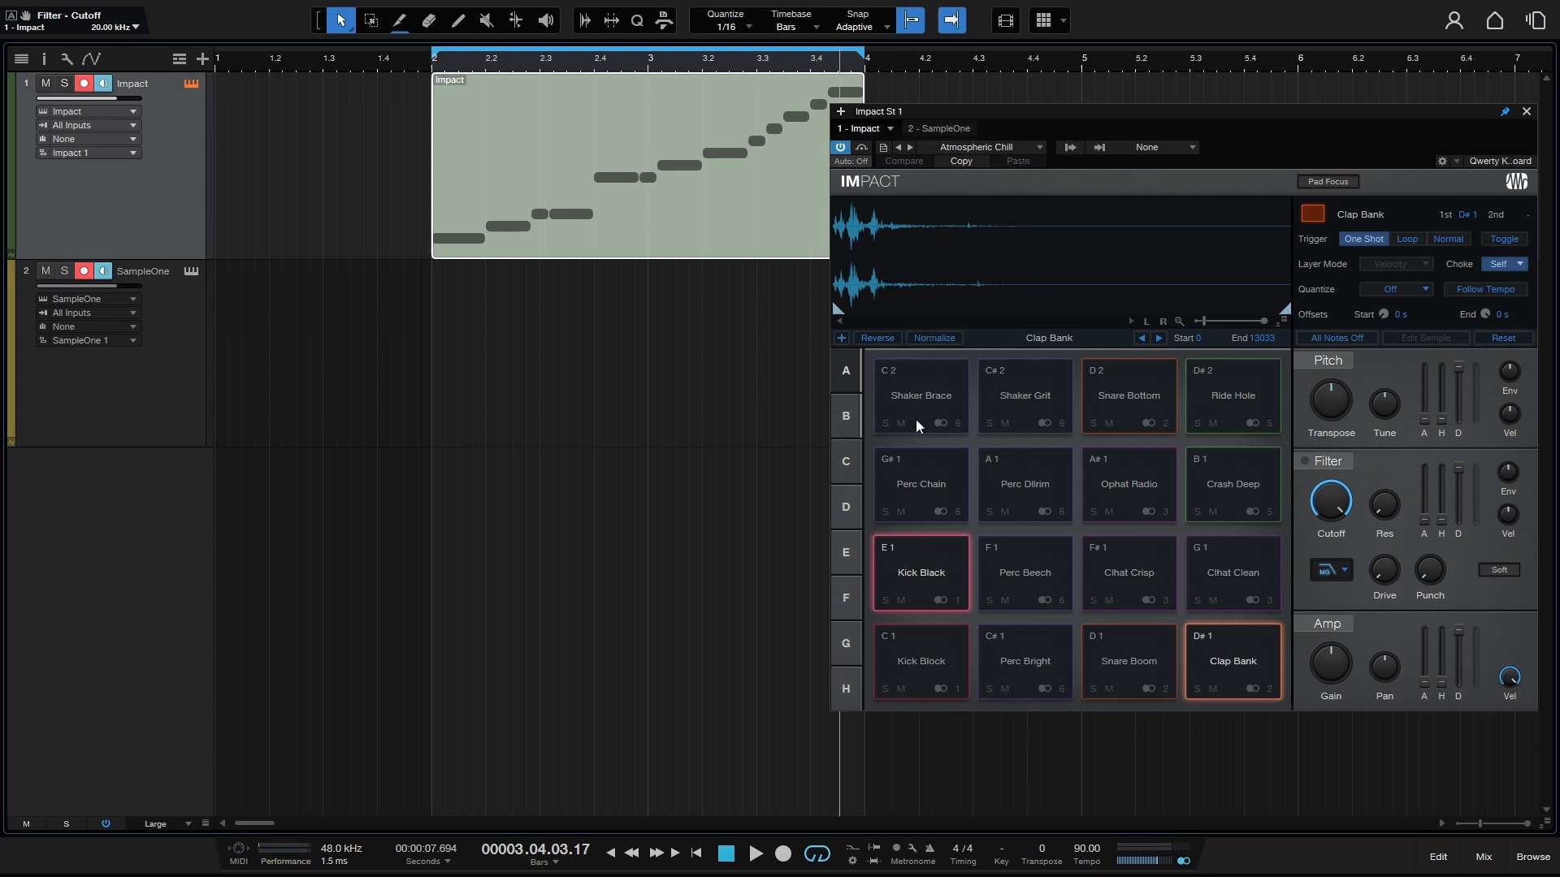
pyautogui.moveTo(960, 438)
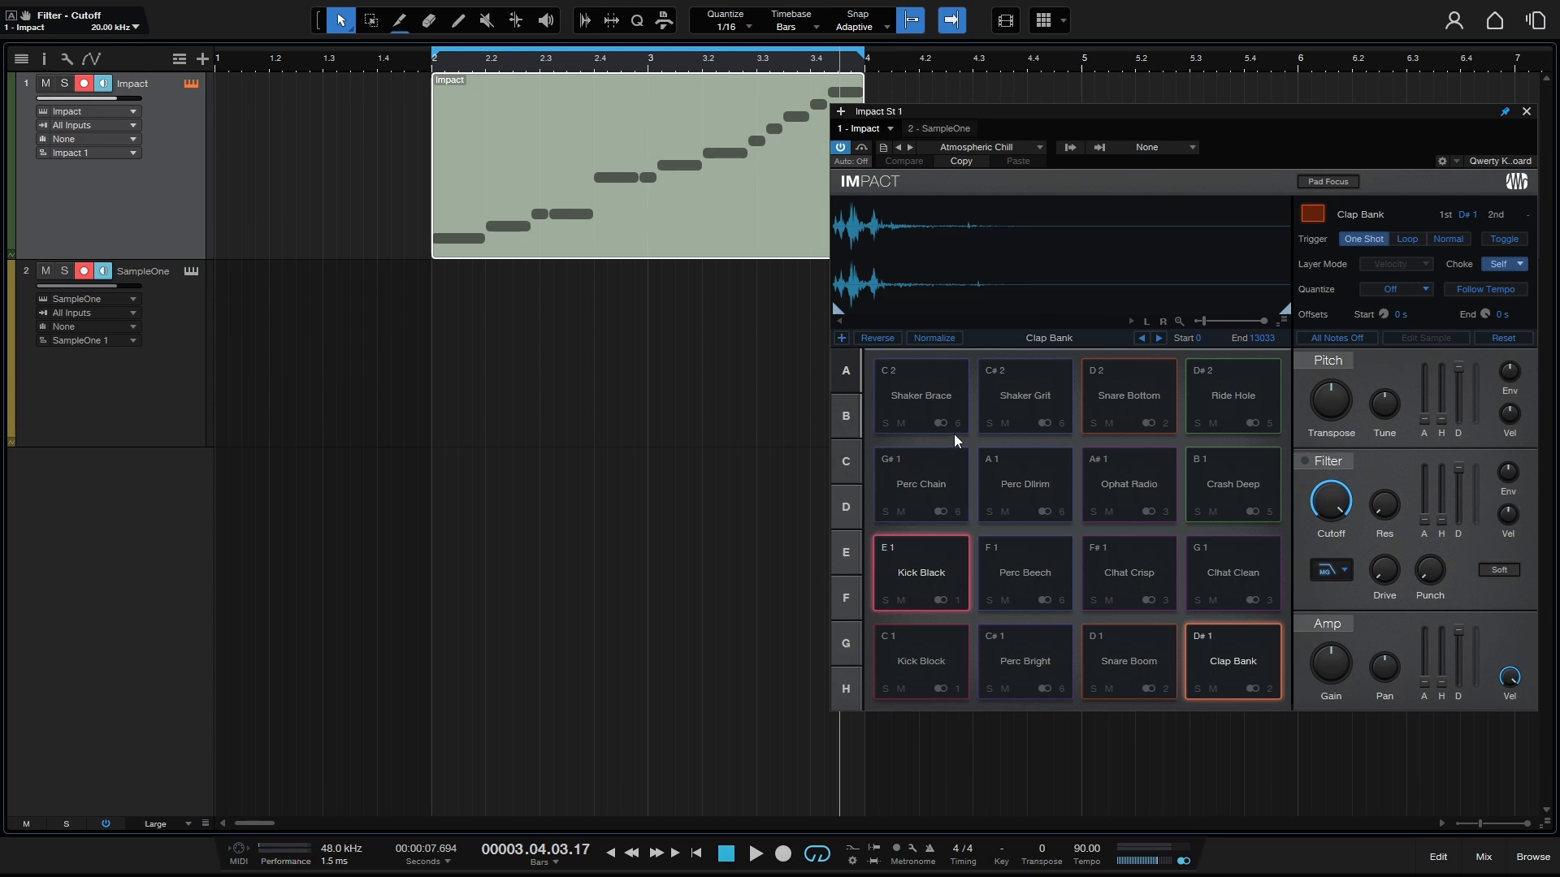
pyautogui.moveTo(1124, 538)
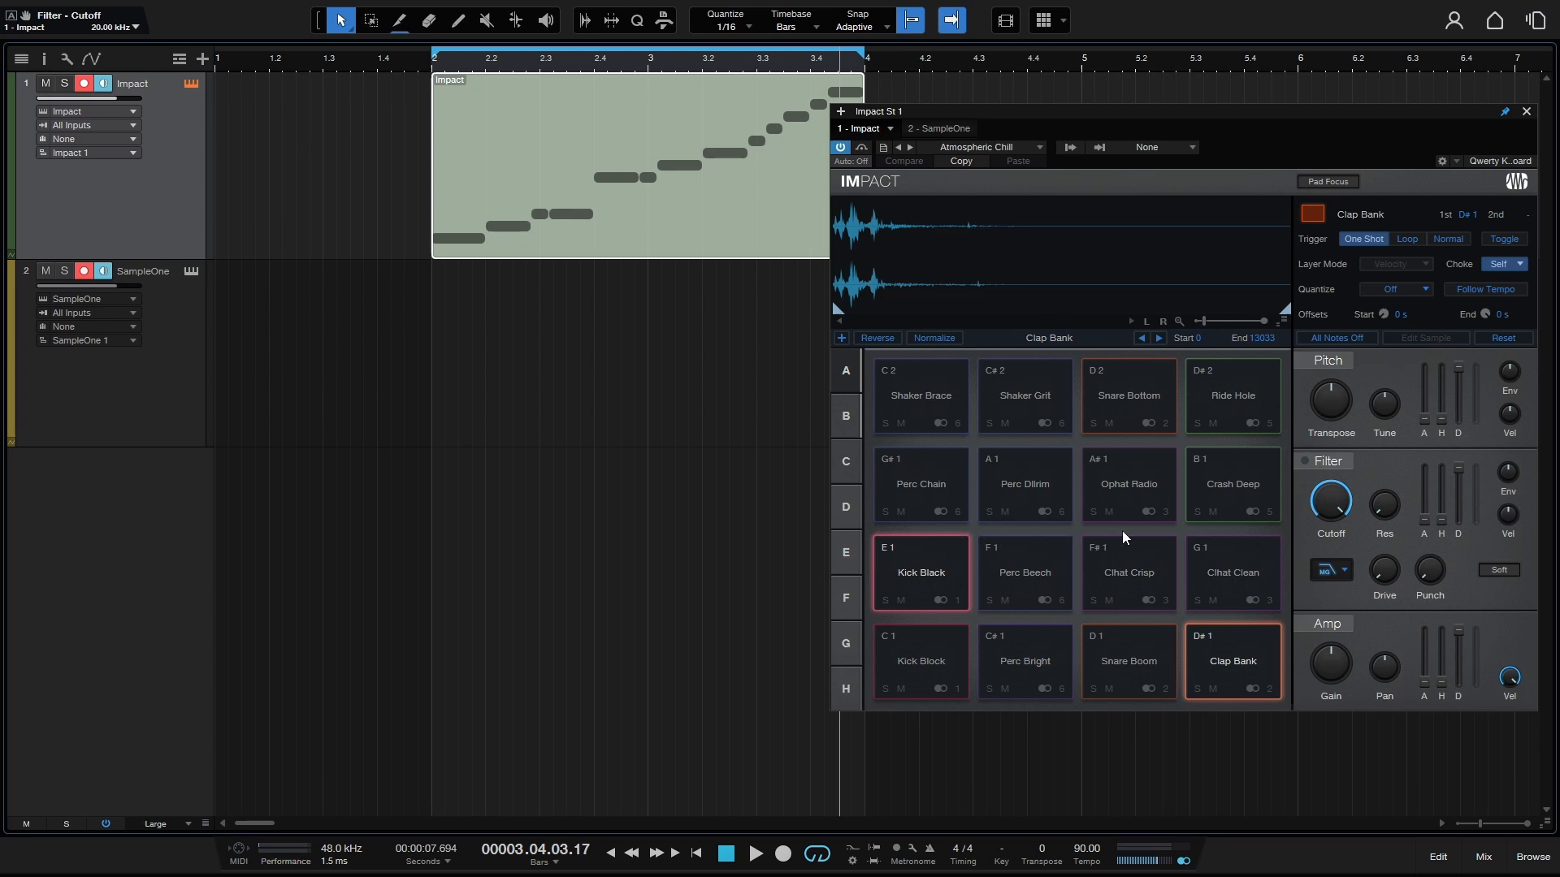
pyautogui.moveTo(1161, 522)
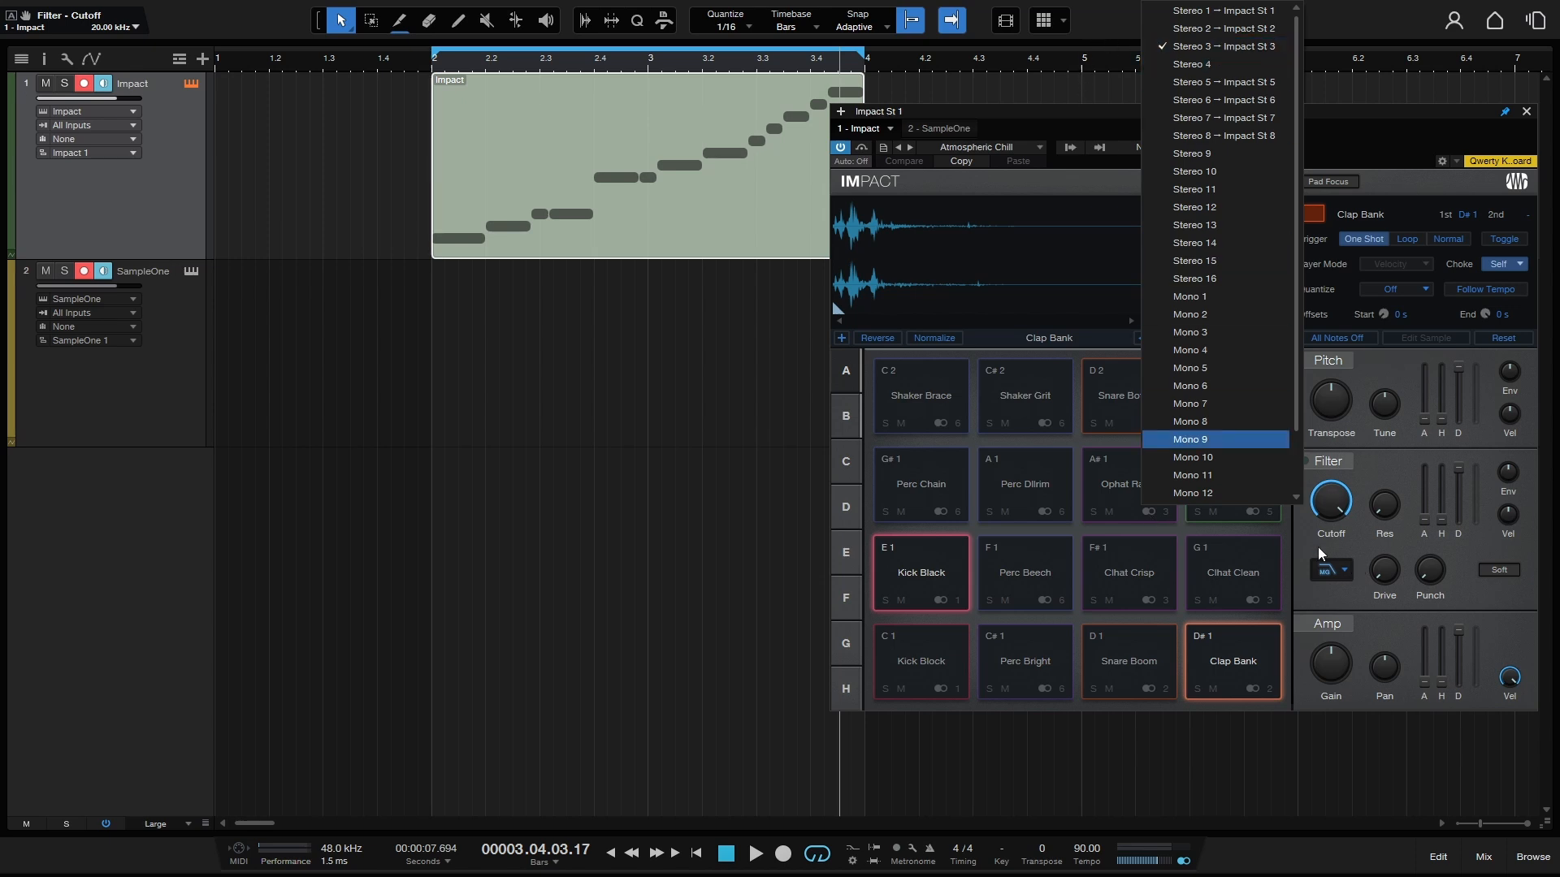
# Assign the Impact pad to one of its separate stereo output channels.
pyautogui.click(1485, 858)
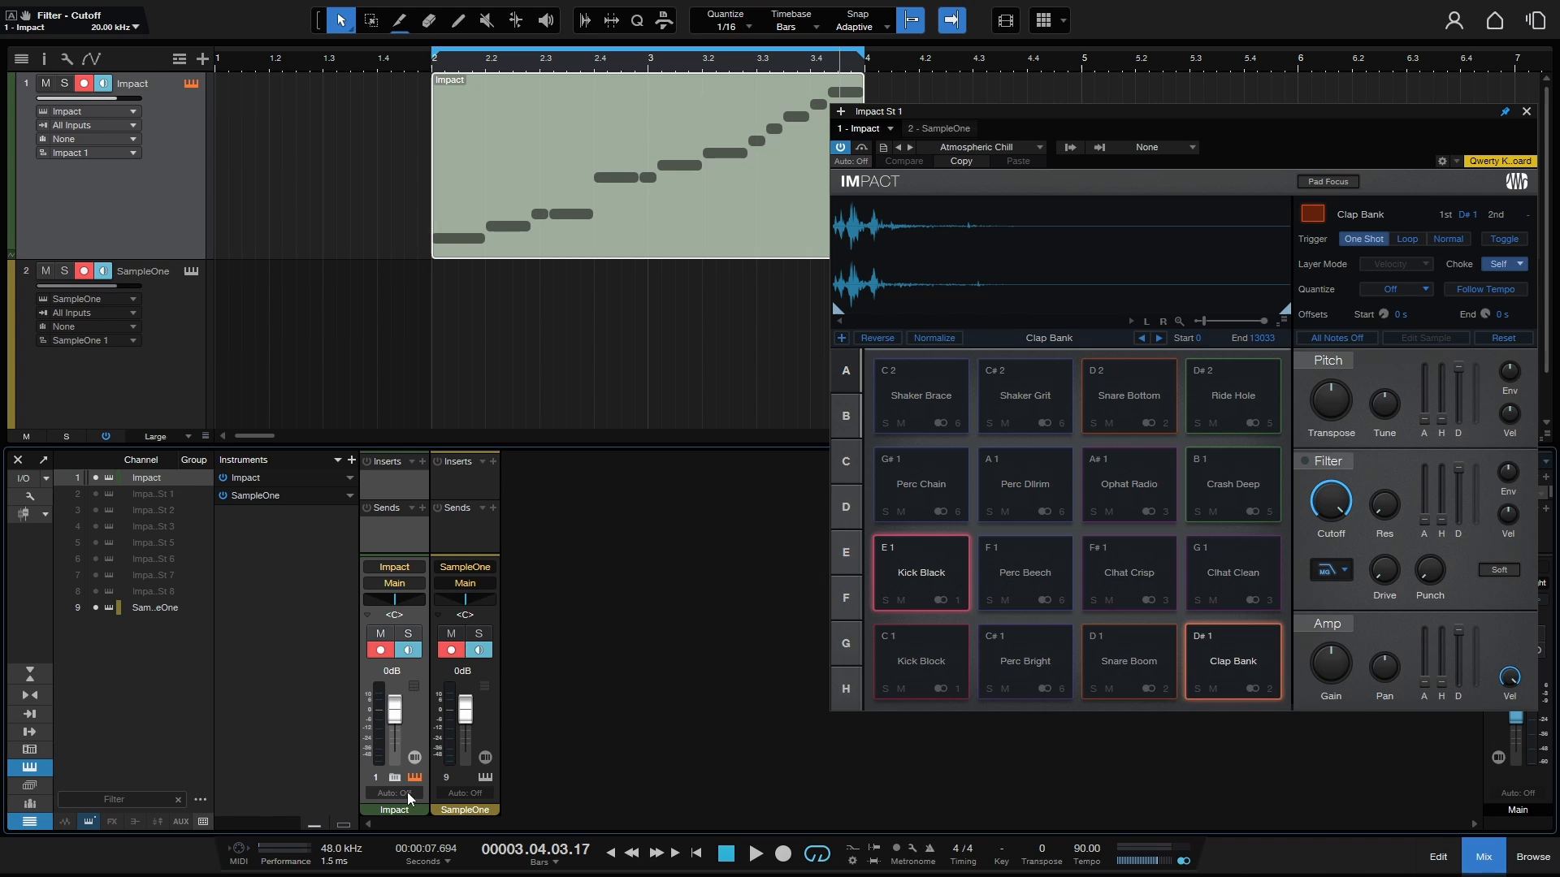
pyautogui.moveTo(407, 790)
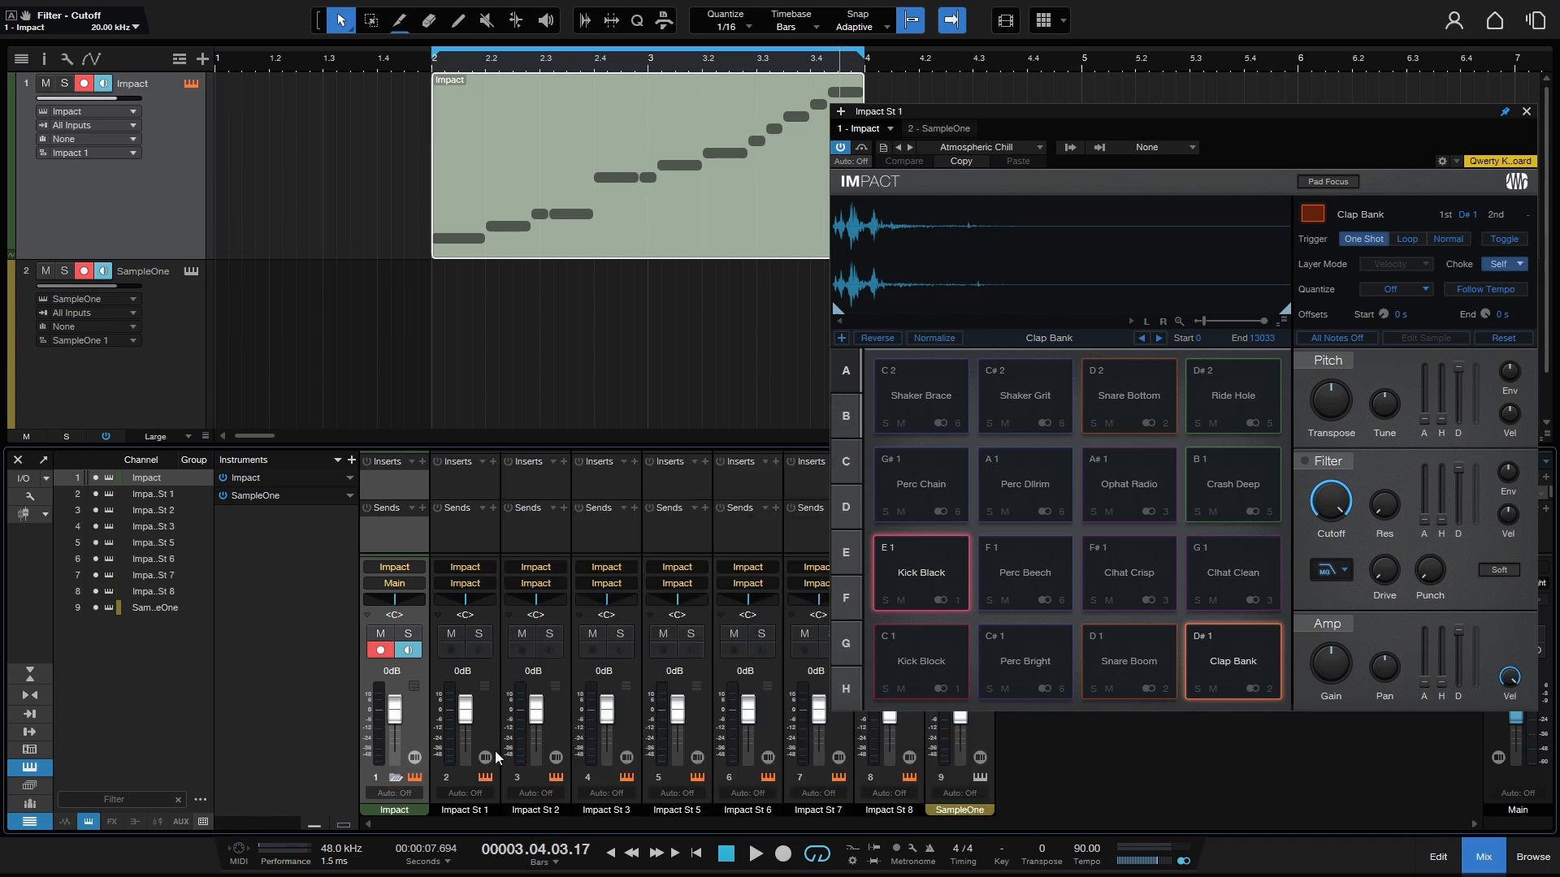
pyautogui.moveTo(510, 775)
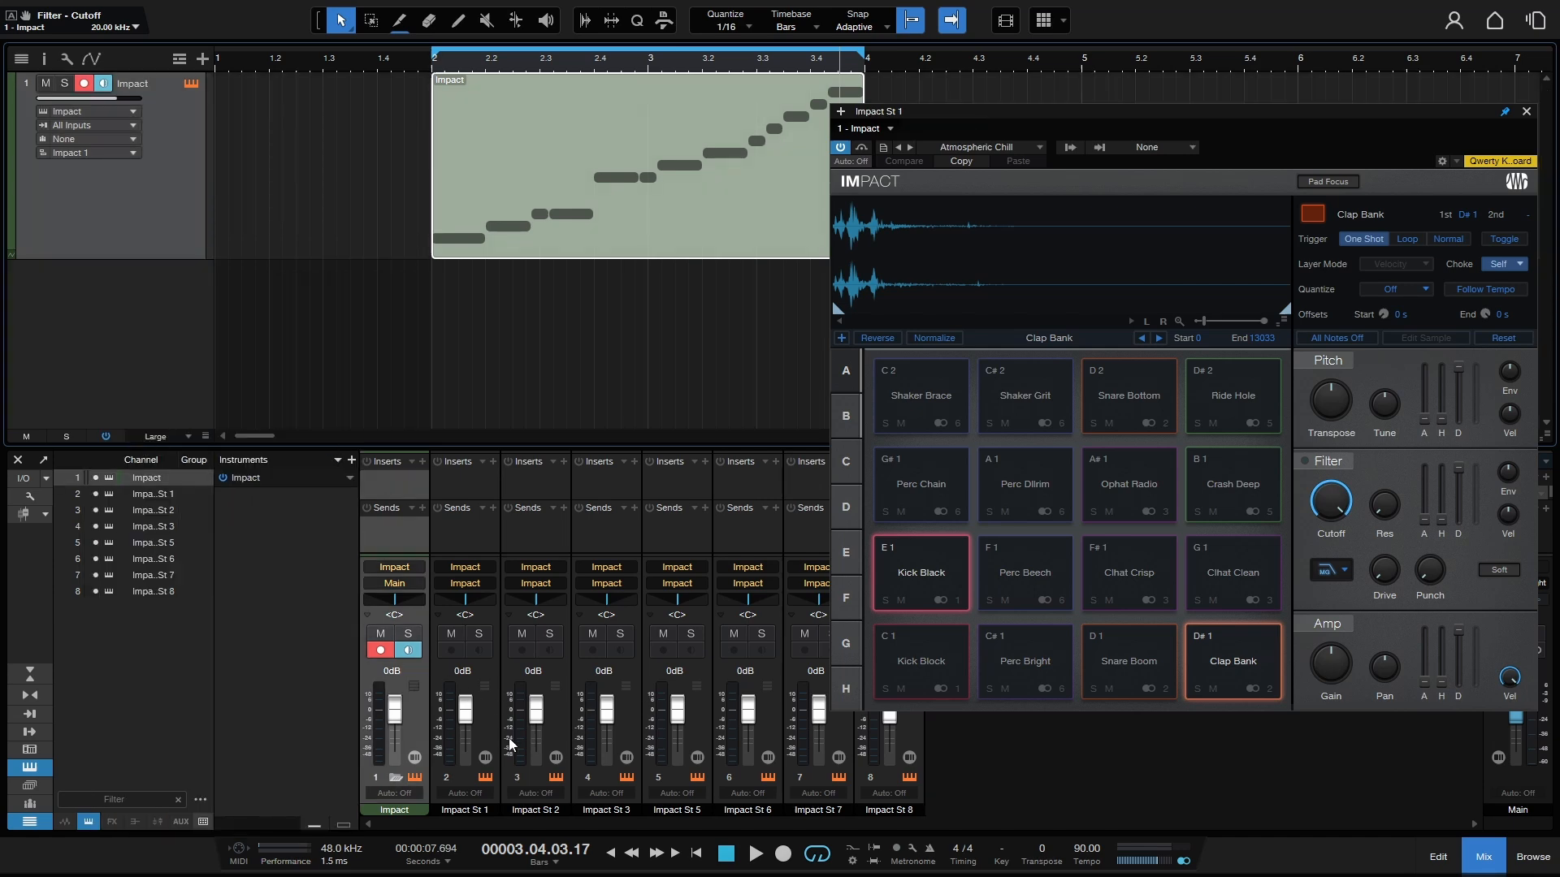
pyautogui.moveTo(939, 689)
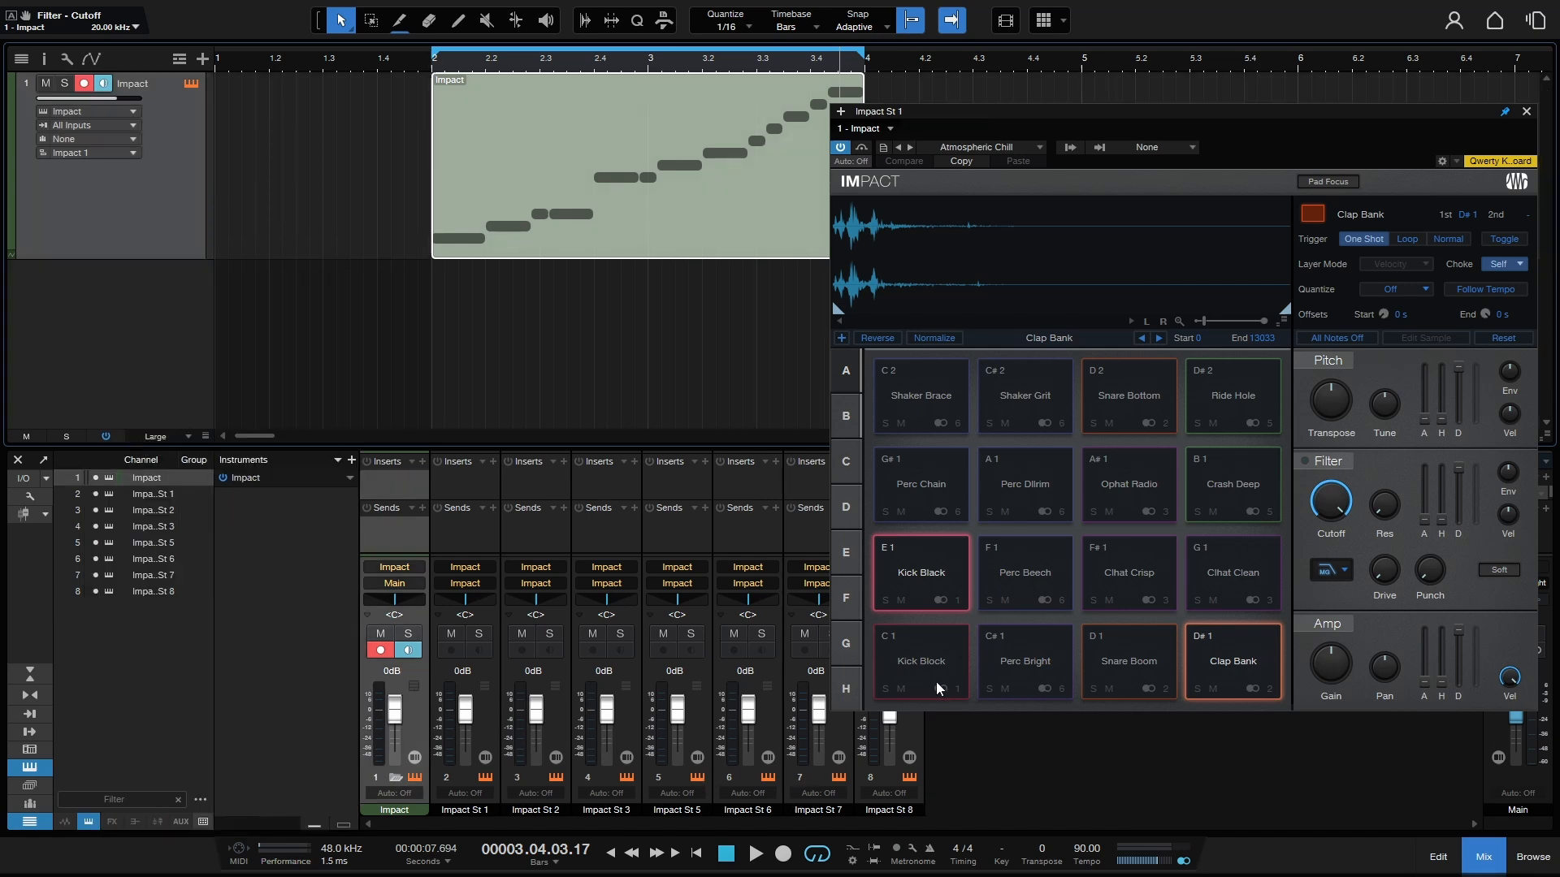
pyautogui.moveTo(957, 702)
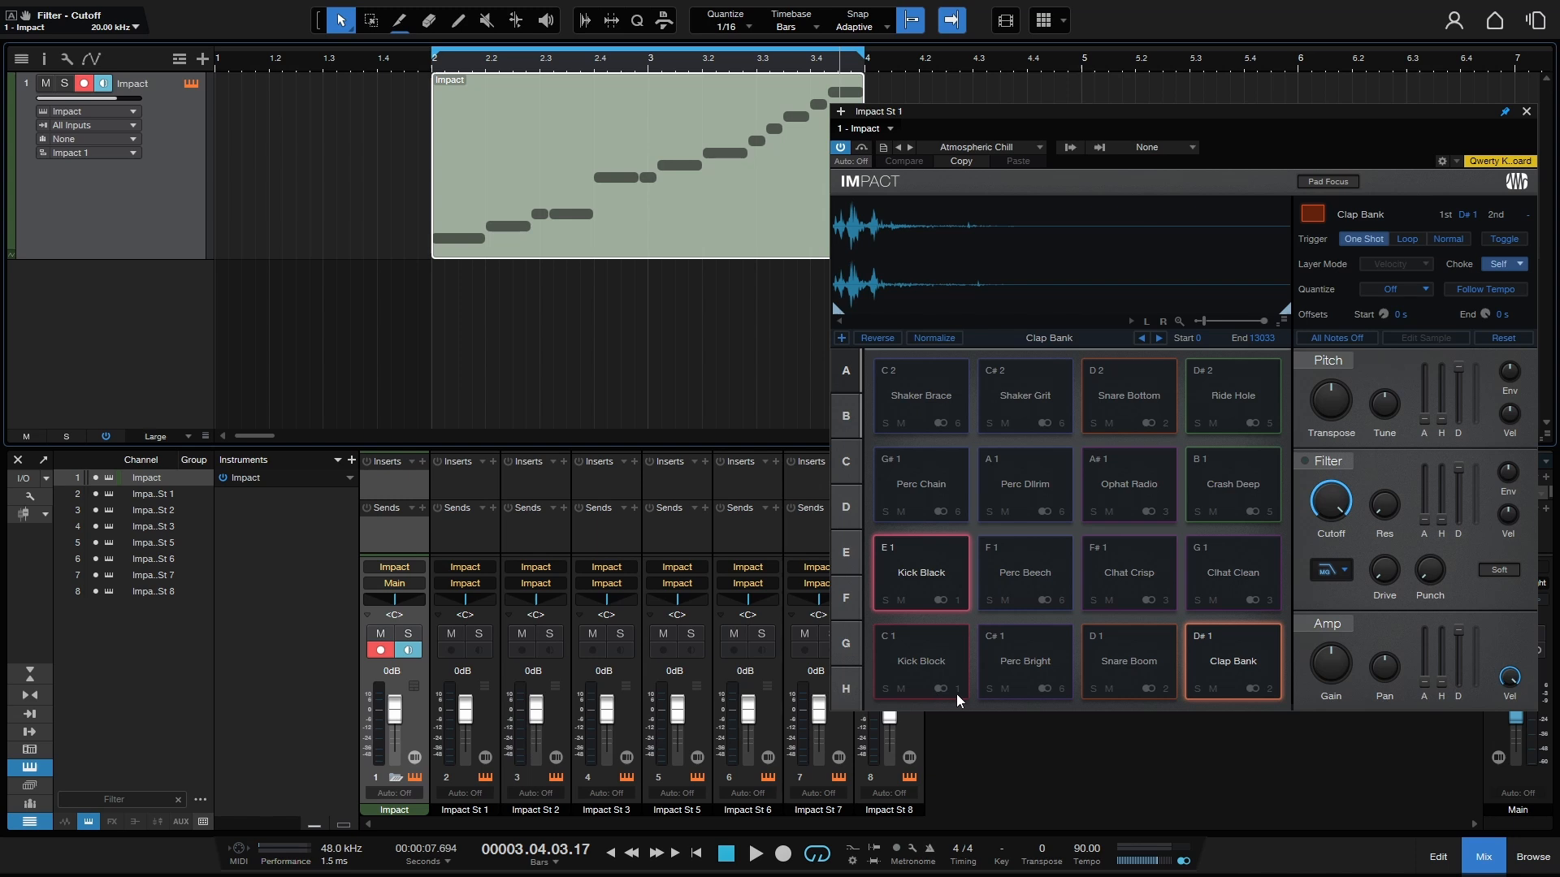
pyautogui.moveTo(1072, 702)
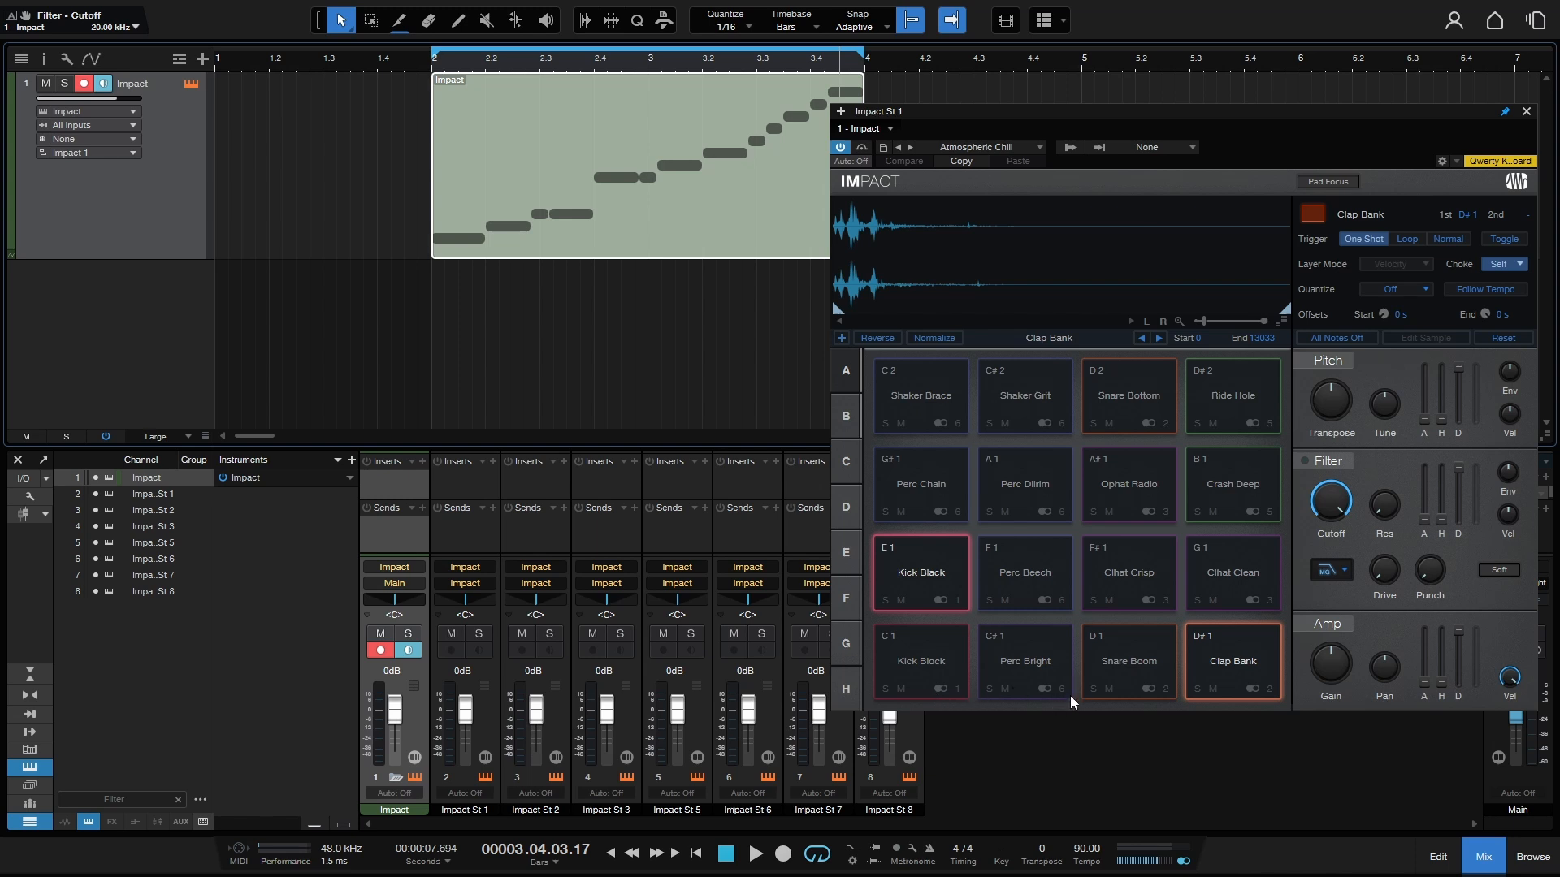
pyautogui.moveTo(1253, 689)
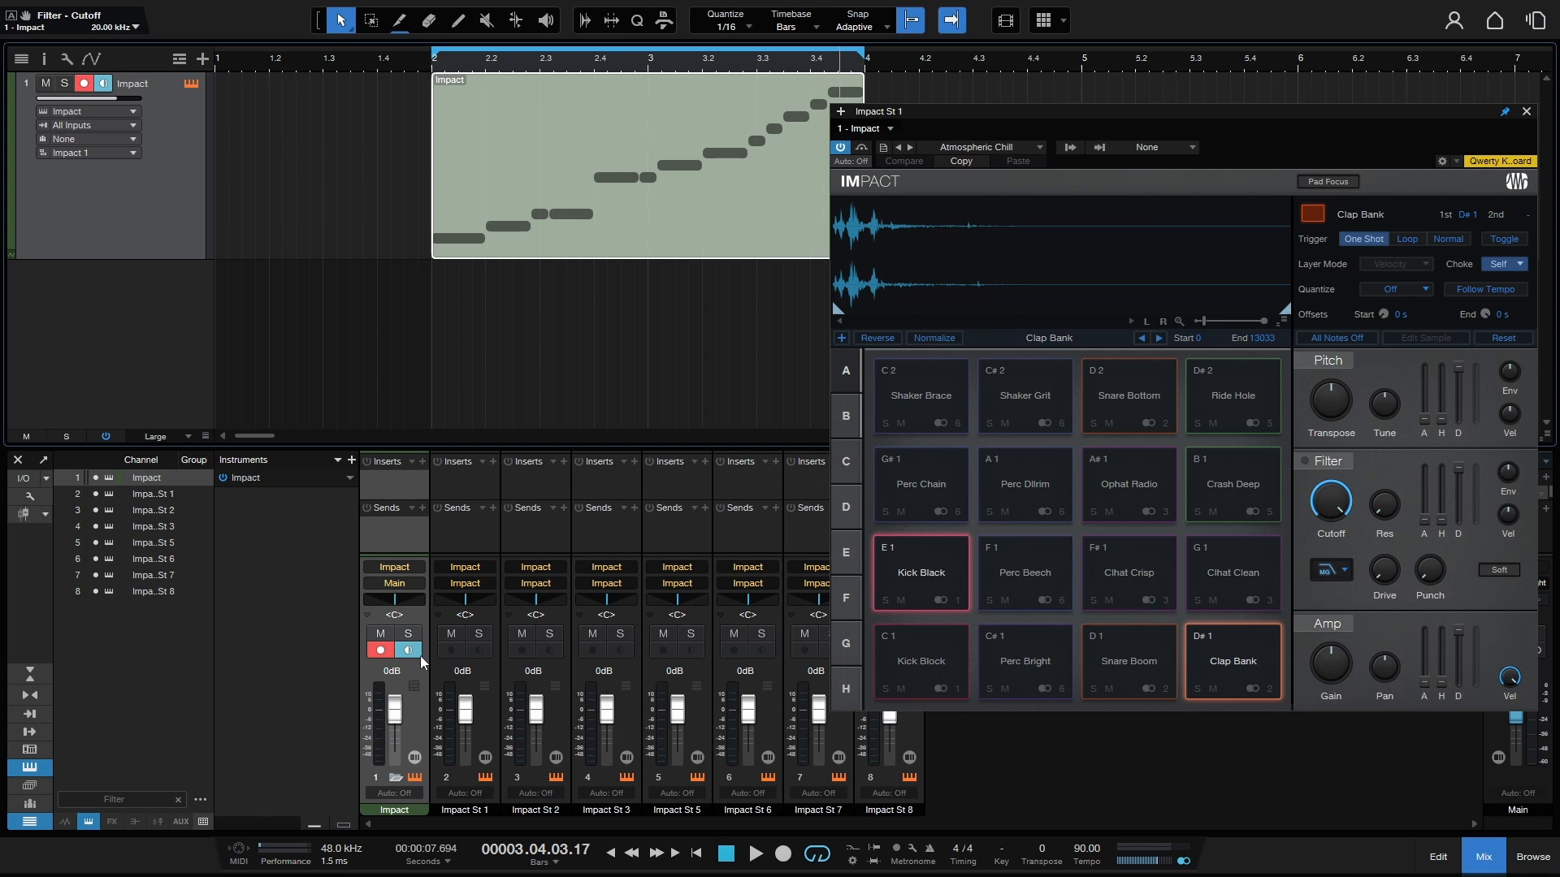
# Audition several Atmospheric Chill pads and watch their Impact St channel meters.
pyautogui.click(1130, 661)
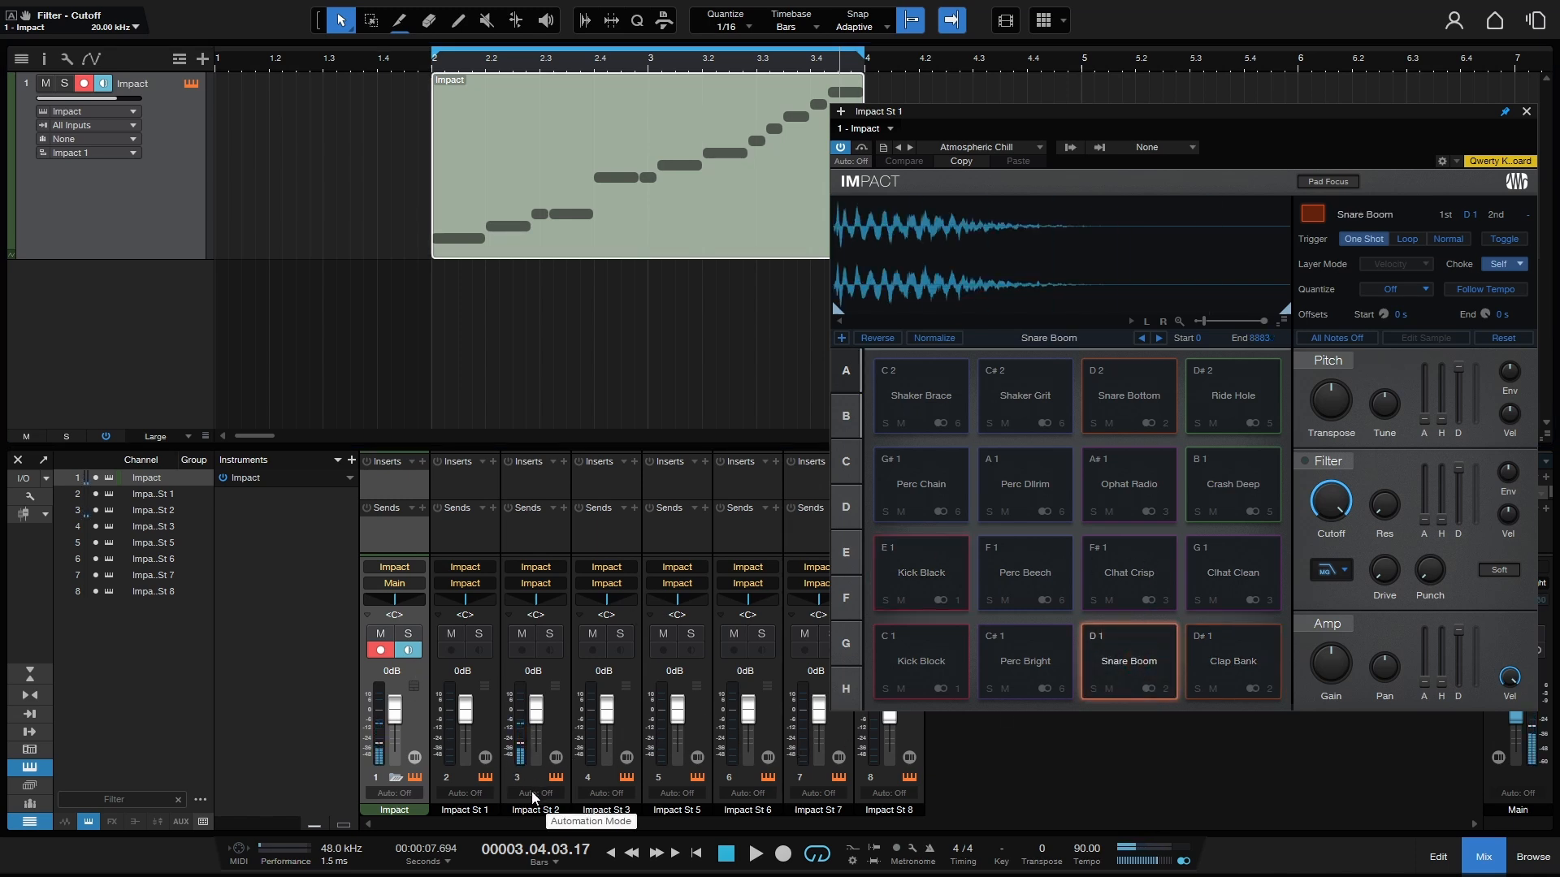
pyautogui.click(1231, 661)
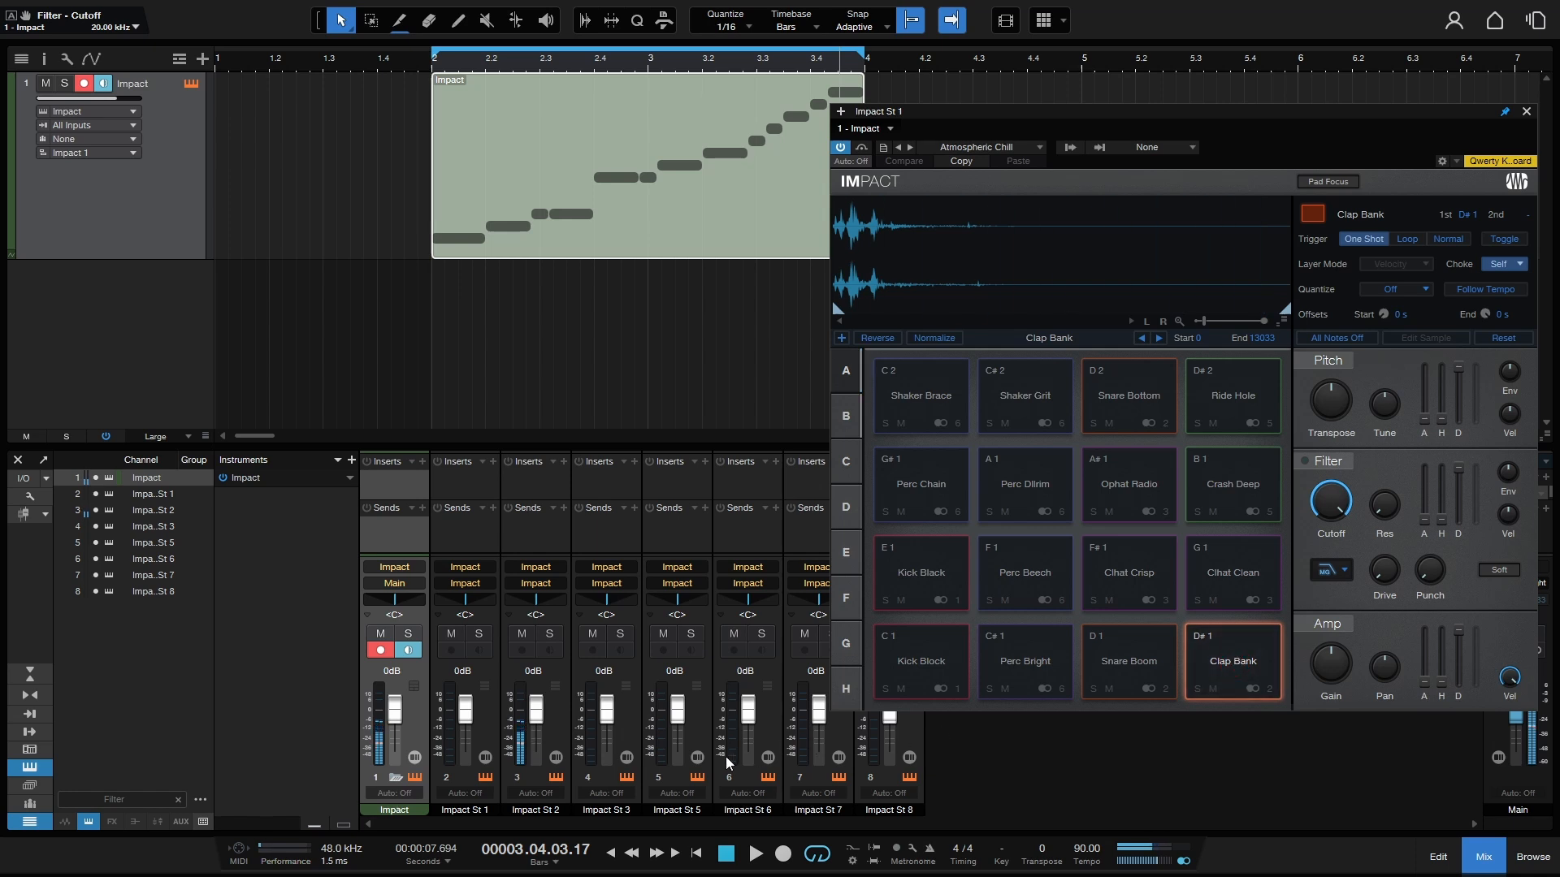
pyautogui.click(1233, 572)
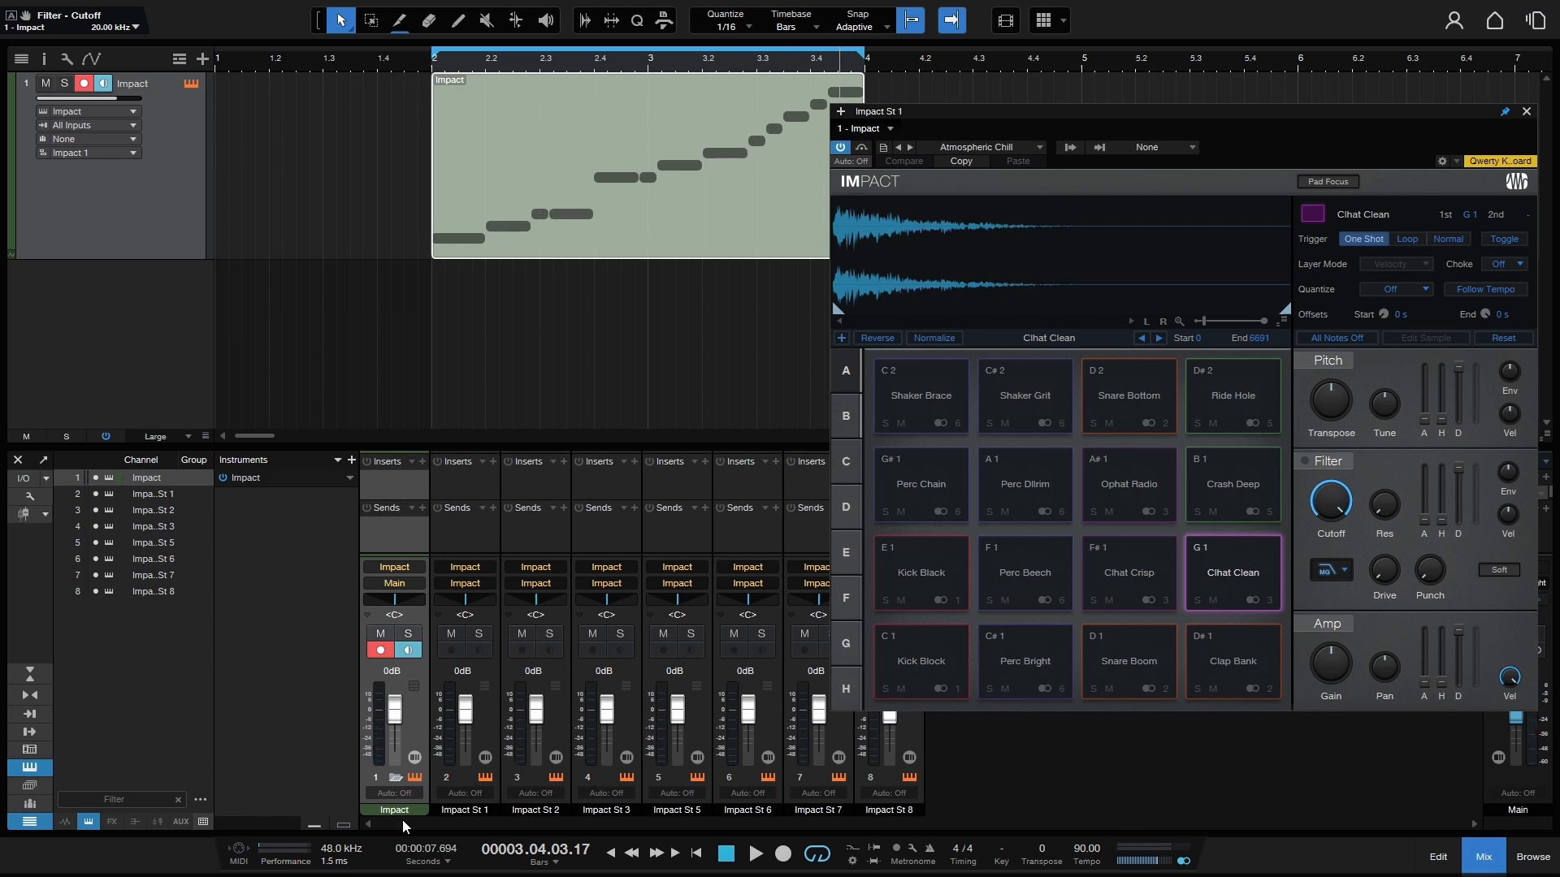
pyautogui.moveTo(462, 756)
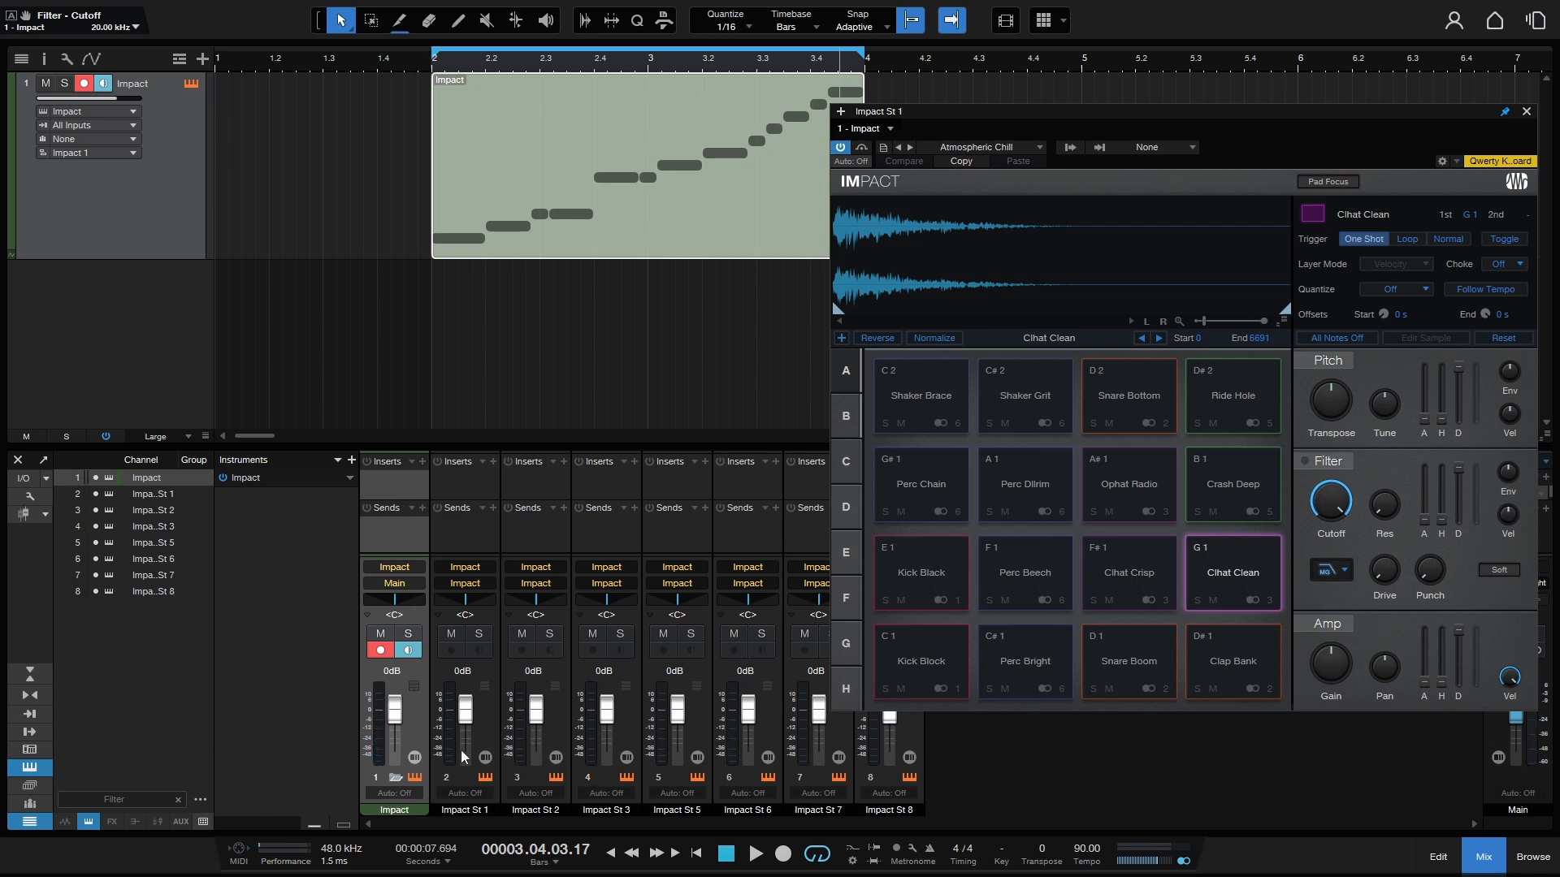
pyautogui.moveTo(479, 778)
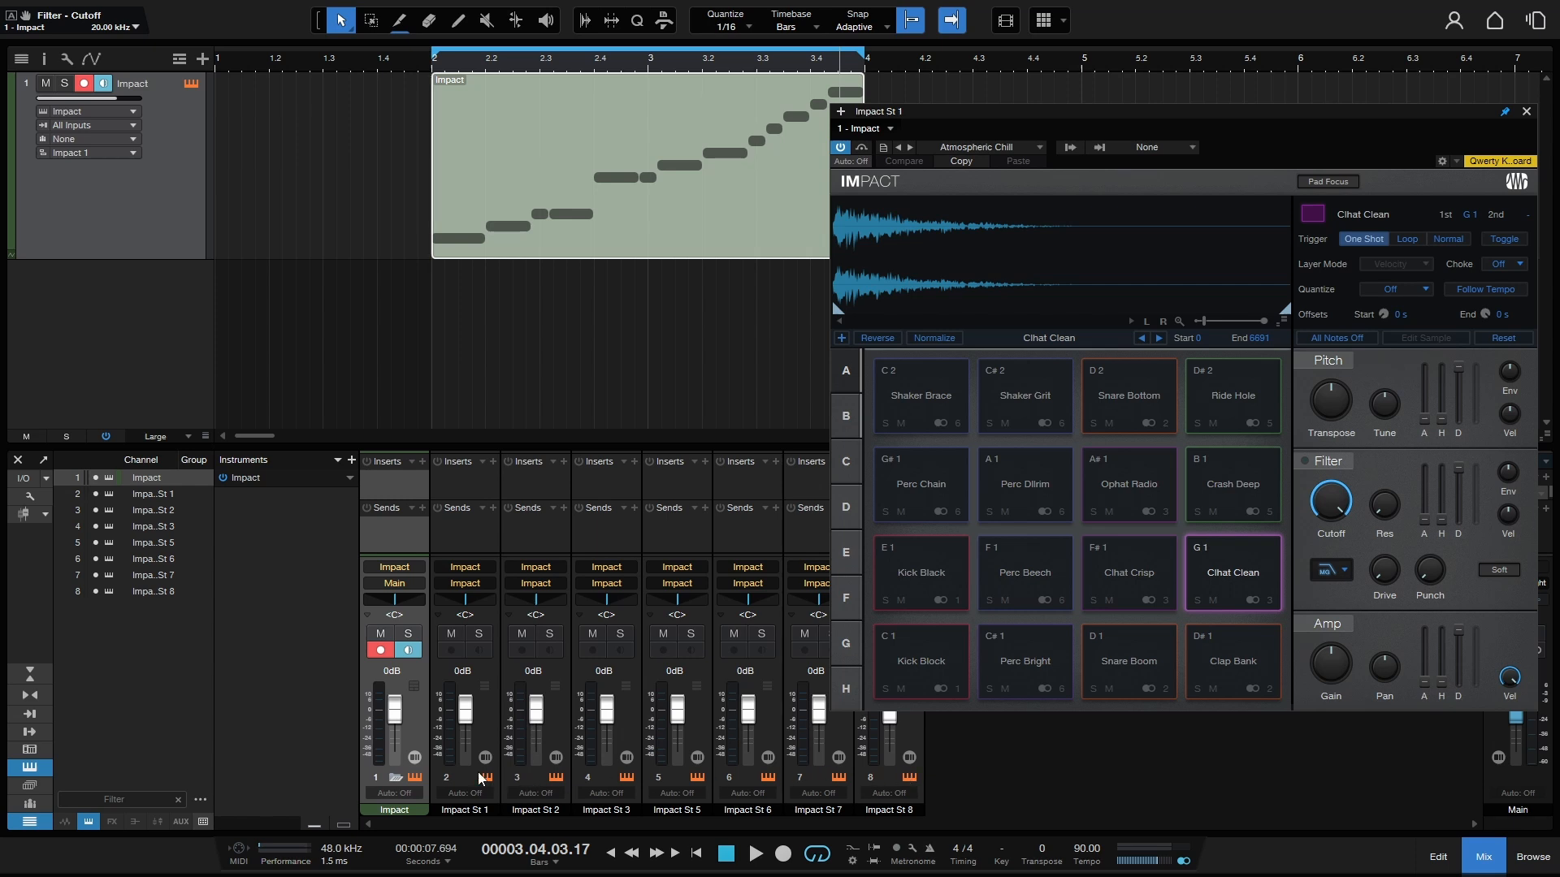
pyautogui.moveTo(657, 754)
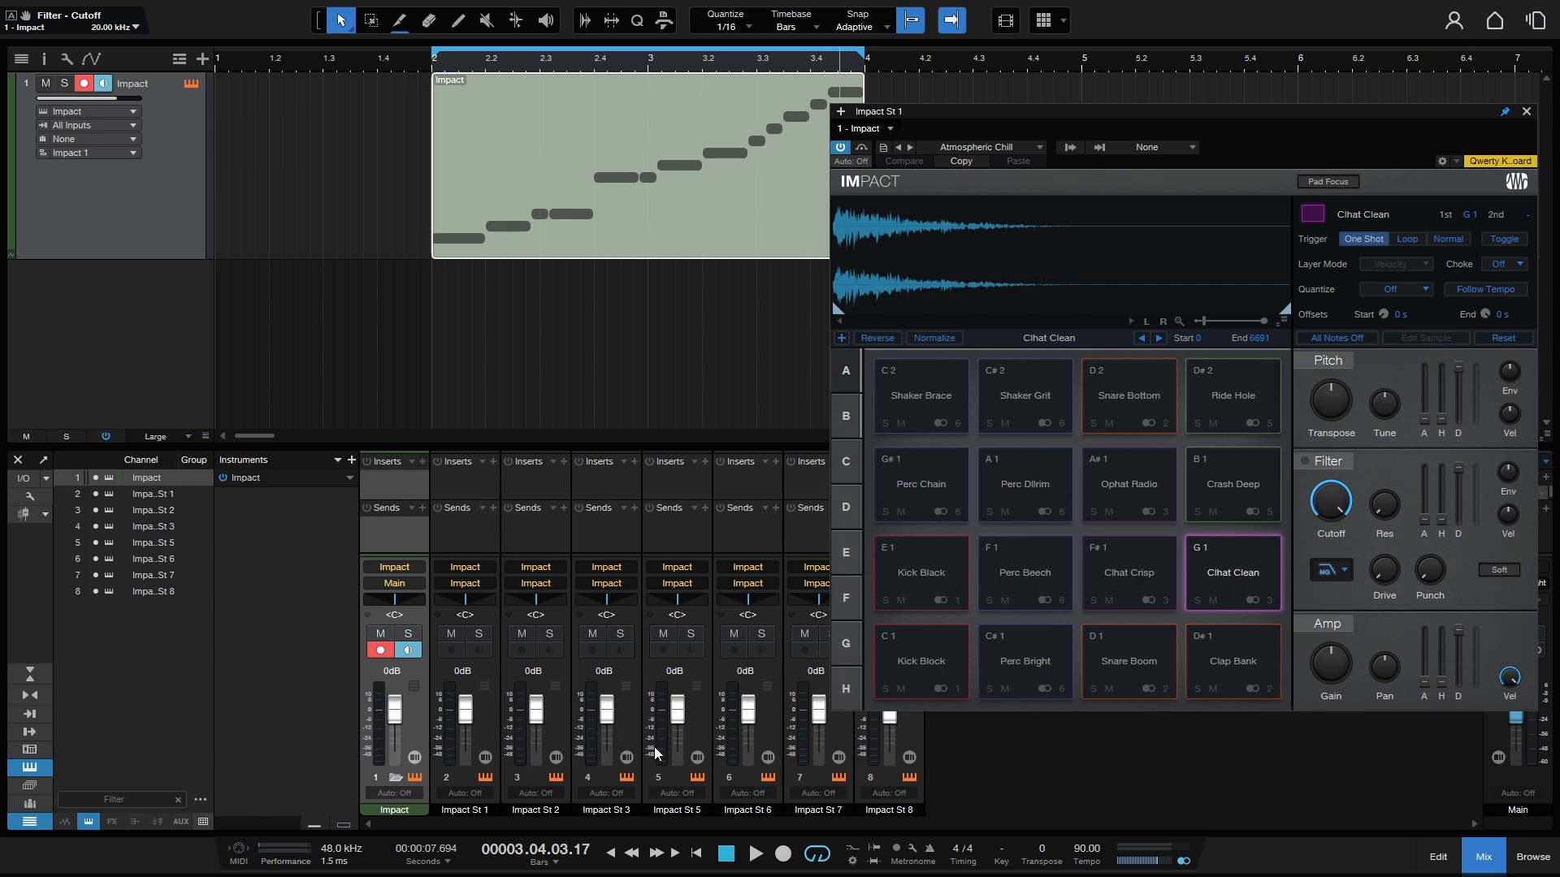
pyautogui.moveTo(1055, 767)
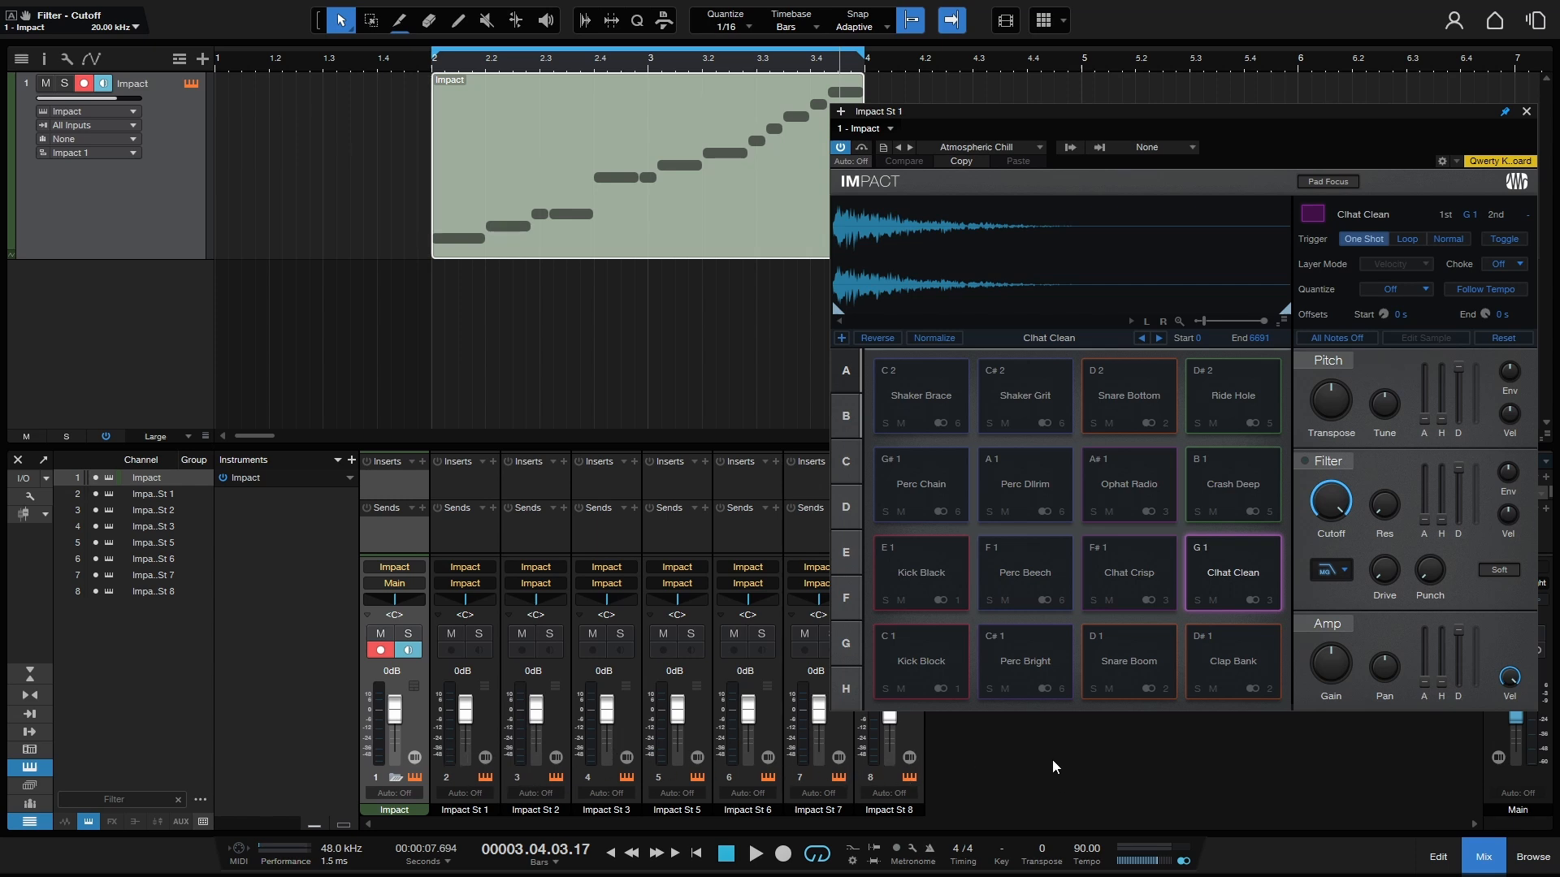
pyautogui.moveTo(1057, 775)
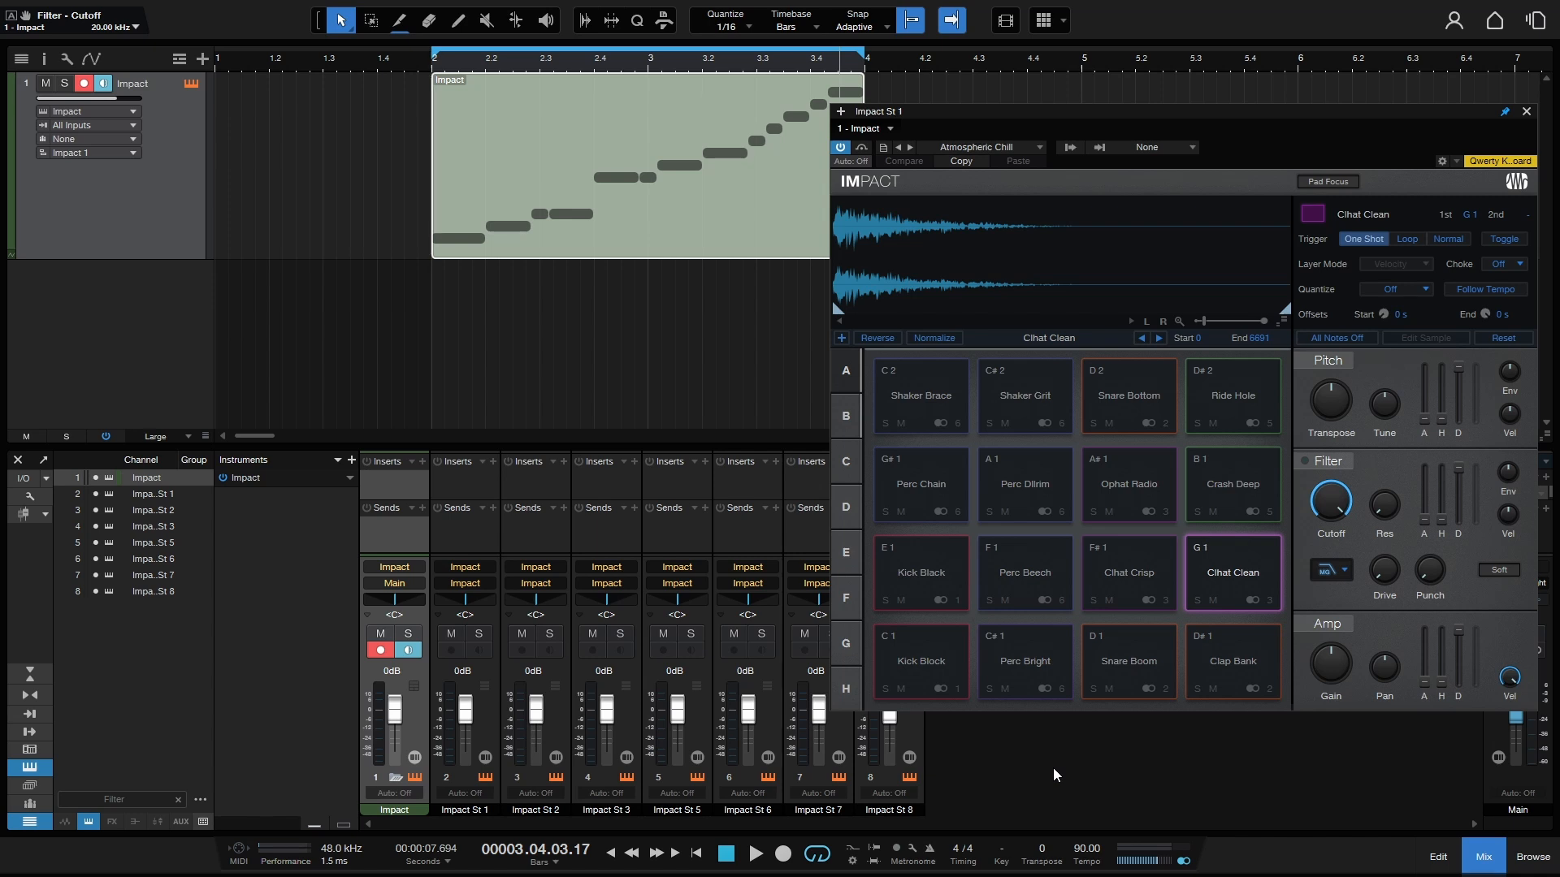
pyautogui.moveTo(1037, 771)
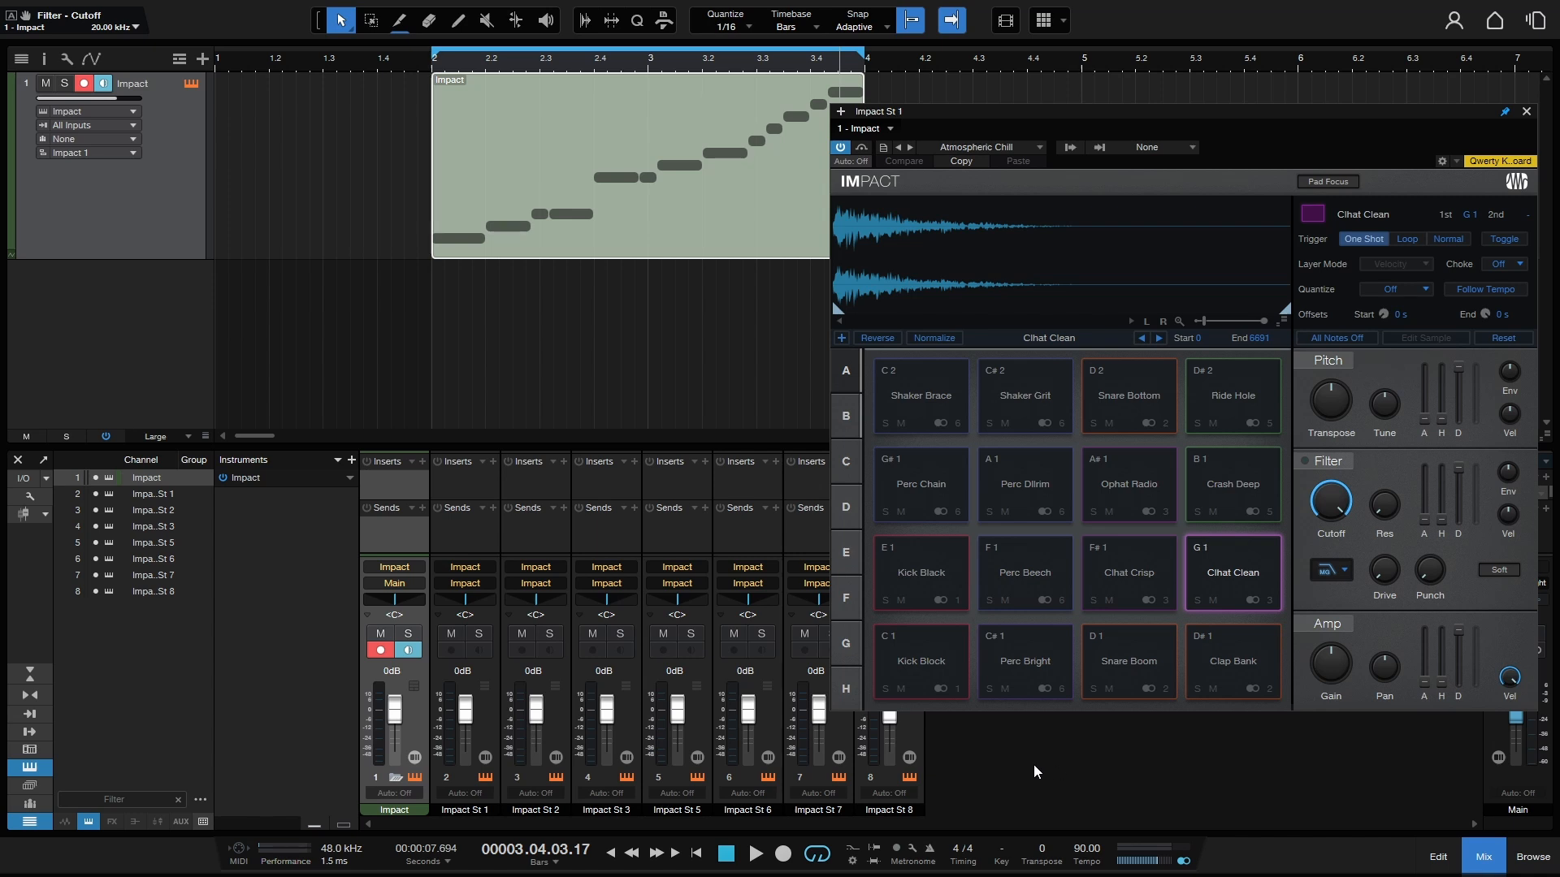
pyautogui.moveTo(1231, 785)
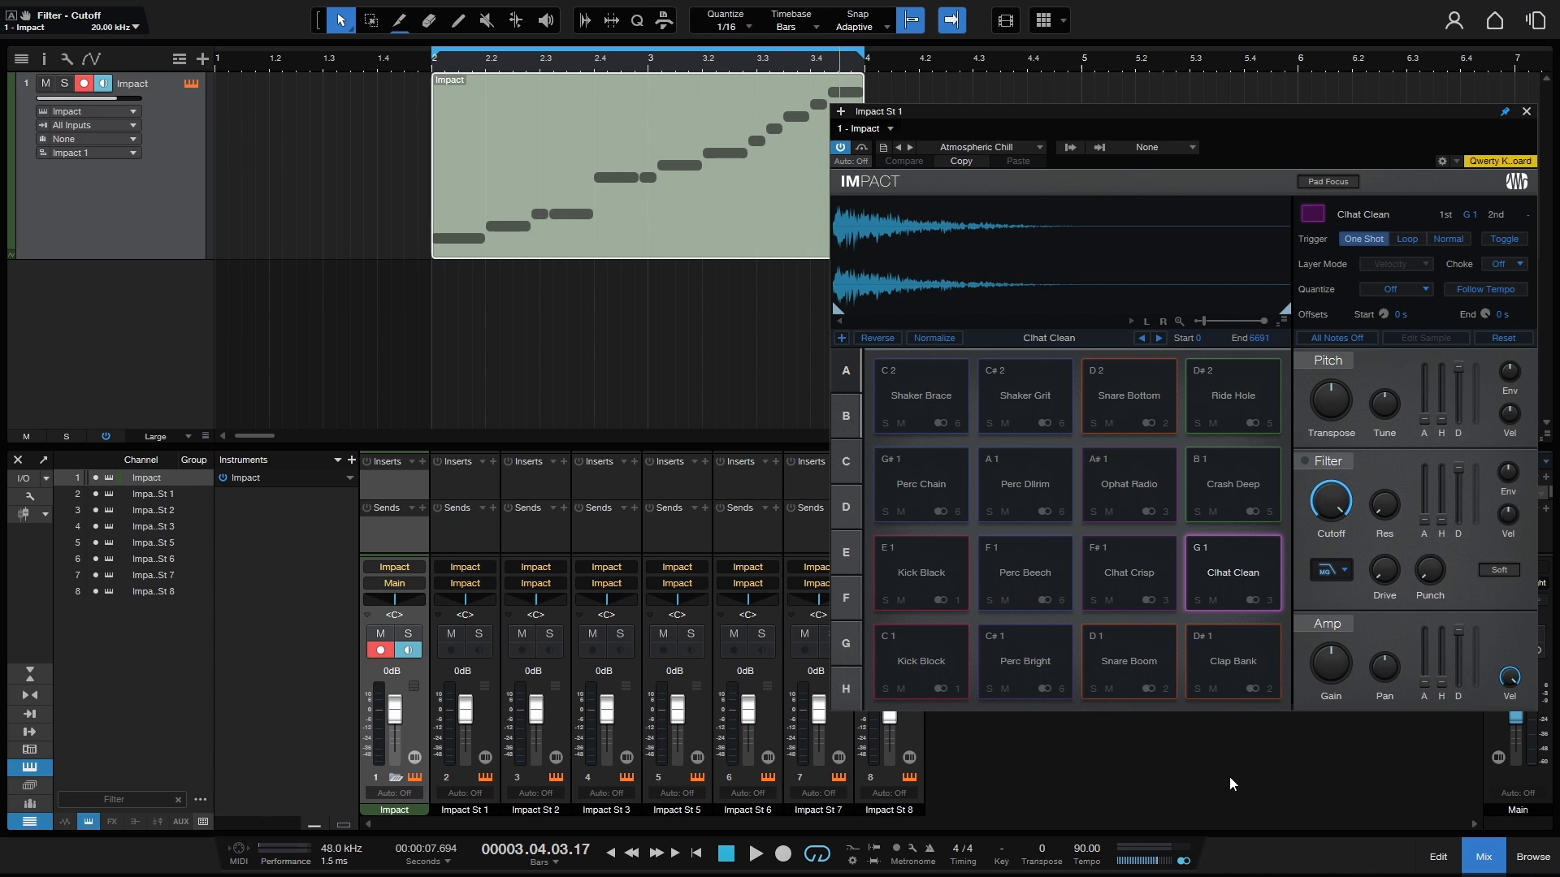
pyautogui.moveTo(1060, 783)
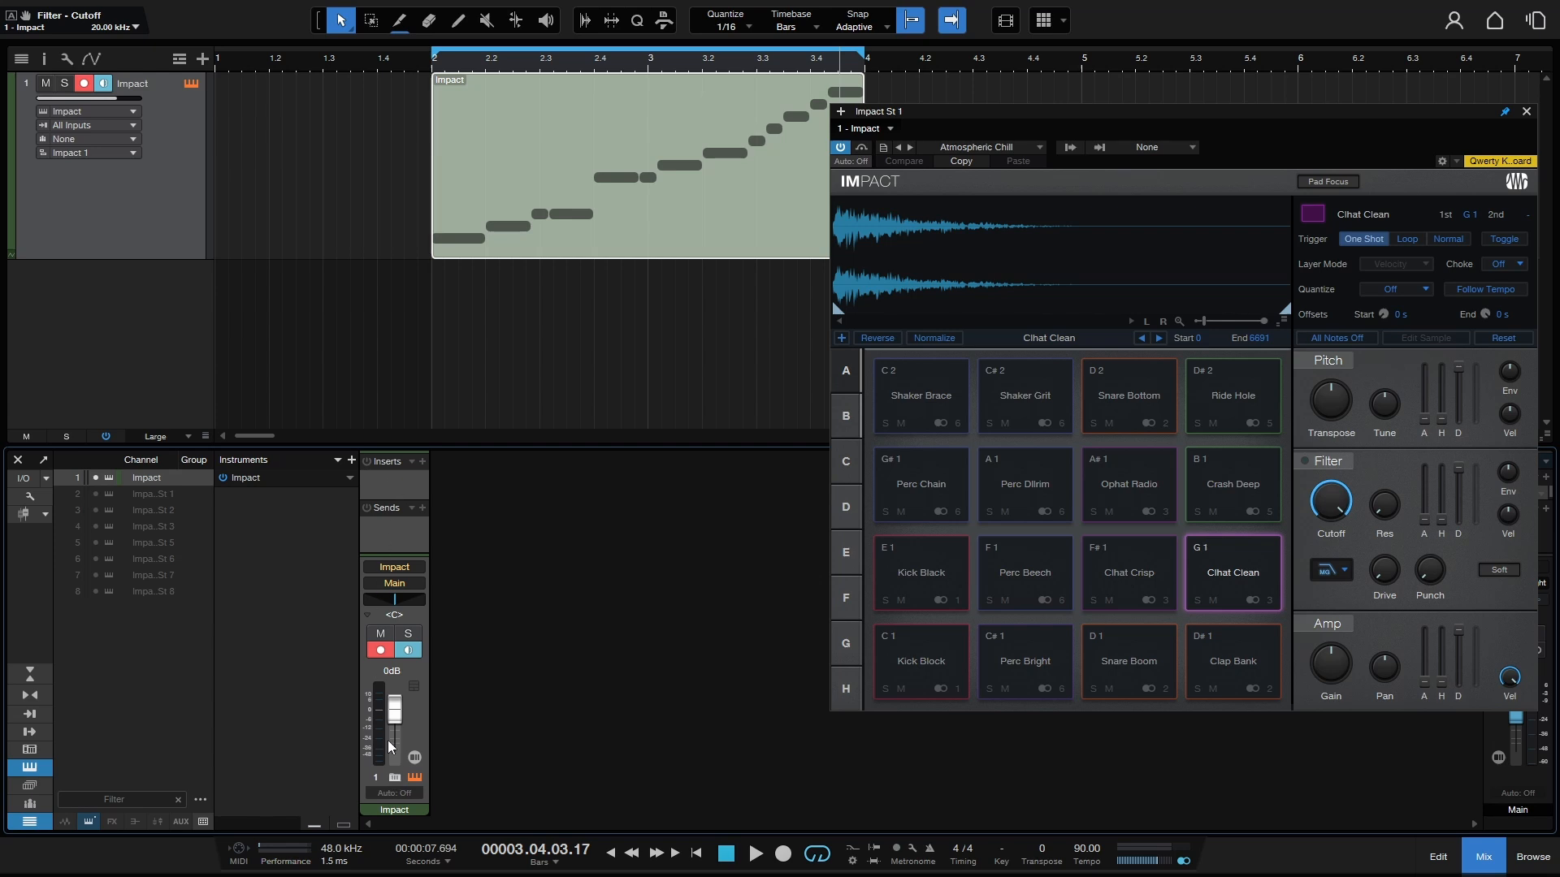
pyautogui.moveTo(386, 762)
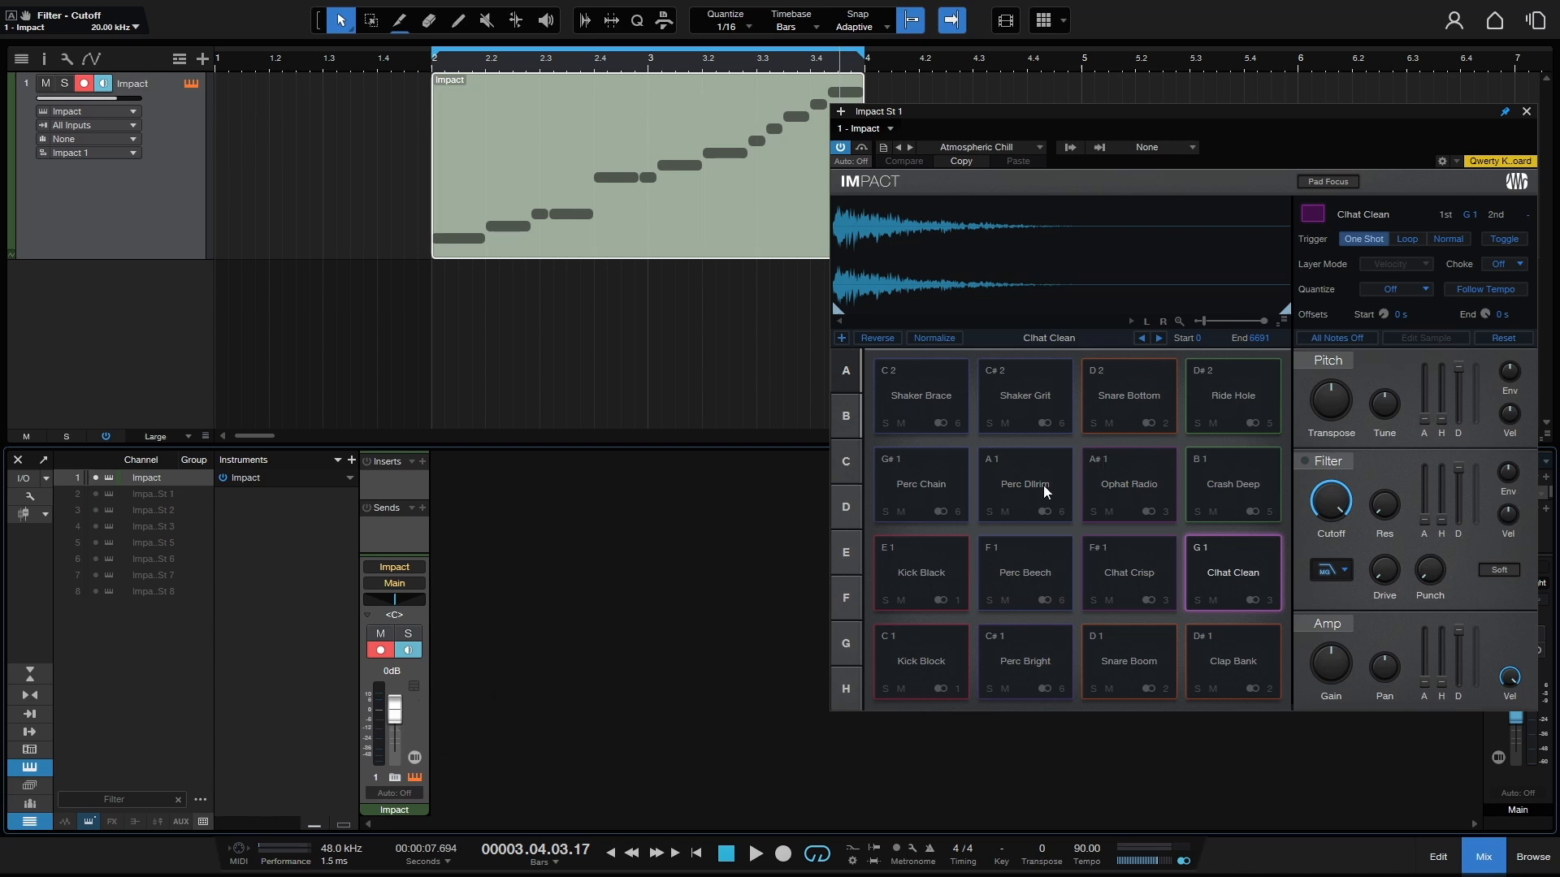
pyautogui.moveTo(428, 718)
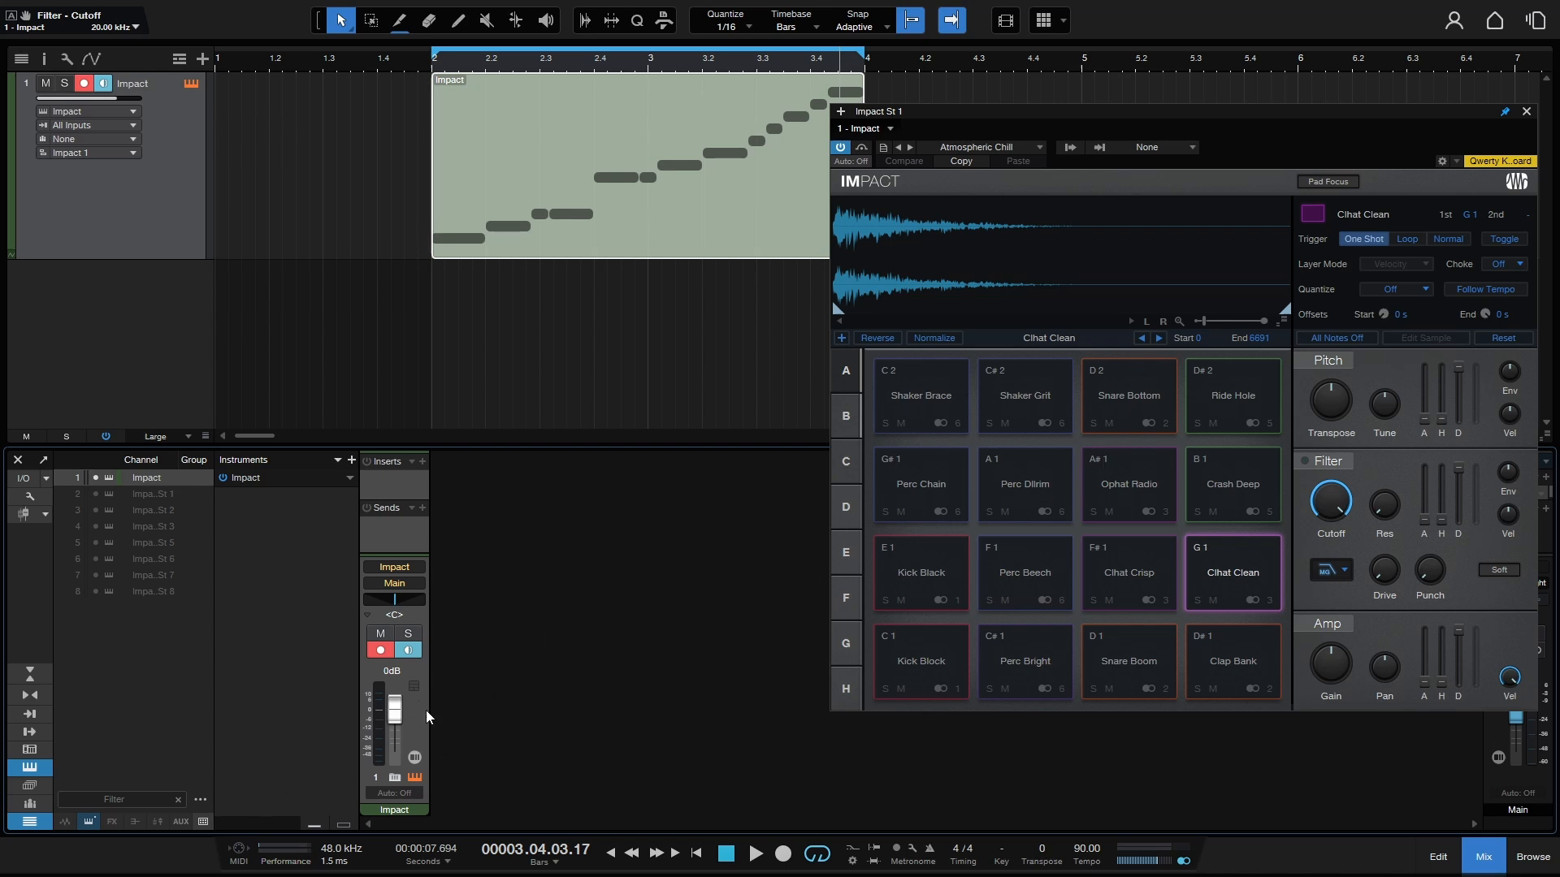